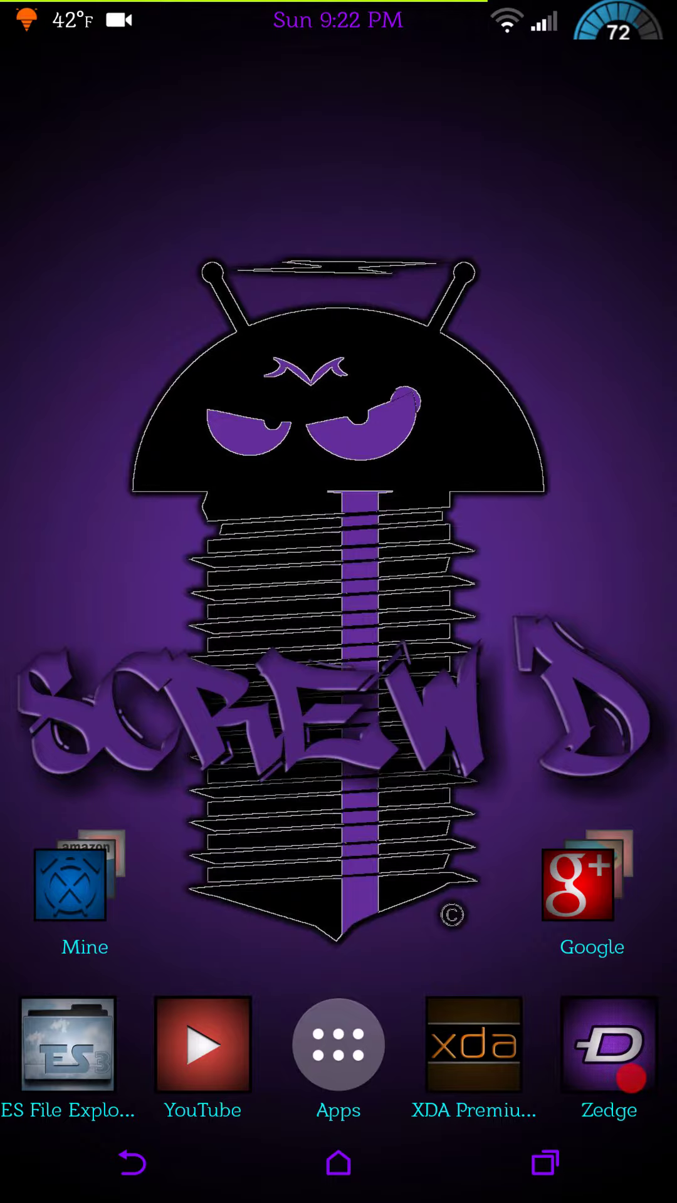
Open About phone and scroll to the Screw'd version, build number and SELinux status.
{"action": "scroll", "scroll_direction": "down", "scroll_amount": 3}
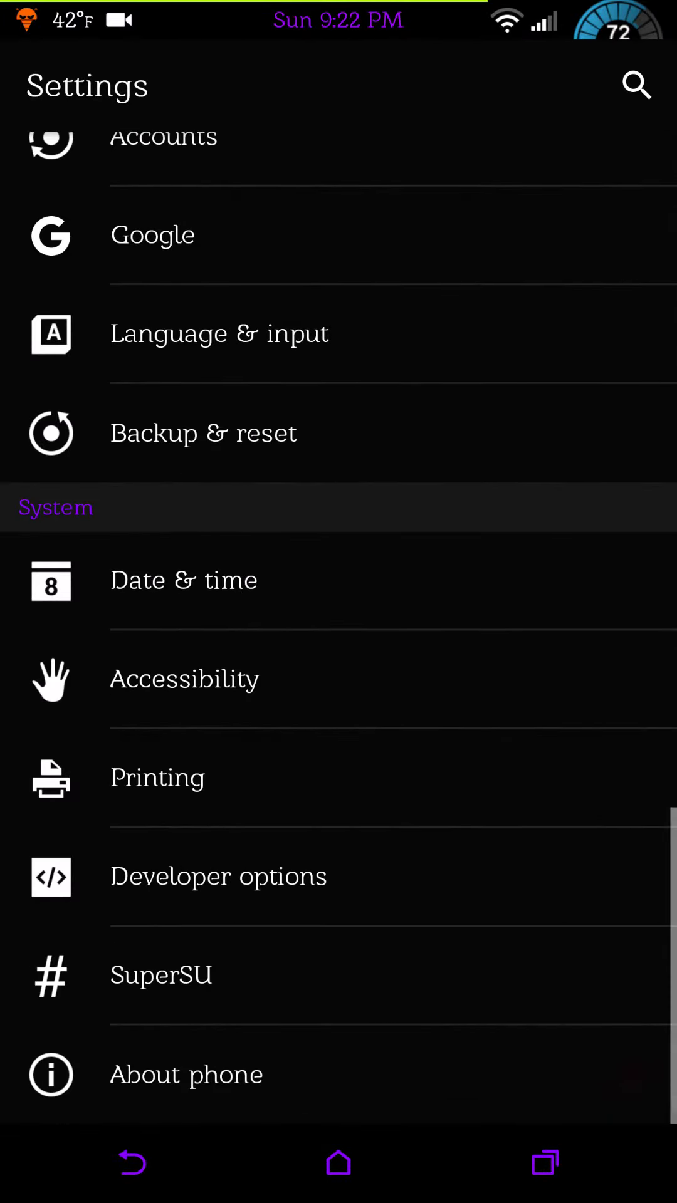
{"action": "left_click", "coordinate": [186, 1075]}
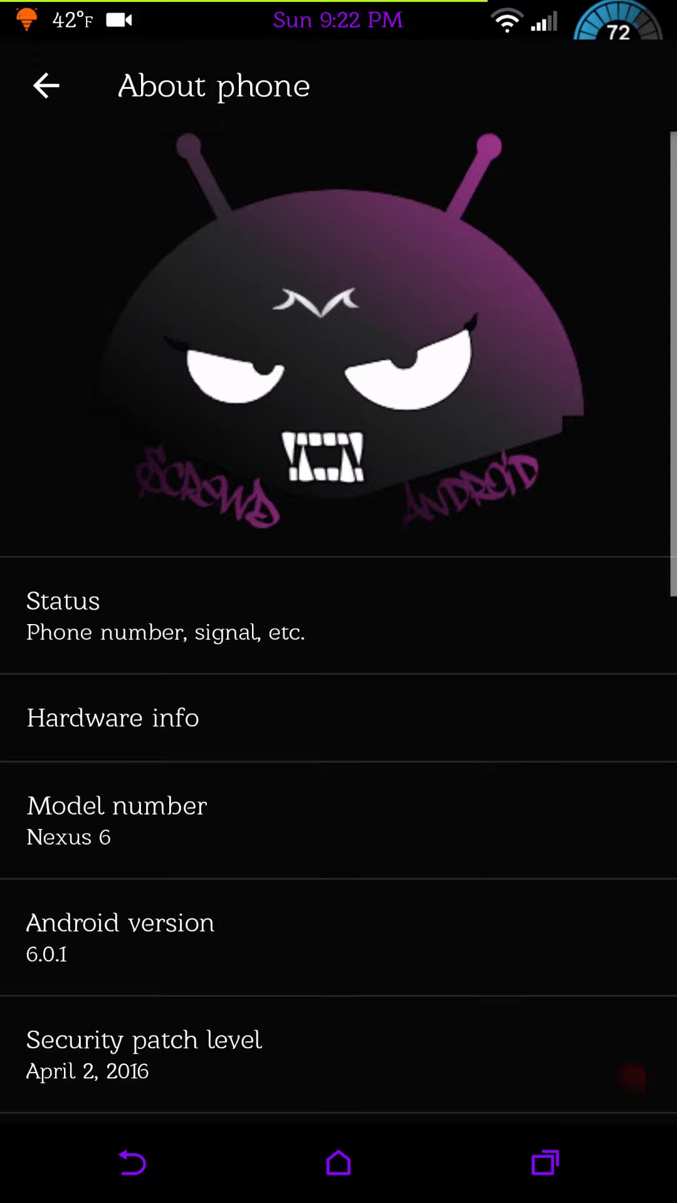
{"action": "scroll", "scroll_direction": "down", "scroll_amount": 3}
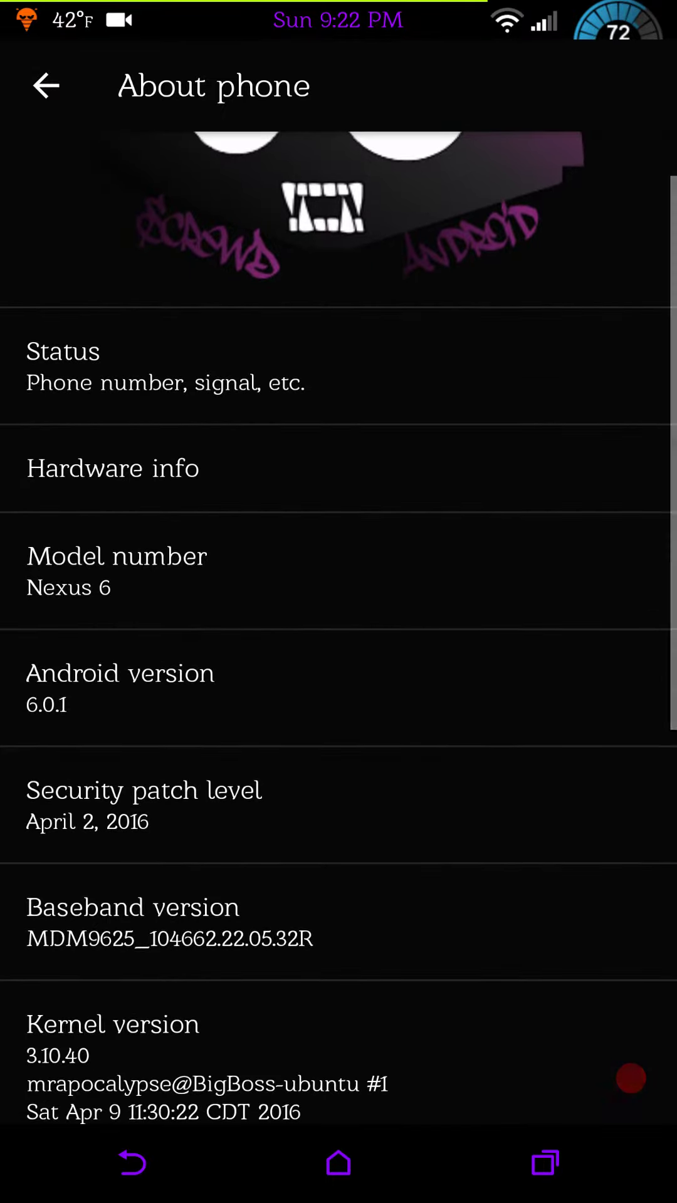
{"action": "scroll", "scroll_direction": "down", "scroll_amount": 3}
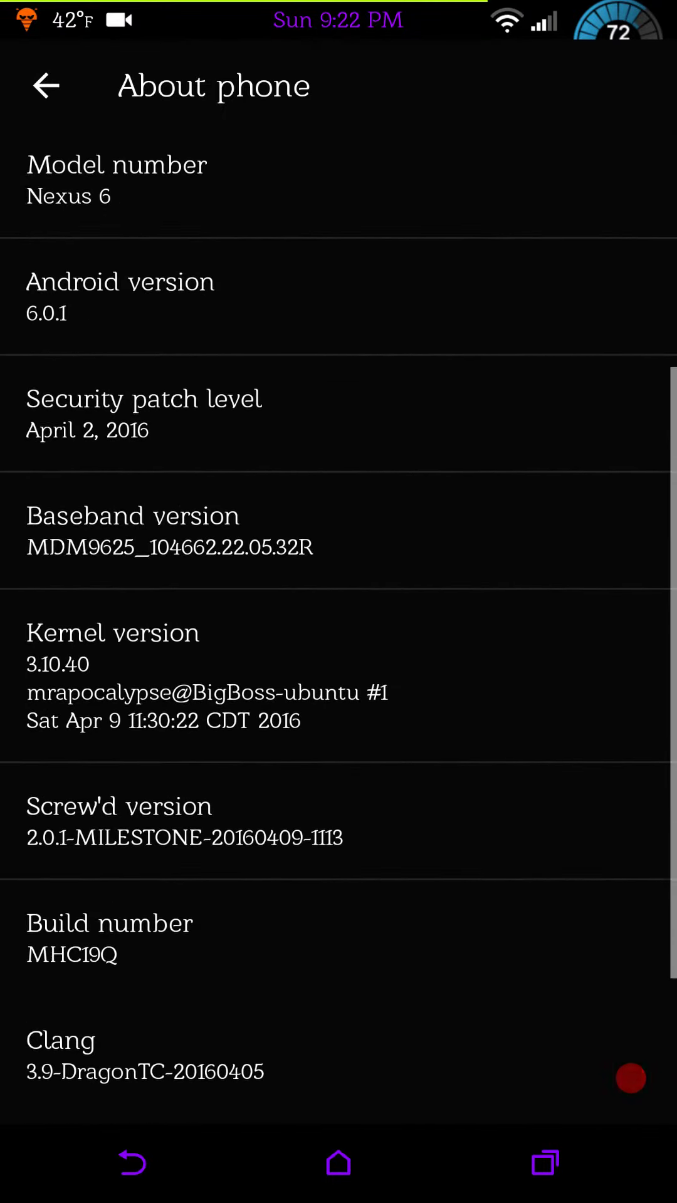
{"action": "scroll", "scroll_direction": "down", "scroll_amount": 3}
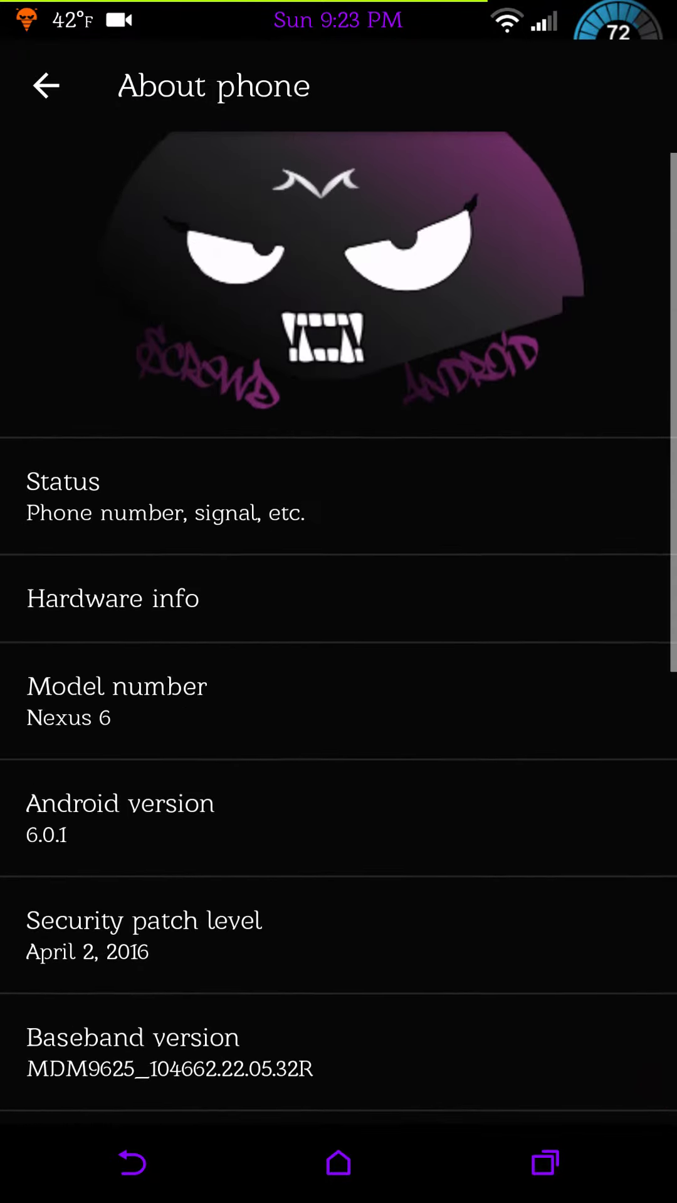
{"action": "scroll", "scroll_direction": "down", "scroll_amount": 3}
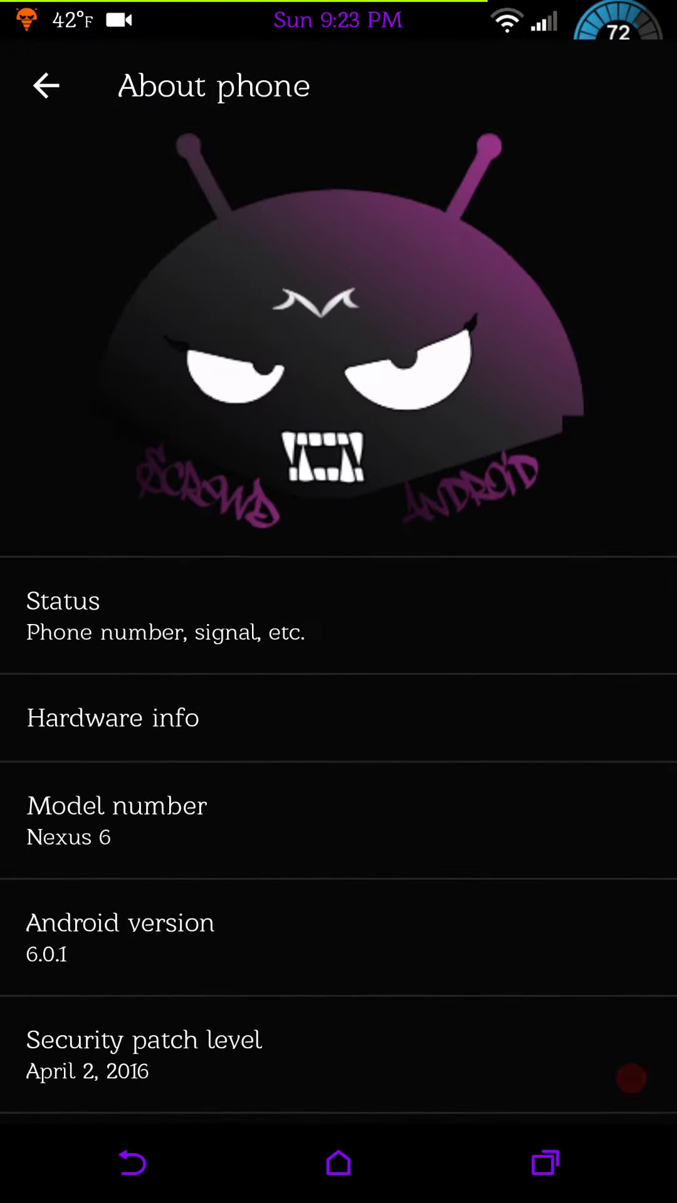
{"action": "scroll", "scroll_direction": "down", "scroll_amount": 3}
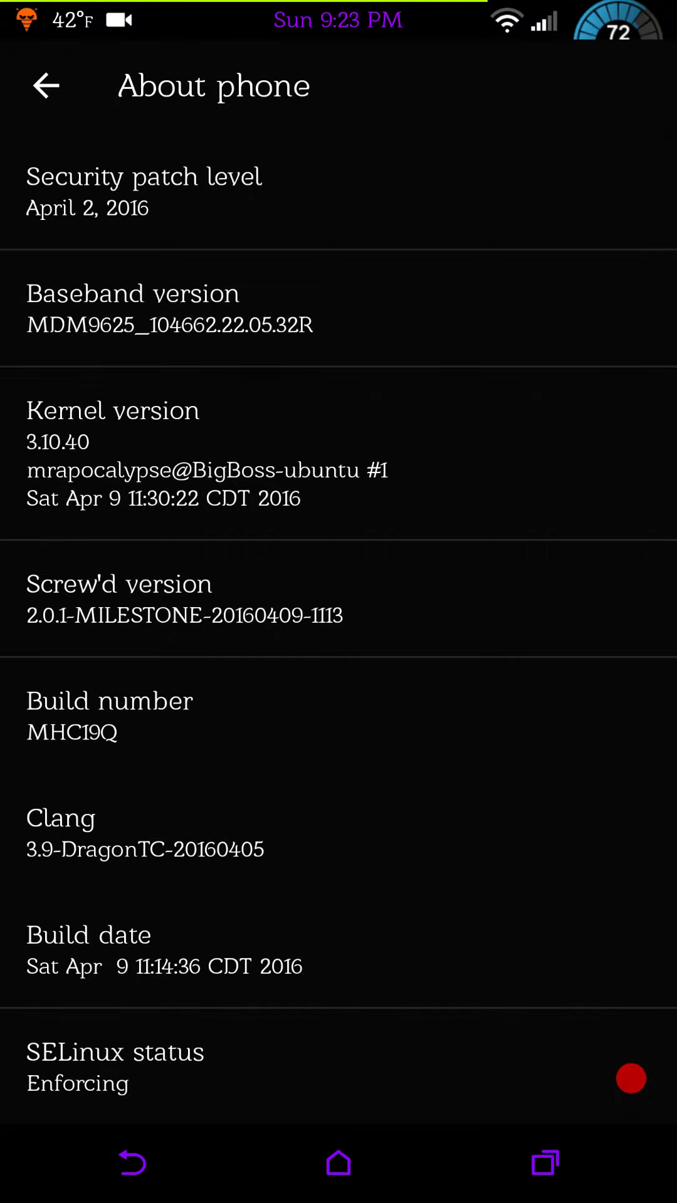
Launch XDA Premium HD and go to Favorites > Nexus 6 > Nexus 6 Android Development.
{"action": "left_click", "coordinate": [336, 1163]}
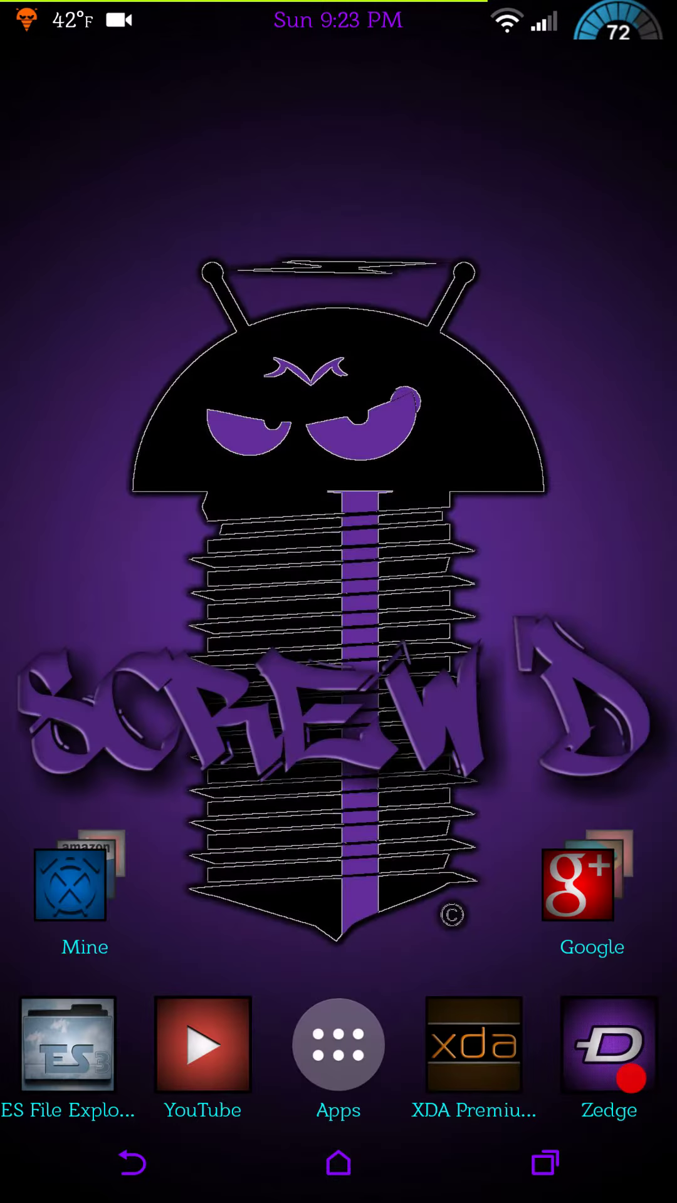
{"action": "left_click", "coordinate": [472, 1045]}
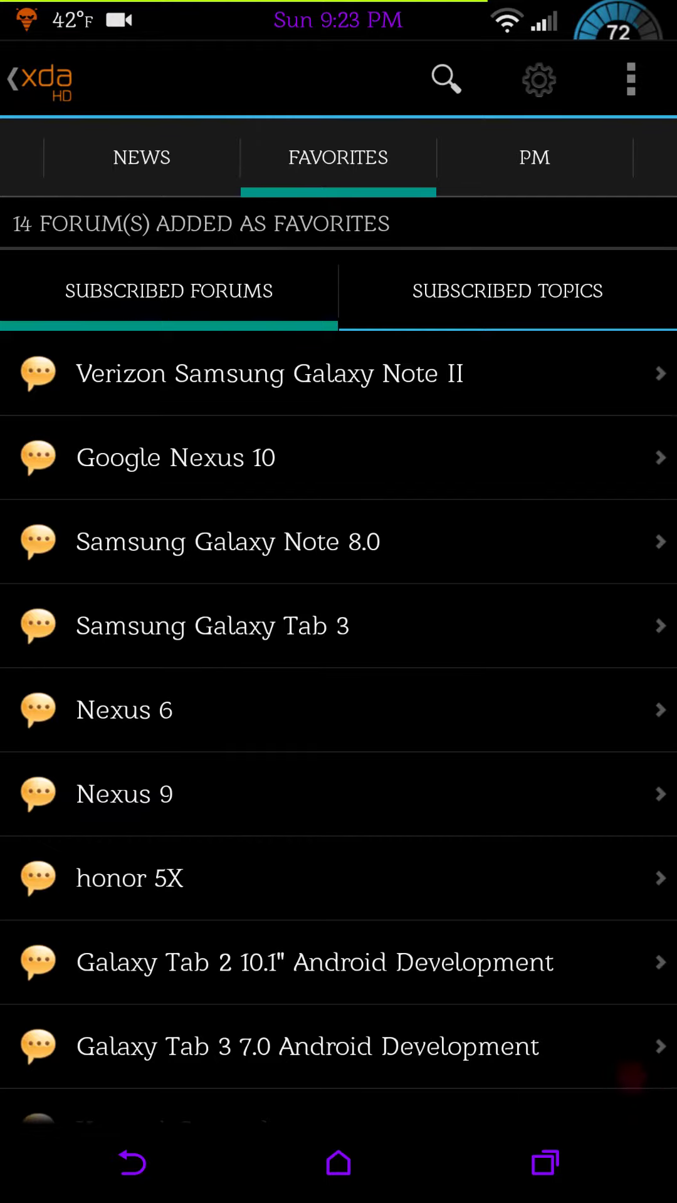
{"action": "left_click", "coordinate": [317, 710]}
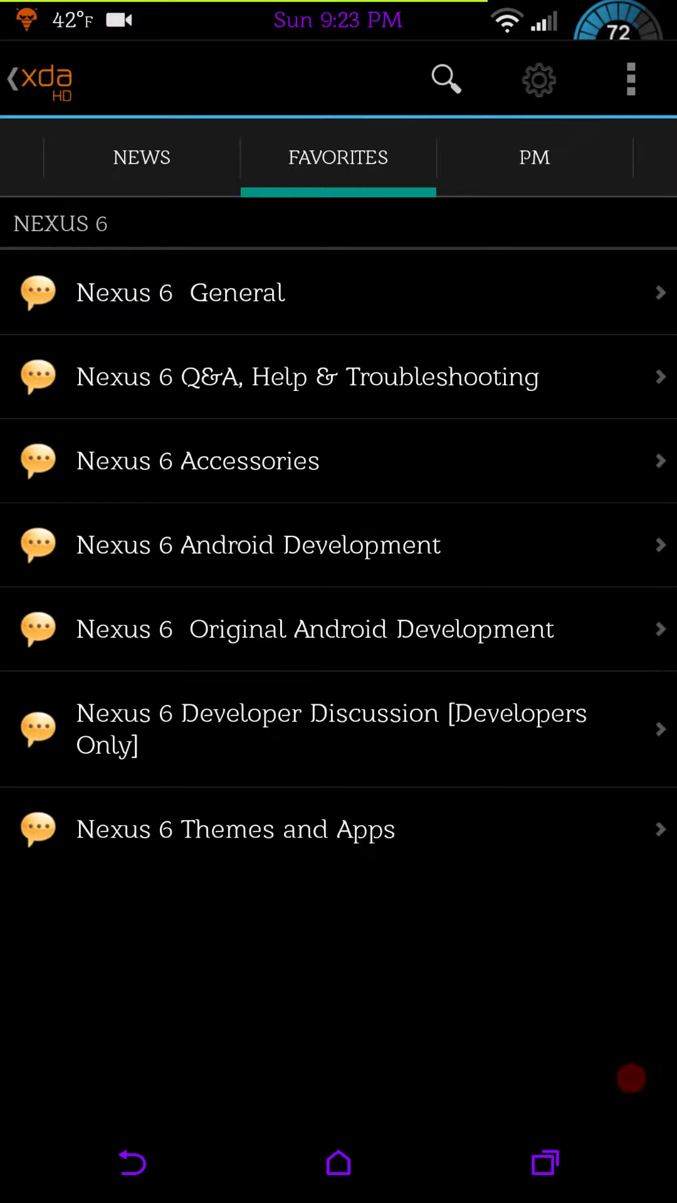
{"action": "left_click", "coordinate": [258, 545]}
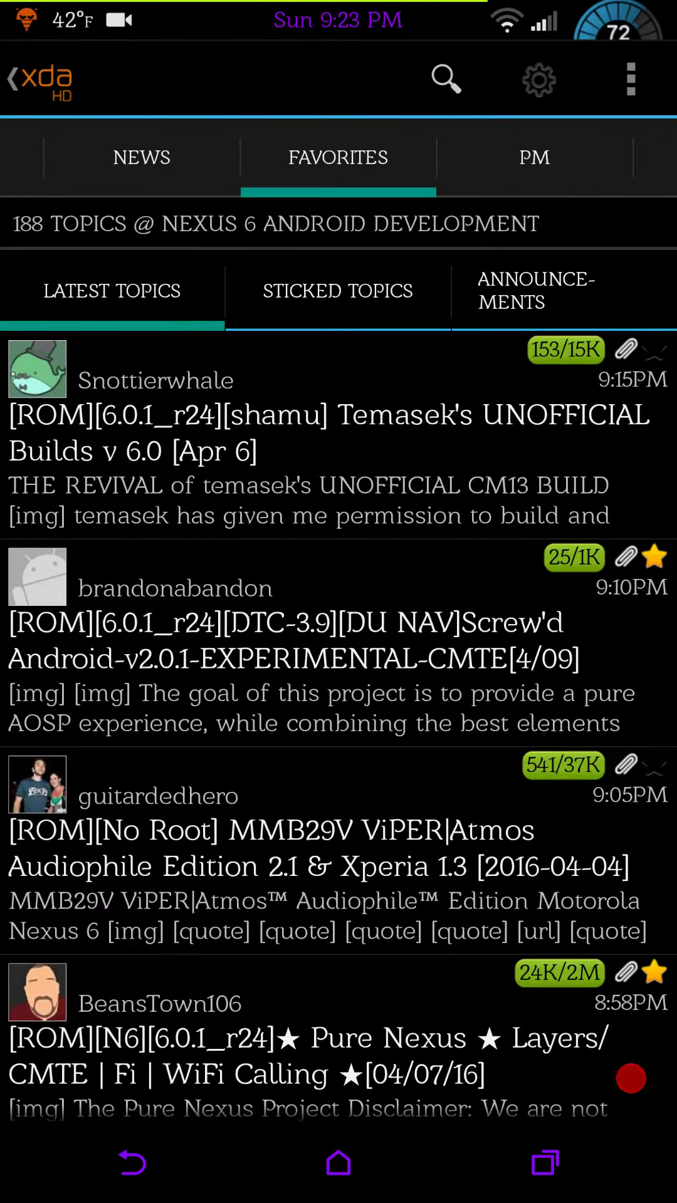
Scroll the latest topics down to the Screw'd ROM thread's project description and feature list.
{"action": "scroll", "scroll_direction": "down", "scroll_amount": 3}
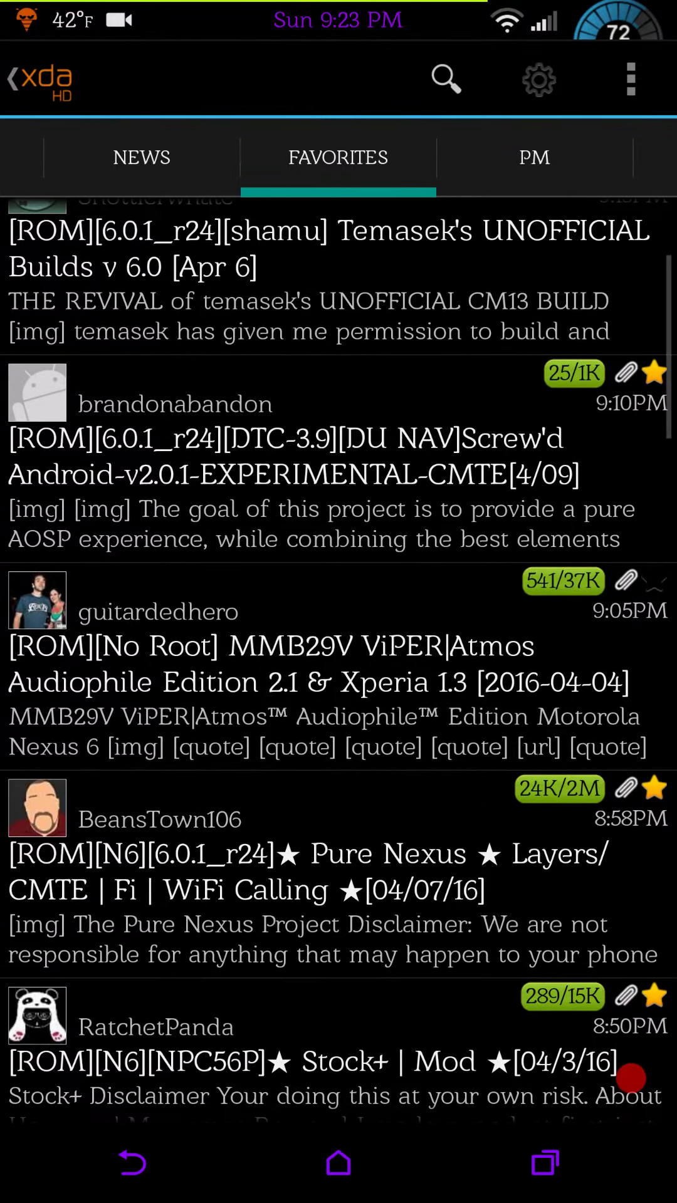
{"action": "scroll", "scroll_direction": "down", "scroll_amount": 3}
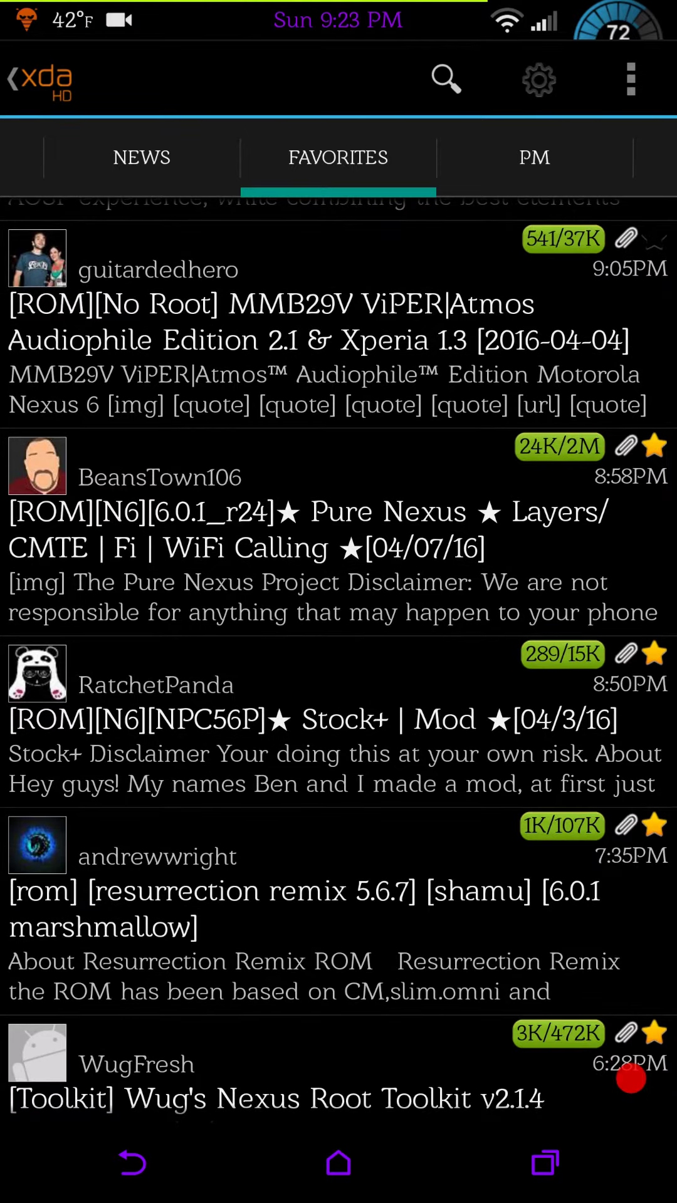
{"action": "scroll", "scroll_direction": "down", "scroll_amount": 3}
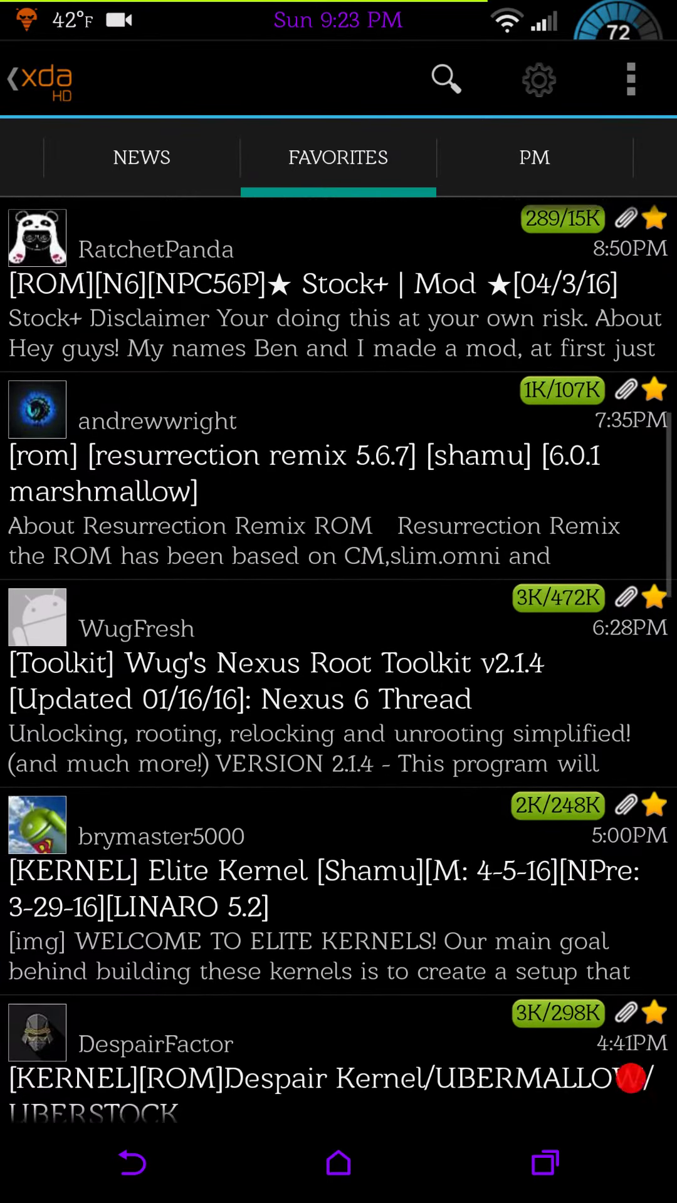
{"action": "scroll", "scroll_direction": "down", "scroll_amount": 3}
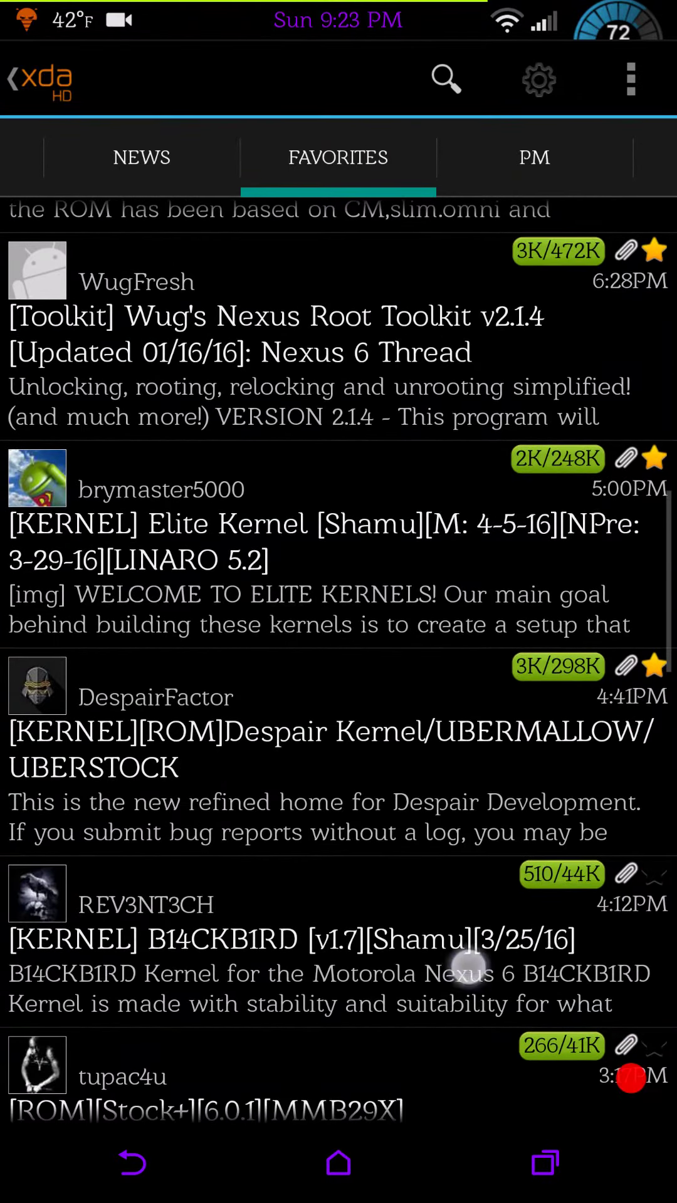
{"action": "scroll", "scroll_direction": "down", "scroll_amount": 3}
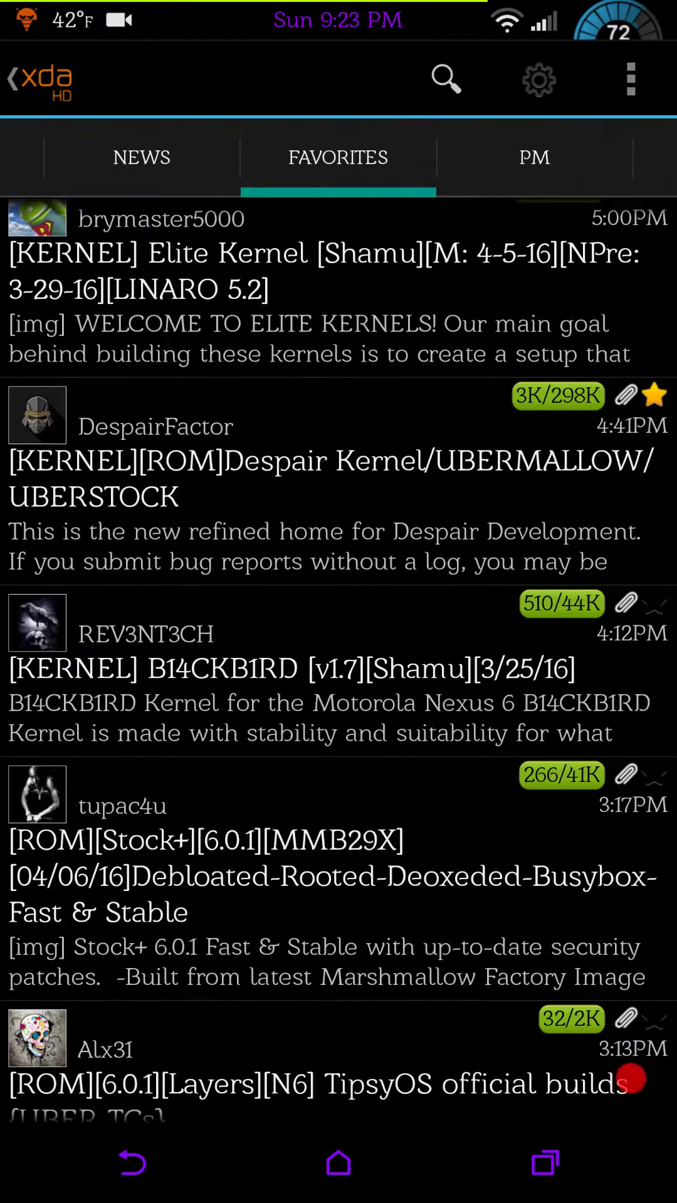
{"action": "scroll", "scroll_direction": "down", "scroll_amount": 3}
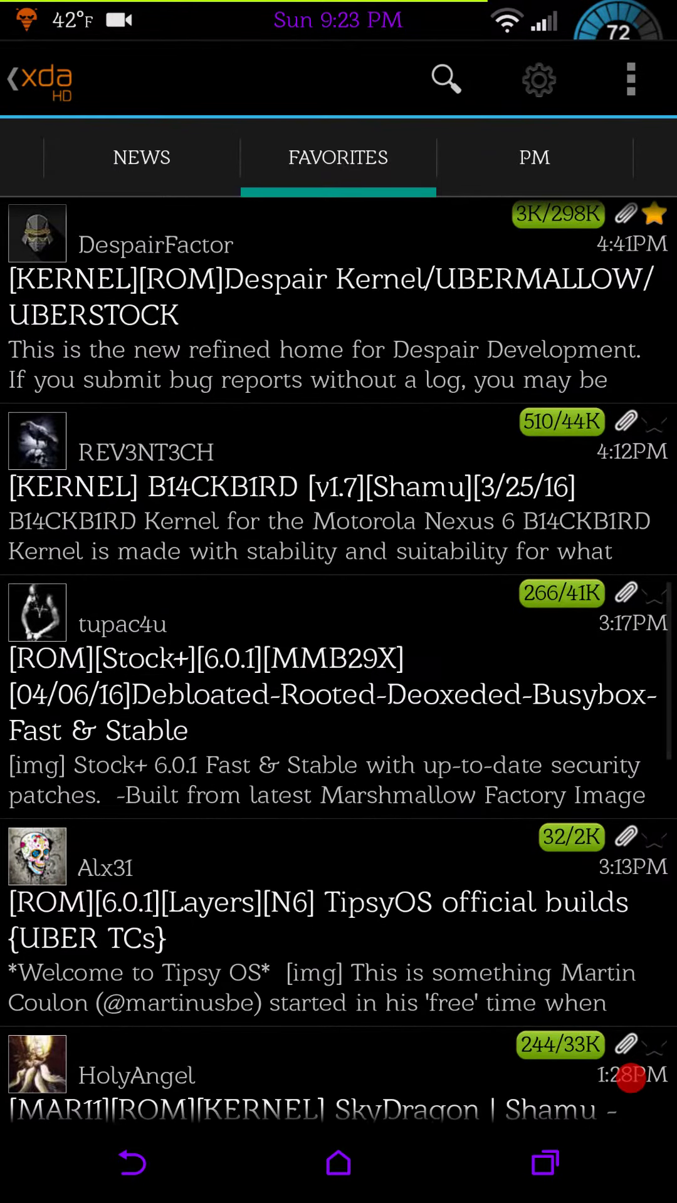
{"action": "scroll", "scroll_direction": "down", "scroll_amount": 3}
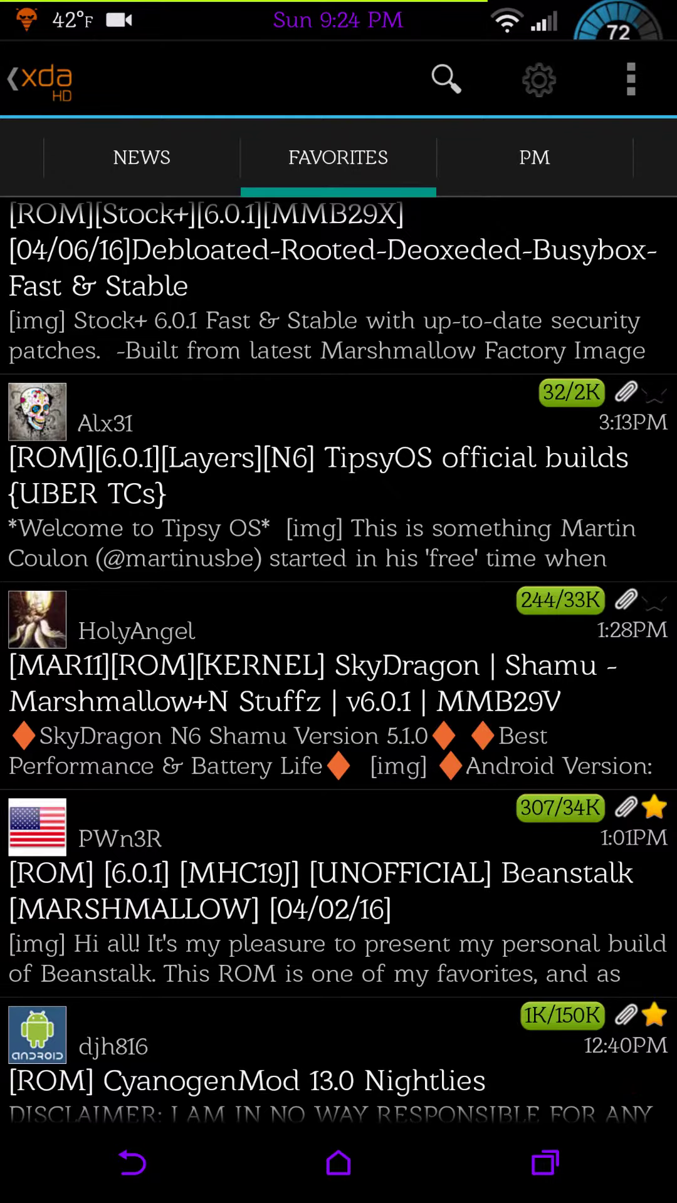
{"action": "scroll", "scroll_direction": "down", "scroll_amount": 3}
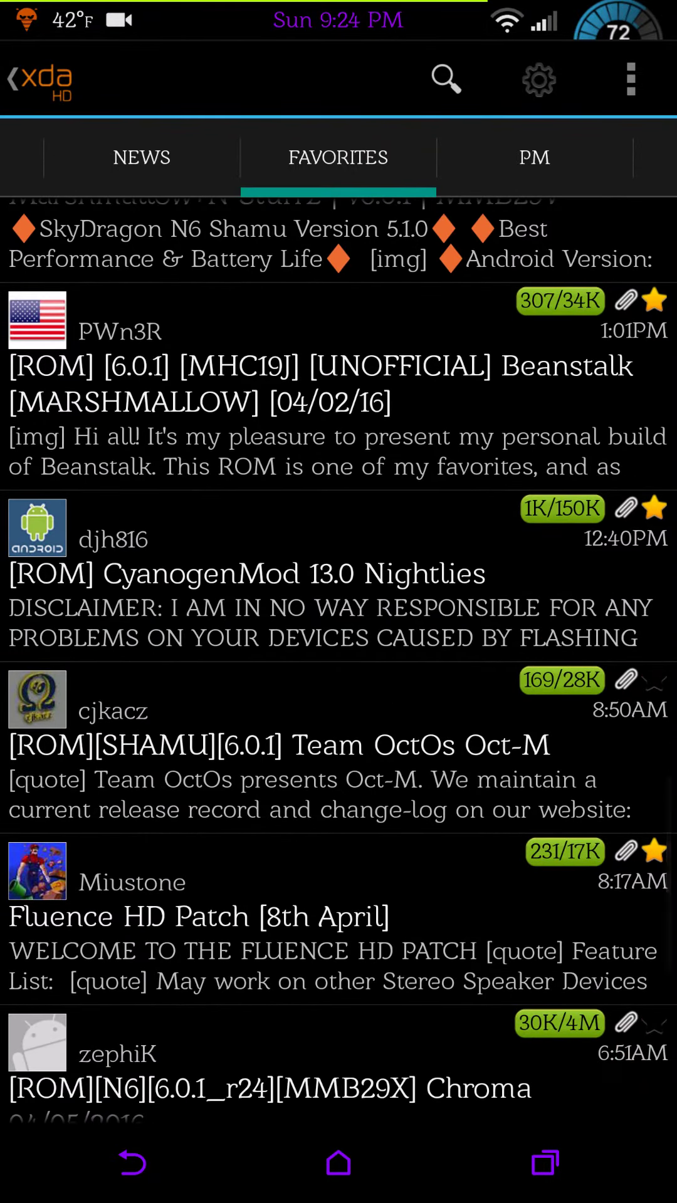
{"action": "scroll", "scroll_direction": "down", "scroll_amount": 3}
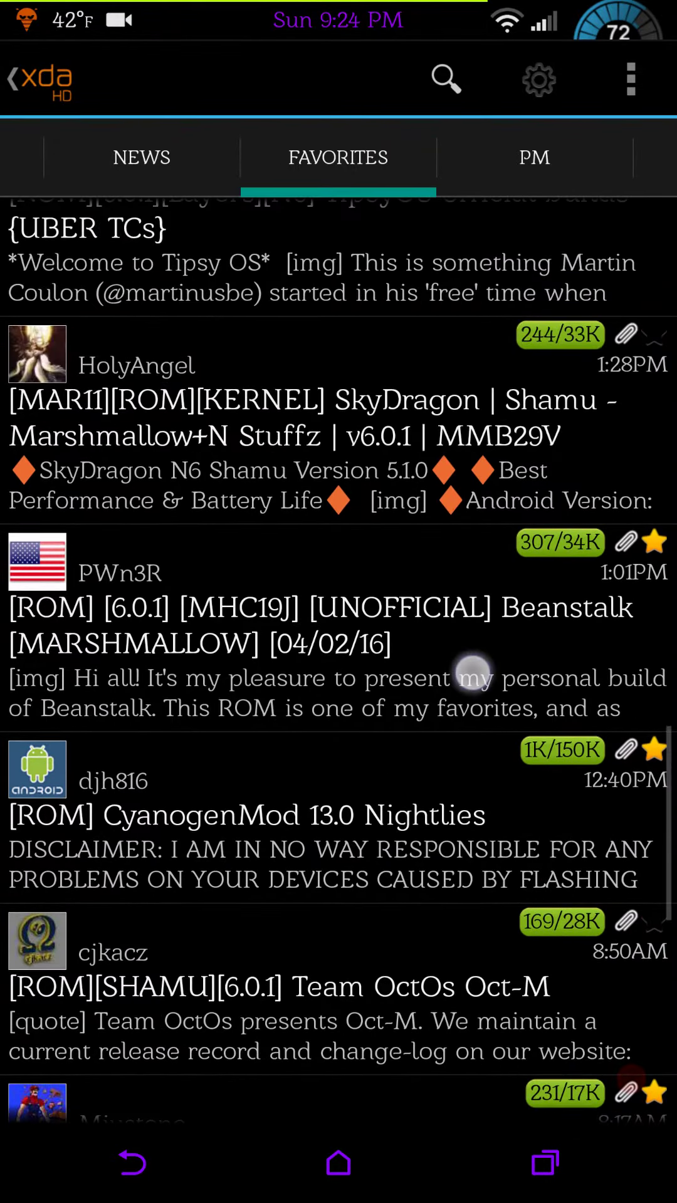
{"action": "scroll", "scroll_direction": "down", "scroll_amount": 3}
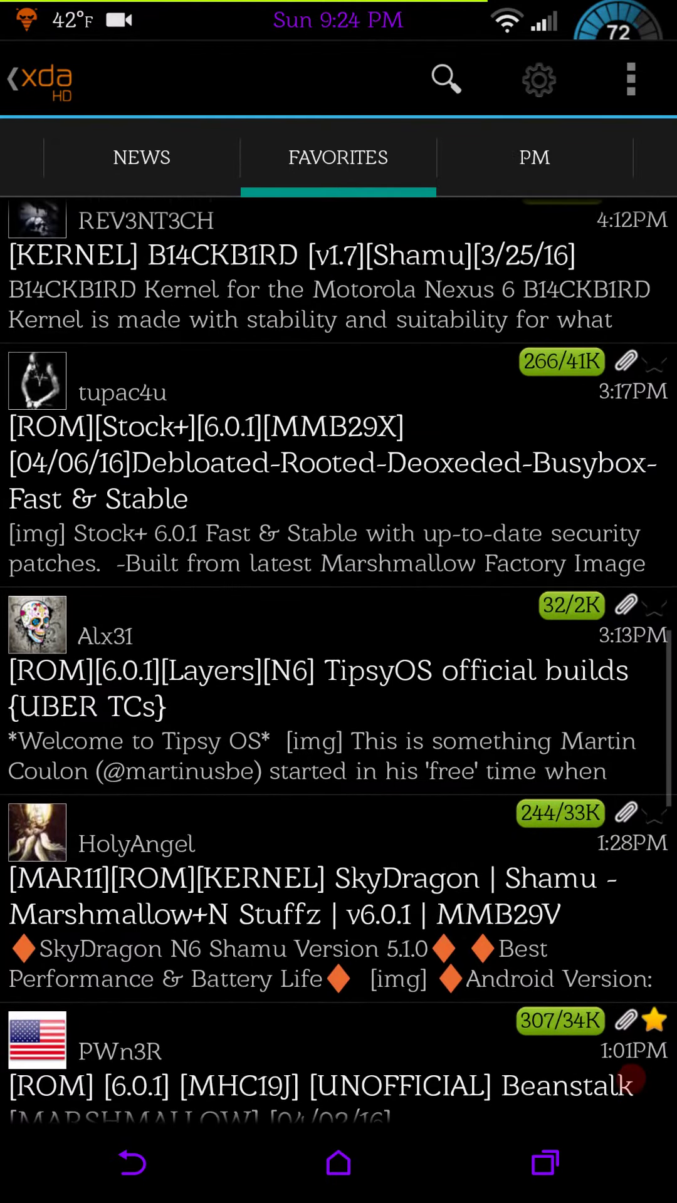
{"action": "scroll", "scroll_direction": "down", "scroll_amount": 3}
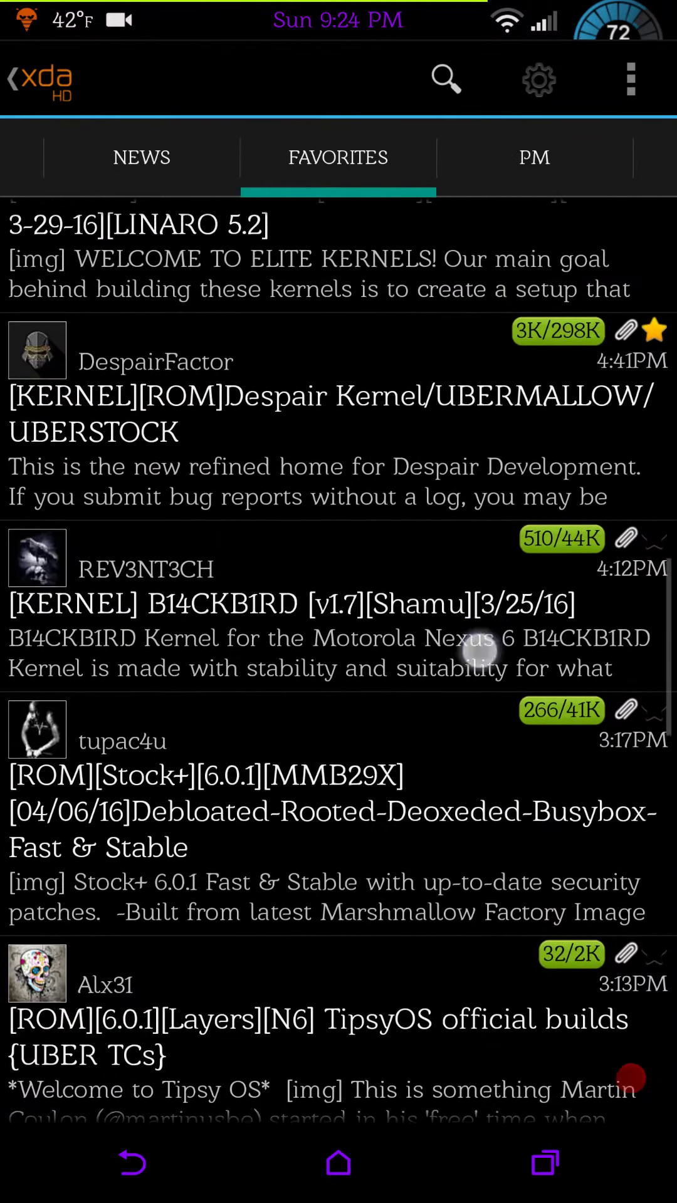
{"action": "scroll", "scroll_direction": "down", "scroll_amount": 3}
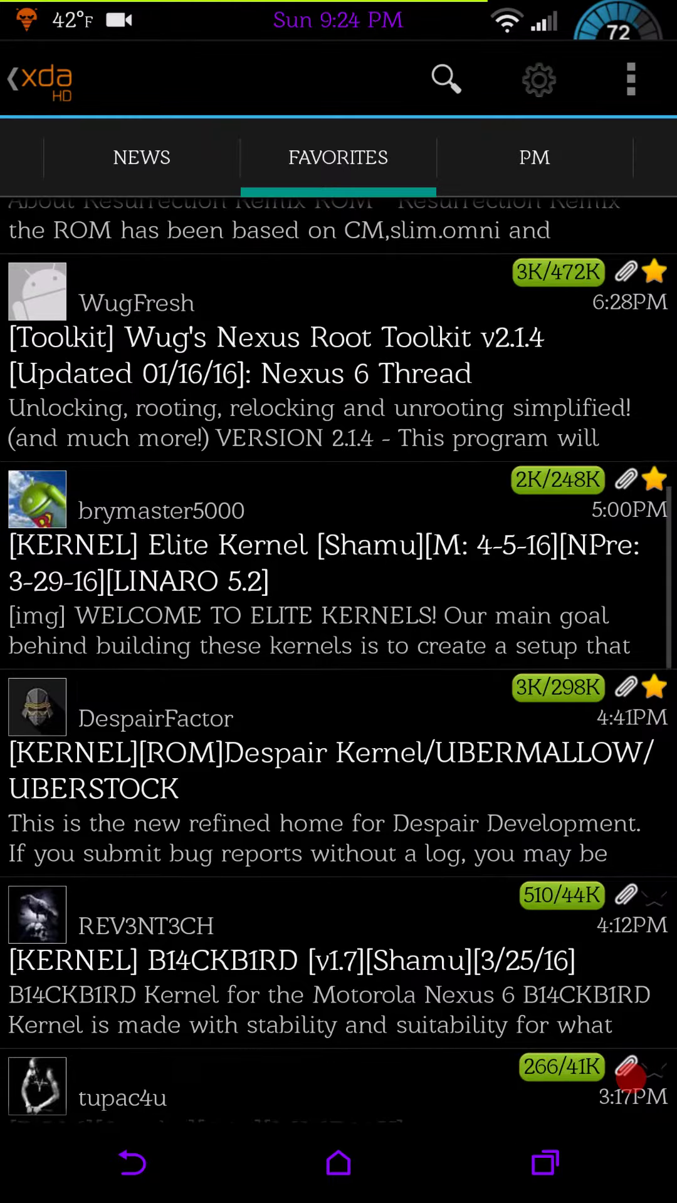
{"action": "scroll", "scroll_direction": "down", "scroll_amount": 3}
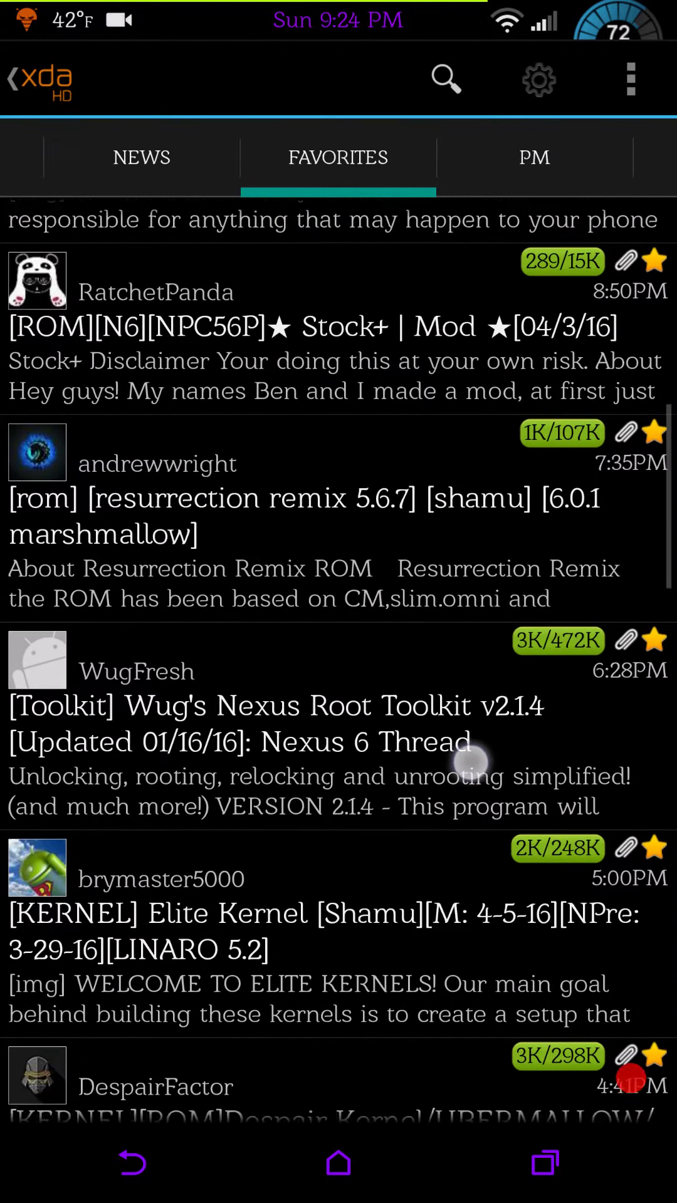
{"action": "scroll", "scroll_direction": "down", "scroll_amount": 3}
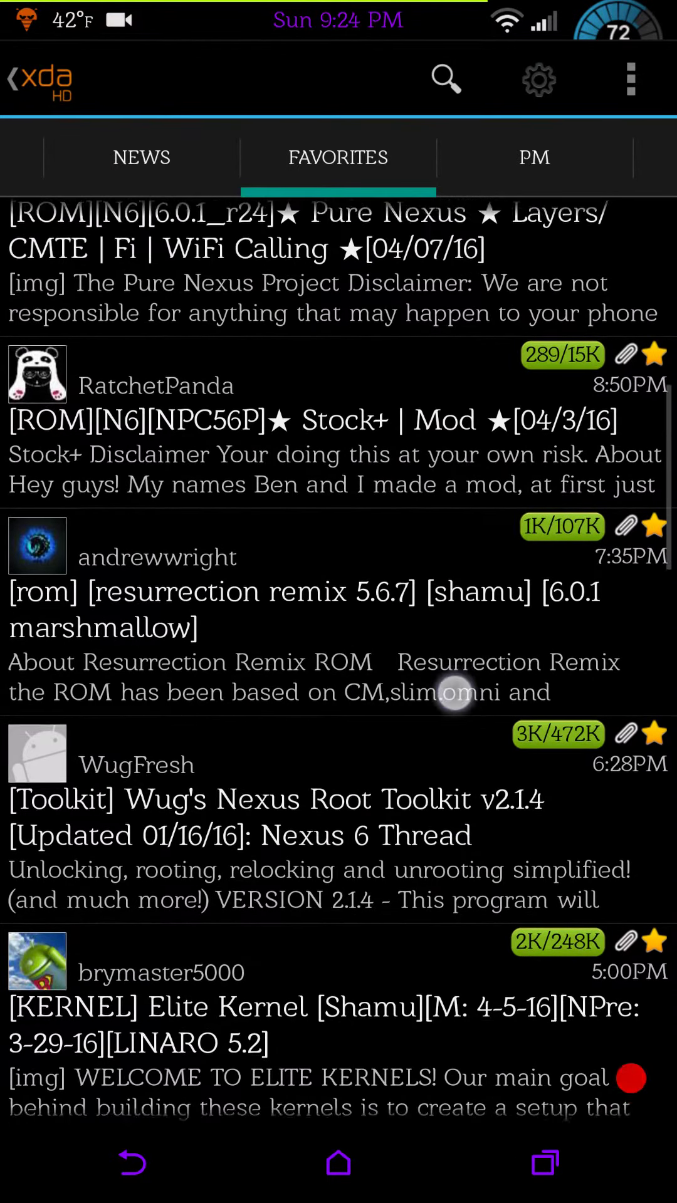
{"action": "scroll", "scroll_direction": "down", "scroll_amount": 3}
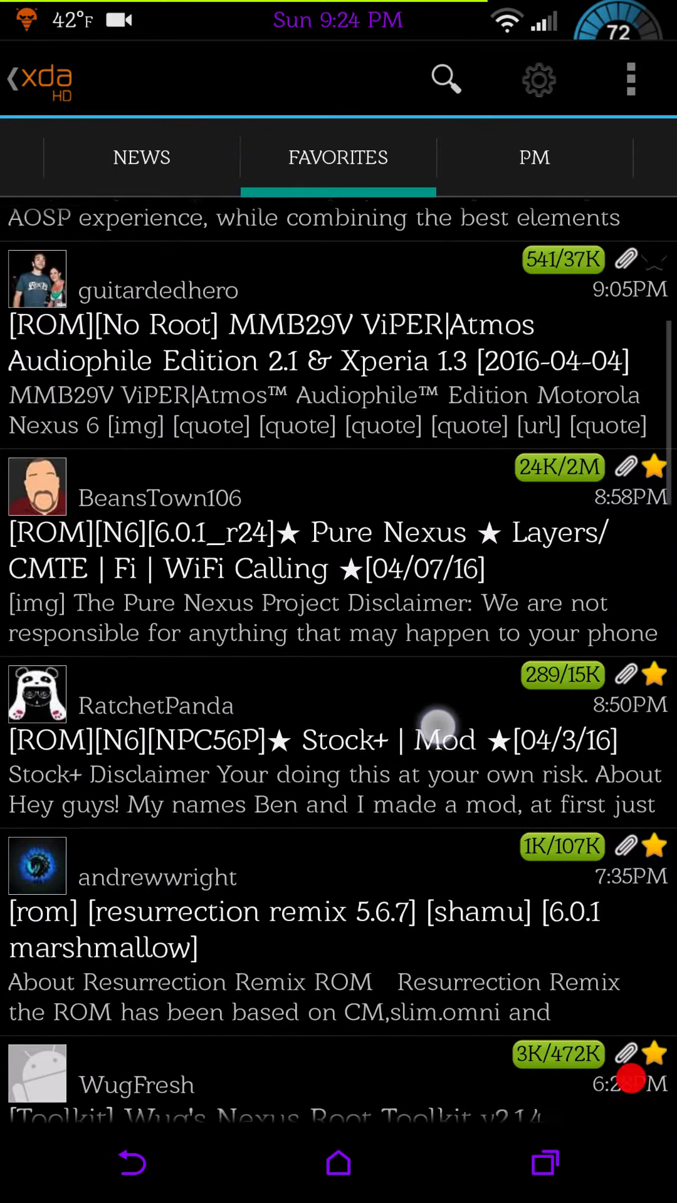
{"action": "scroll", "scroll_direction": "down", "scroll_amount": 3}
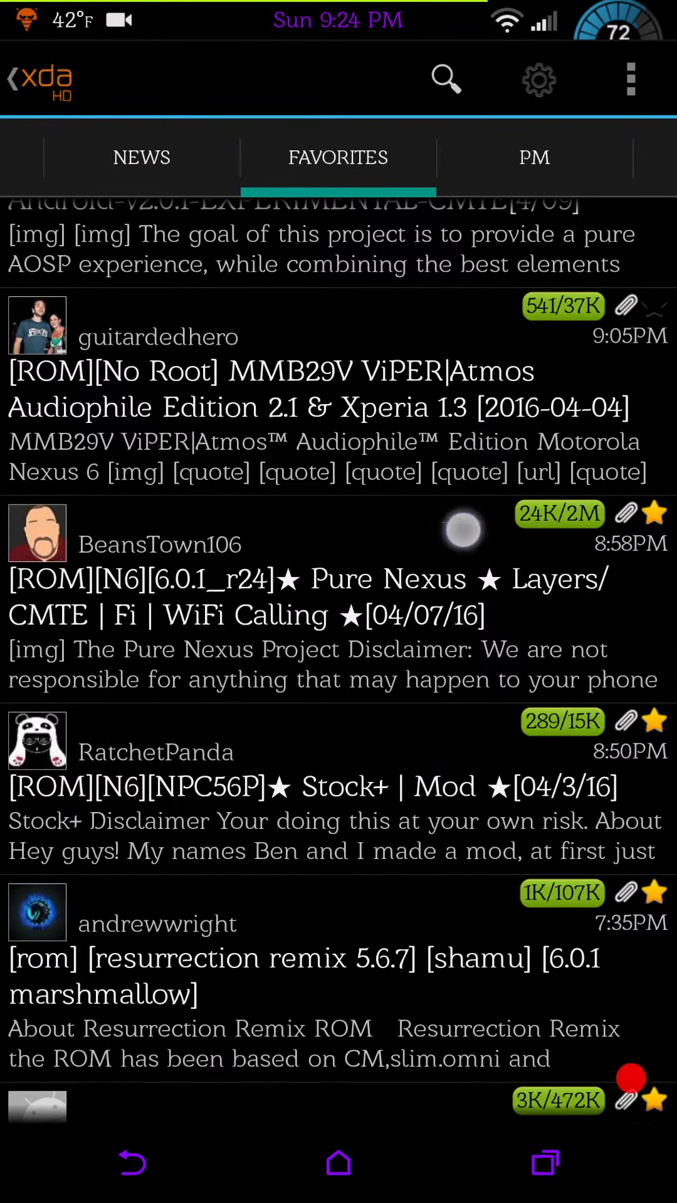
{"action": "scroll", "scroll_direction": "down", "scroll_amount": 3}
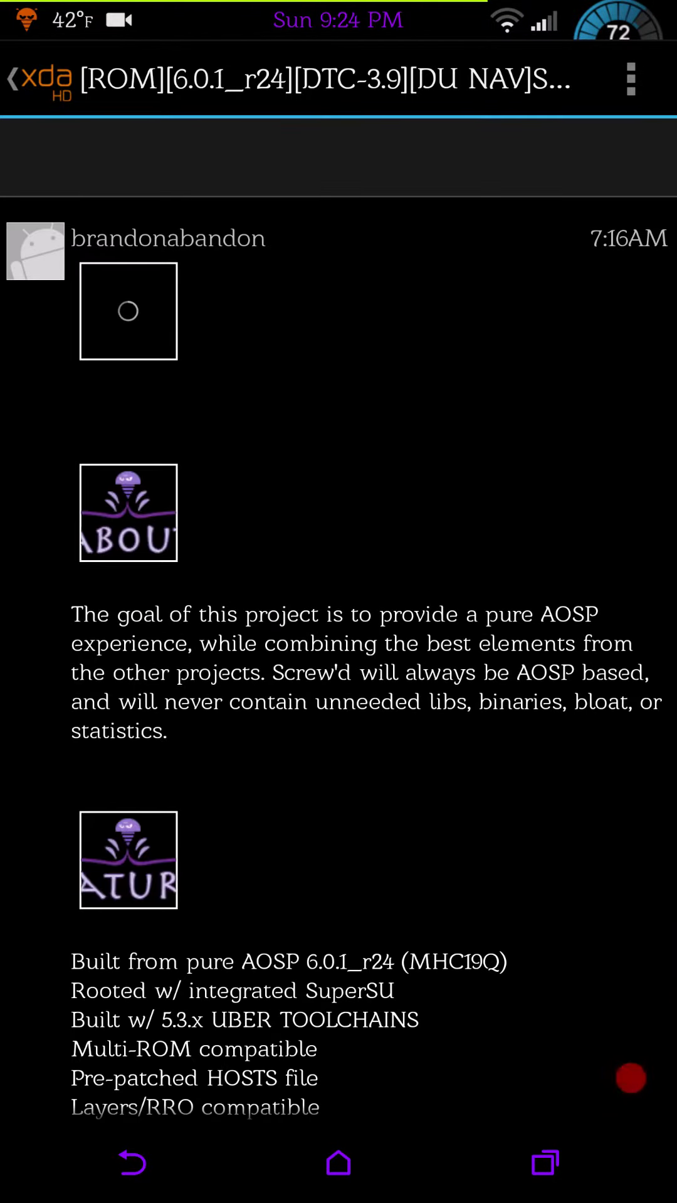
Read the Screw'd thread down to its download link and flashing steps, then open Quick Settings.
{"action": "scroll", "scroll_direction": "down", "scroll_amount": 3}
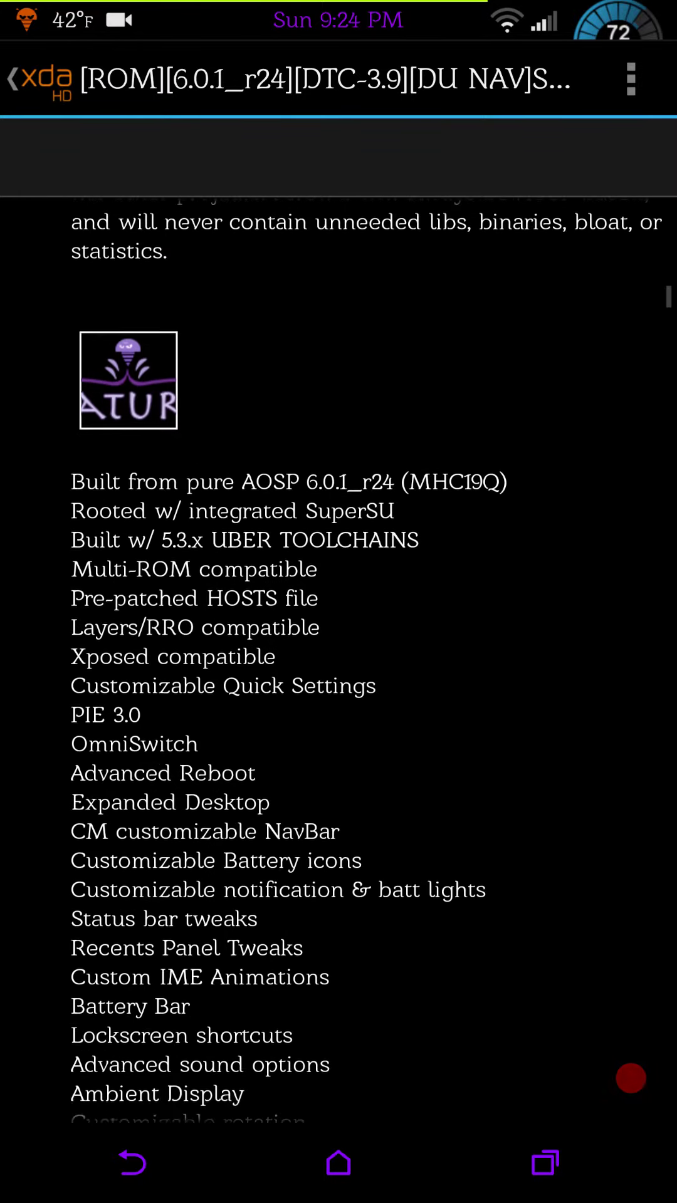
{"action": "scroll", "scroll_direction": "down", "scroll_amount": 3}
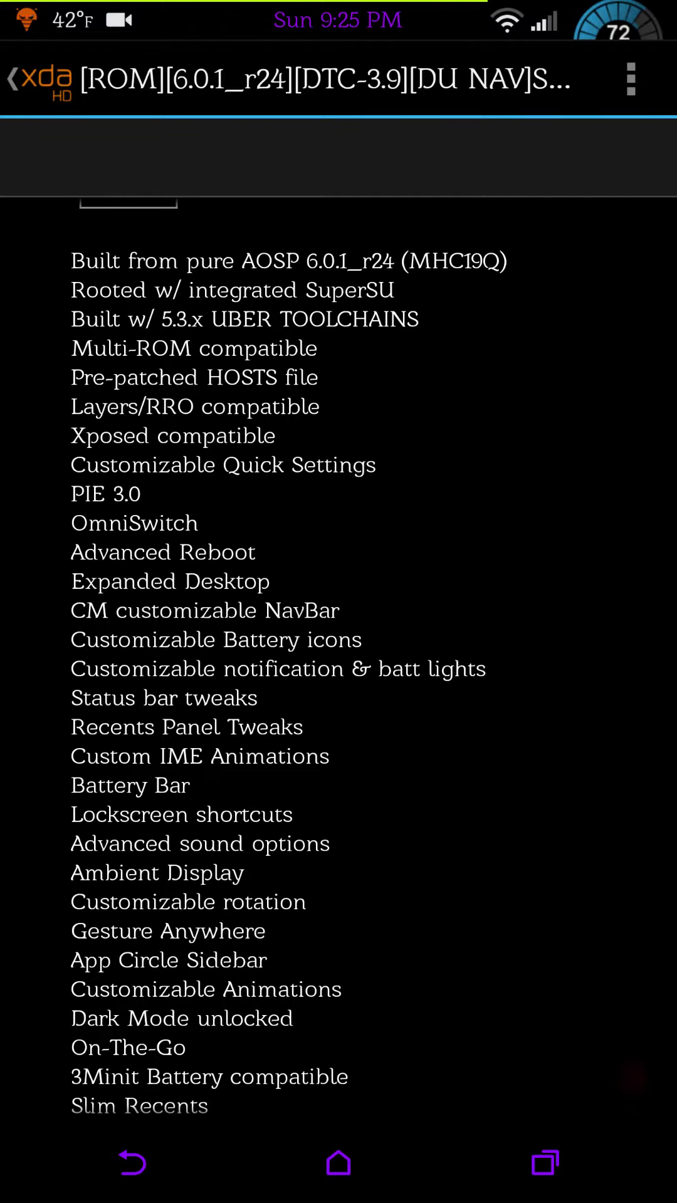
{"action": "scroll", "scroll_direction": "down", "scroll_amount": 3}
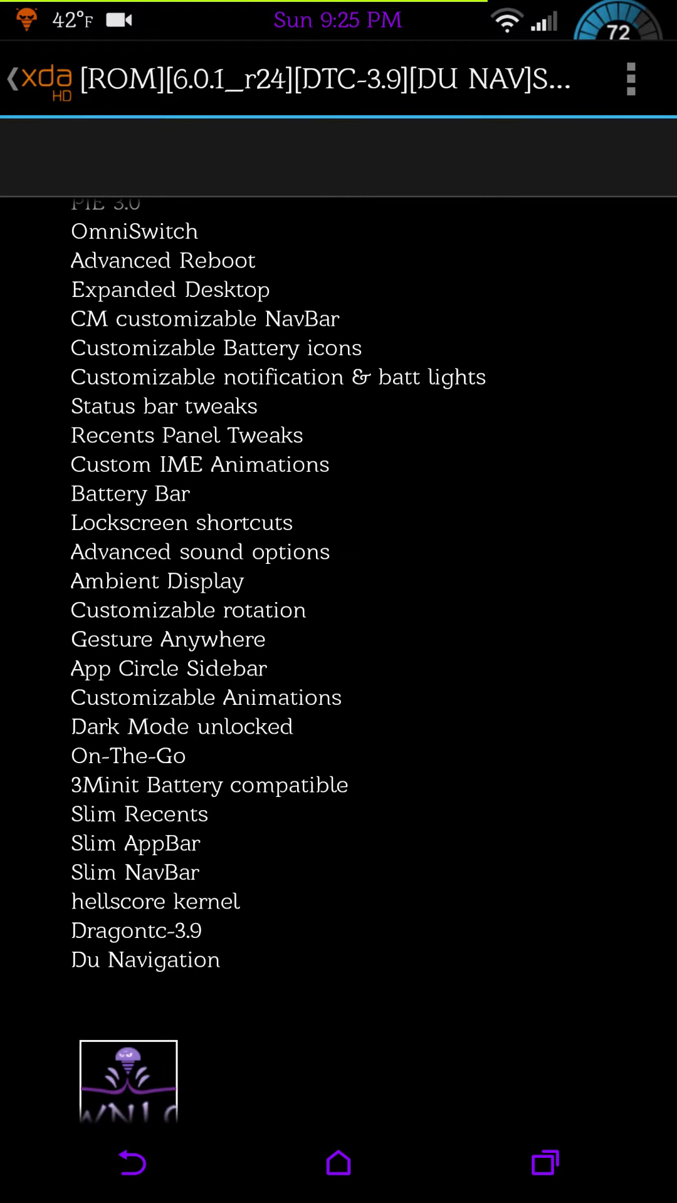
{"action": "scroll", "scroll_direction": "down", "scroll_amount": 3}
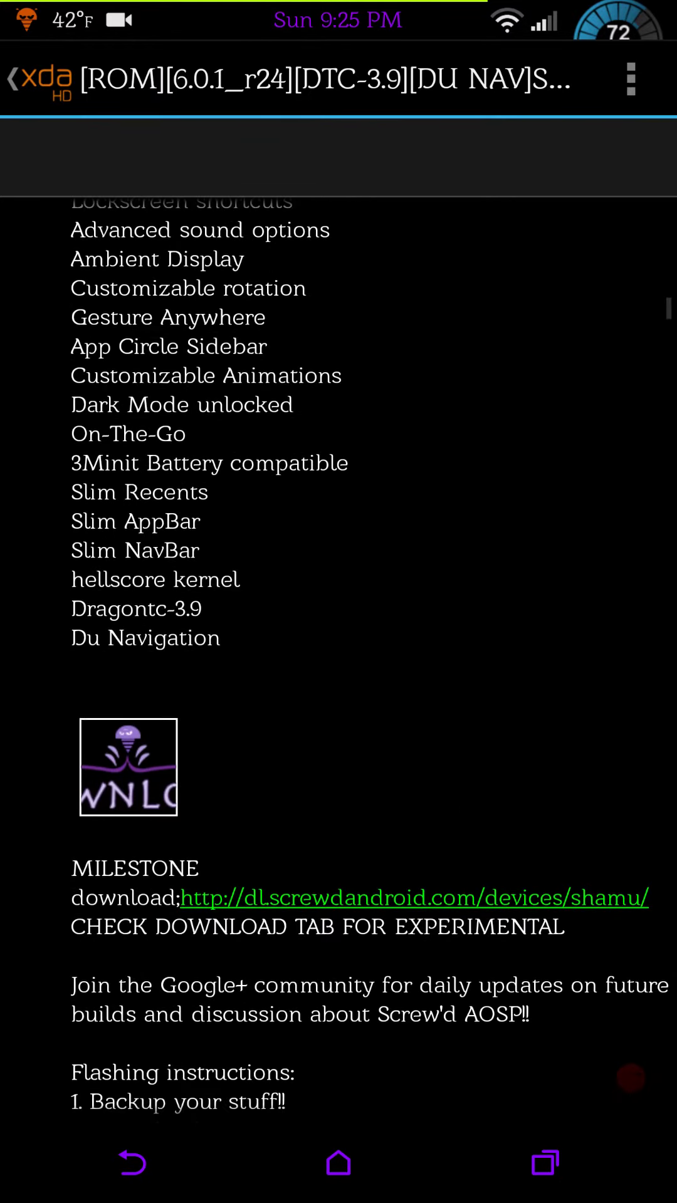
{"action": "scroll", "scroll_direction": "down", "scroll_amount": 3}
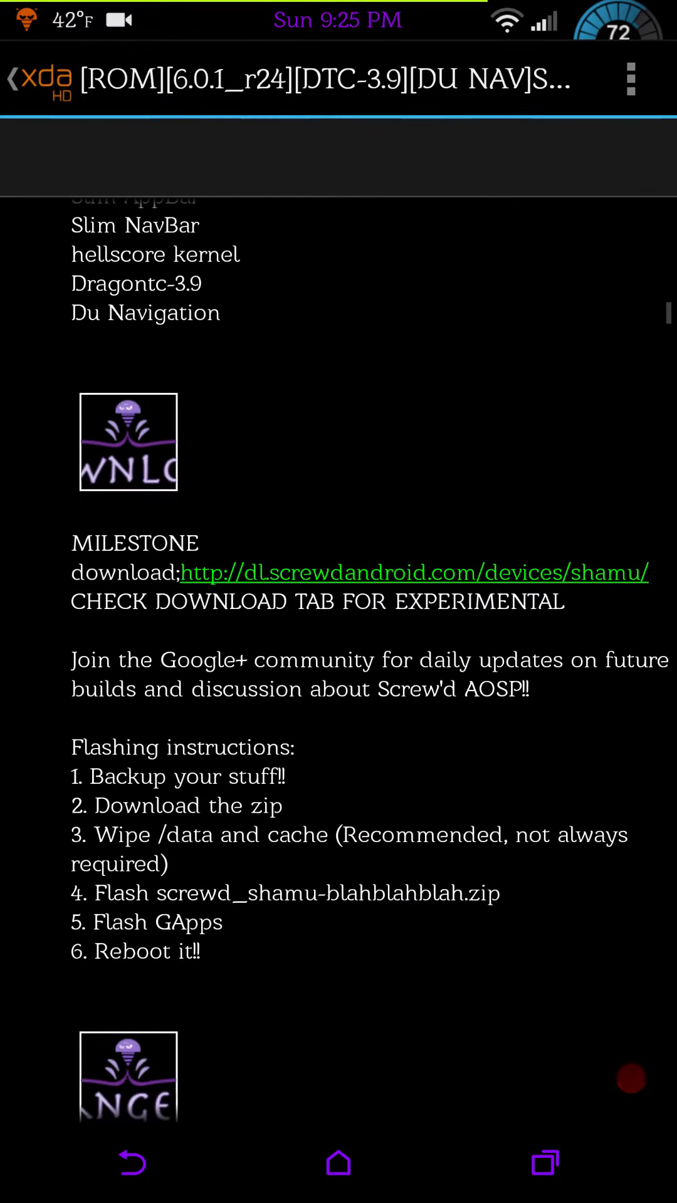
{"action": "scroll", "scroll_direction": "down", "scroll_amount": 3}
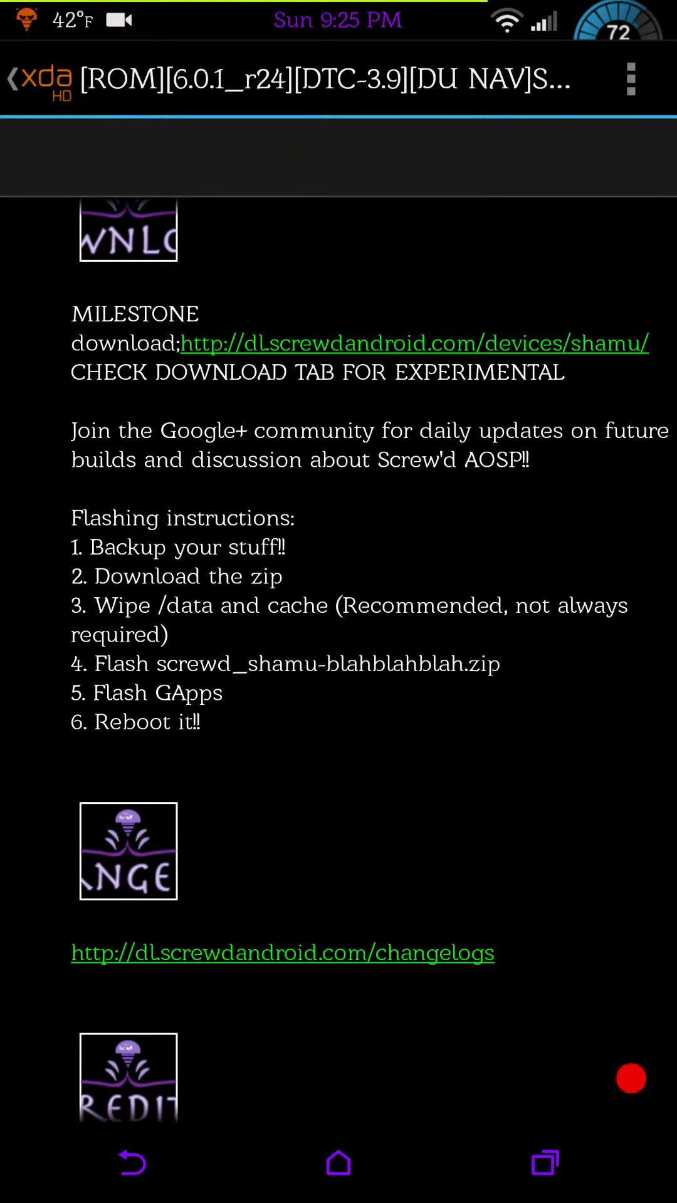
{"action": "scroll", "scroll_direction": "down", "scroll_amount": 3}
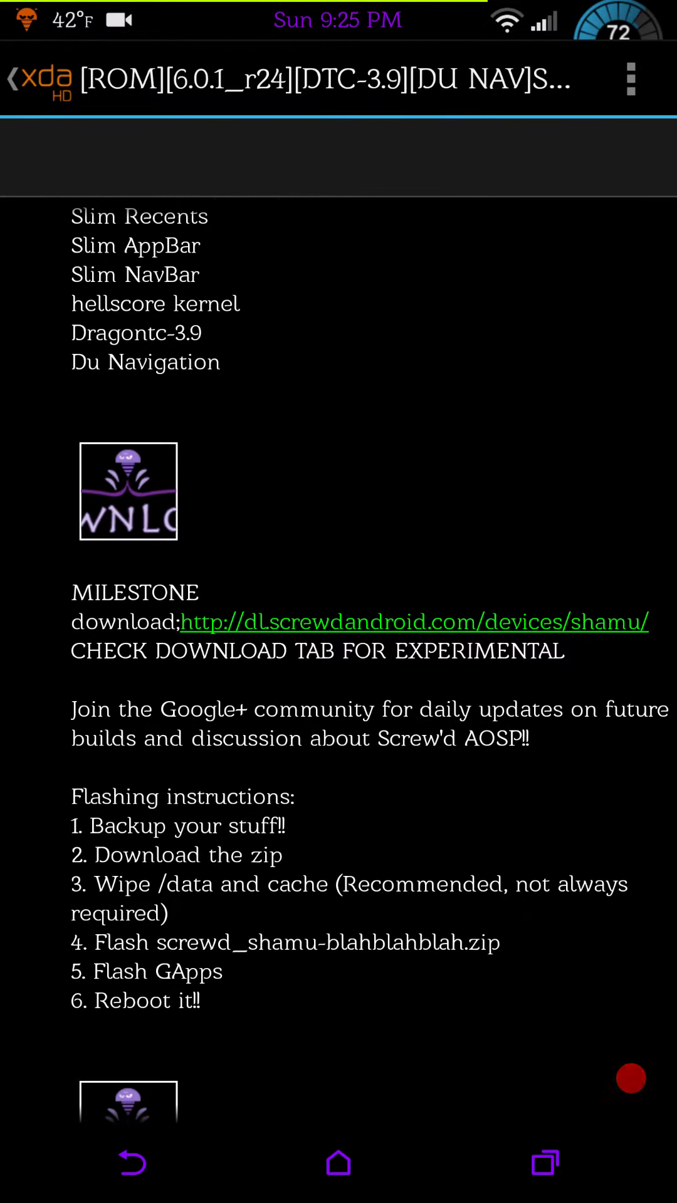
{"action": "scroll", "scroll_direction": "down", "scroll_amount": 3}
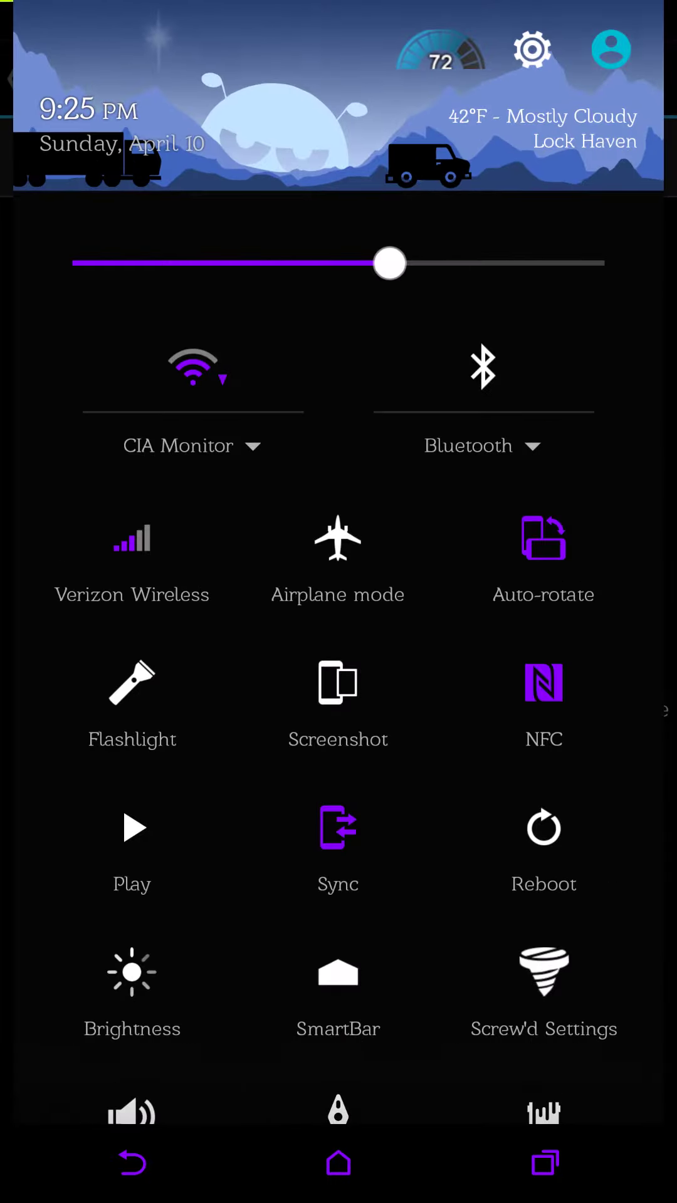
Revisit About phone's build details, then open Developer options with OEM unlocking enabled.
{"action": "left_click", "coordinate": [531, 48]}
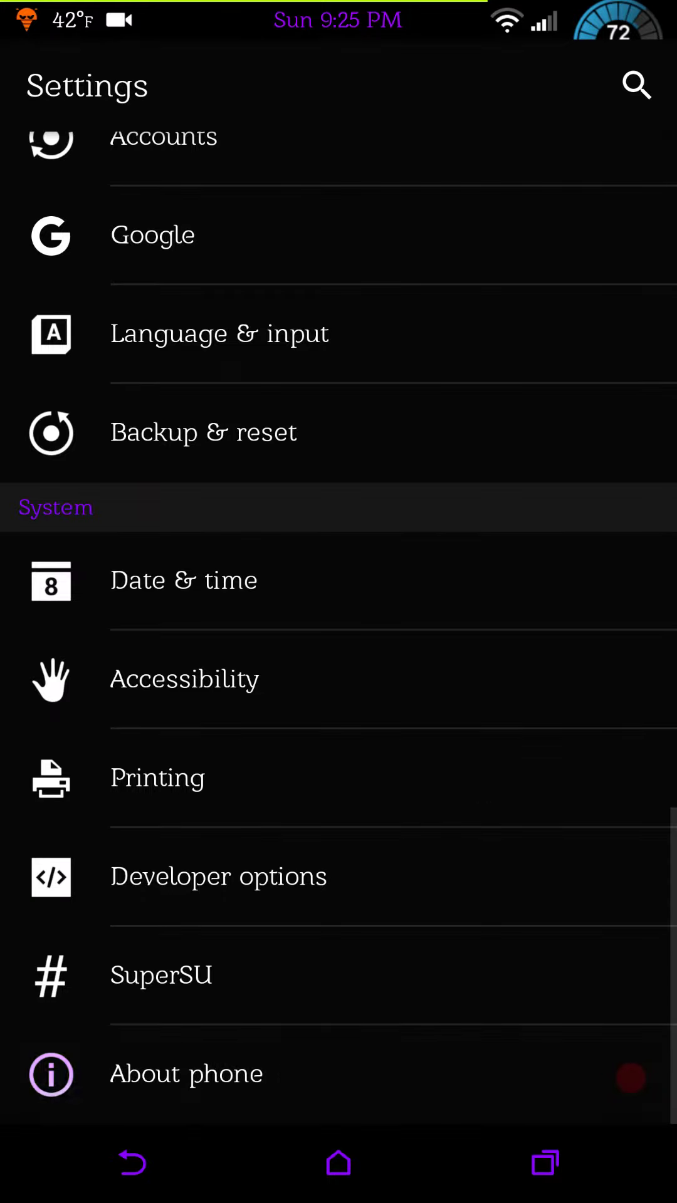
{"action": "left_click", "coordinate": [186, 1073]}
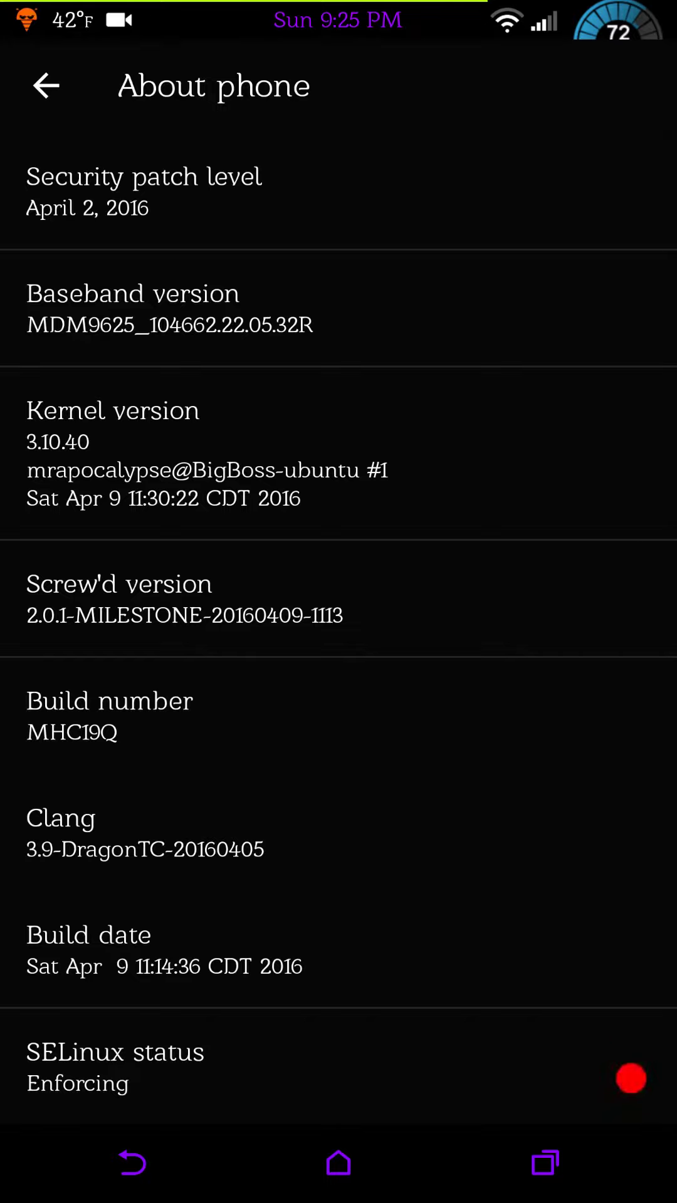
{"action": "left_click", "coordinate": [45, 86]}
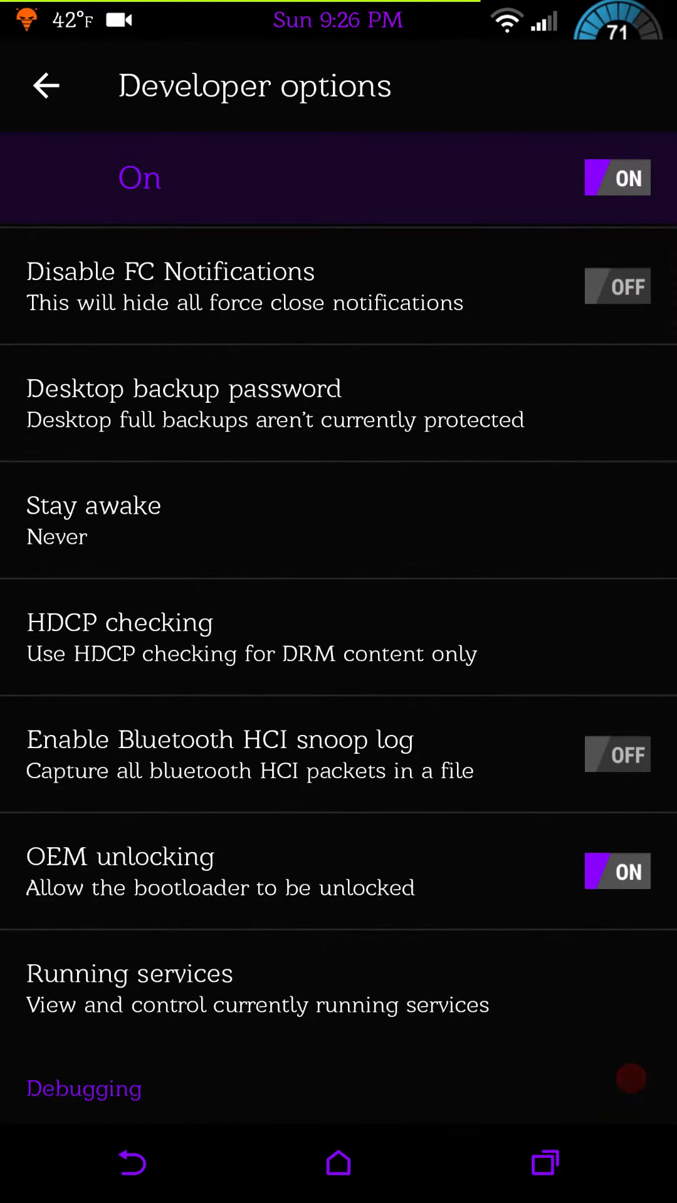
Scroll Developer options down to the device hostname entry, then go back to Settings.
{"action": "scroll", "scroll_direction": "down", "scroll_amount": 3}
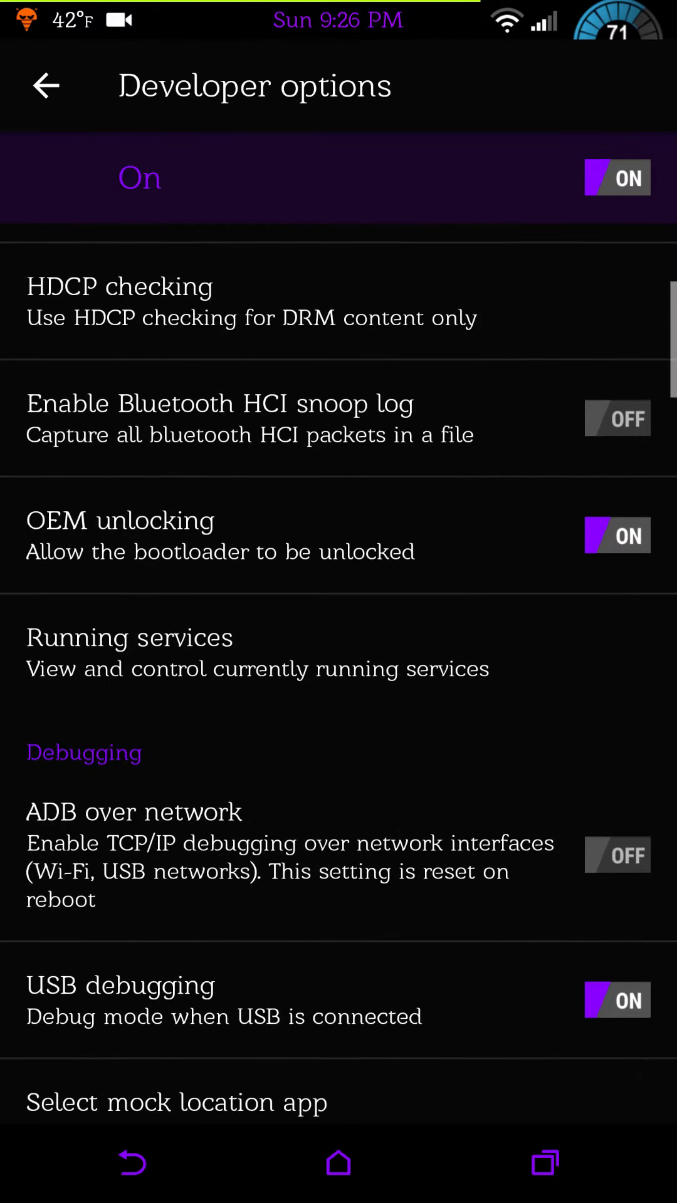
{"action": "scroll", "scroll_direction": "down", "scroll_amount": 3}
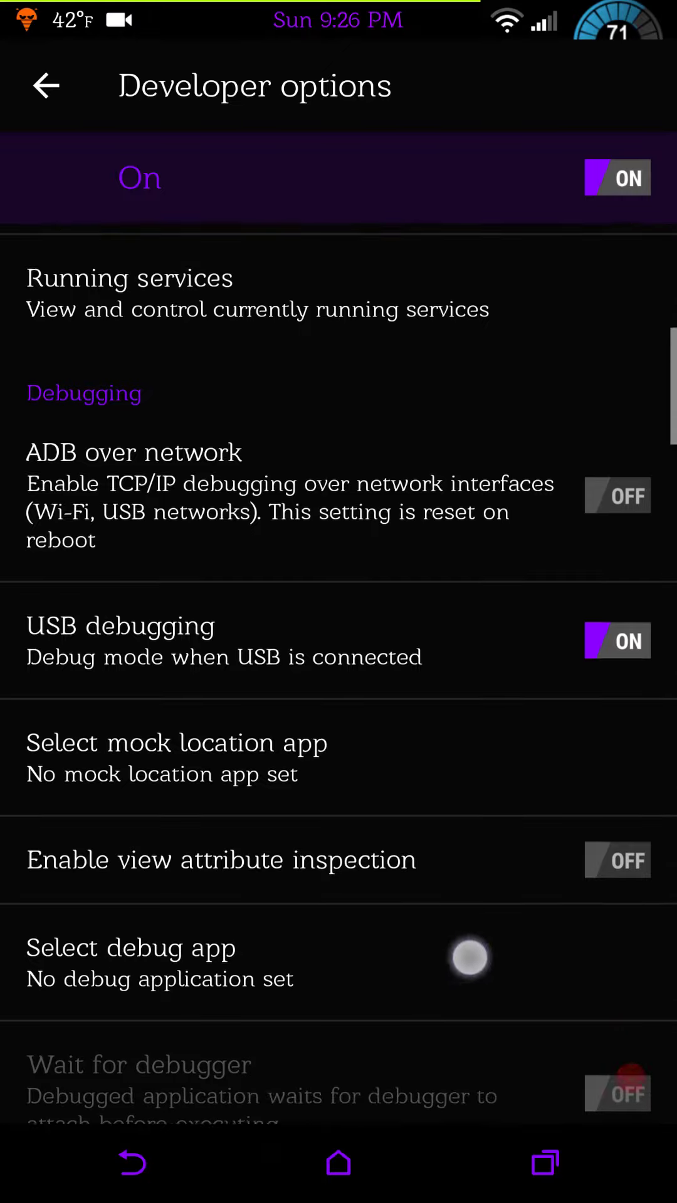
{"action": "scroll", "scroll_direction": "down", "scroll_amount": 3}
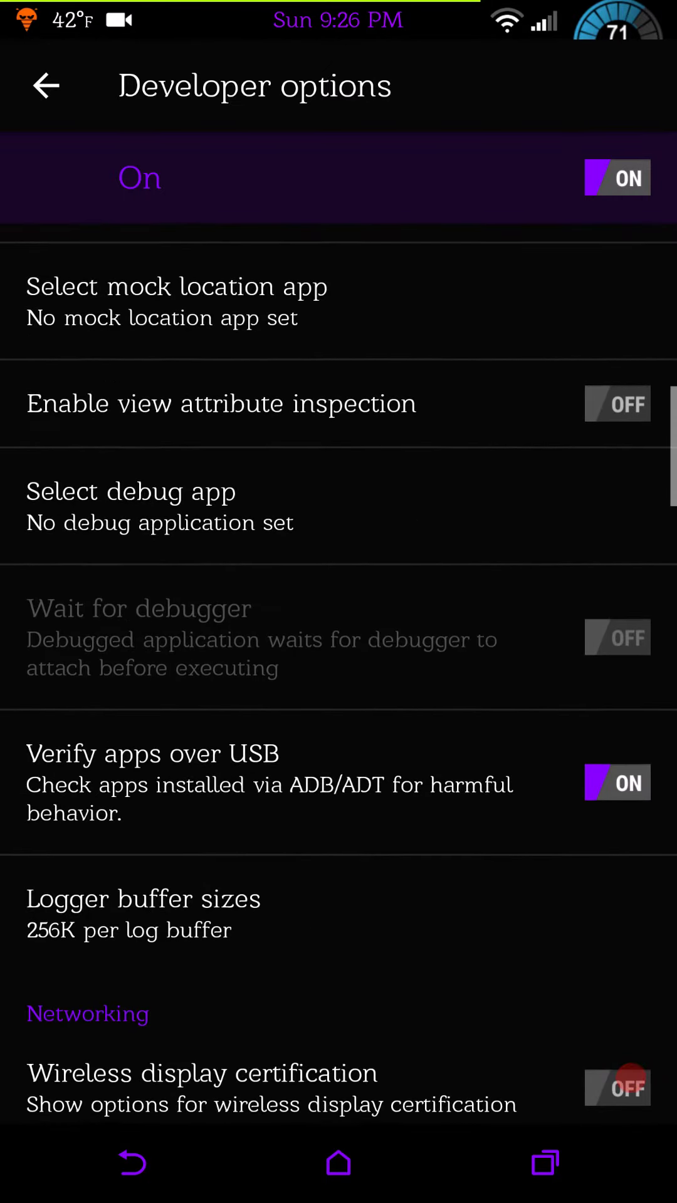
{"action": "scroll", "scroll_direction": "down", "scroll_amount": 3}
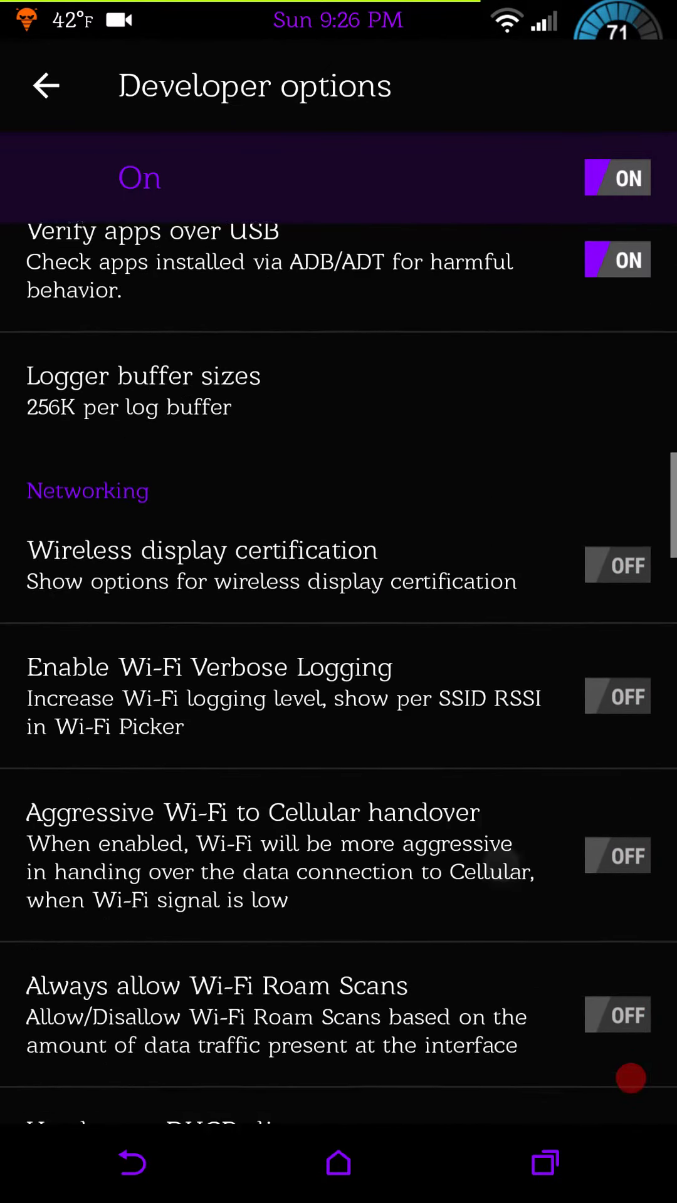
{"action": "scroll", "scroll_direction": "down", "scroll_amount": 3}
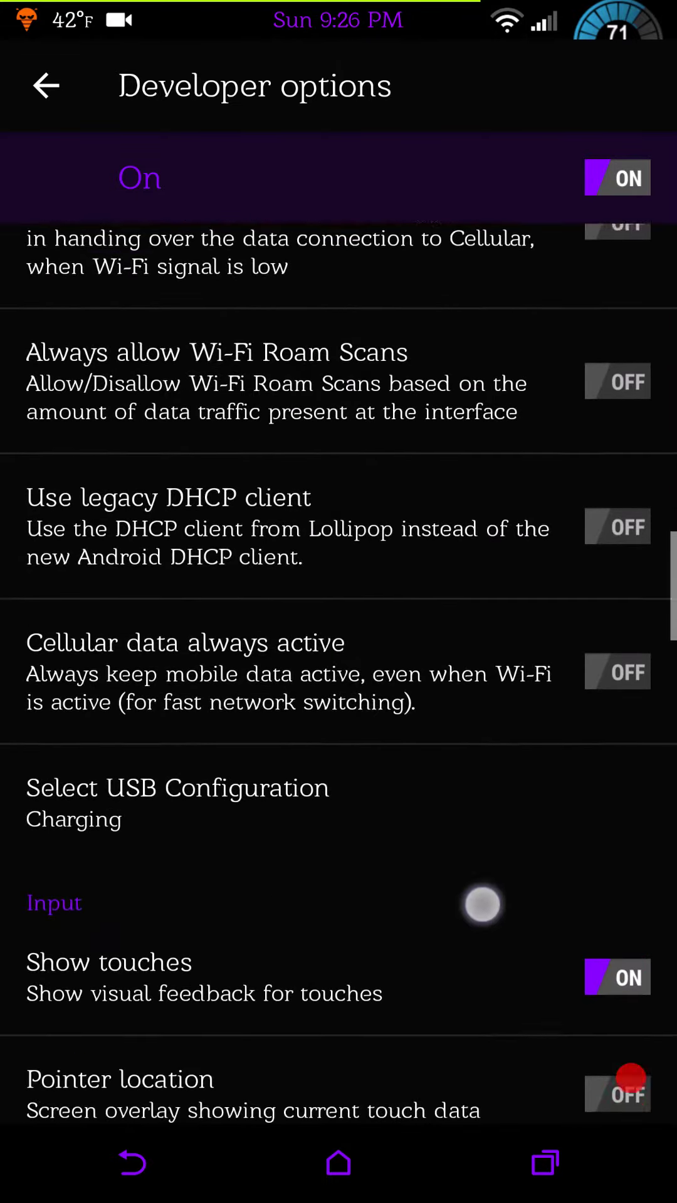
{"action": "scroll", "scroll_direction": "down", "scroll_amount": 3}
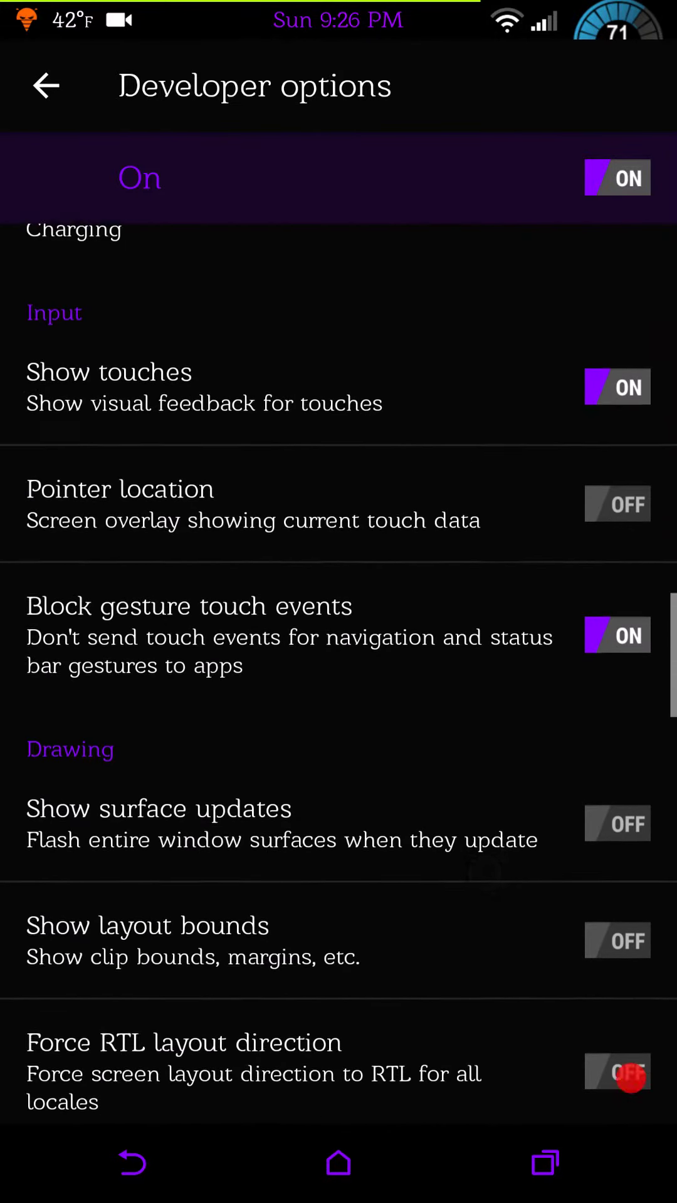
{"action": "scroll", "scroll_direction": "down", "scroll_amount": 3}
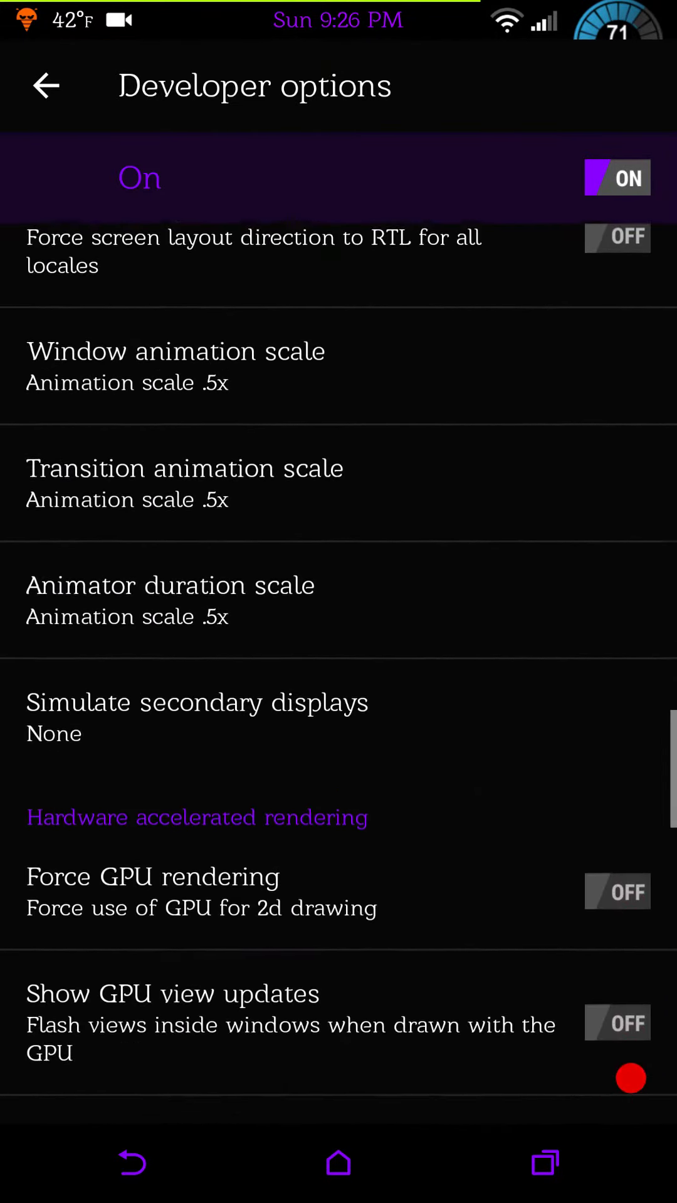
{"action": "scroll", "scroll_direction": "down", "scroll_amount": 3}
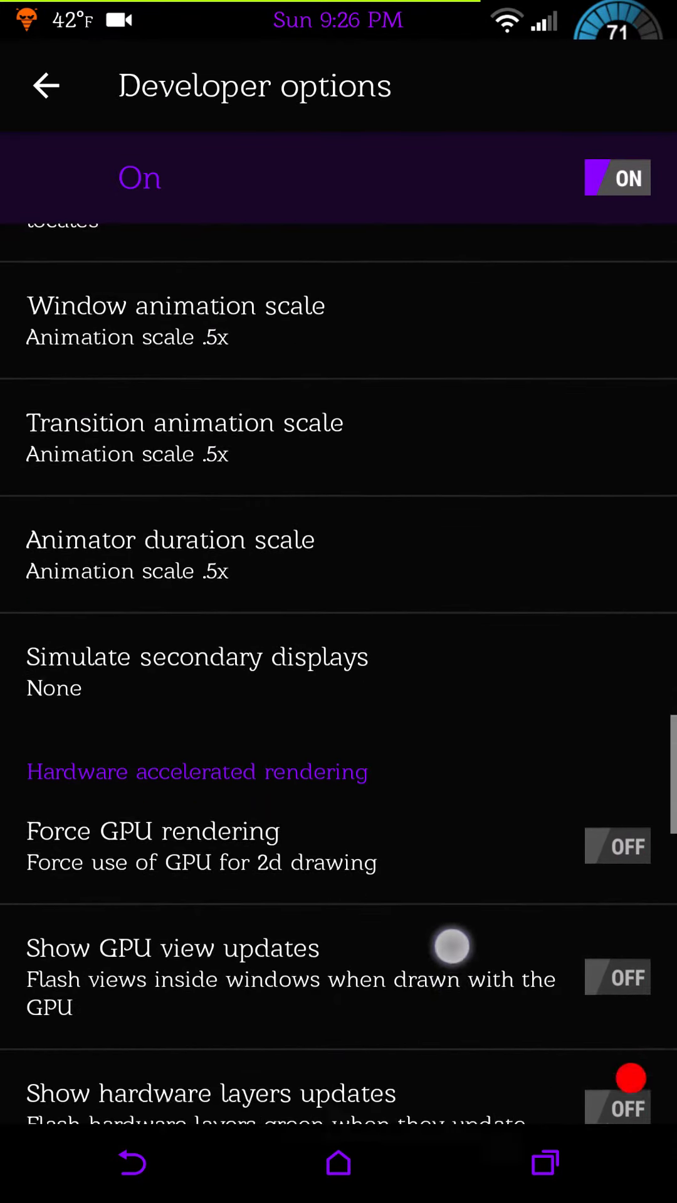
{"action": "scroll", "scroll_direction": "down", "scroll_amount": 3}
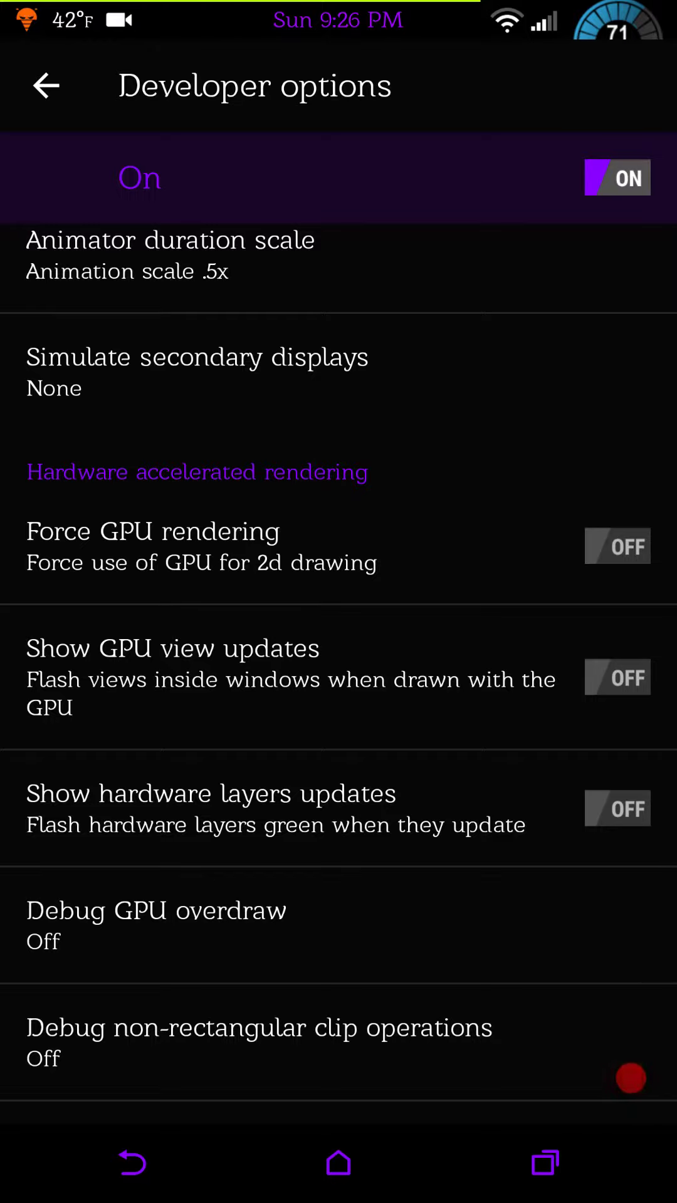
{"action": "scroll", "scroll_direction": "down", "scroll_amount": 3}
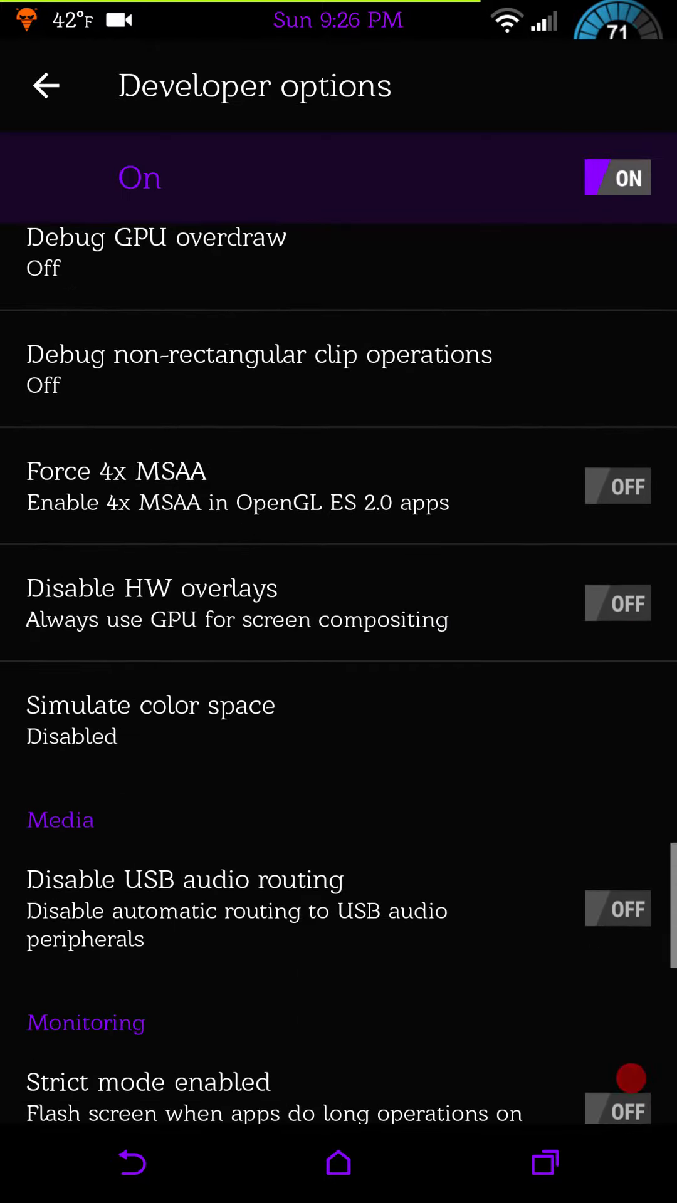
{"action": "scroll", "scroll_direction": "down", "scroll_amount": 3}
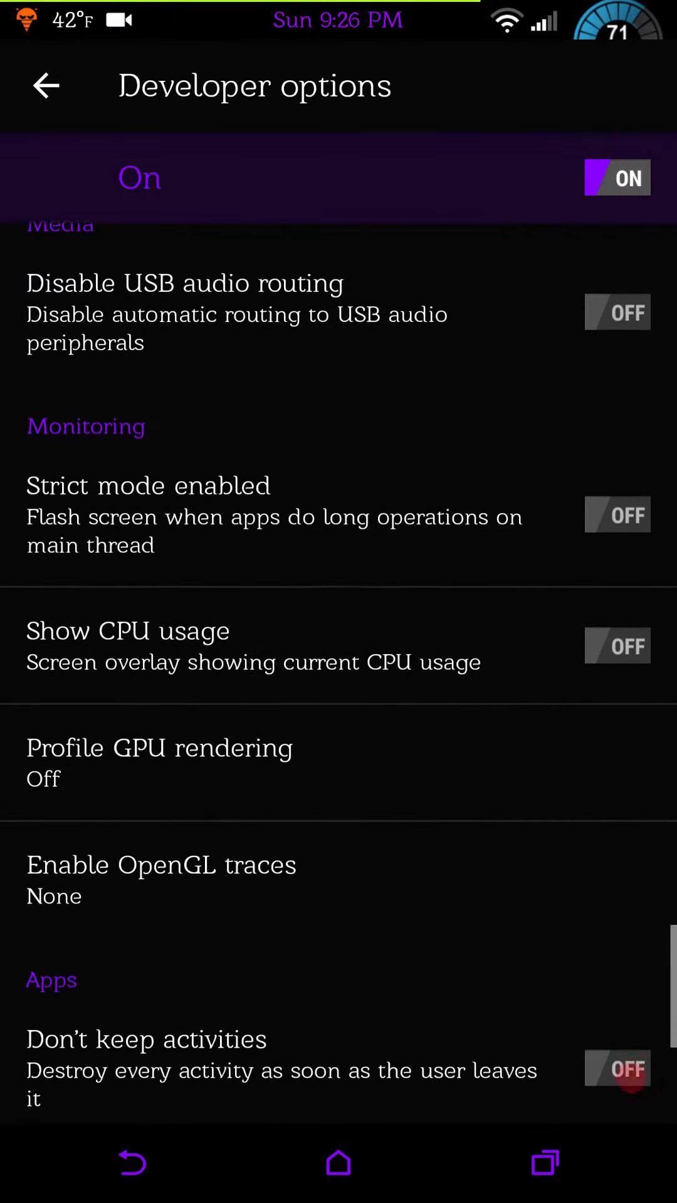
{"action": "scroll", "scroll_direction": "down", "scroll_amount": 3}
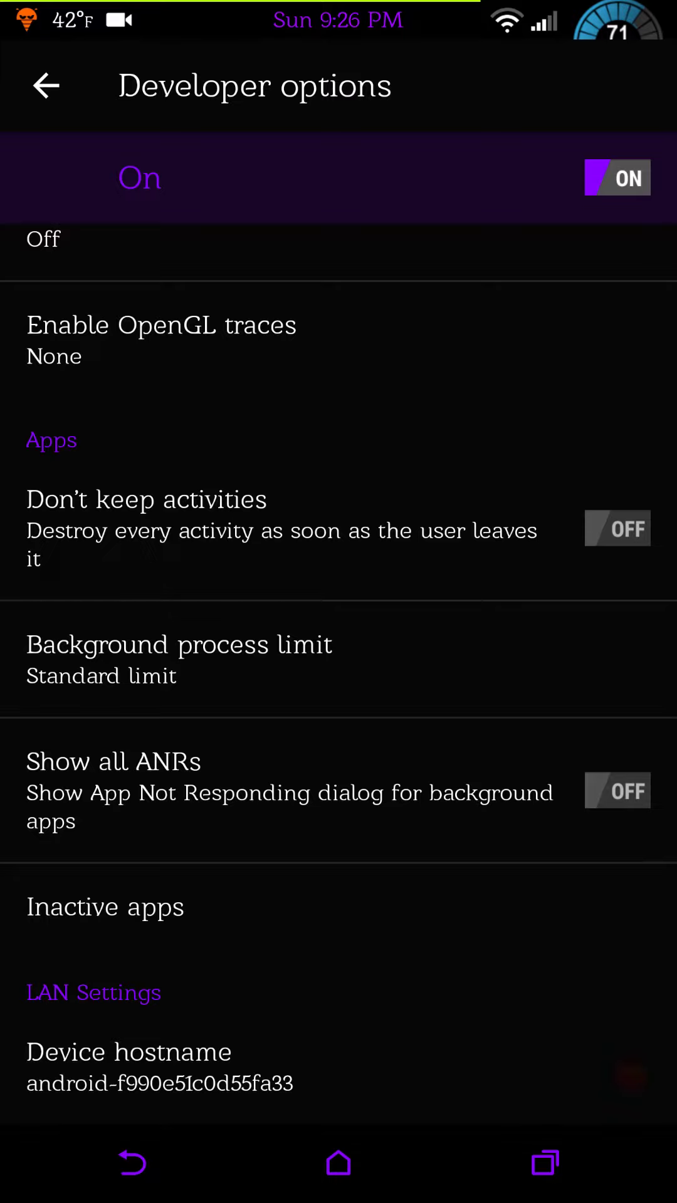
{"action": "left_click", "coordinate": [45, 85]}
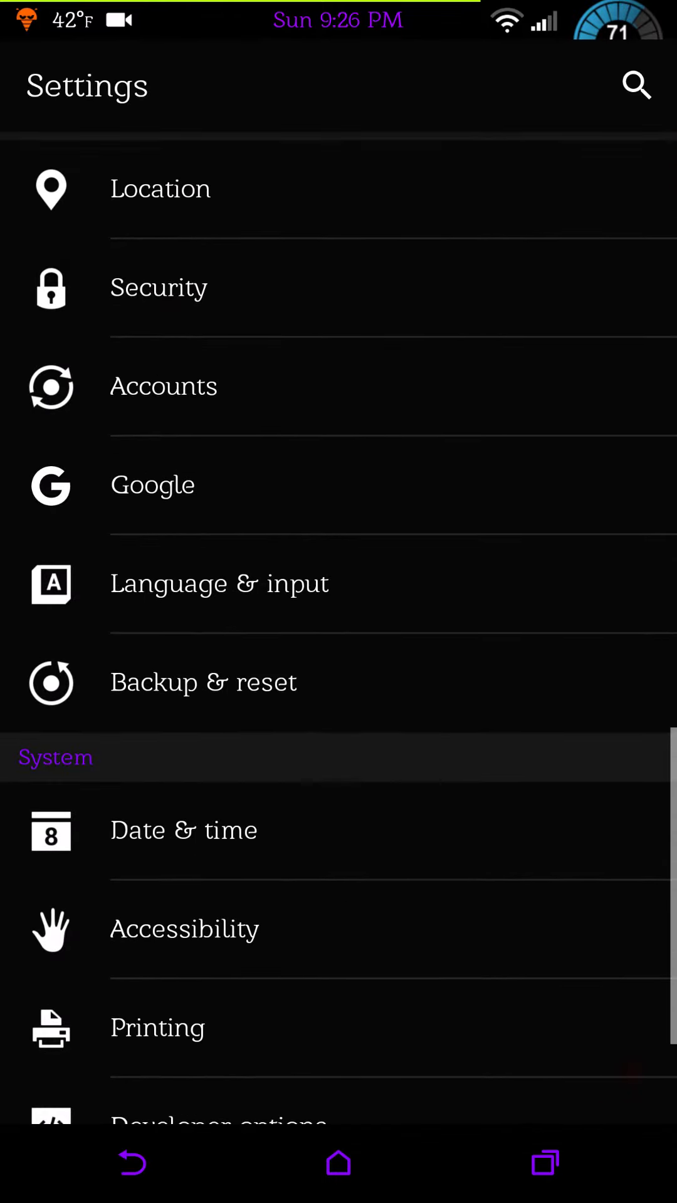
Browse Security settings down to Apps with usage access, then return to Settings.
{"action": "left_click", "coordinate": [158, 287]}
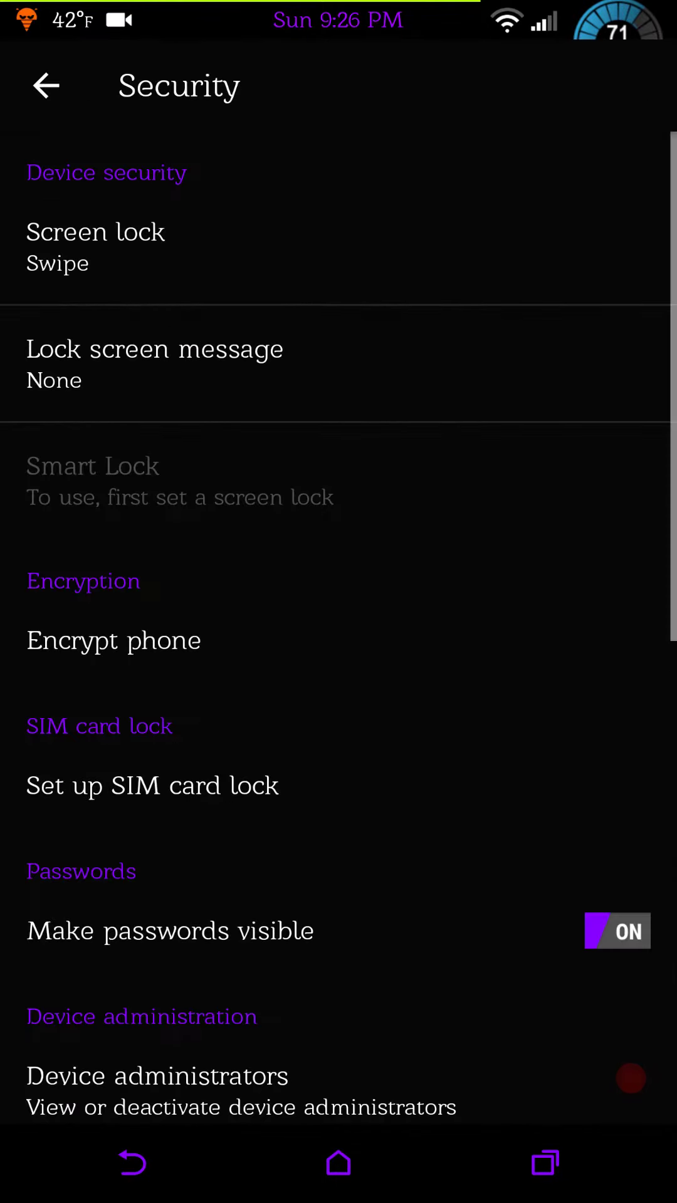
{"action": "scroll", "scroll_direction": "down", "scroll_amount": 3}
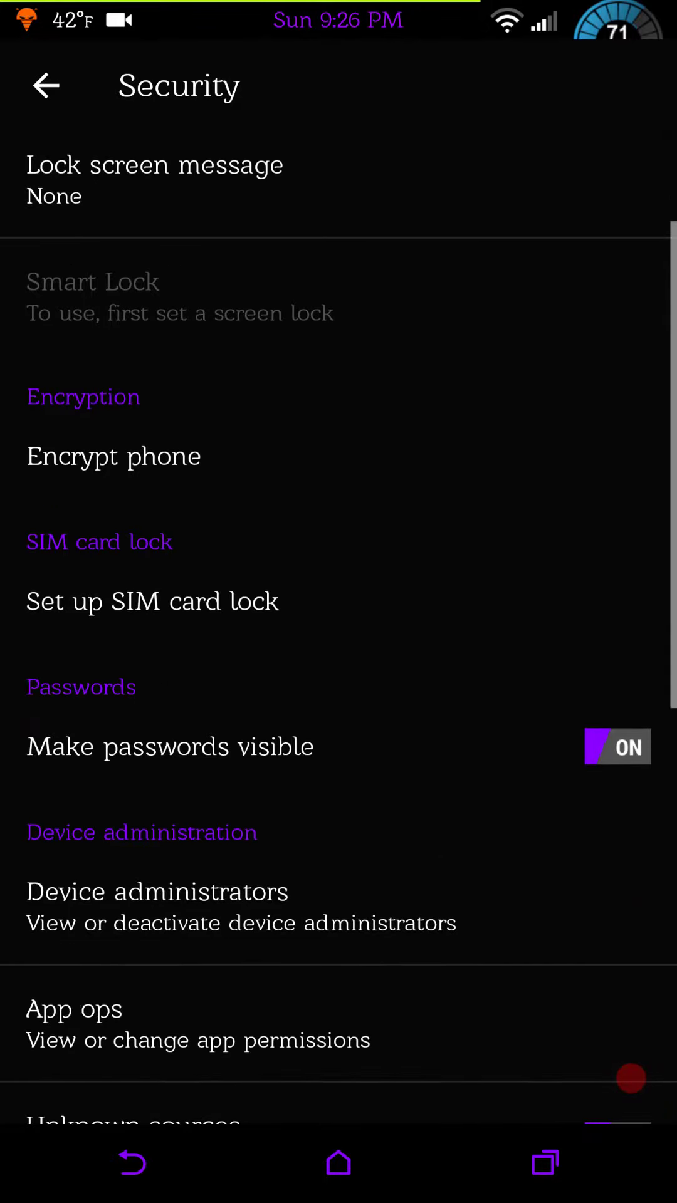
{"action": "scroll", "scroll_direction": "down", "scroll_amount": 3}
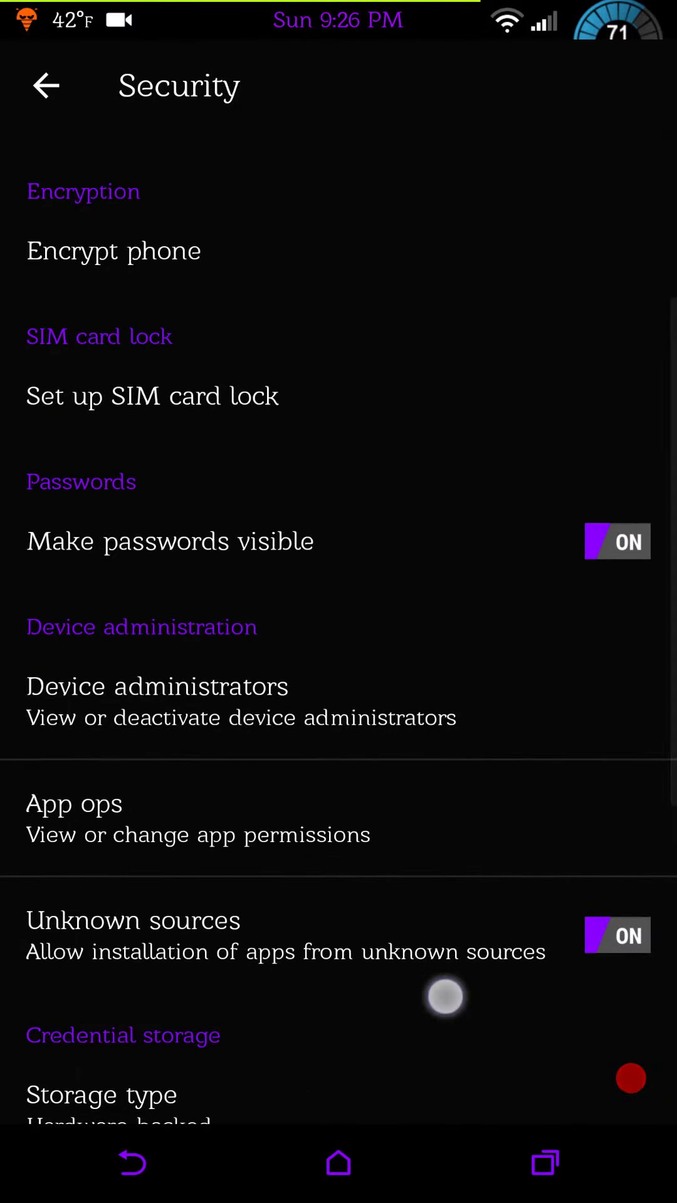
{"action": "scroll", "scroll_direction": "down", "scroll_amount": 3}
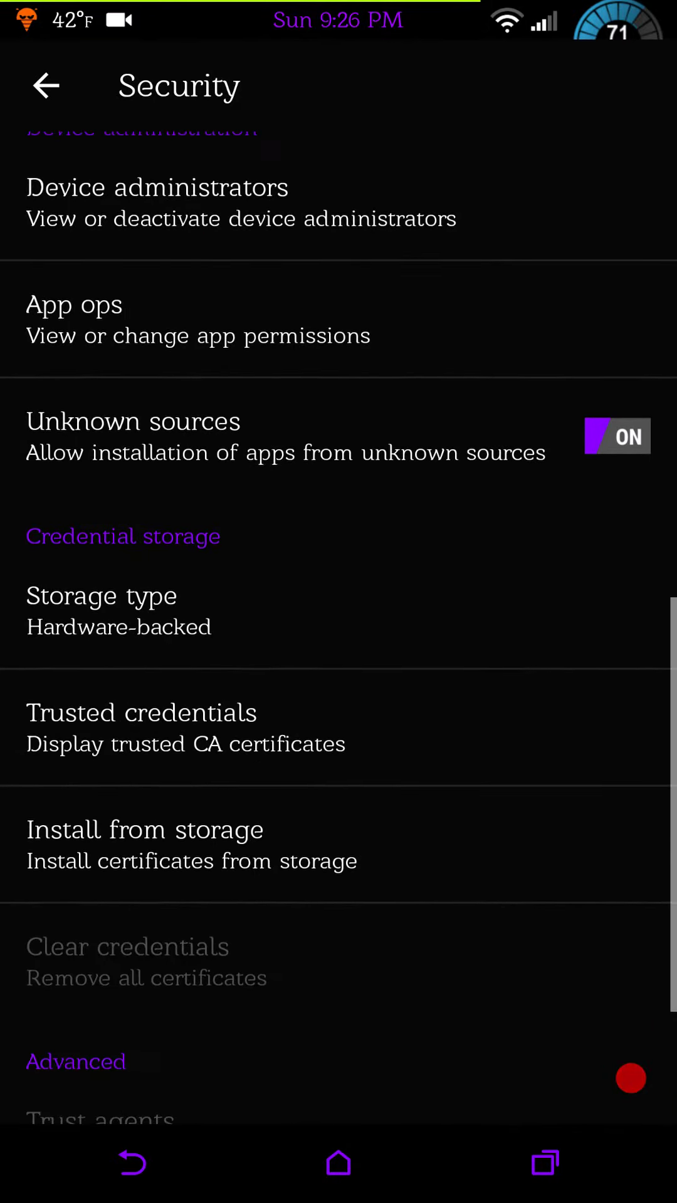
{"action": "scroll", "scroll_direction": "down", "scroll_amount": 3}
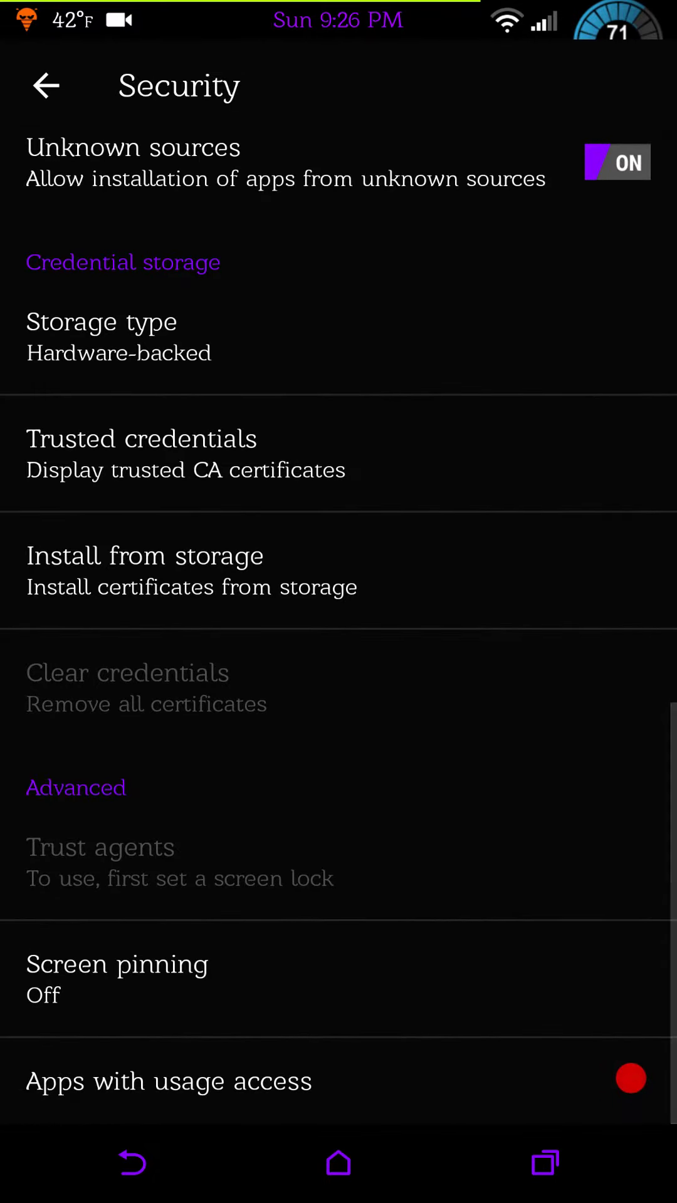
{"action": "left_click", "coordinate": [47, 86]}
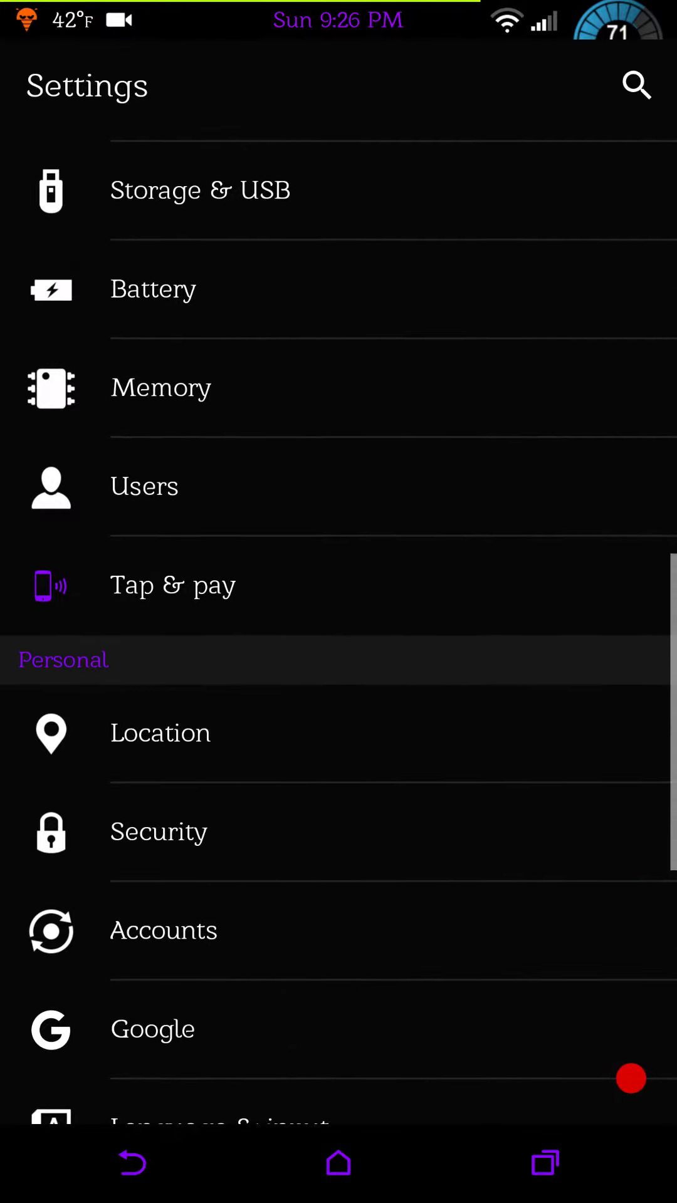
Browse Sound & notification options down to Notification access, then return to Settings.
{"action": "scroll", "scroll_direction": "down", "scroll_amount": 3}
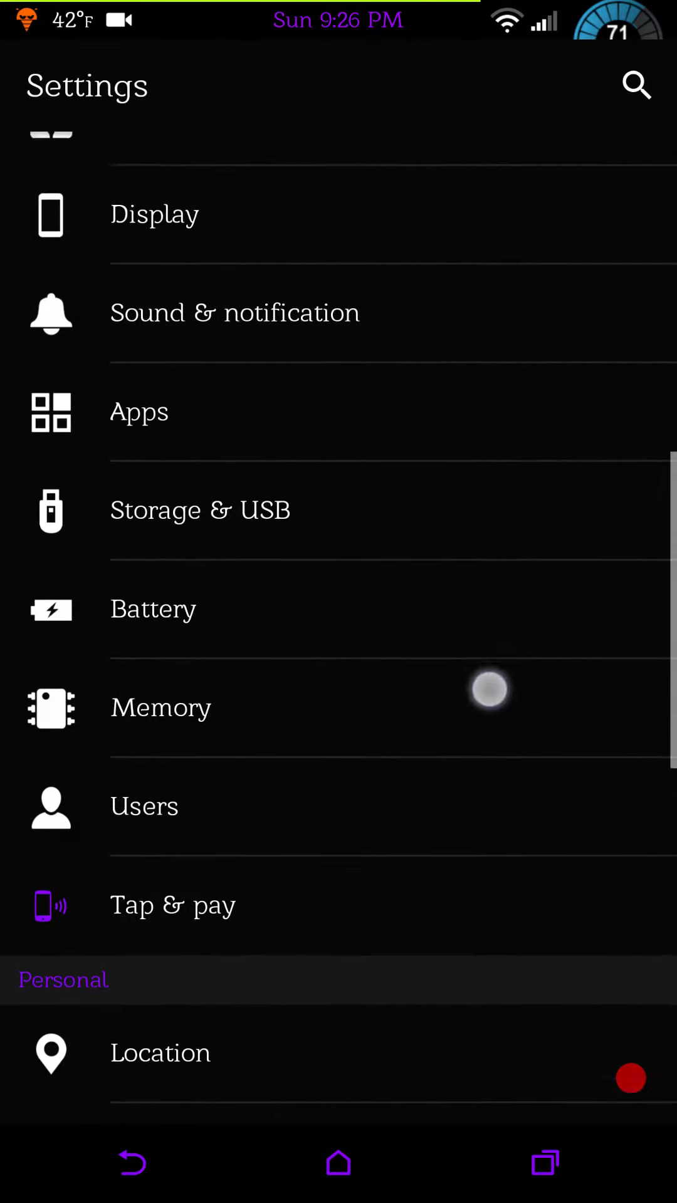
{"action": "scroll", "scroll_direction": "down", "scroll_amount": 3}
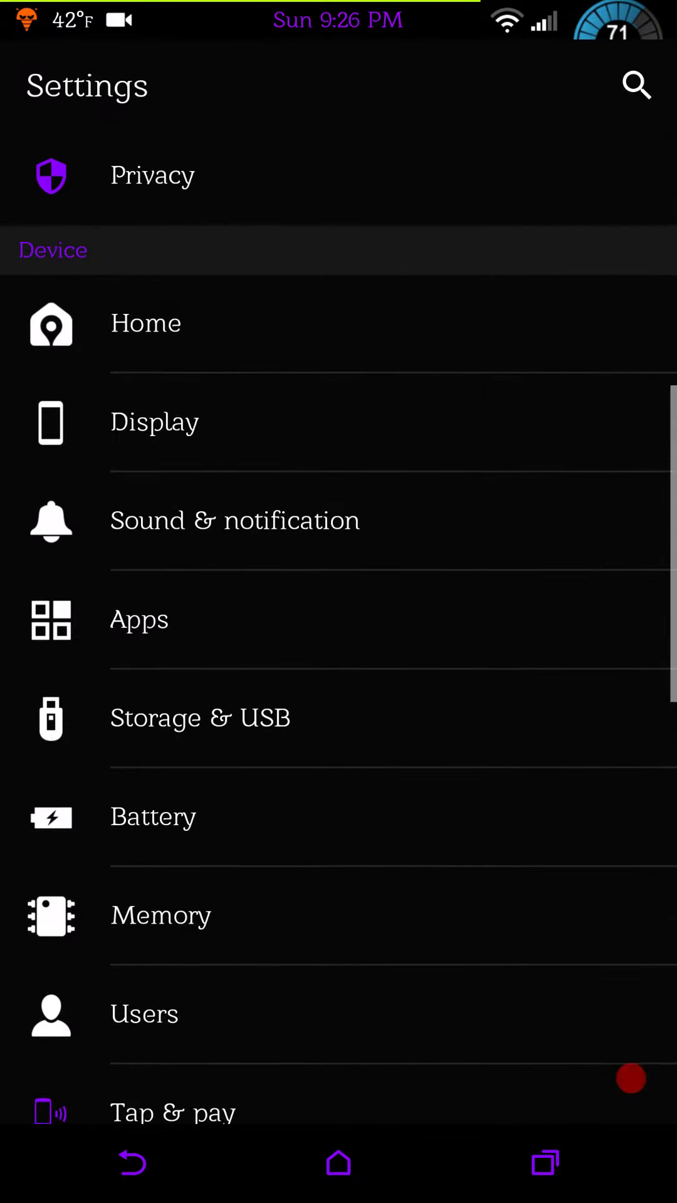
{"action": "left_click", "coordinate": [235, 521]}
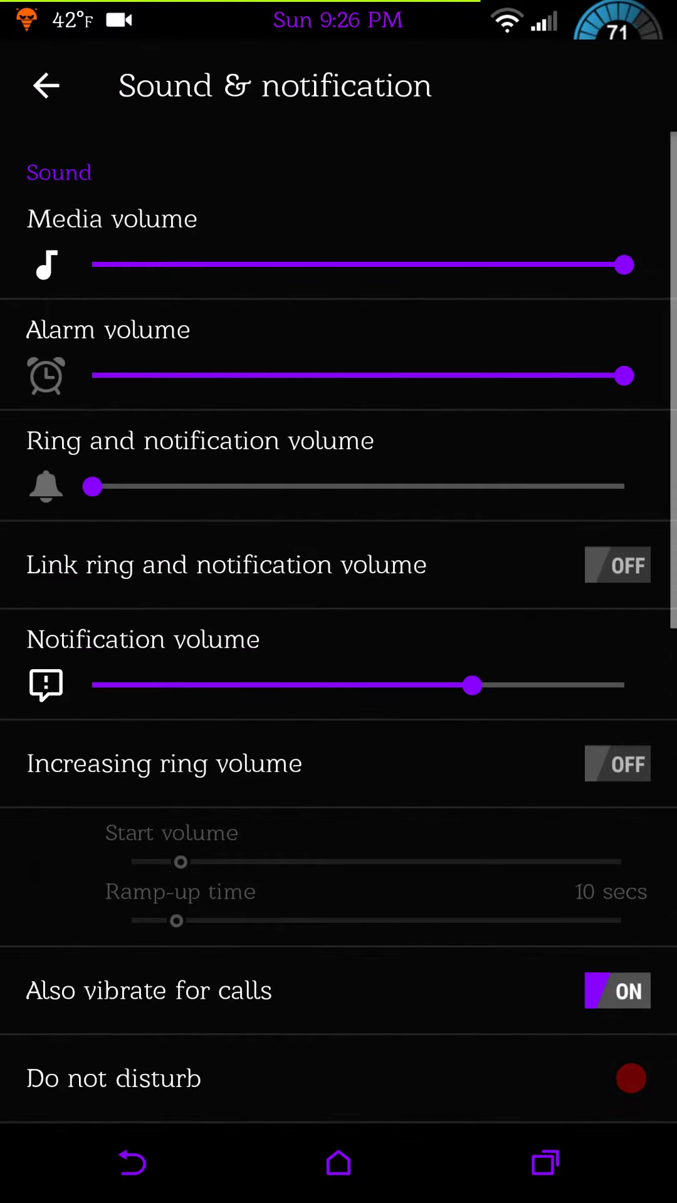
{"action": "scroll", "scroll_direction": "down", "scroll_amount": 3}
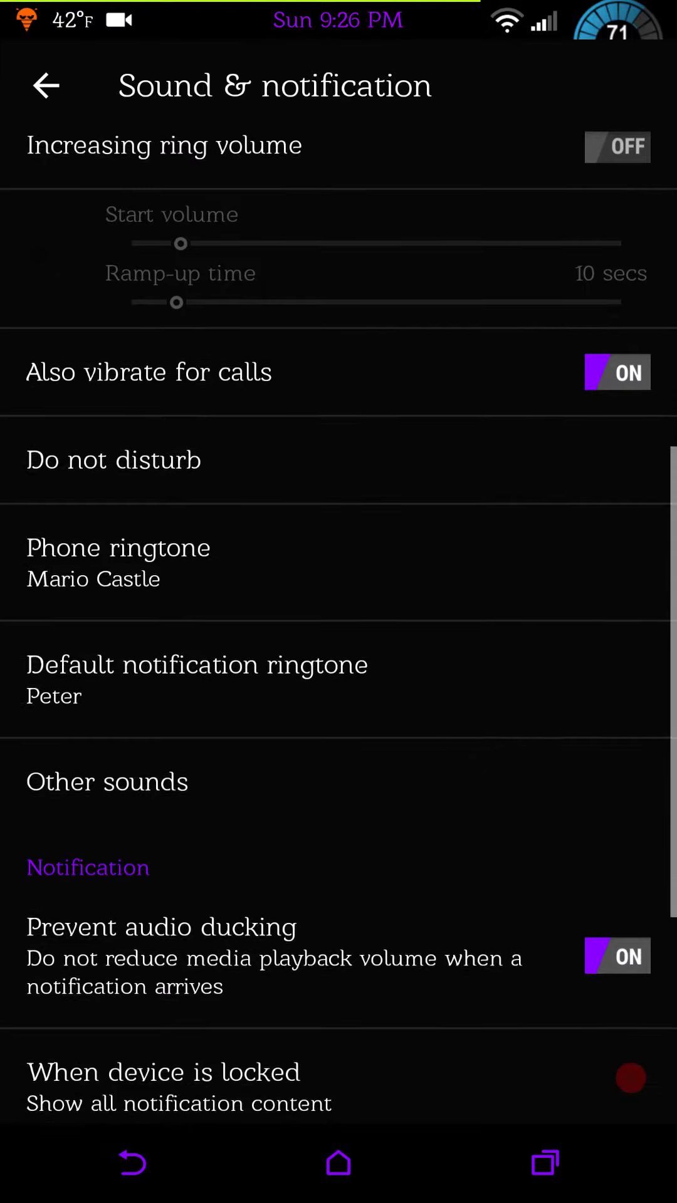
{"action": "scroll", "scroll_direction": "down", "scroll_amount": 3}
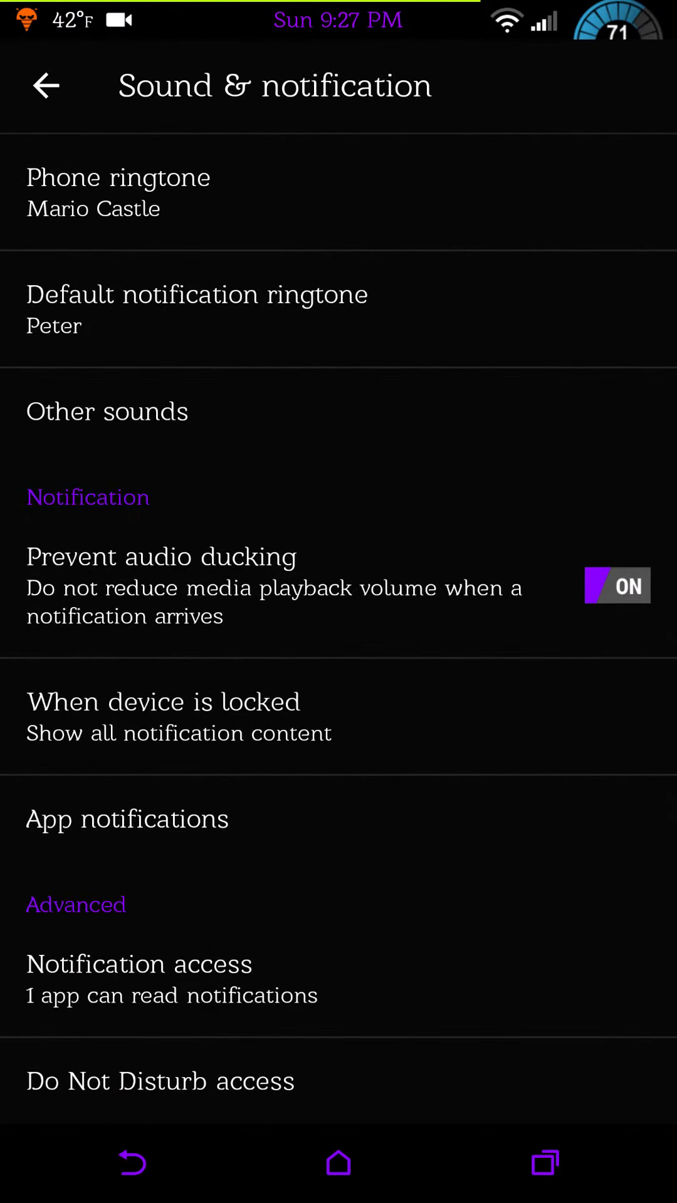
{"action": "left_click", "coordinate": [46, 85]}
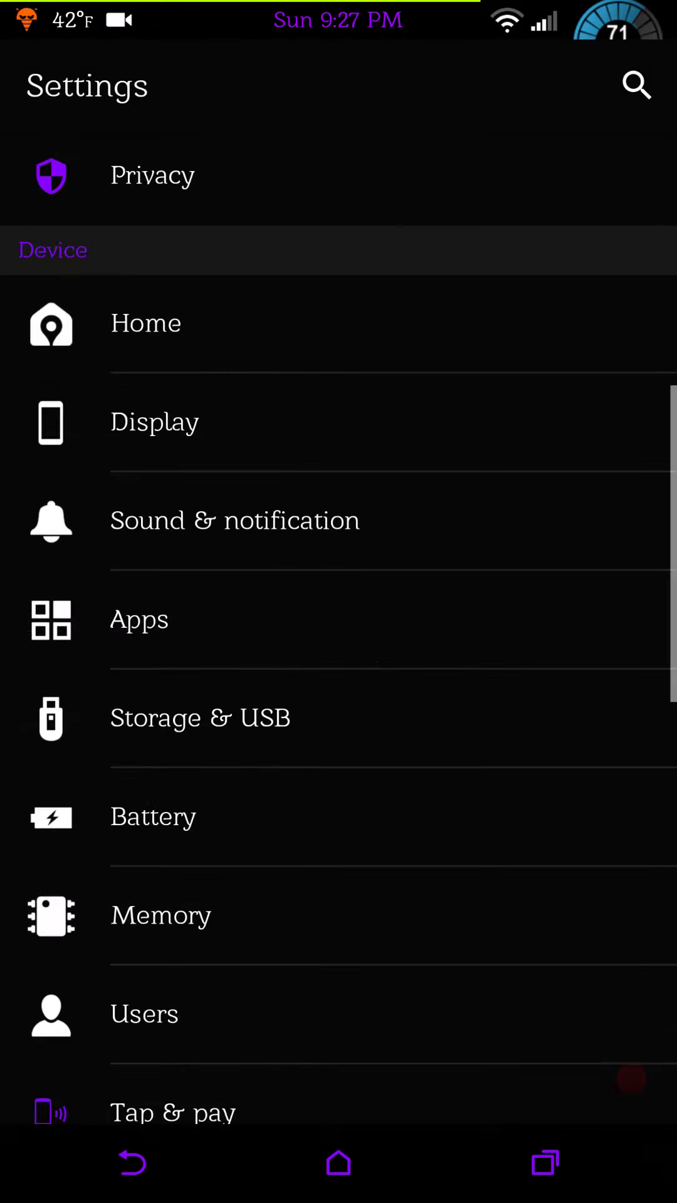
{"action": "left_click", "coordinate": [154, 421]}
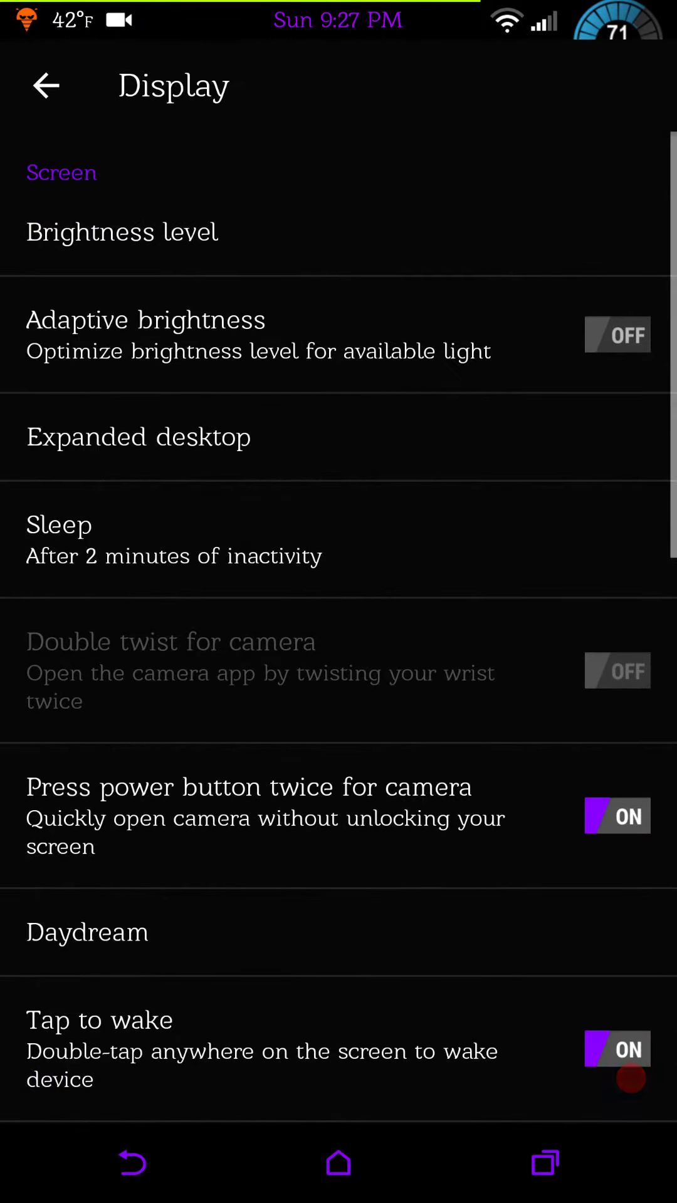
{"action": "scroll", "scroll_direction": "down", "scroll_amount": 3}
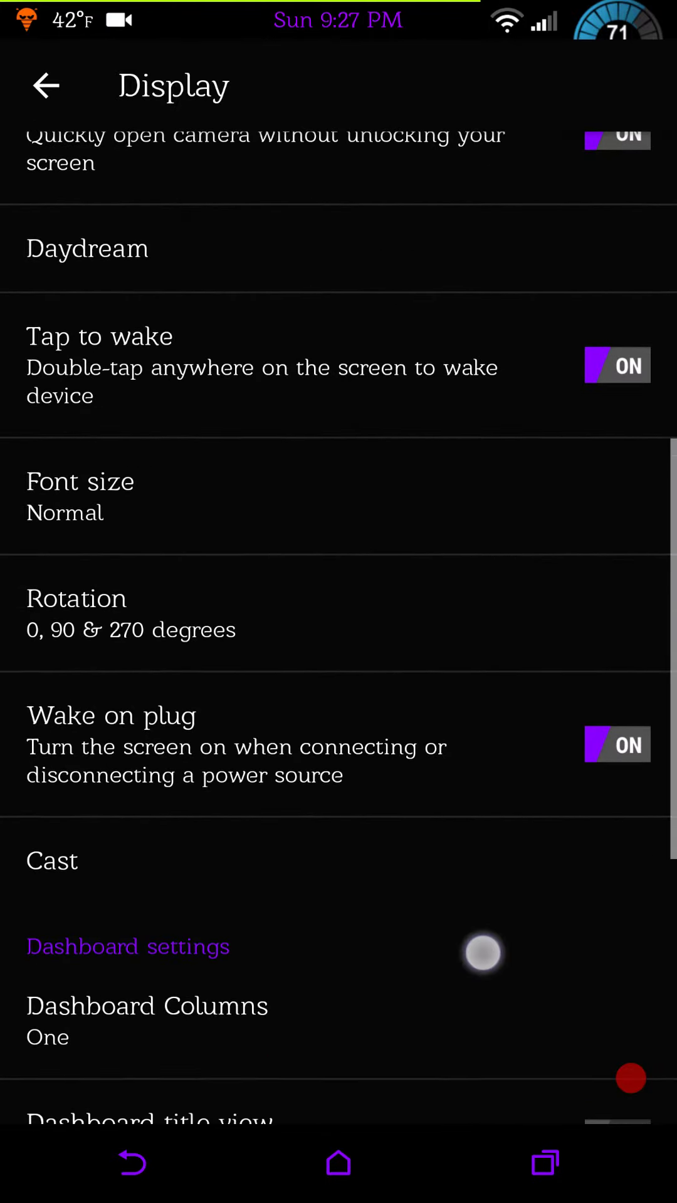
{"action": "scroll", "scroll_direction": "down", "scroll_amount": 3}
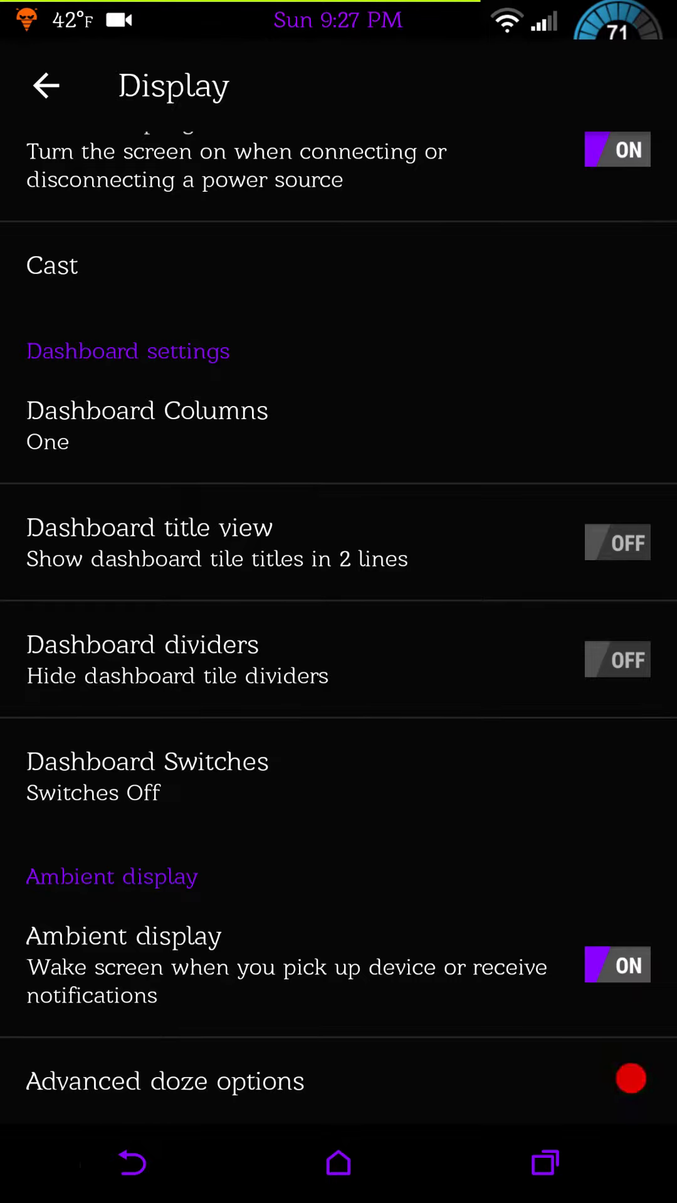
{"action": "left_click", "coordinate": [45, 85]}
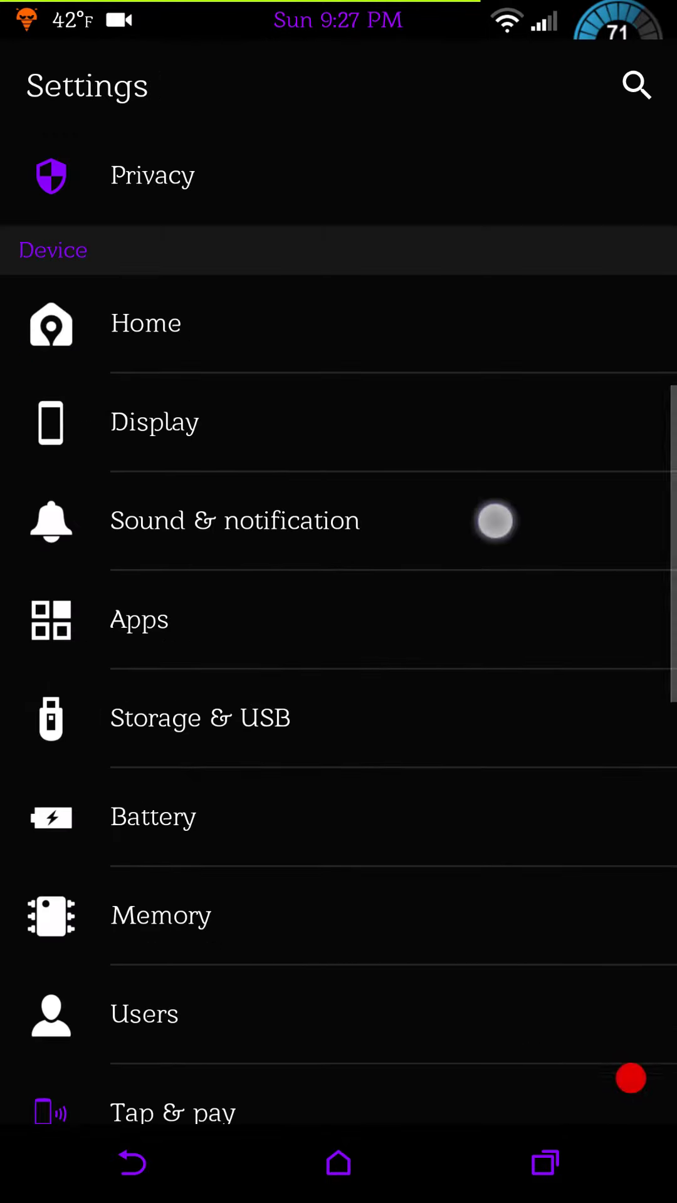
{"action": "scroll", "scroll_direction": "down", "scroll_amount": 3}
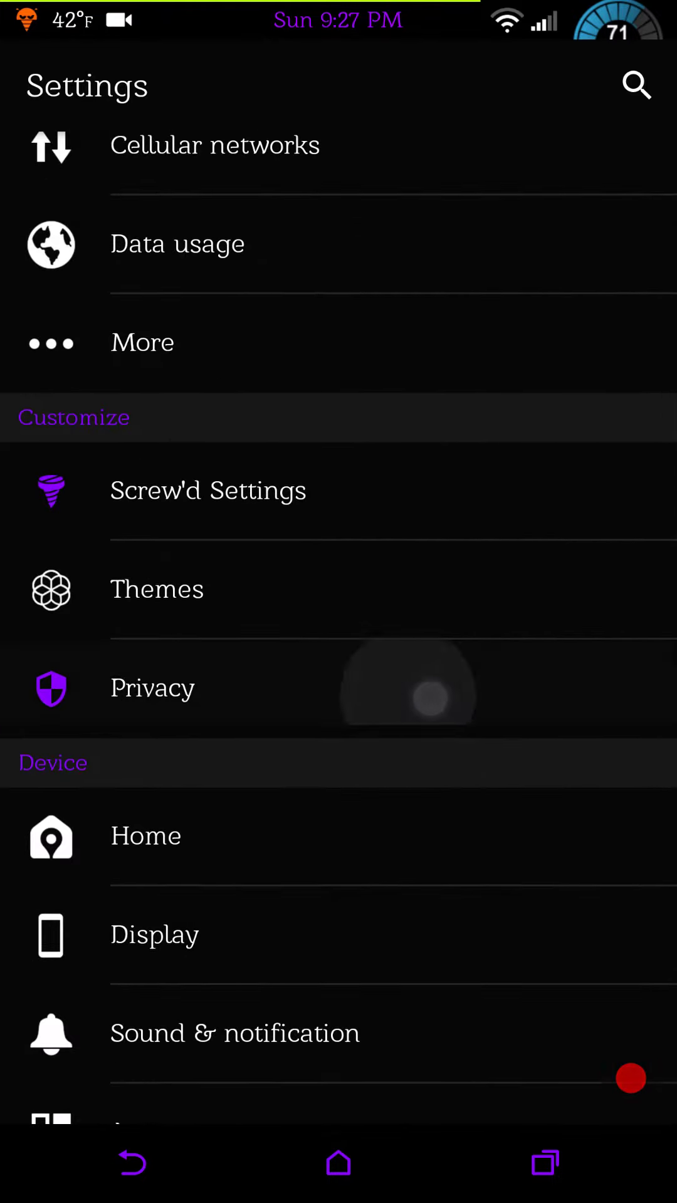
{"action": "left_click", "coordinate": [152, 687]}
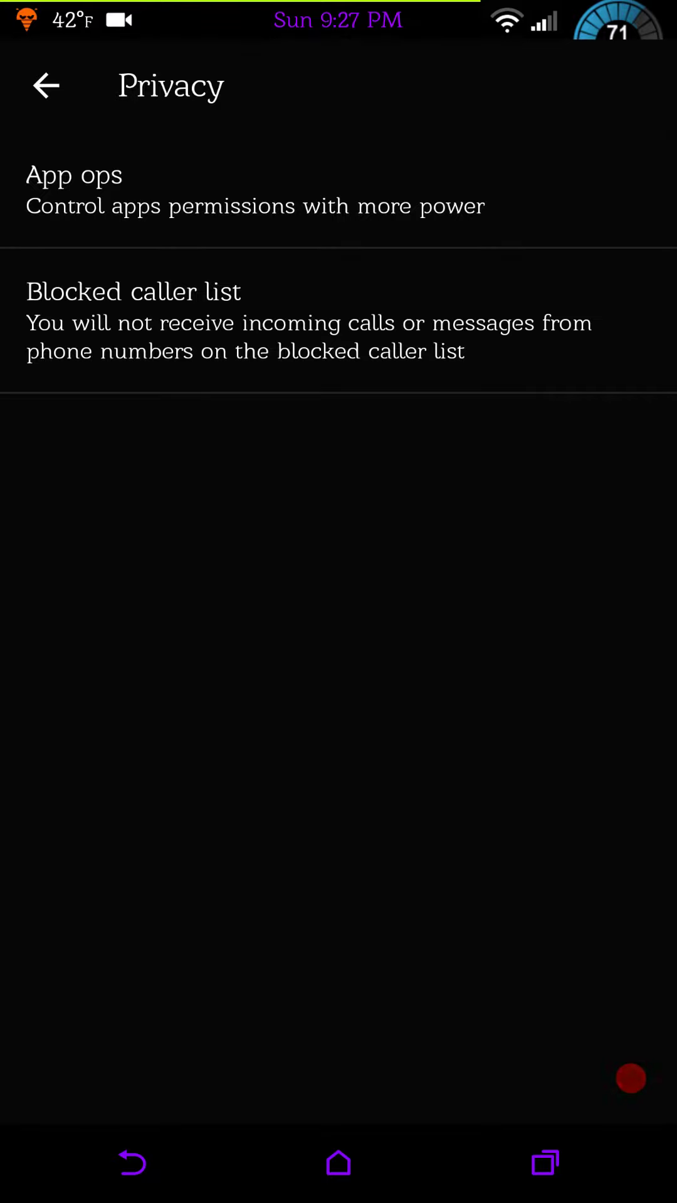
{"action": "left_click", "coordinate": [128, 1165]}
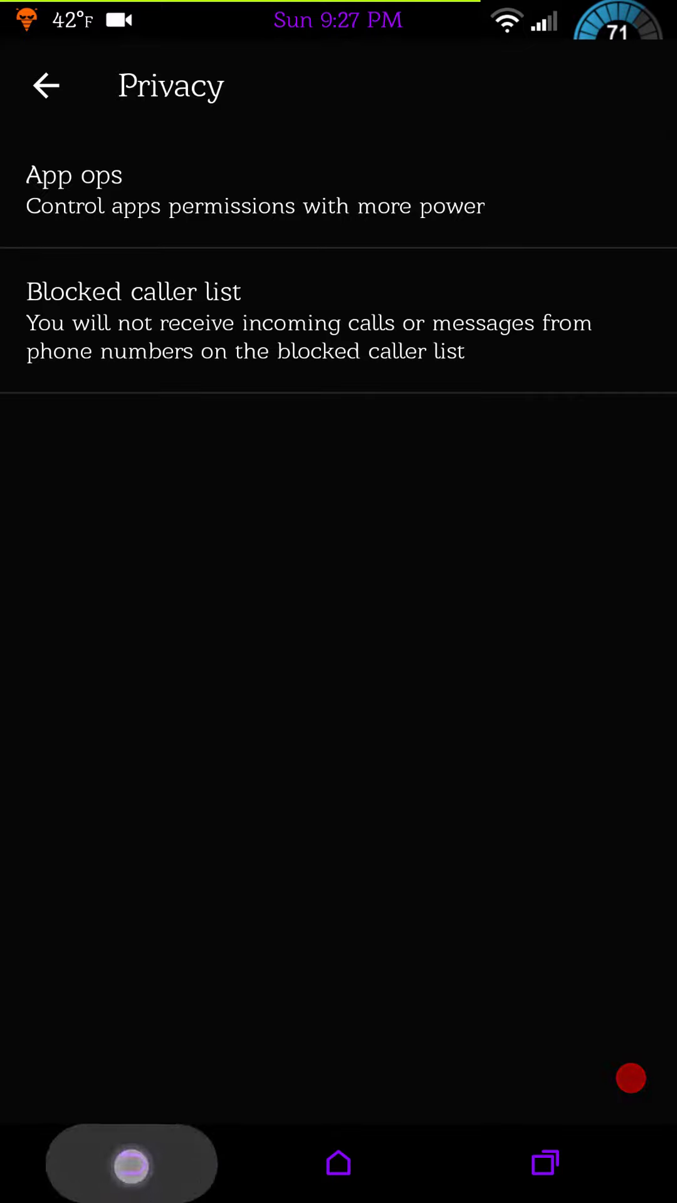
{"action": "left_click", "coordinate": [48, 86]}
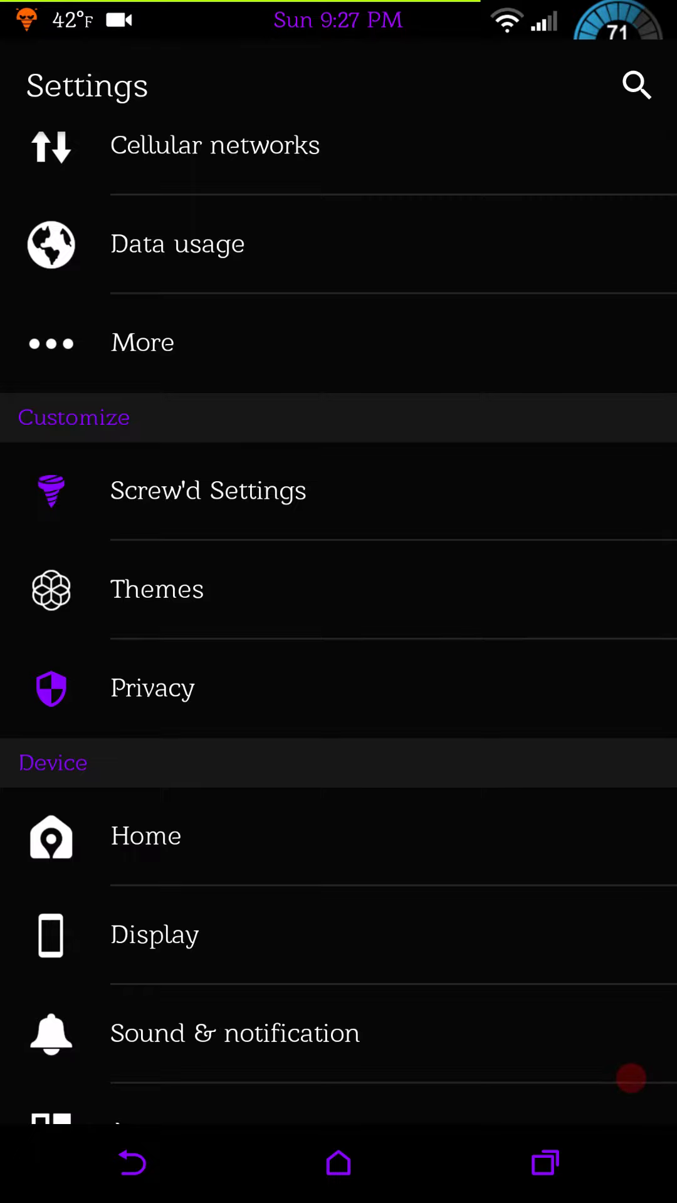
Go from Screw'd Settings through User Interface to the Statusbar page's general and clock options.
{"action": "left_click", "coordinate": [208, 491]}
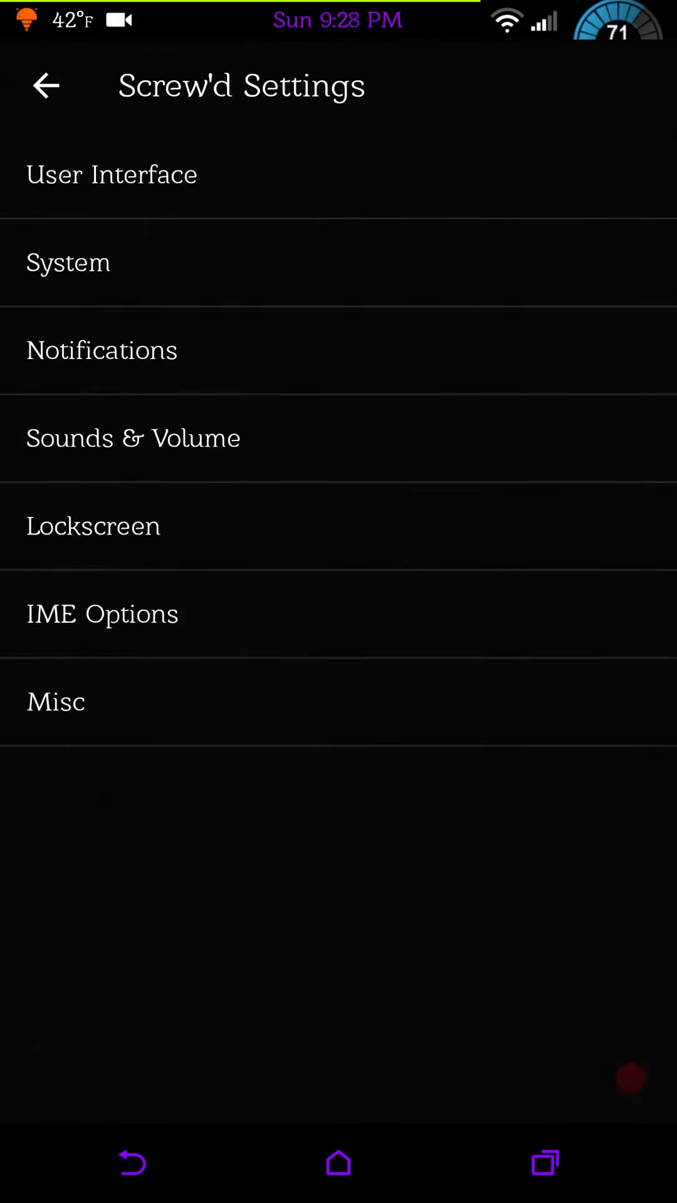
{"action": "left_click", "coordinate": [111, 175]}
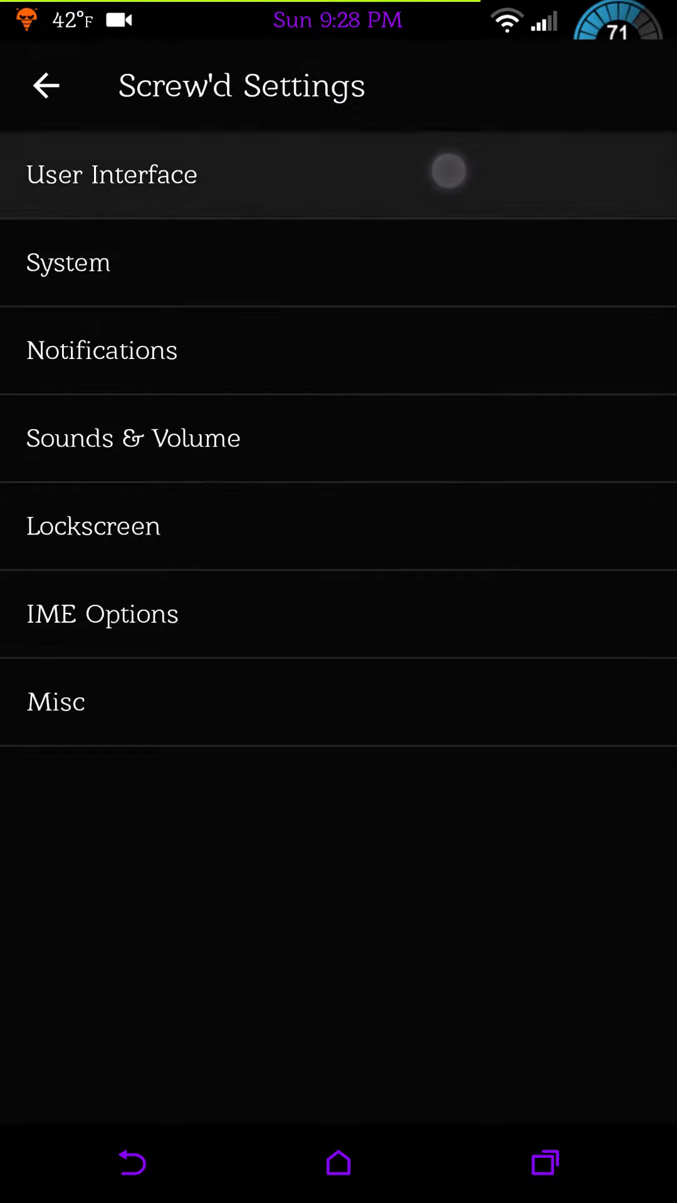
{"action": "left_click", "coordinate": [111, 174]}
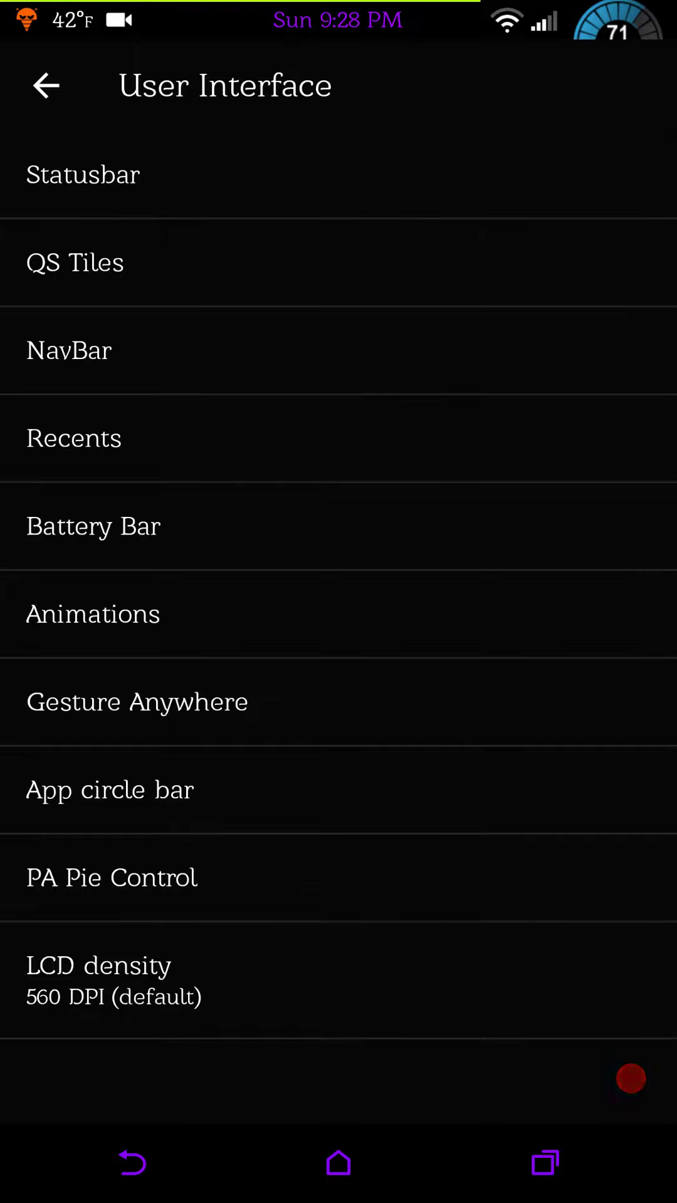
{"action": "left_click", "coordinate": [83, 174]}
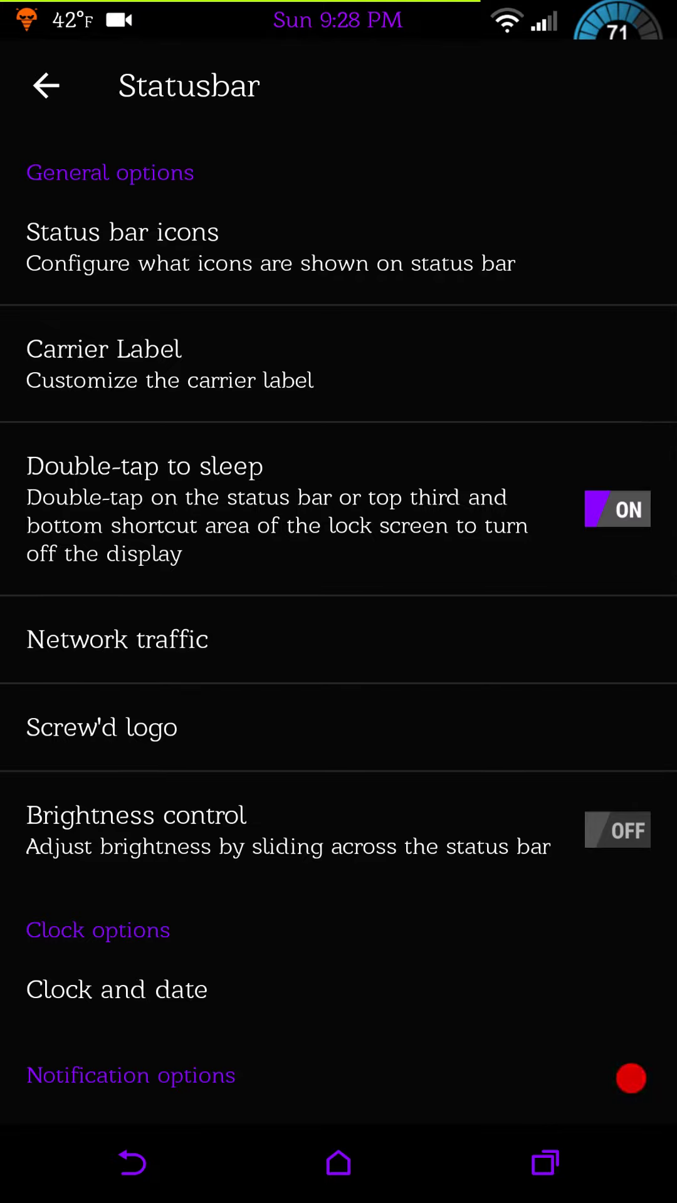
View the Status bar icons hide toggles, then open the Screw'd logo settings (non-animated, orange).
{"action": "scroll", "scroll_direction": "down", "scroll_amount": 3}
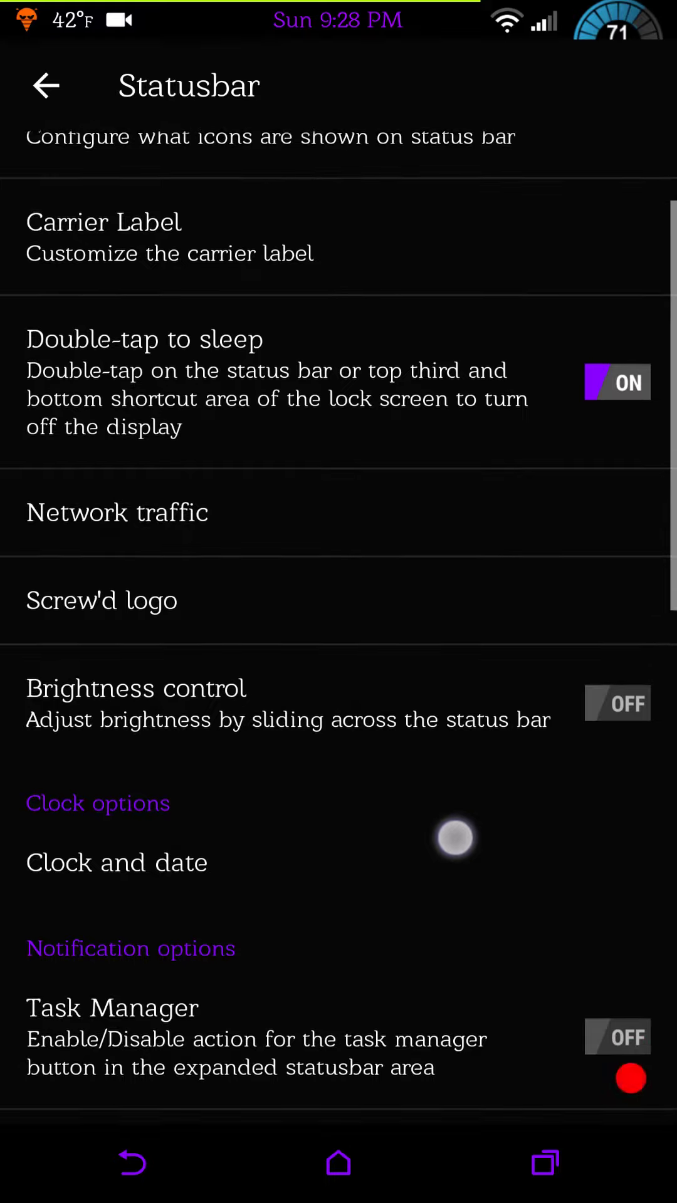
{"action": "scroll", "scroll_direction": "down", "scroll_amount": 3}
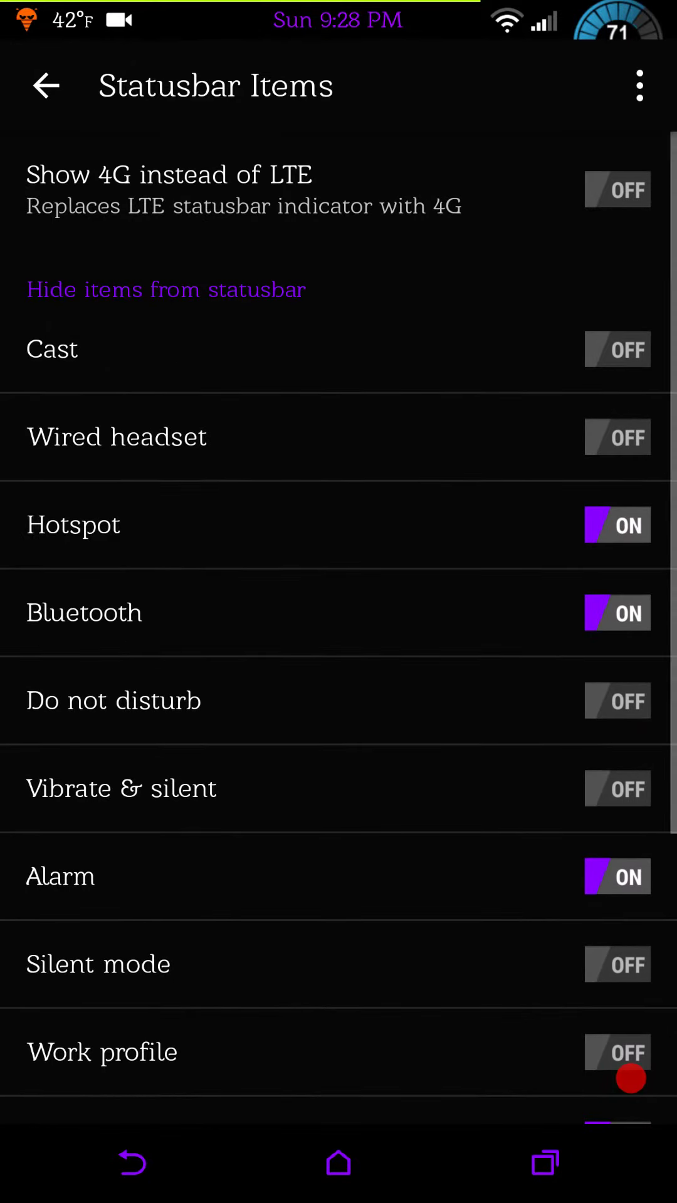
{"action": "left_click", "coordinate": [45, 86]}
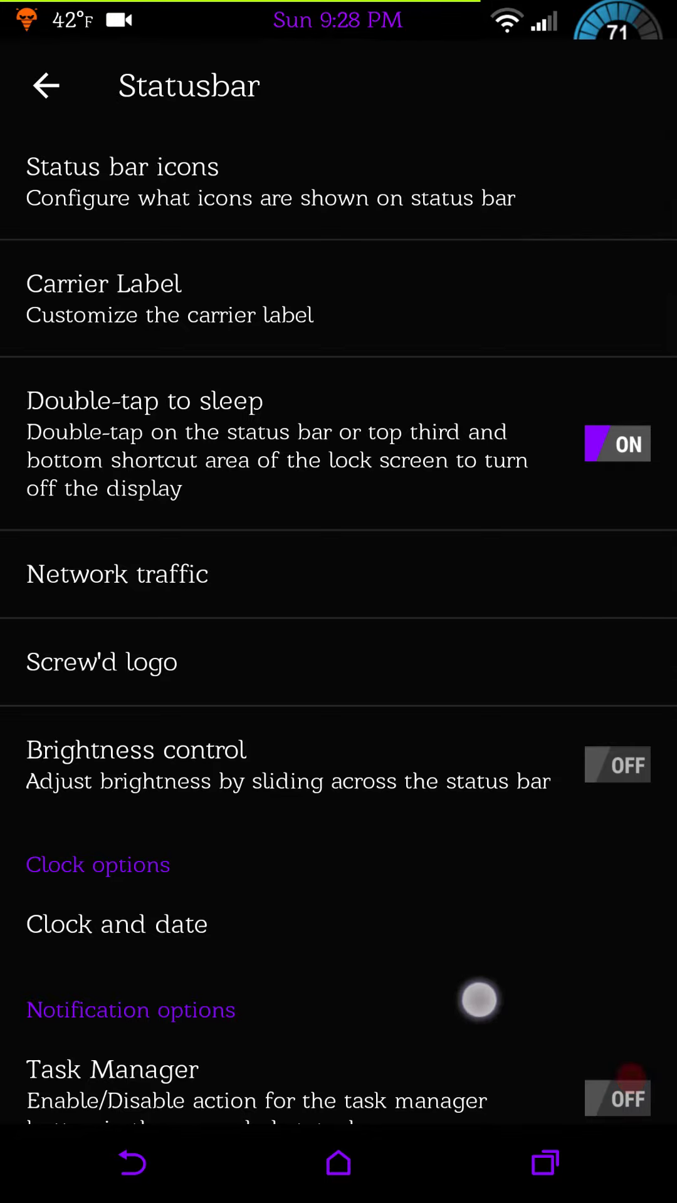
{"action": "scroll", "scroll_direction": "down", "scroll_amount": 3}
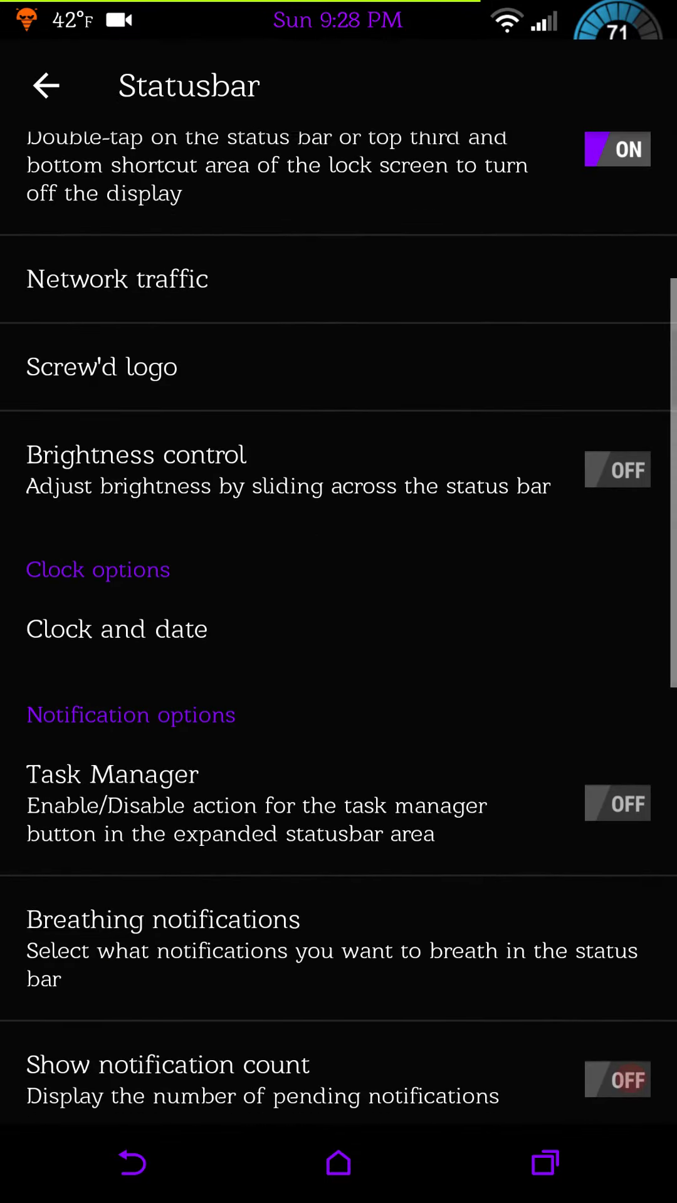
{"action": "left_click", "coordinate": [102, 366]}
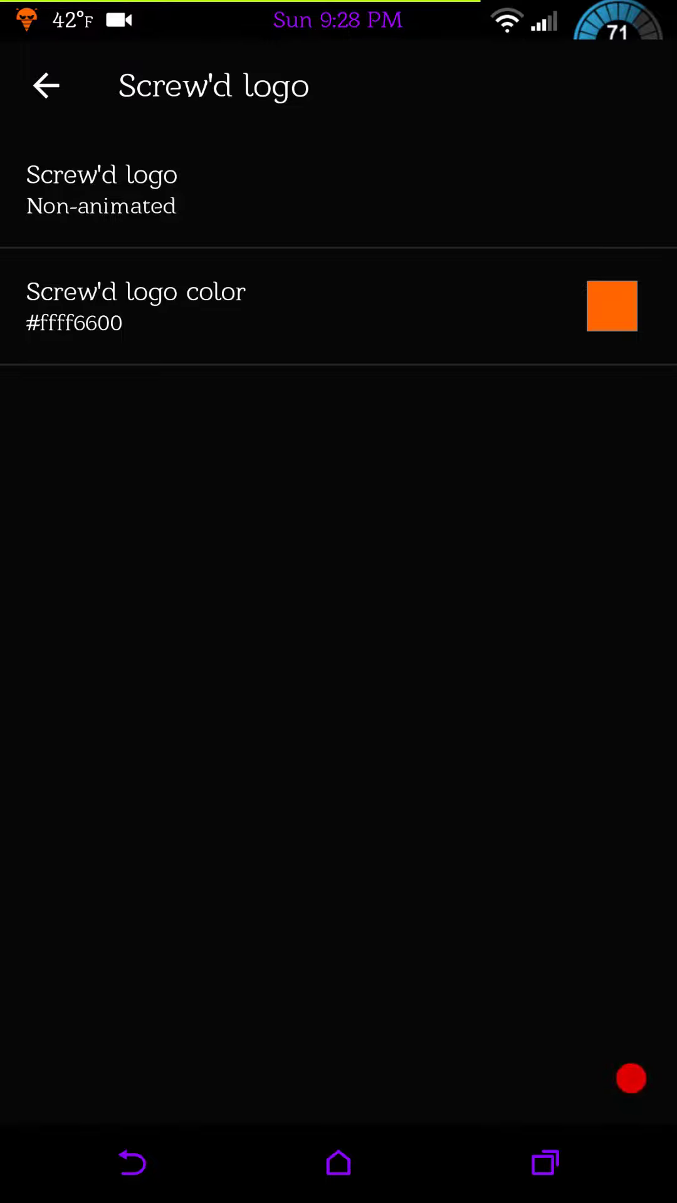
Set the Screw'd logo to Animated, then open Clock and date (center clock, purple).
{"action": "left_click", "coordinate": [101, 190]}
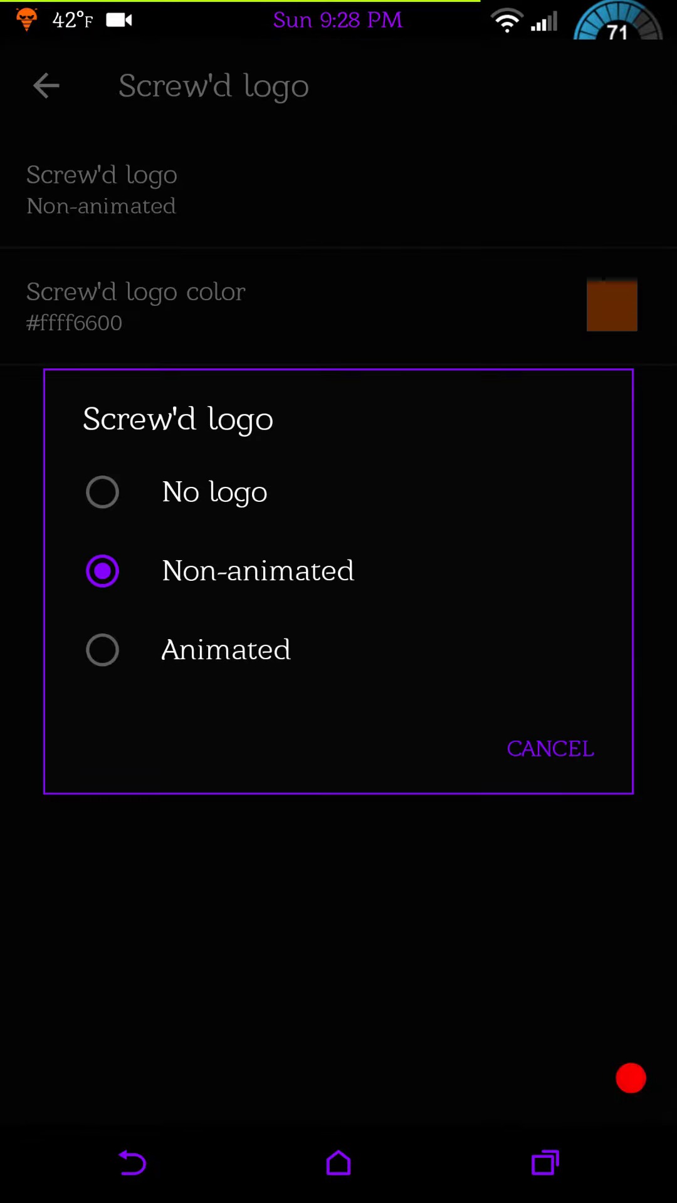
{"action": "left_click", "coordinate": [103, 650]}
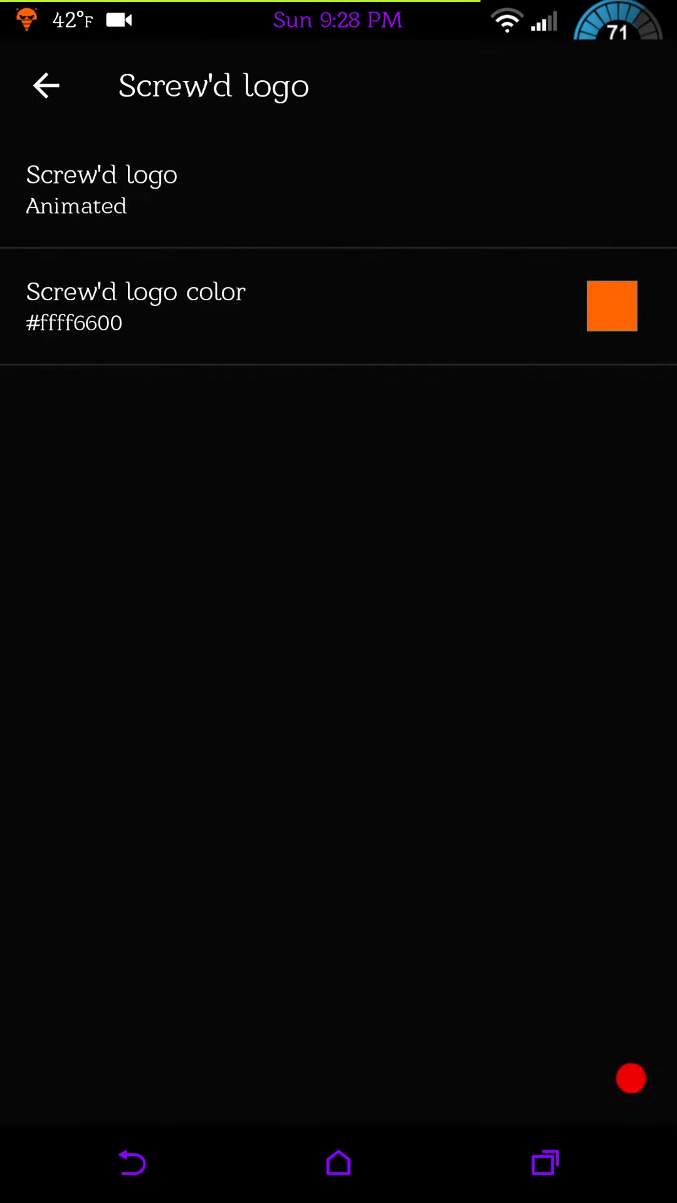
{"action": "left_click", "coordinate": [45, 85]}
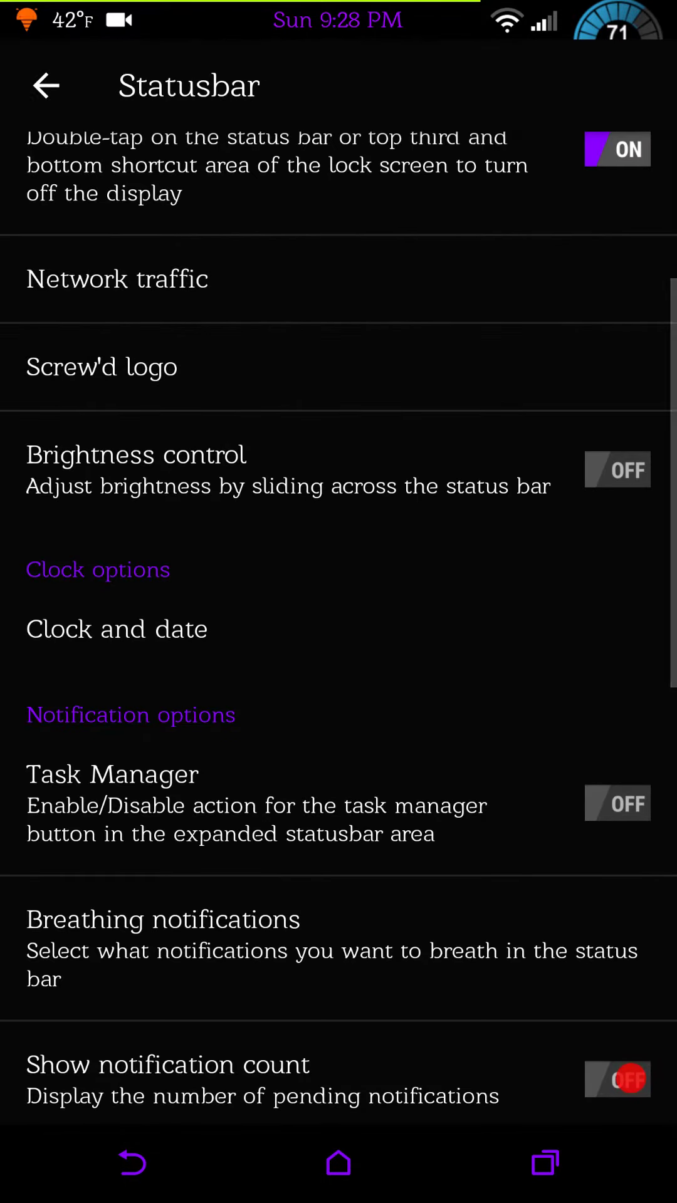
{"action": "scroll", "scroll_direction": "down", "scroll_amount": 3}
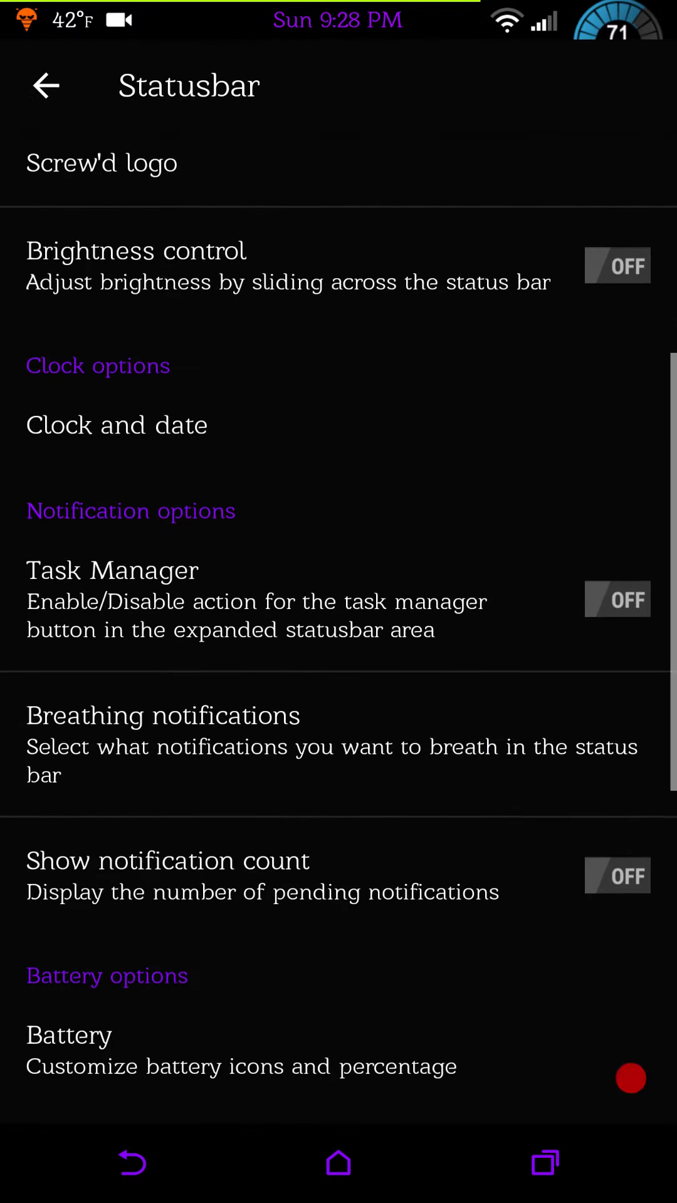
{"action": "scroll", "scroll_direction": "down", "scroll_amount": 3}
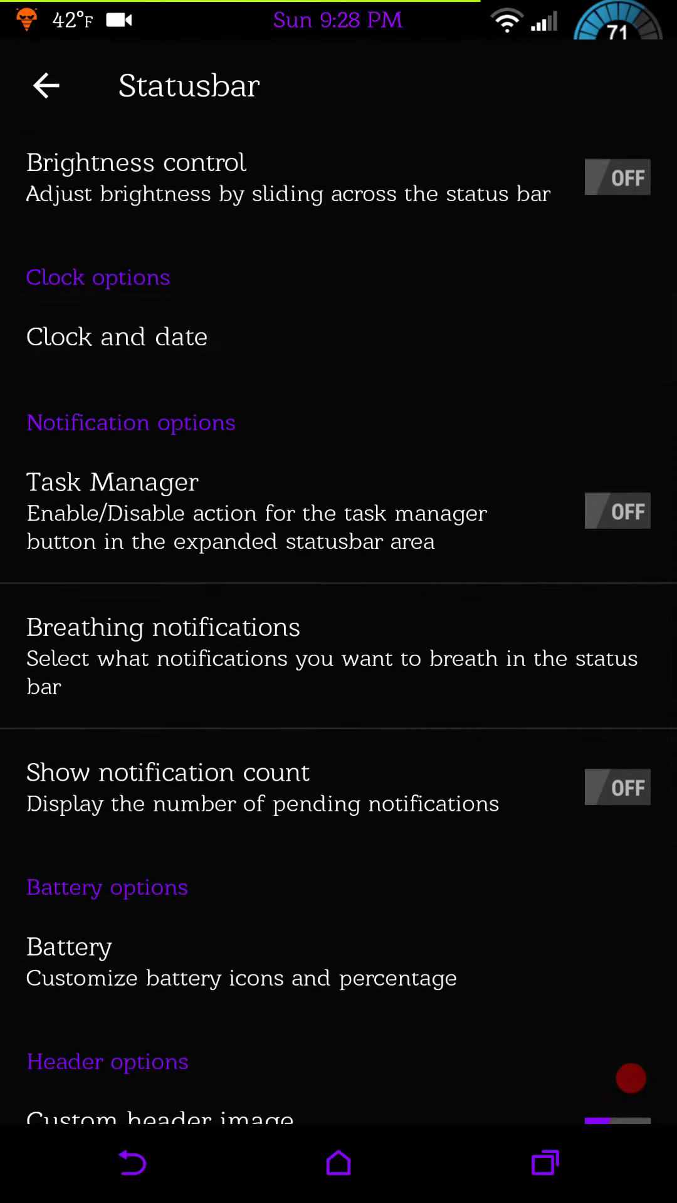
{"action": "left_click", "coordinate": [116, 336]}
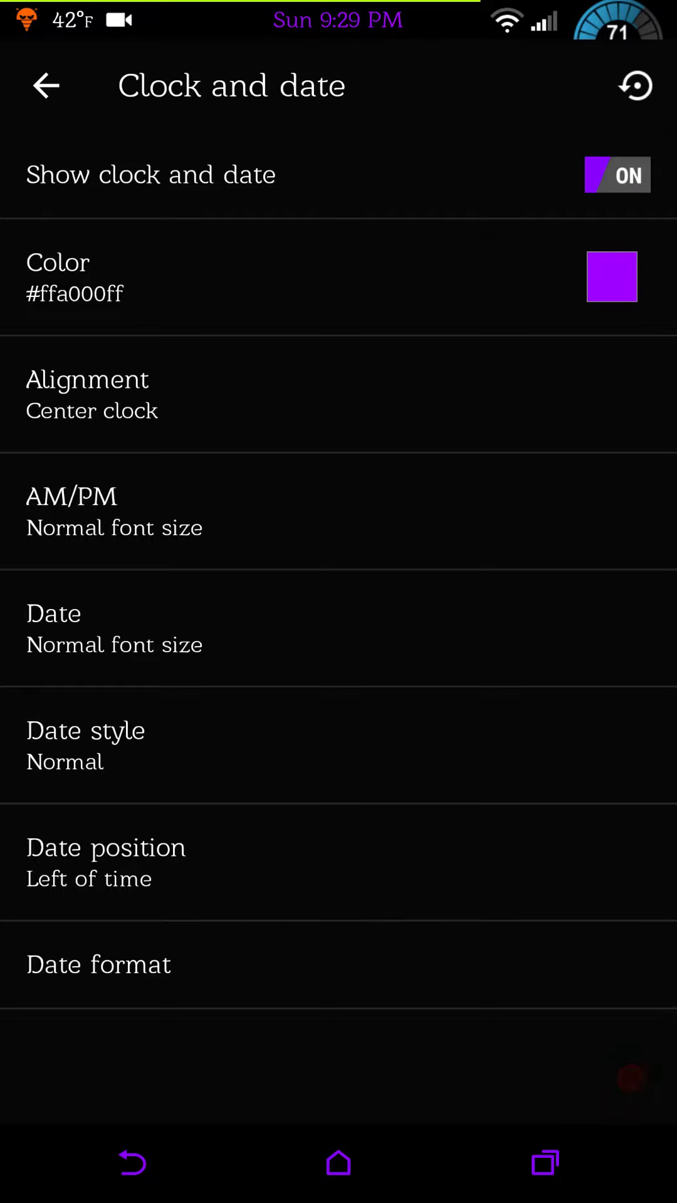
Go back to the Statusbar options and scroll down to the Battery icon styles.
{"action": "left_click", "coordinate": [45, 86]}
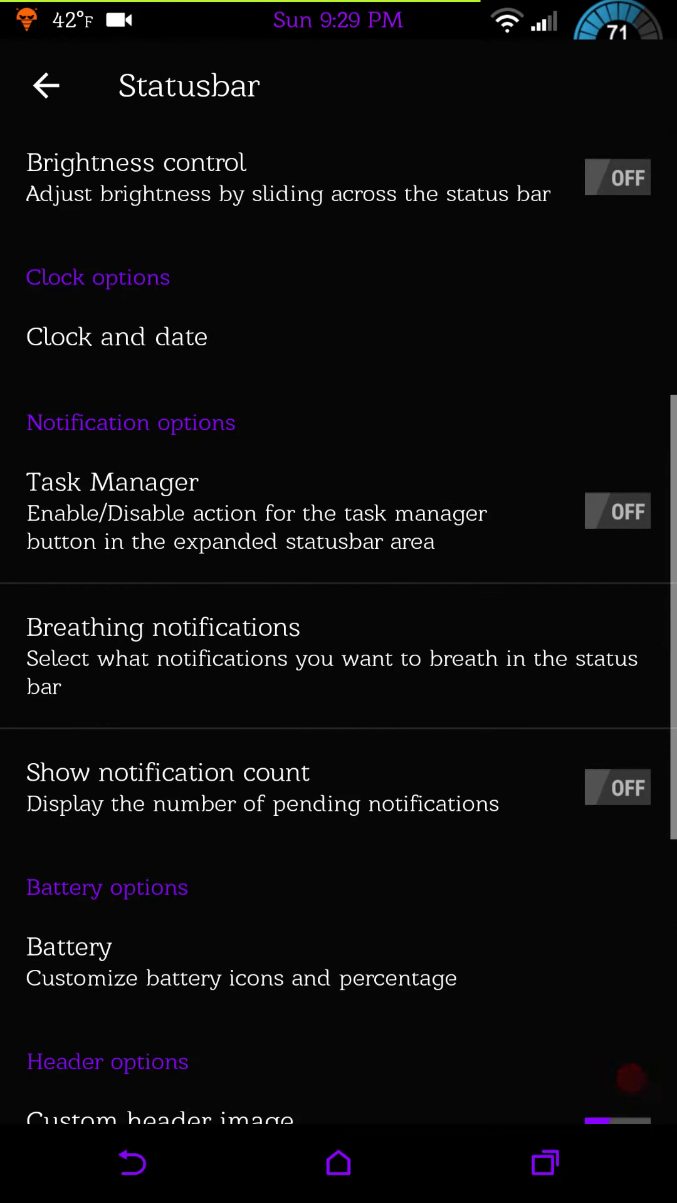
{"action": "scroll", "scroll_direction": "down", "scroll_amount": 3}
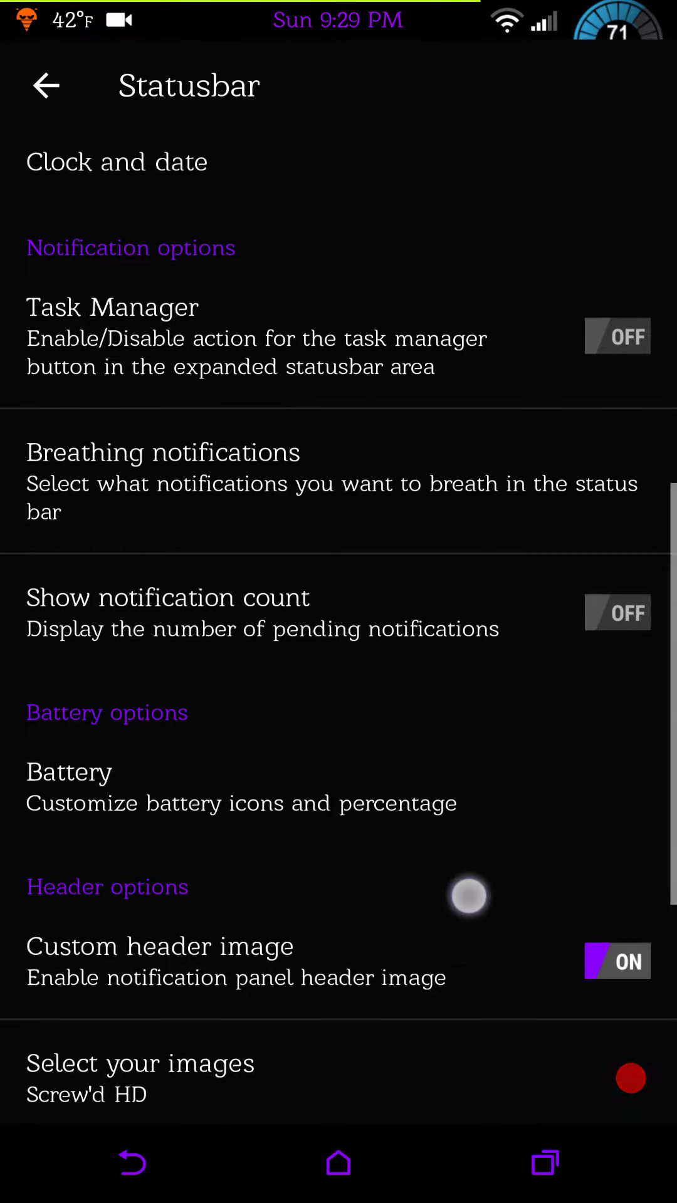
{"action": "scroll", "scroll_direction": "down", "scroll_amount": 3}
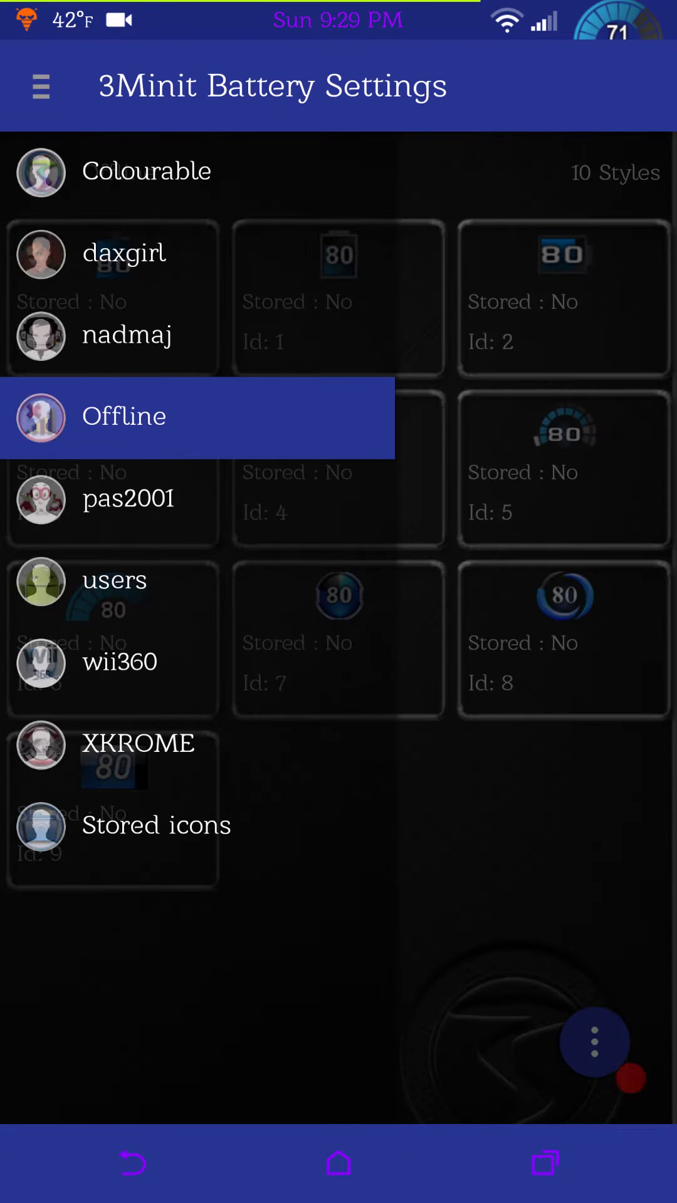
Close the 3Minit battery drawer and return to Statusbar's header image and weather options.
{"action": "left_click", "coordinate": [124, 416]}
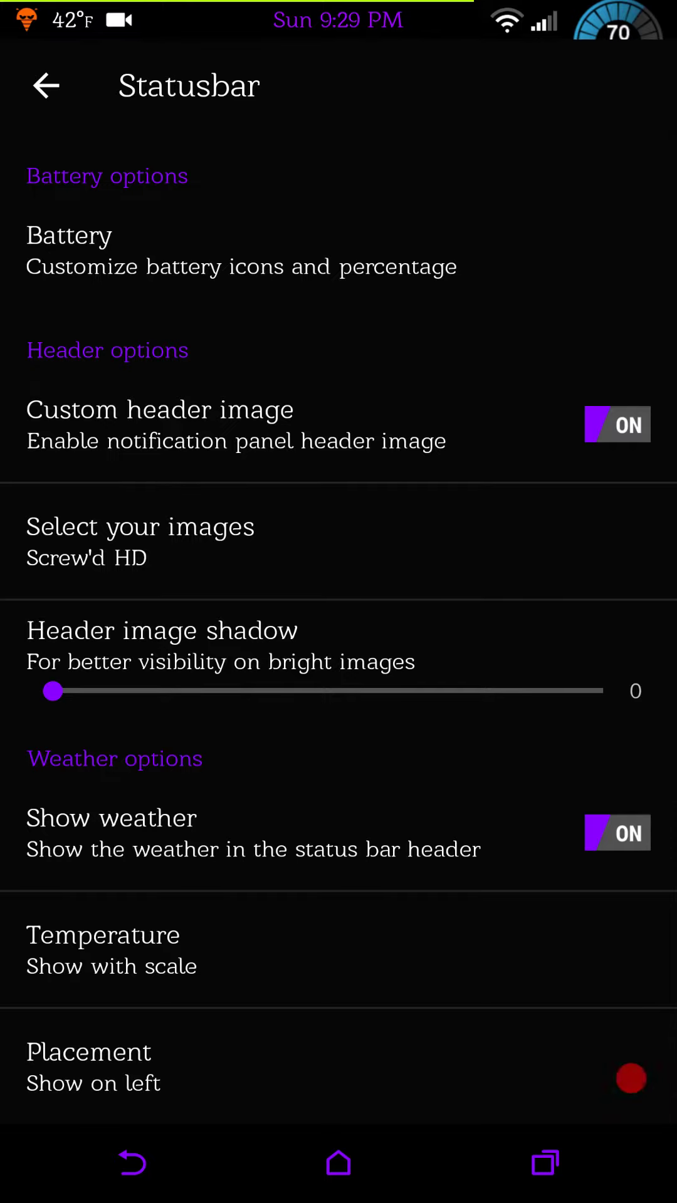
Tap through the remaining Statusbar options, then back out to the User Interface sections list.
{"action": "left_click", "coordinate": [140, 534]}
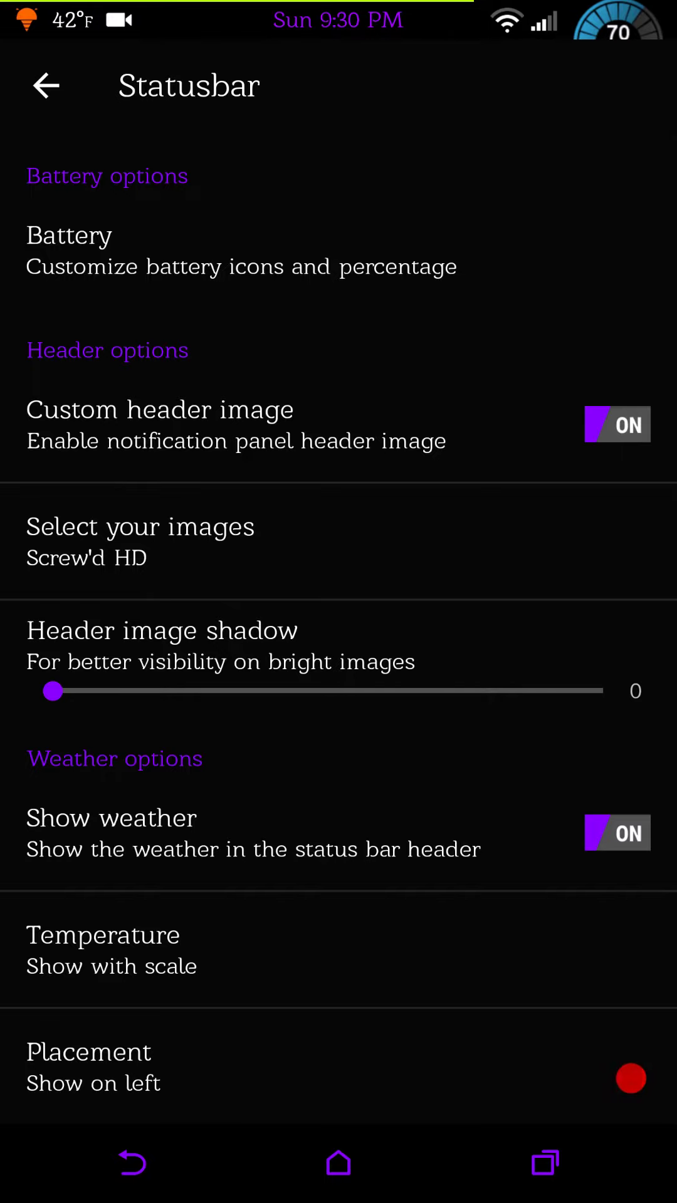
{"action": "left_click", "coordinate": [103, 947]}
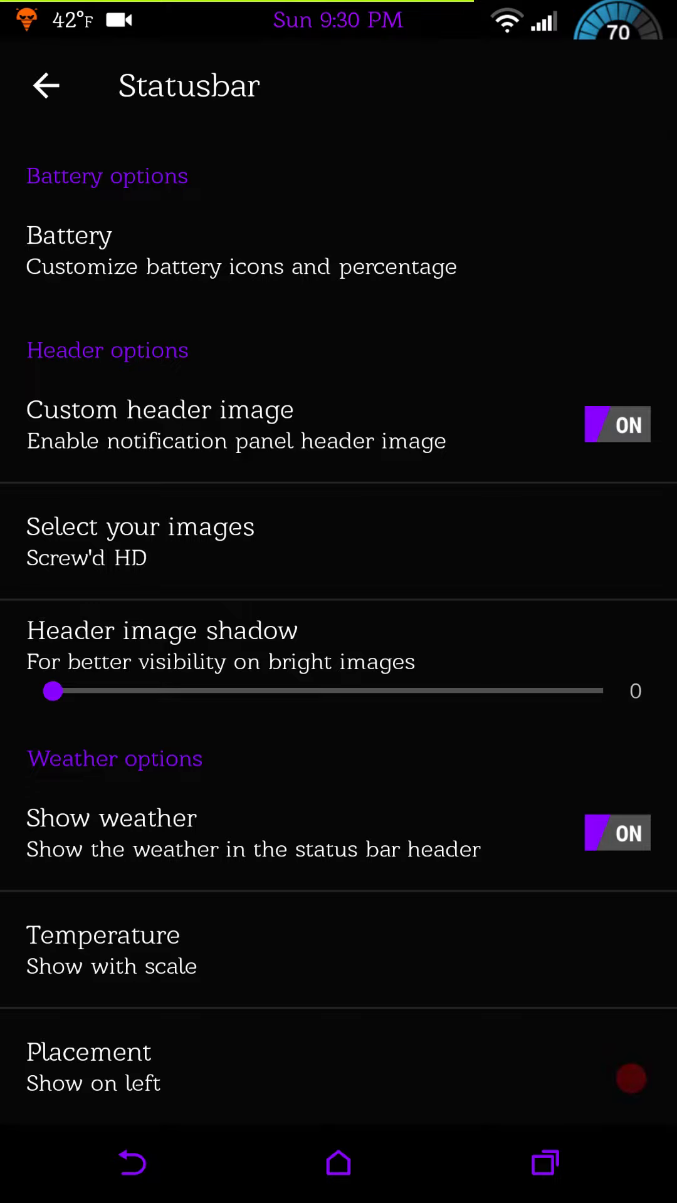
{"action": "left_click", "coordinate": [131, 1163]}
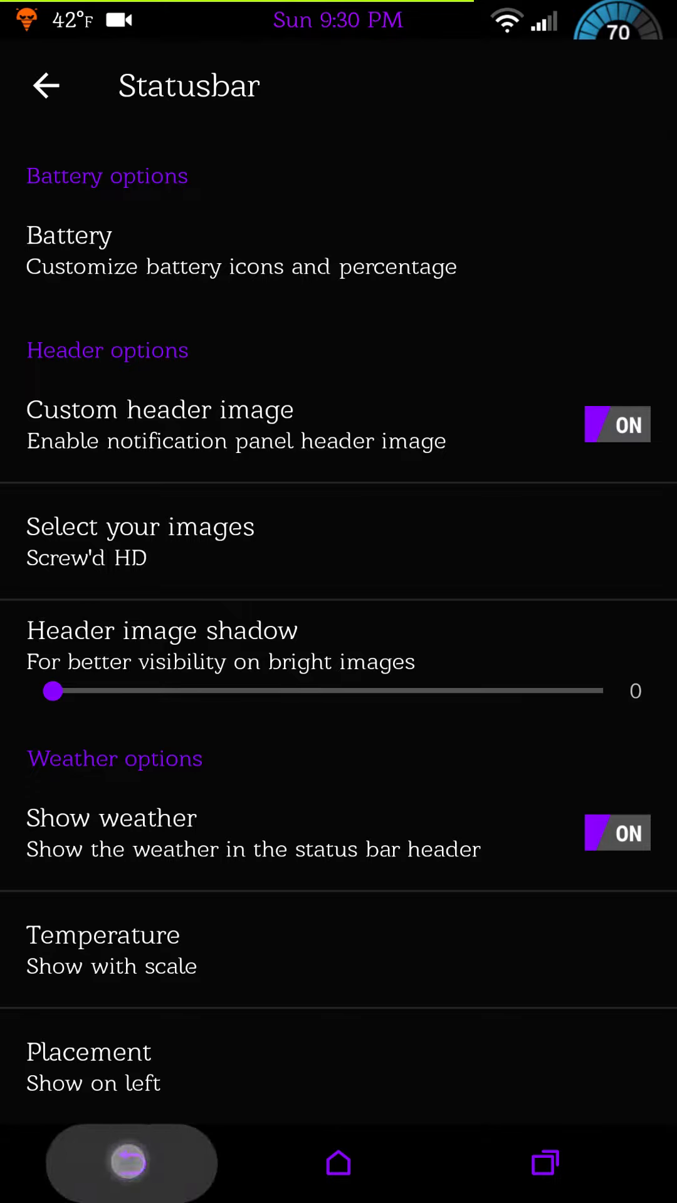
{"action": "left_click", "coordinate": [45, 86]}
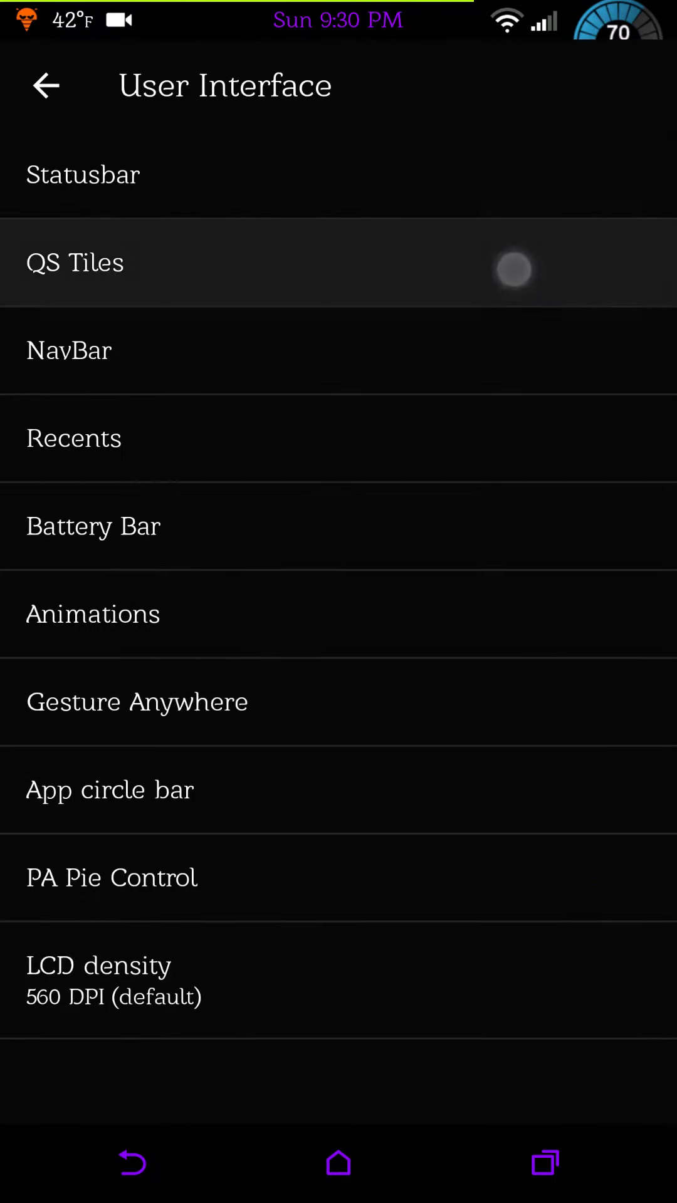
{"action": "left_click", "coordinate": [74, 263]}
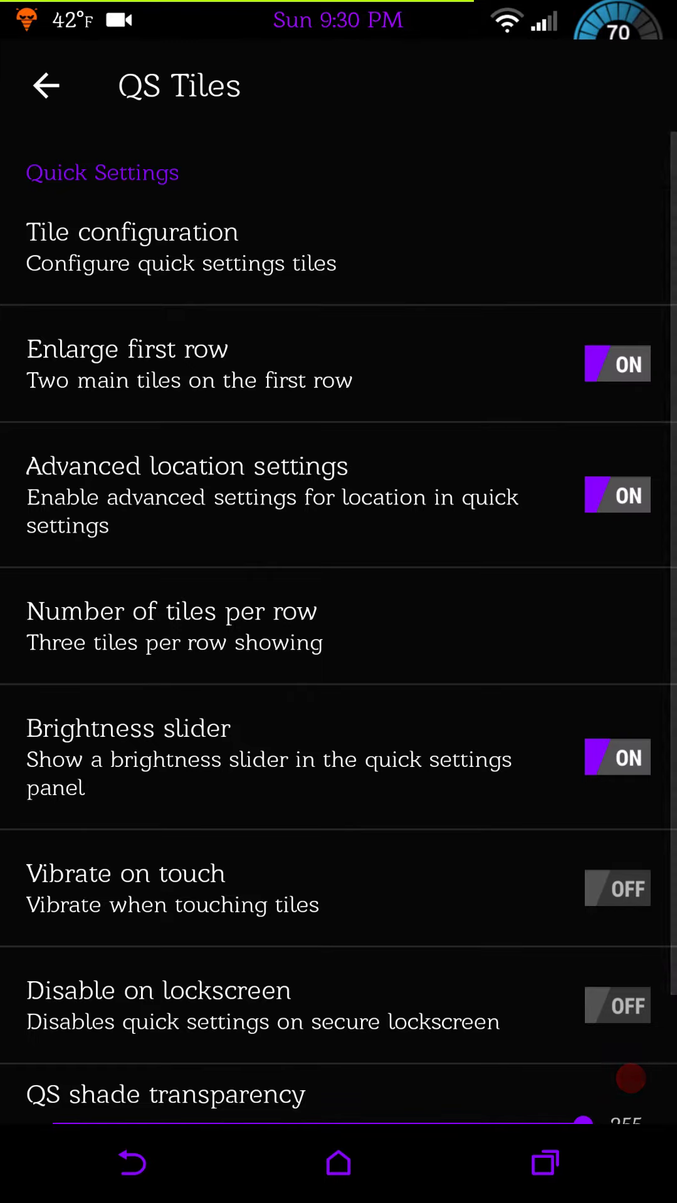
{"action": "left_click", "coordinate": [45, 86]}
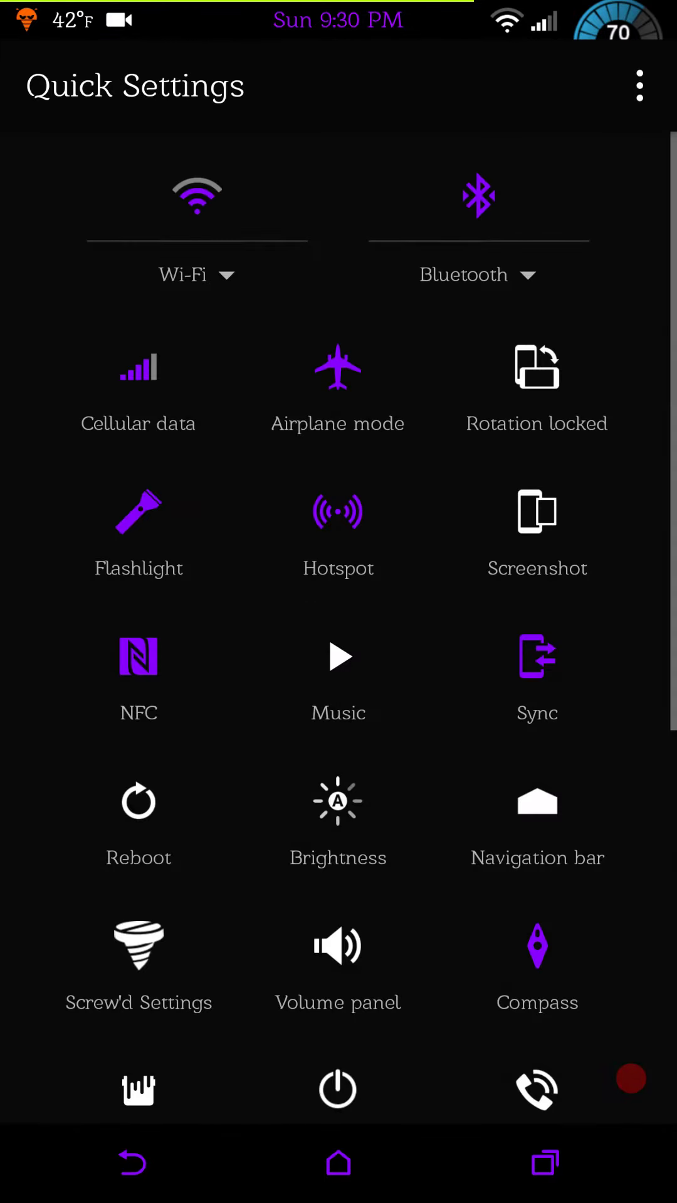
{"action": "scroll", "scroll_direction": "down", "scroll_amount": 3}
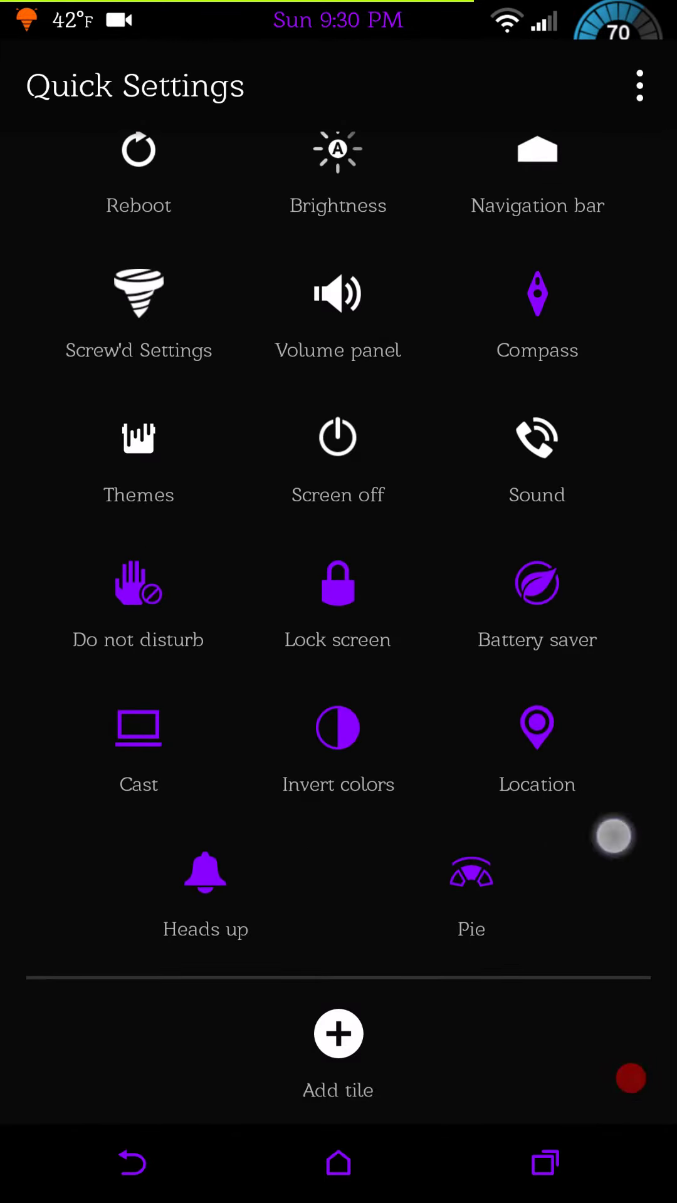
{"action": "scroll", "scroll_direction": "down", "scroll_amount": 3}
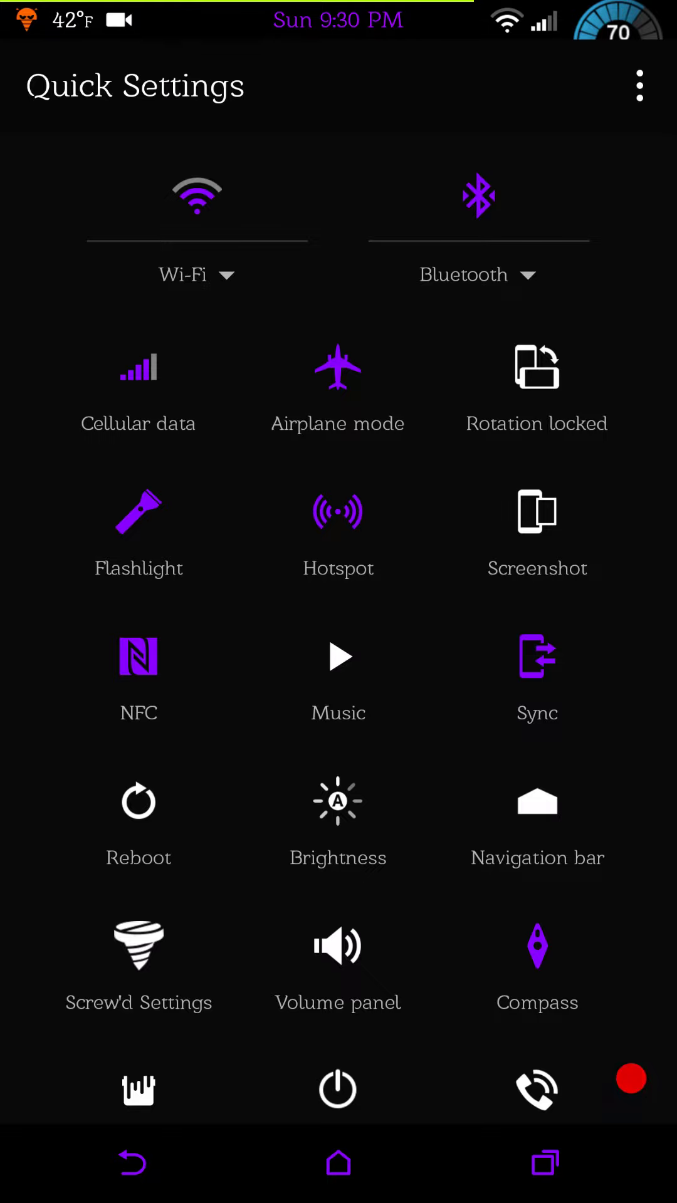
{"action": "scroll", "scroll_direction": "down", "scroll_amount": 3}
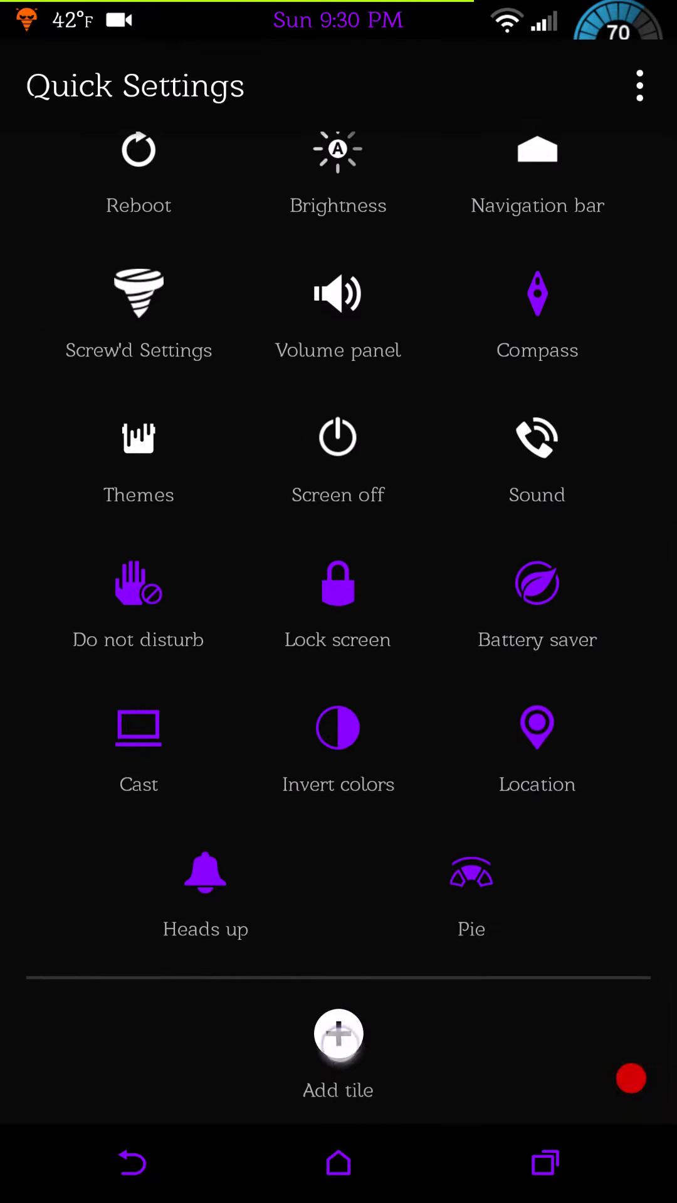
{"action": "left_click", "coordinate": [339, 1034]}
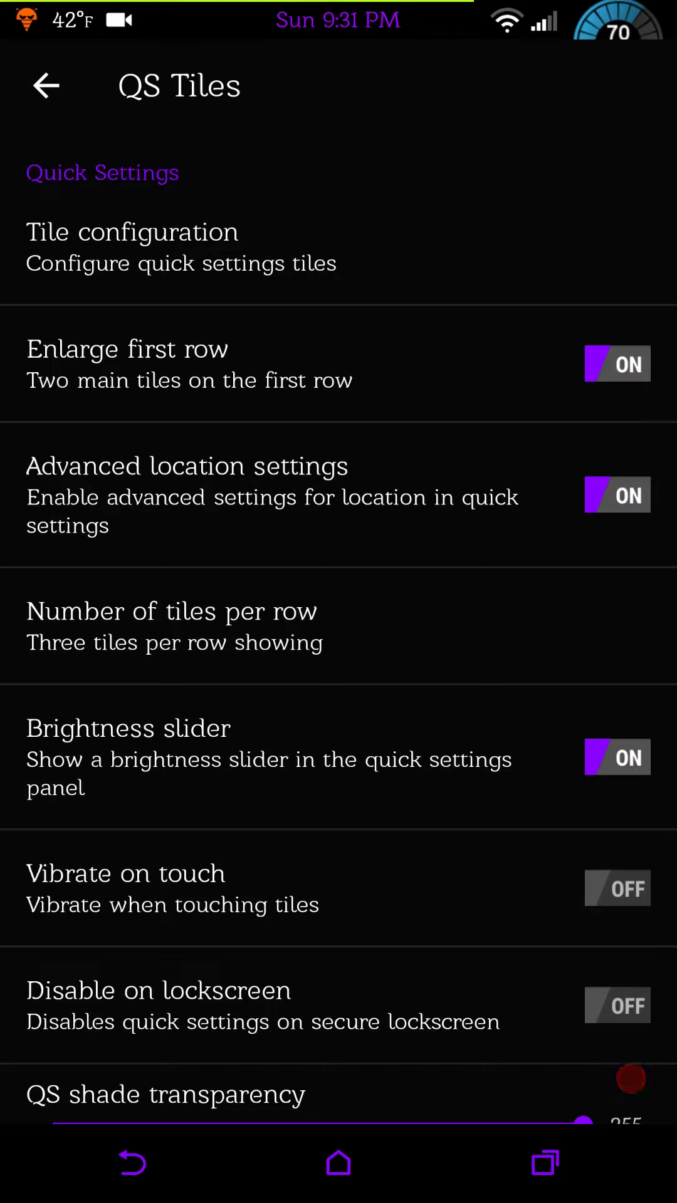
{"action": "scroll", "scroll_direction": "down", "scroll_amount": 3}
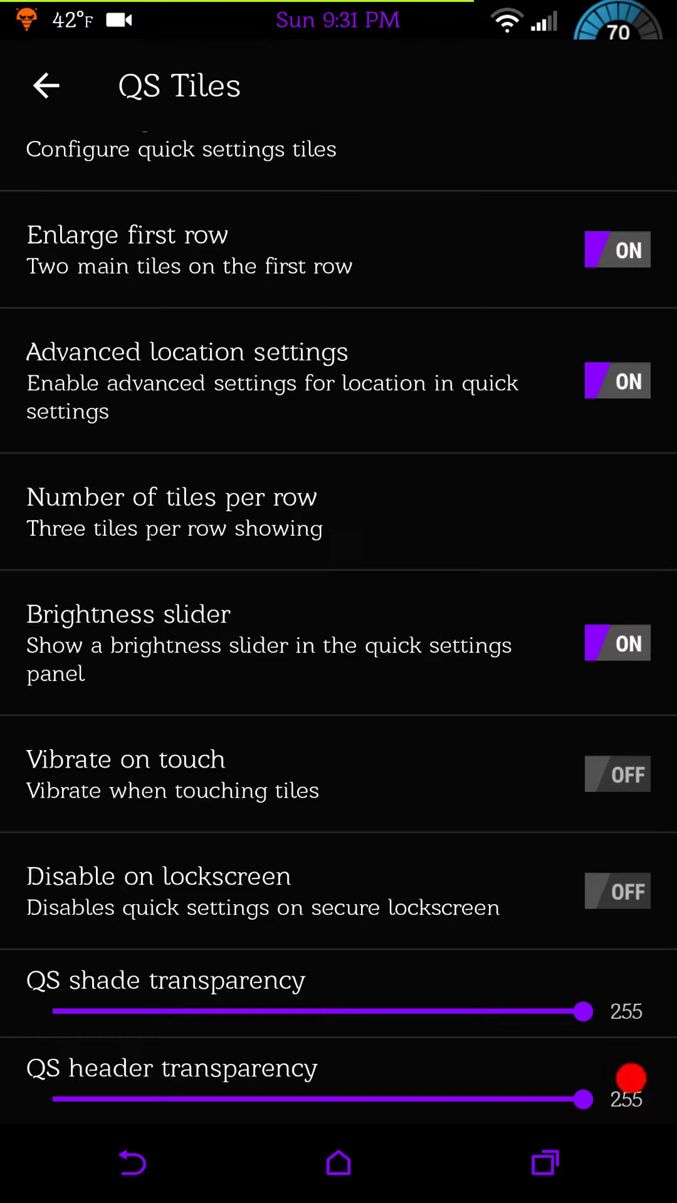
{"action": "left_click", "coordinate": [48, 84]}
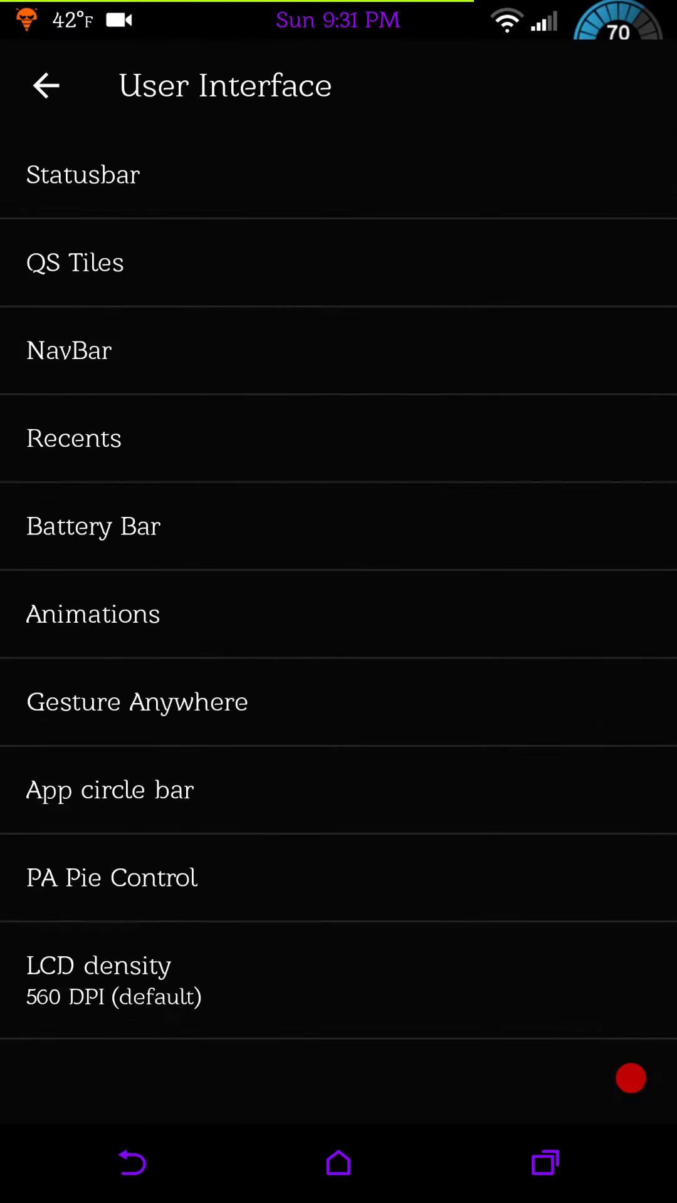
{"action": "left_click", "coordinate": [68, 349]}
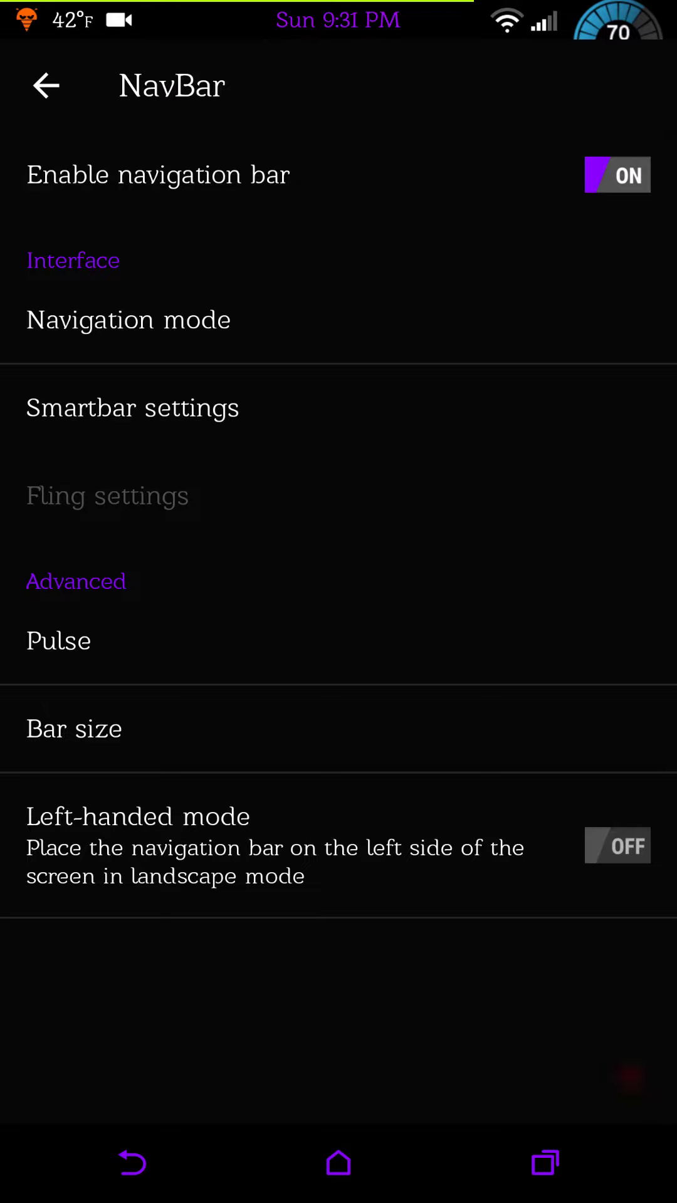
{"action": "left_click", "coordinate": [128, 320]}
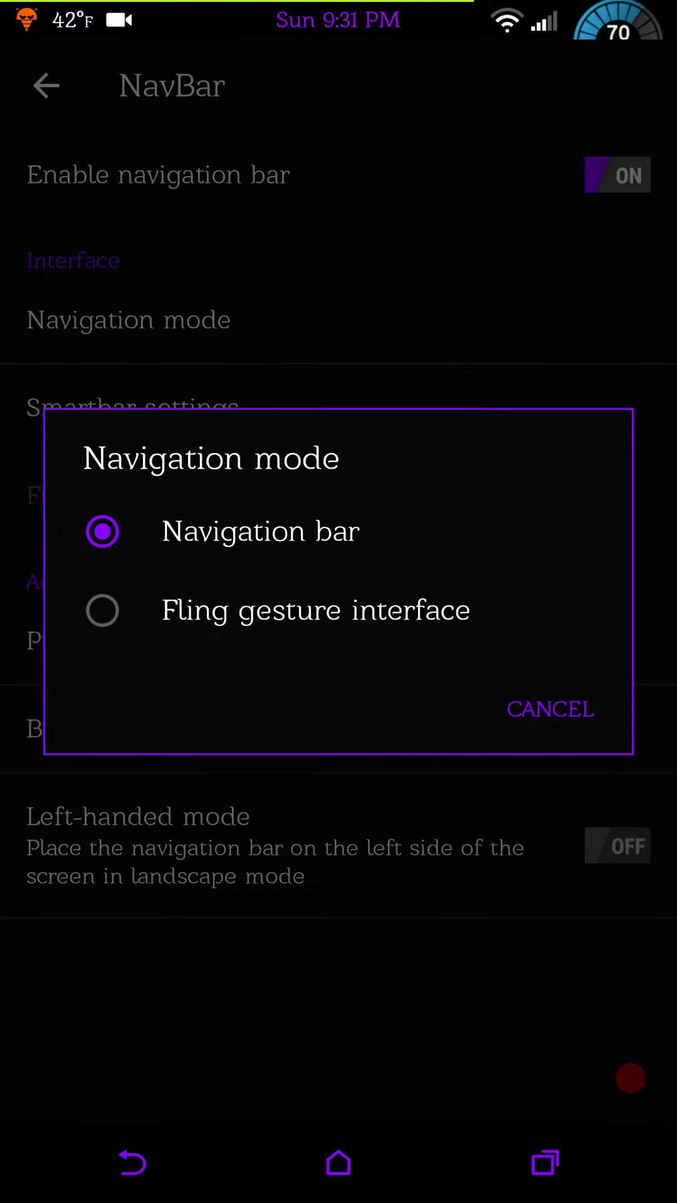
{"action": "left_click", "coordinate": [549, 709]}
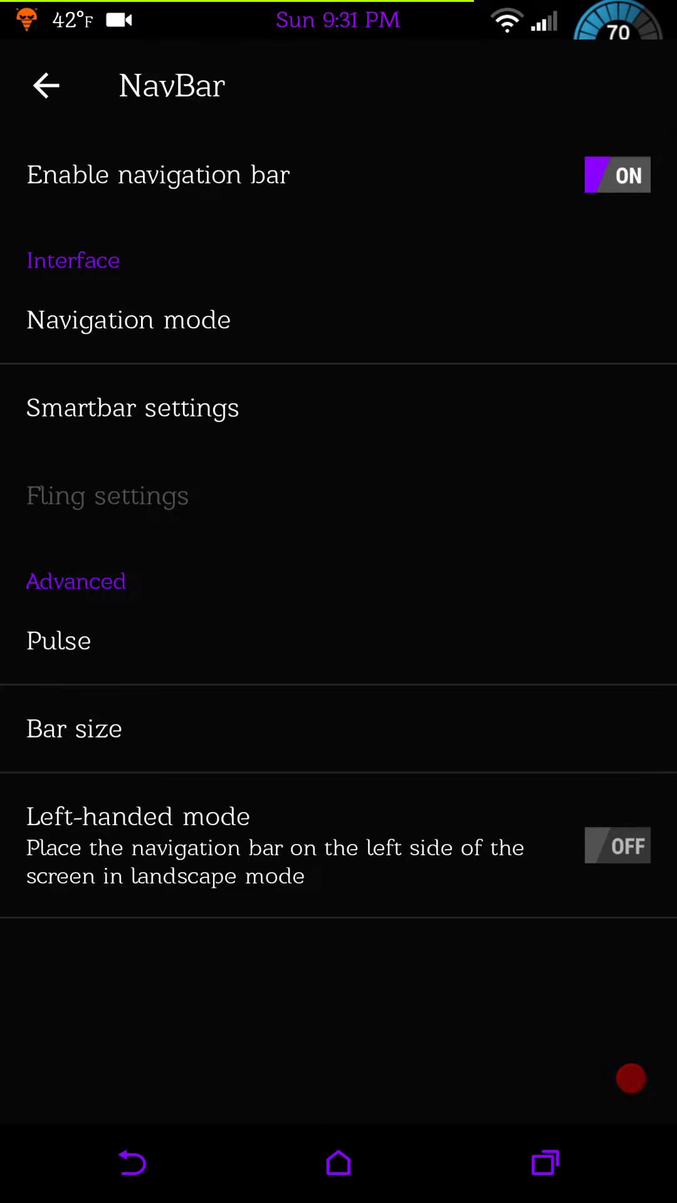
{"action": "left_click", "coordinate": [73, 728]}
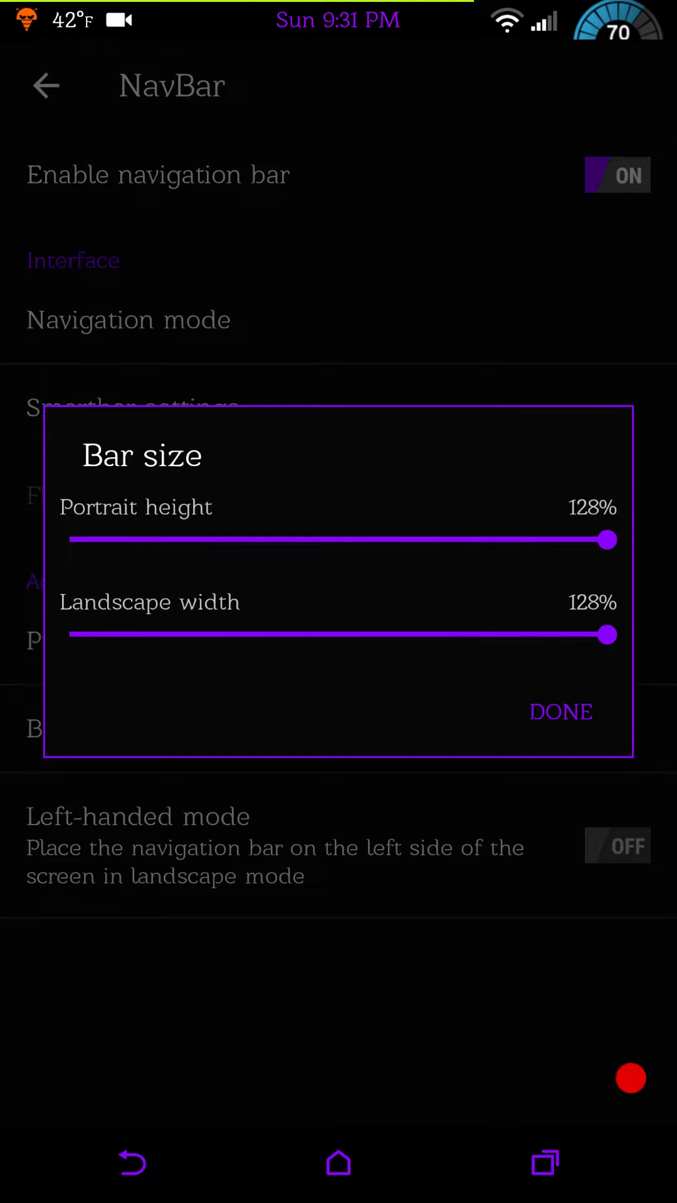
{"action": "left_click", "coordinate": [561, 712]}
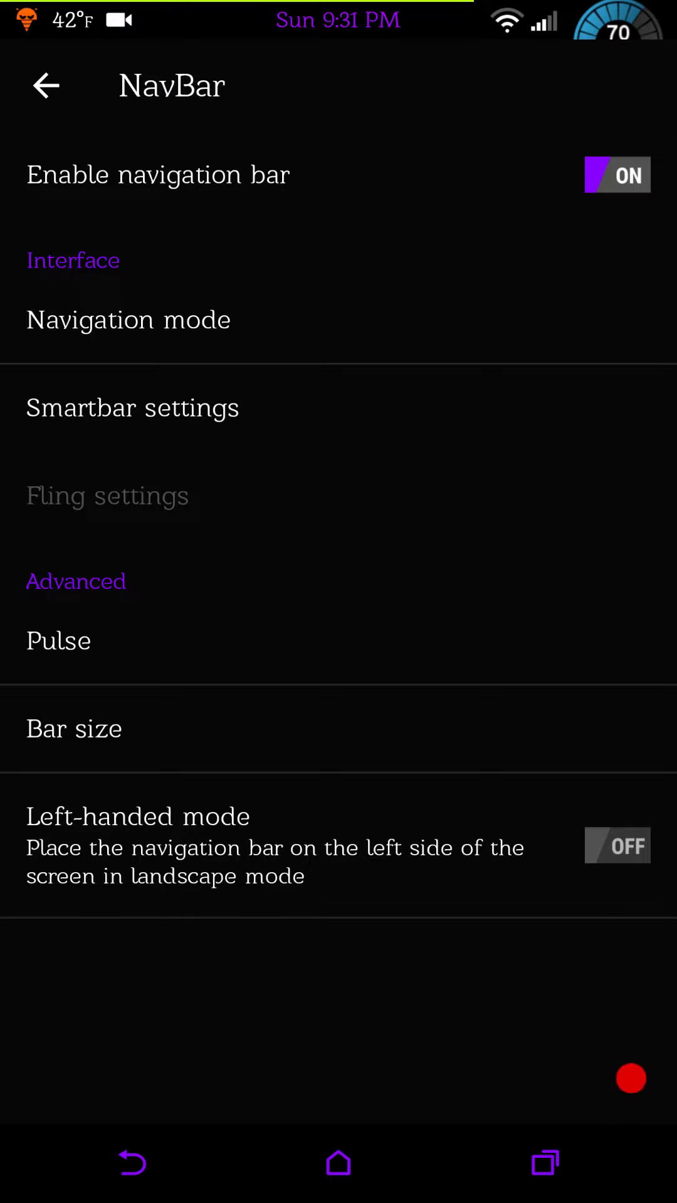
{"action": "left_click", "coordinate": [45, 86]}
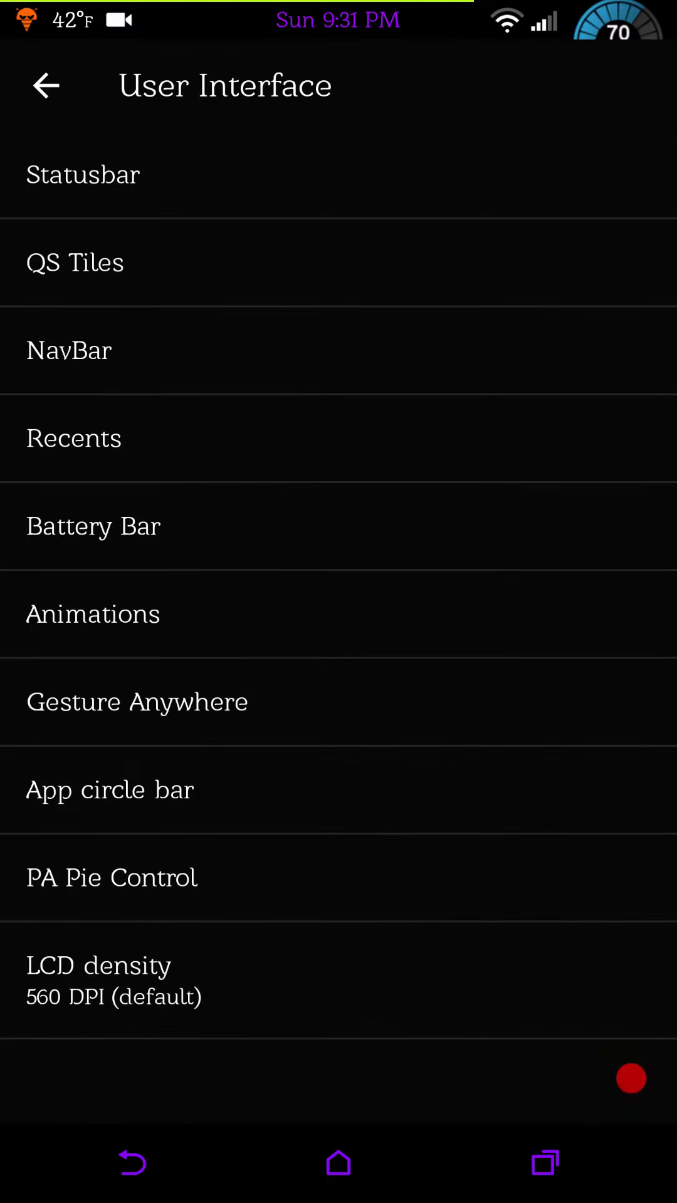
{"action": "left_click", "coordinate": [93, 613]}
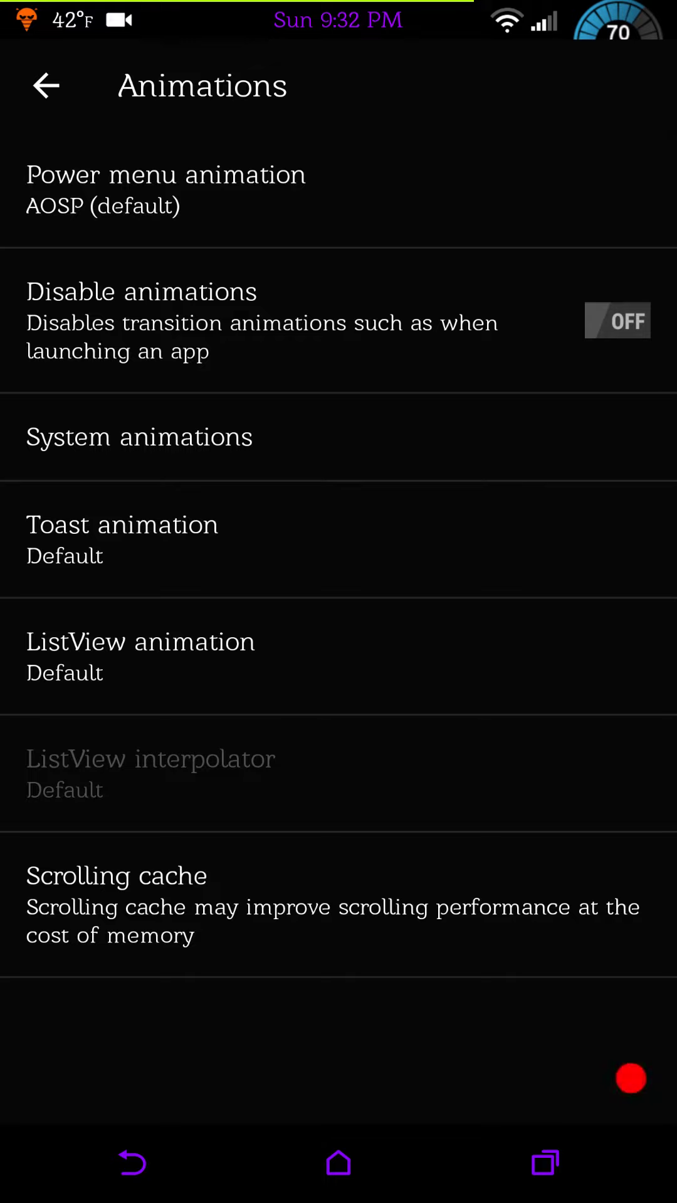
{"action": "left_click", "coordinate": [45, 86]}
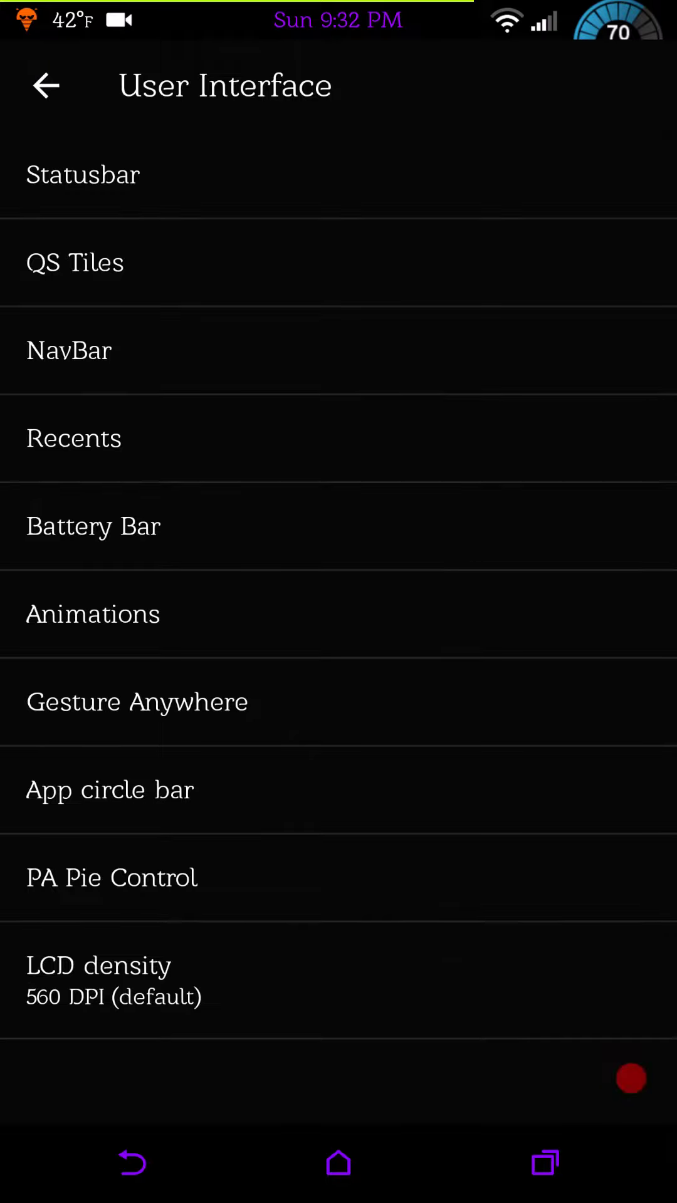
{"action": "left_click", "coordinate": [73, 437]}
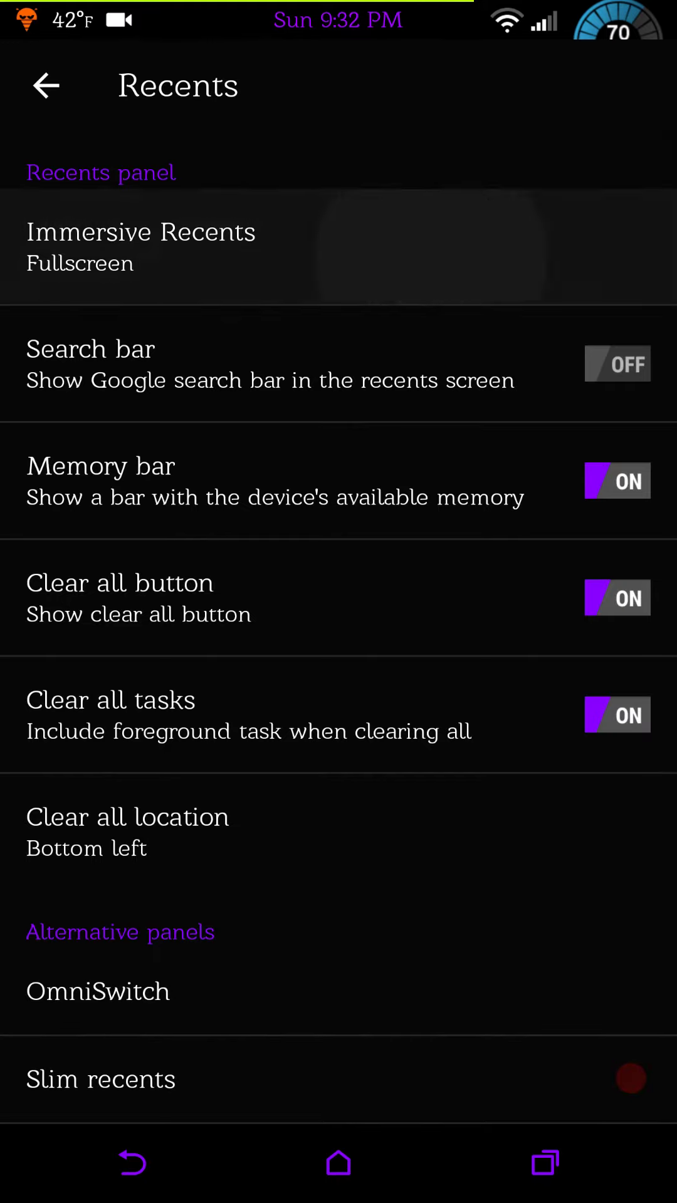
{"action": "left_click", "coordinate": [141, 245]}
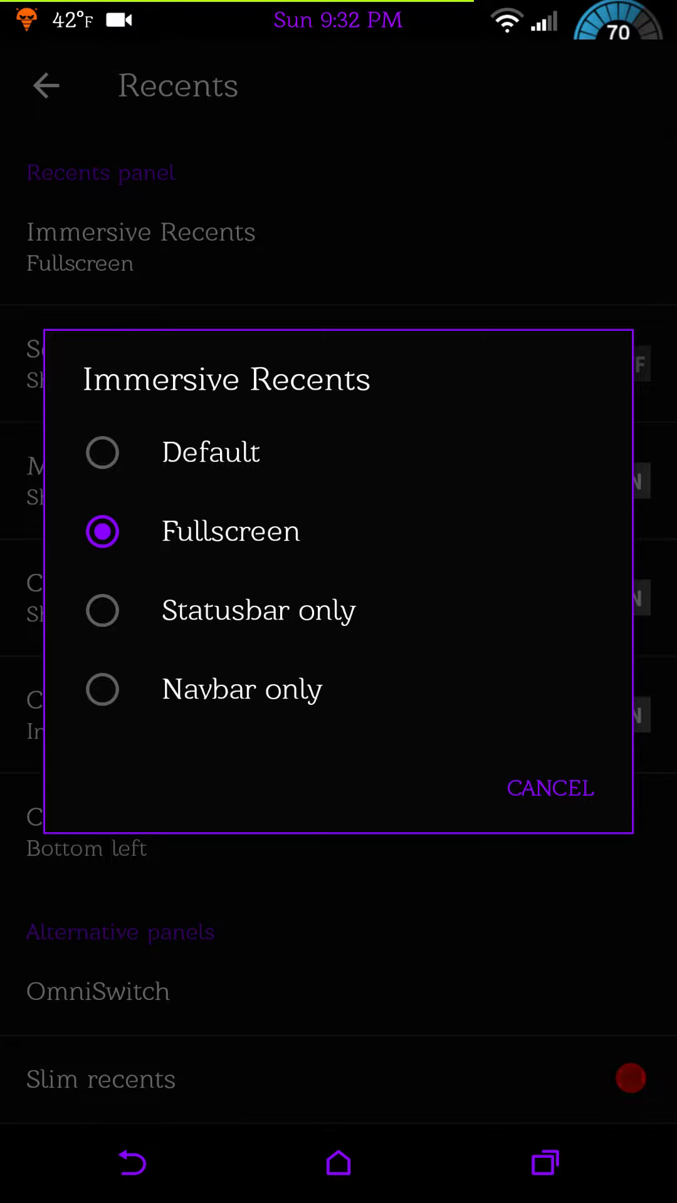
{"action": "left_click", "coordinate": [550, 788]}
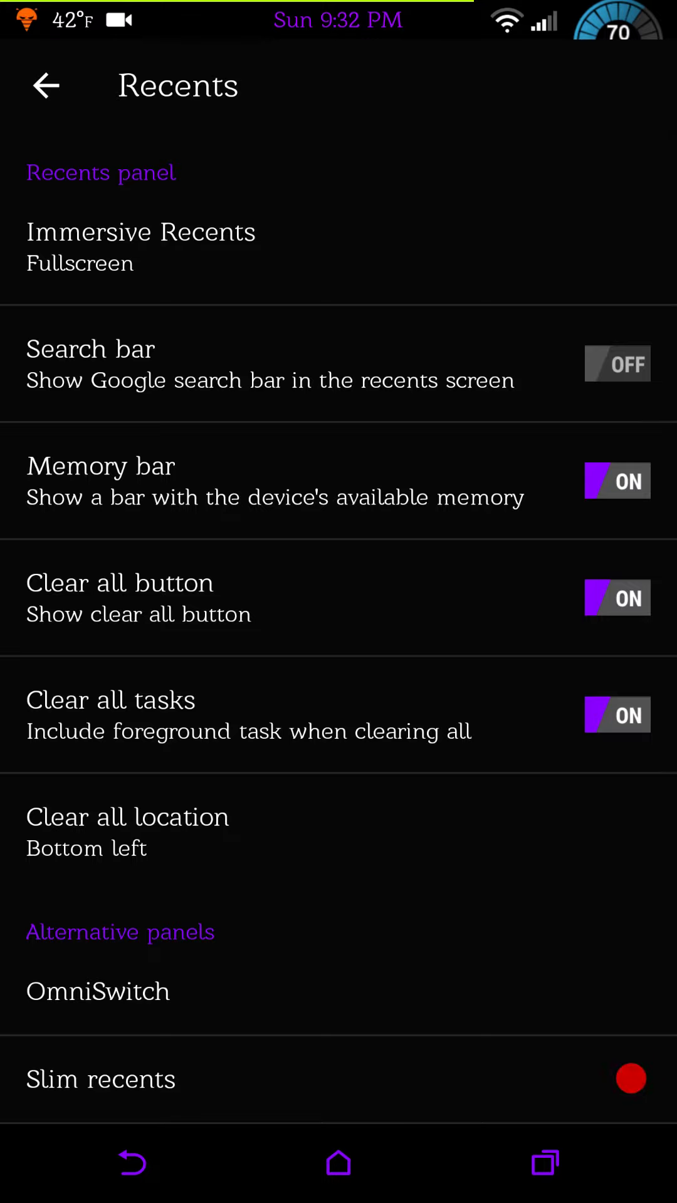
{"action": "left_click", "coordinate": [98, 991]}
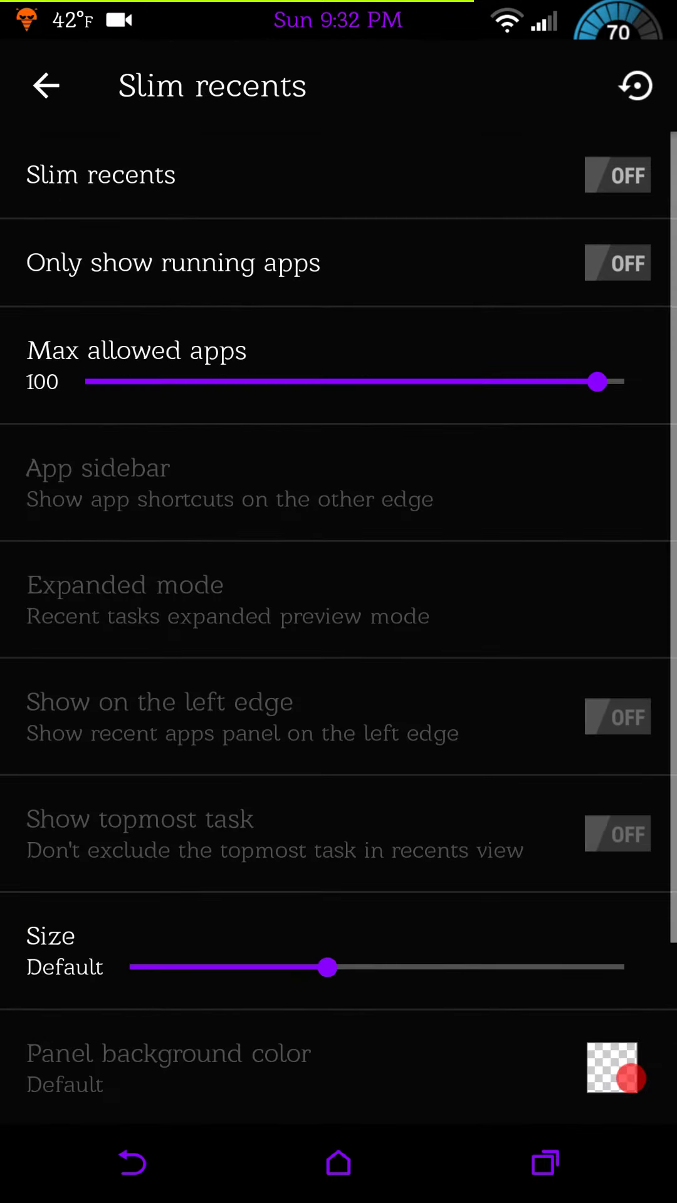
{"action": "scroll", "scroll_direction": "down", "scroll_amount": 3}
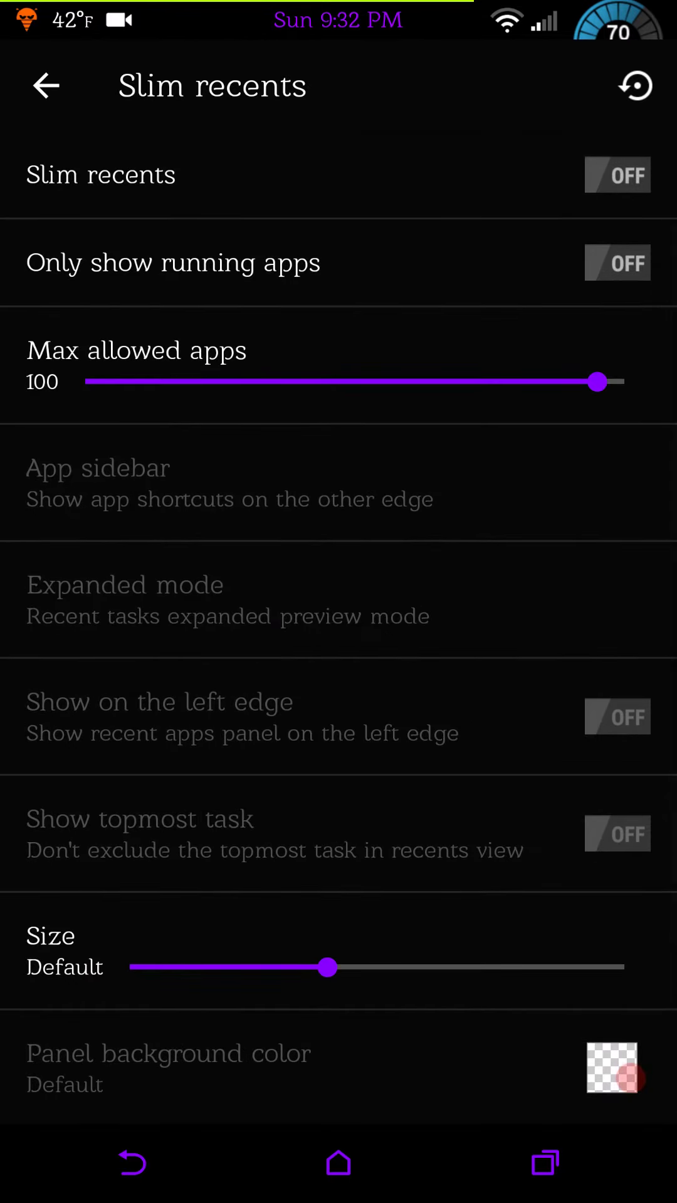
{"action": "left_click", "coordinate": [46, 86]}
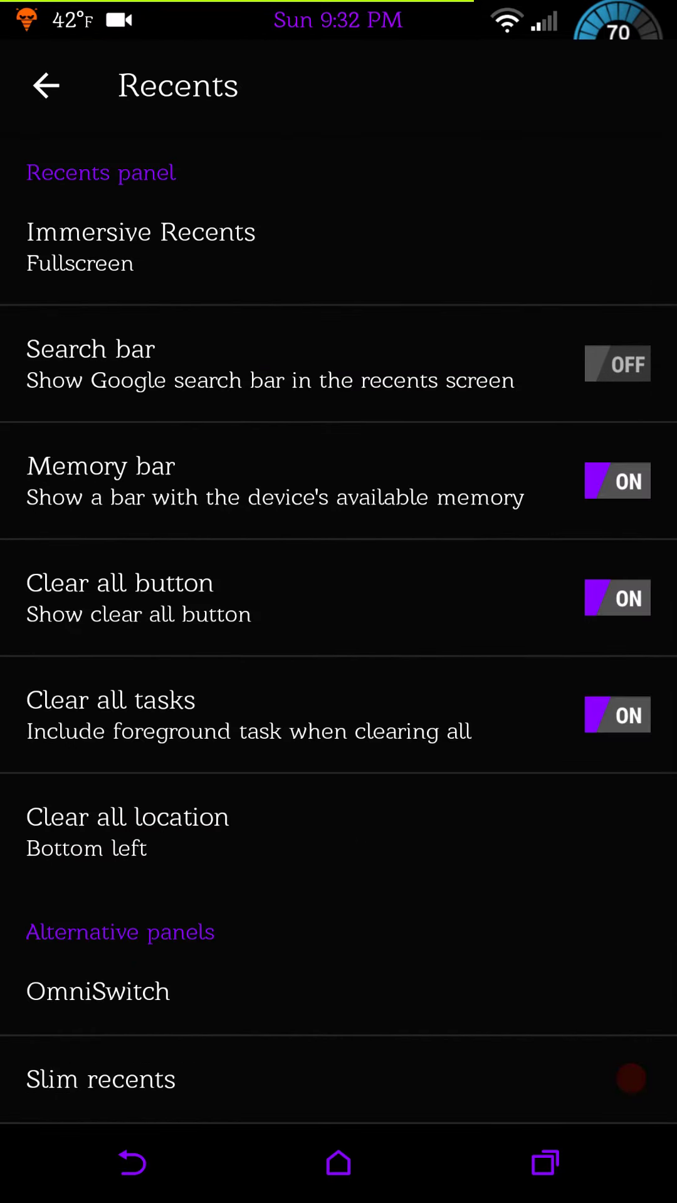
{"action": "left_click", "coordinate": [46, 85]}
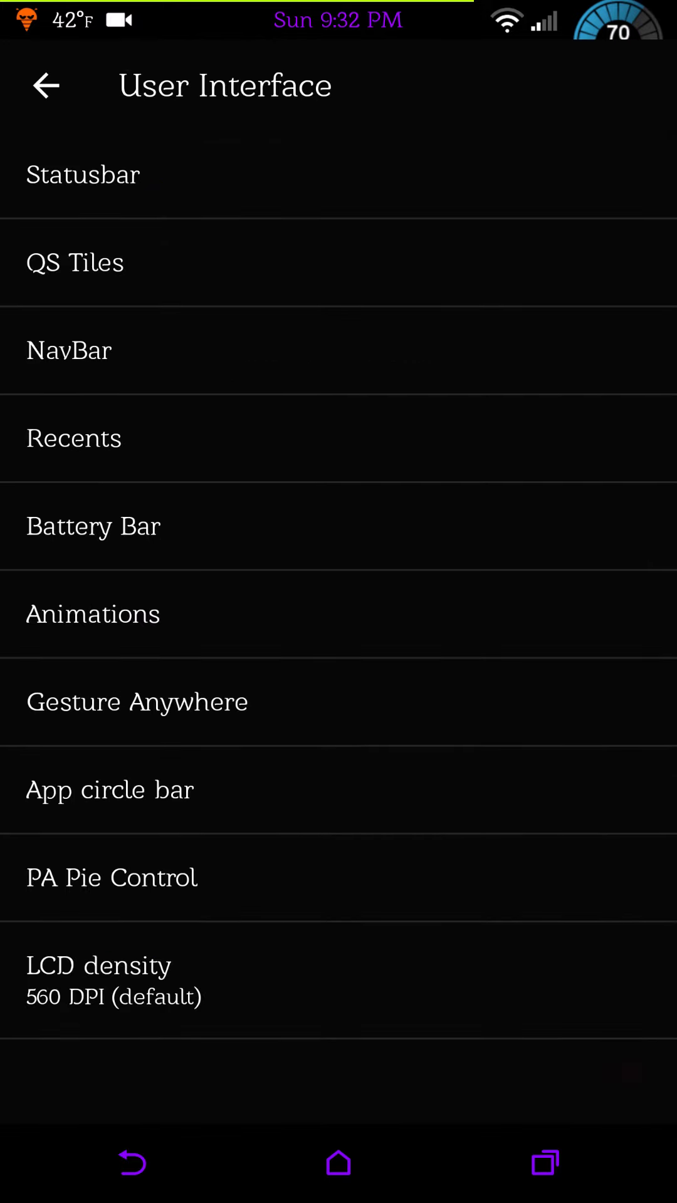
{"action": "left_click", "coordinate": [93, 525]}
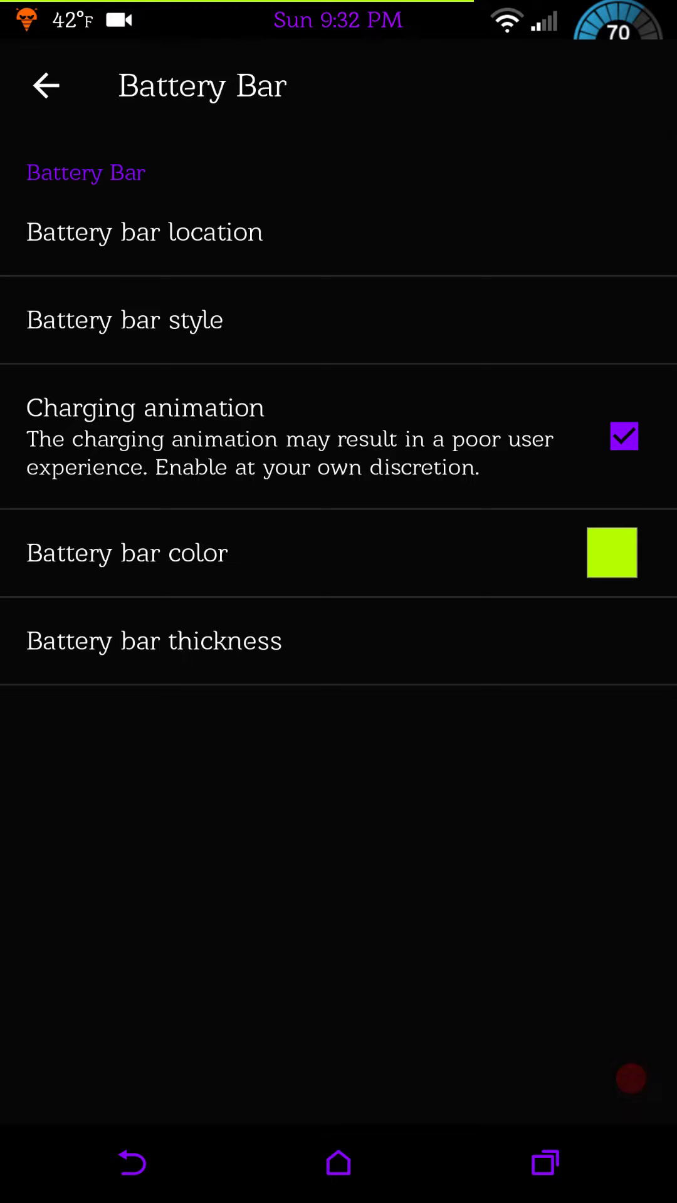
{"action": "left_click", "coordinate": [45, 86]}
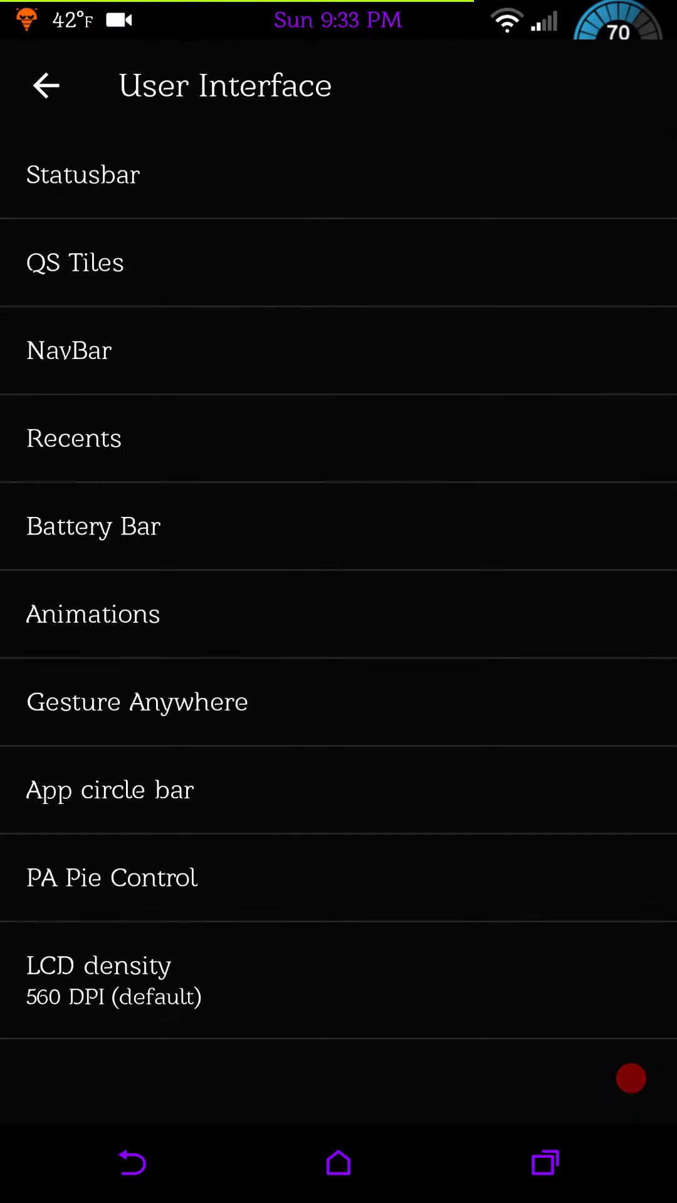
{"action": "left_click", "coordinate": [468, 716]}
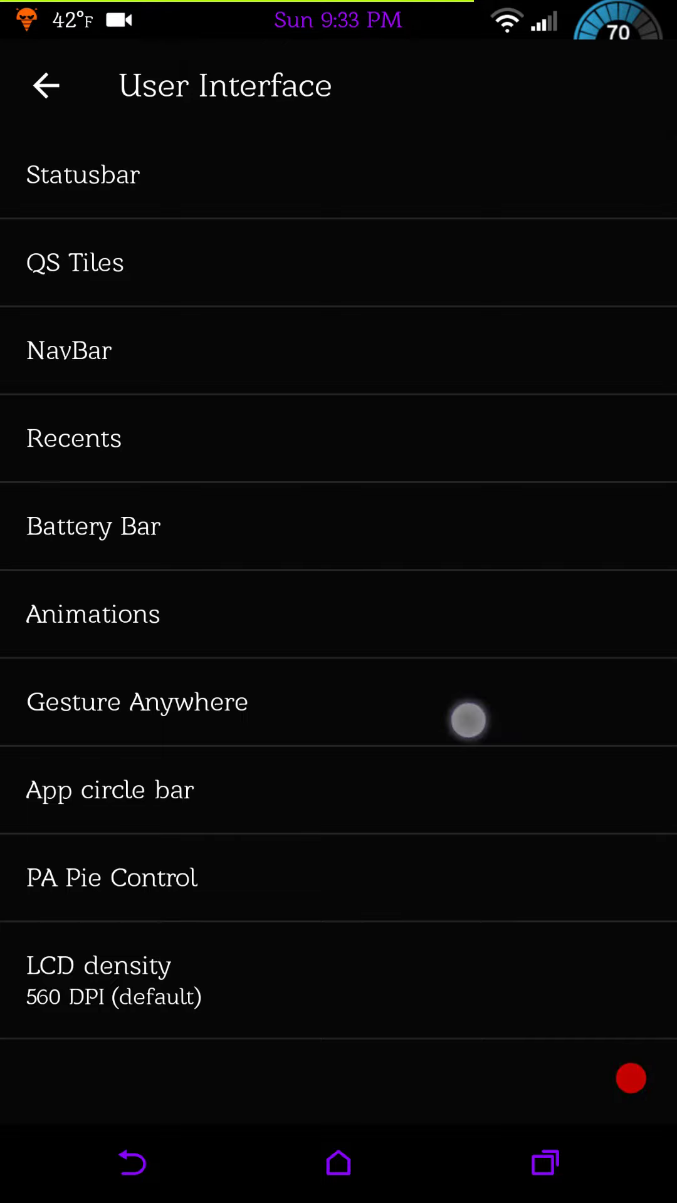
{"action": "left_click", "coordinate": [136, 701]}
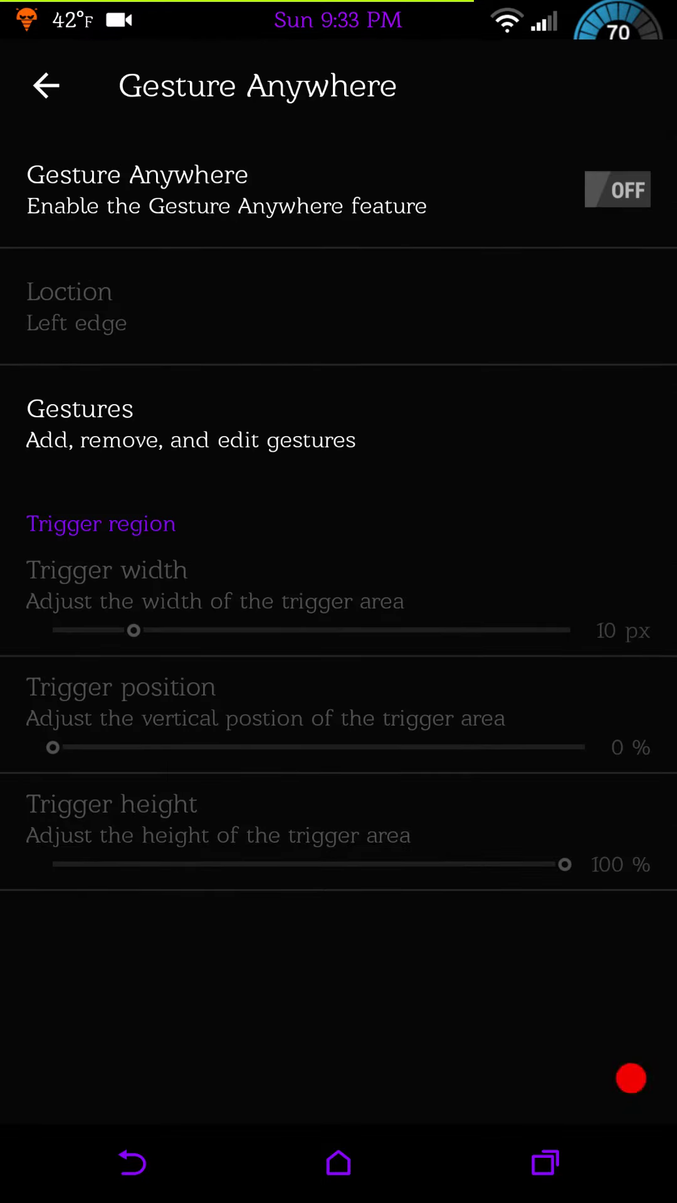
{"action": "left_click", "coordinate": [45, 86]}
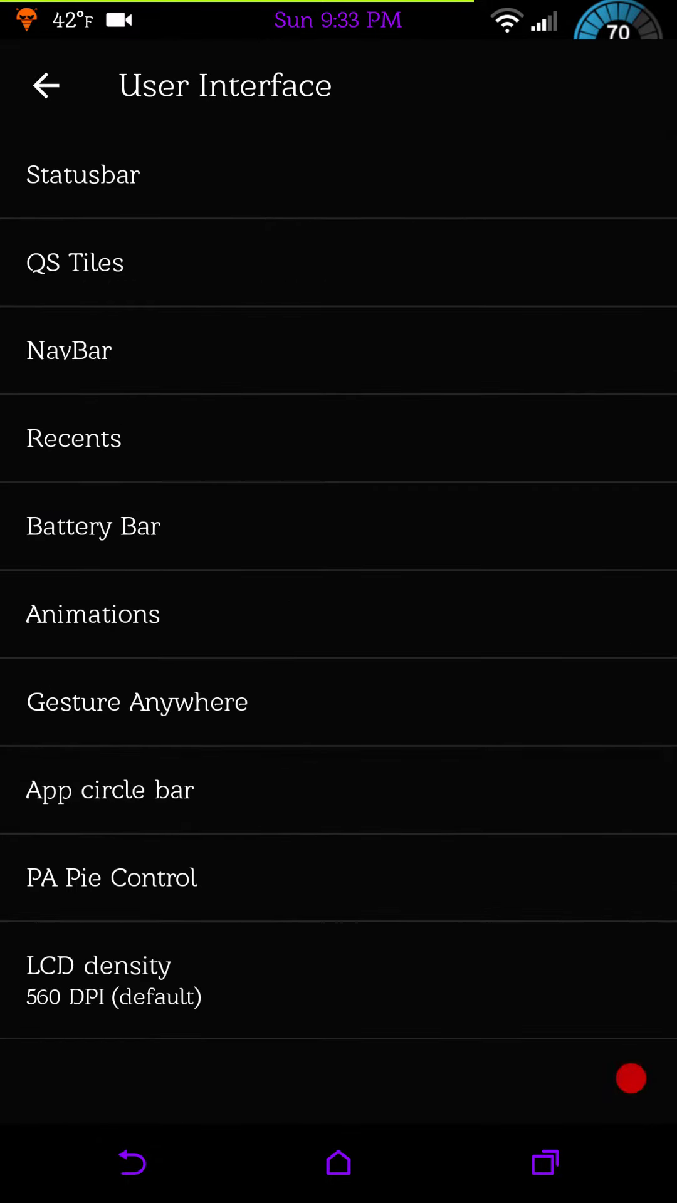
{"action": "left_click", "coordinate": [109, 790]}
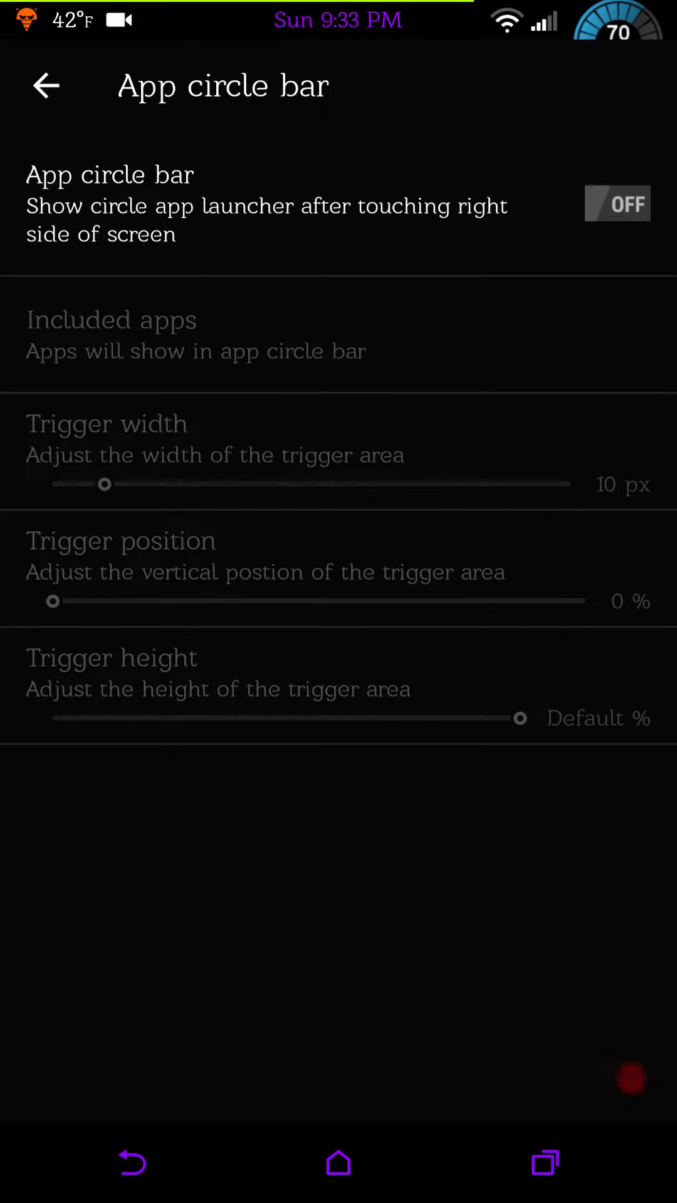
Enable the app circle bar, set trigger position 26% and height 37%, then switch it off.
{"action": "left_click", "coordinate": [617, 203]}
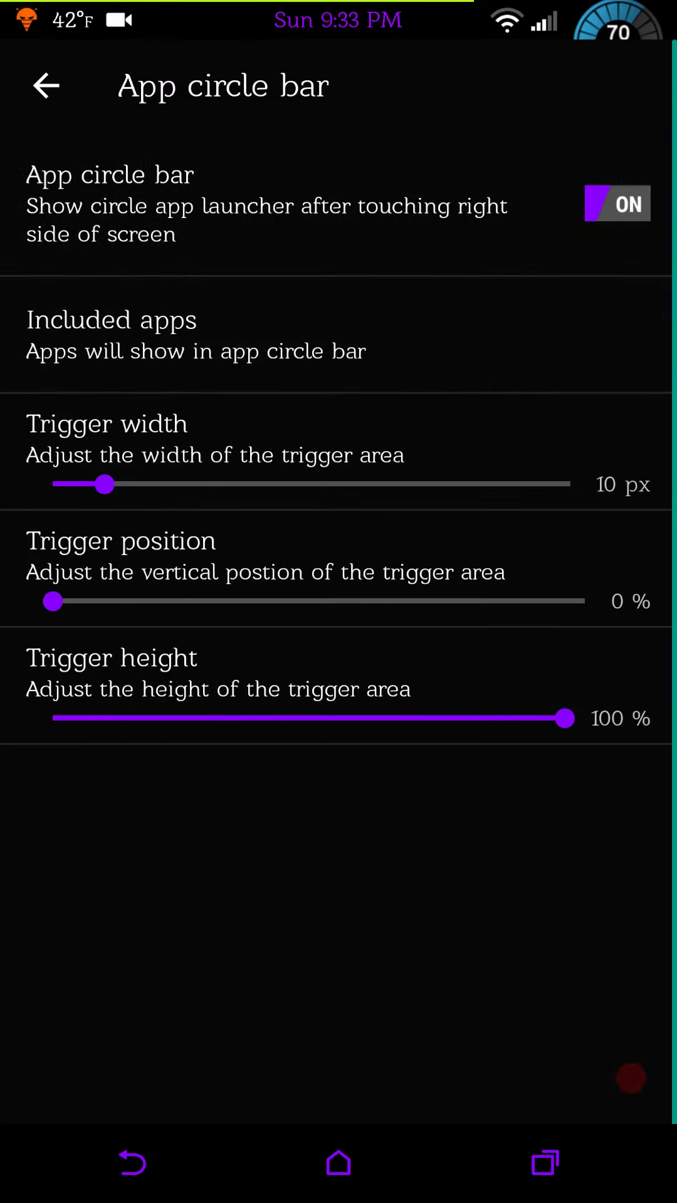
{"action": "left_click", "coordinate": [110, 334]}
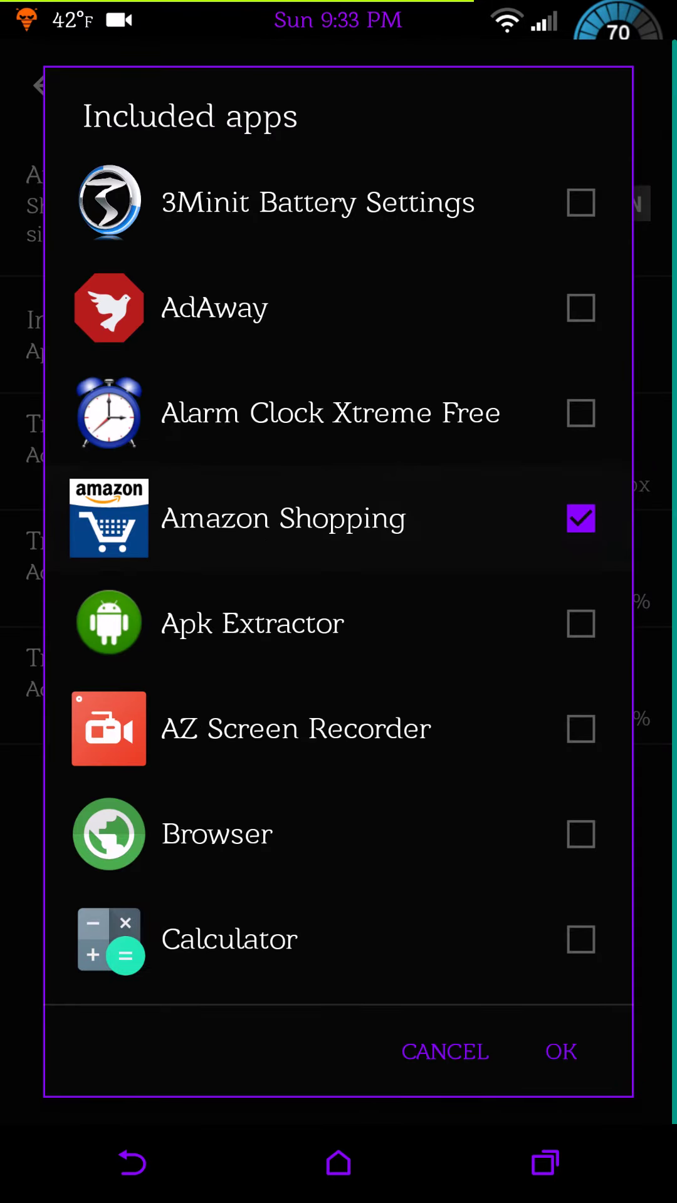
{"action": "left_click", "coordinate": [561, 1052]}
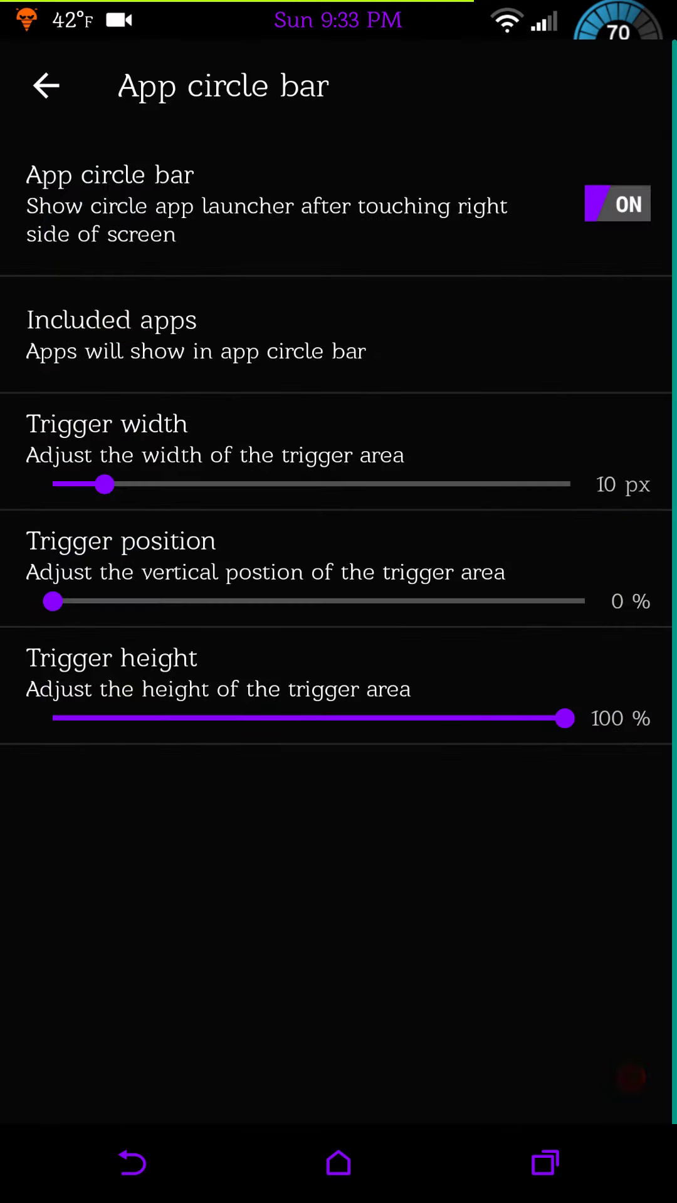
{"action": "left_click_drag", "start_coordinate": [105, 485], "coordinate": [175, 484]}
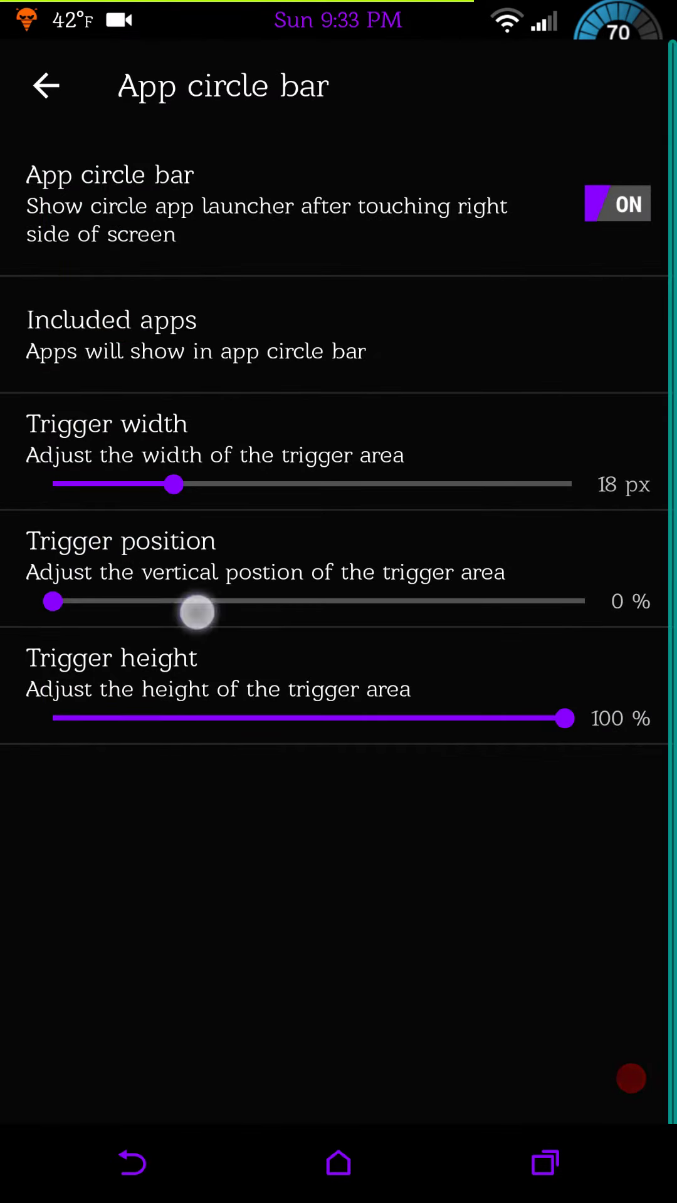
{"action": "left_click_drag", "start_coordinate": [52, 601], "coordinate": [189, 602]}
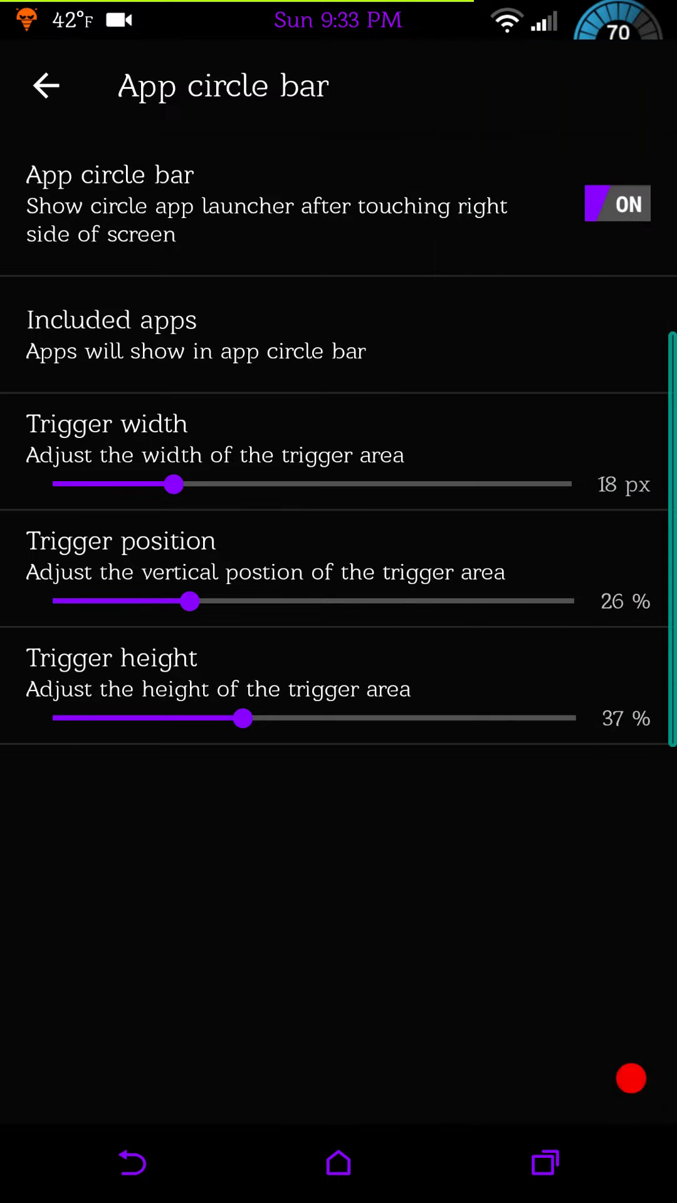
{"action": "left_click", "coordinate": [617, 203]}
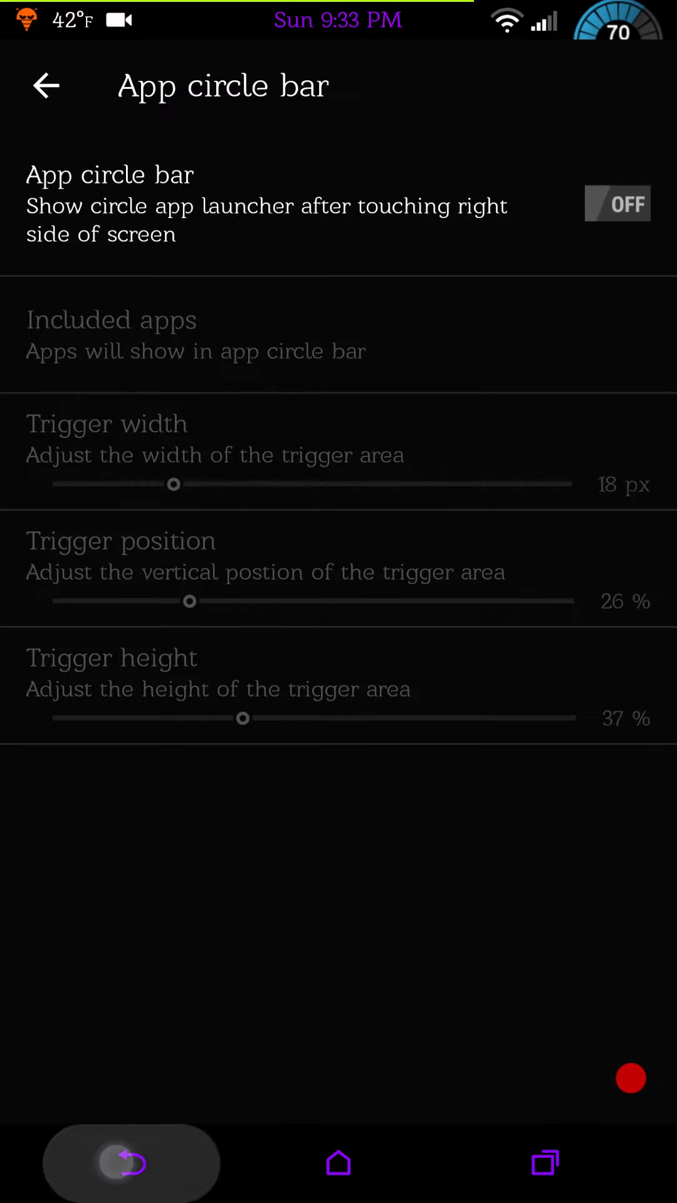
Return to User Interface, briefly reopen App circle bar settings, and go back again.
{"action": "left_click", "coordinate": [46, 86]}
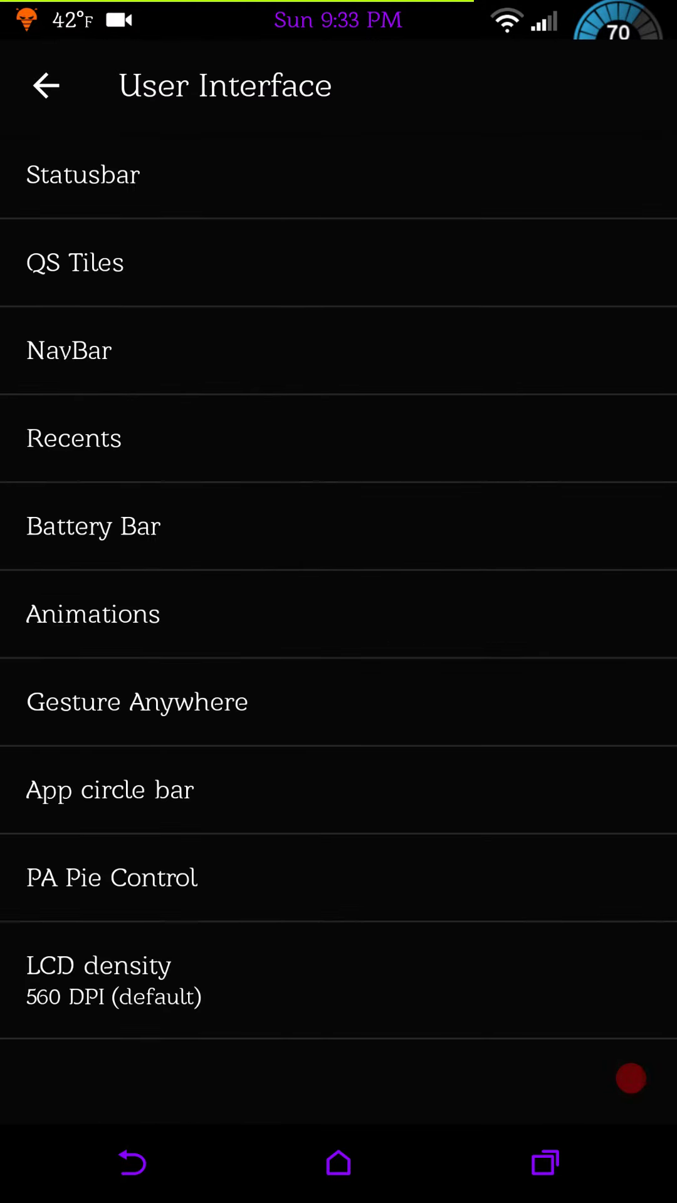
{"action": "left_click", "coordinate": [110, 790]}
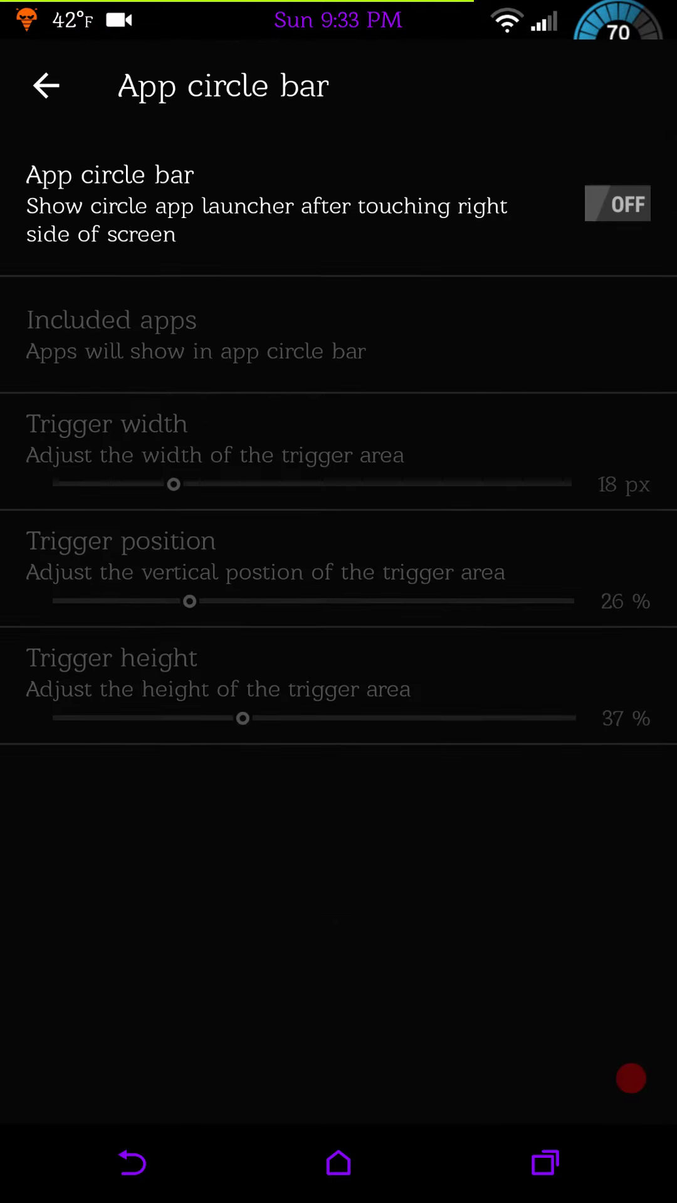
{"action": "left_click", "coordinate": [45, 85]}
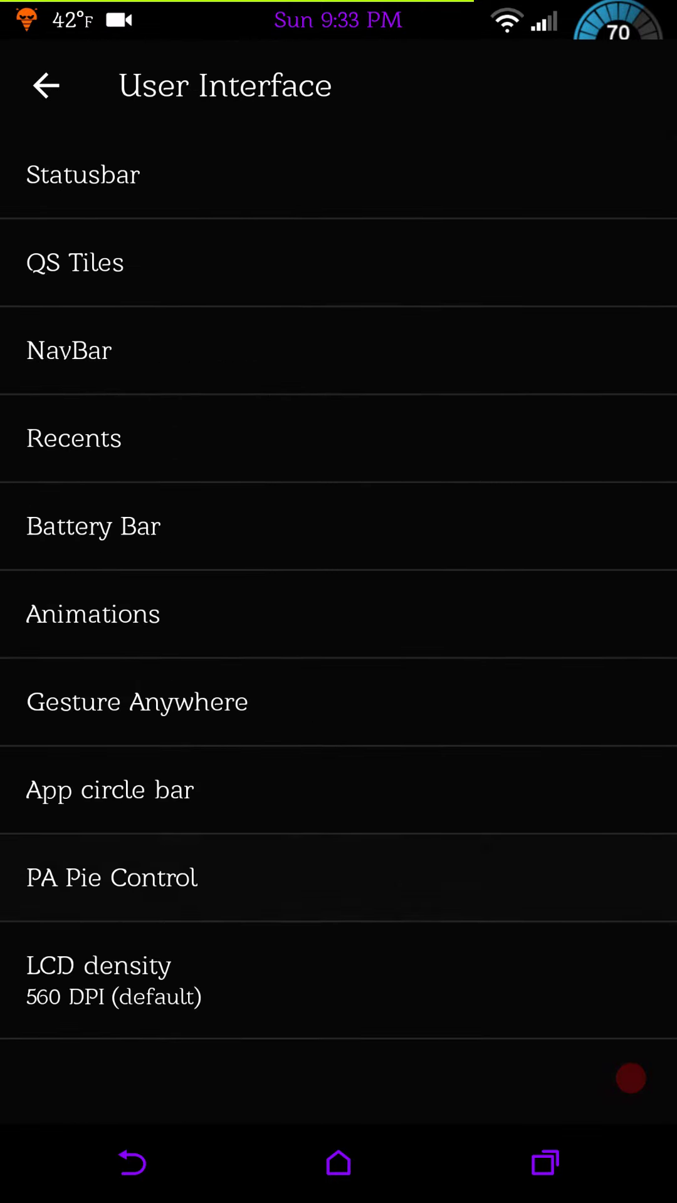
{"action": "left_click", "coordinate": [112, 878]}
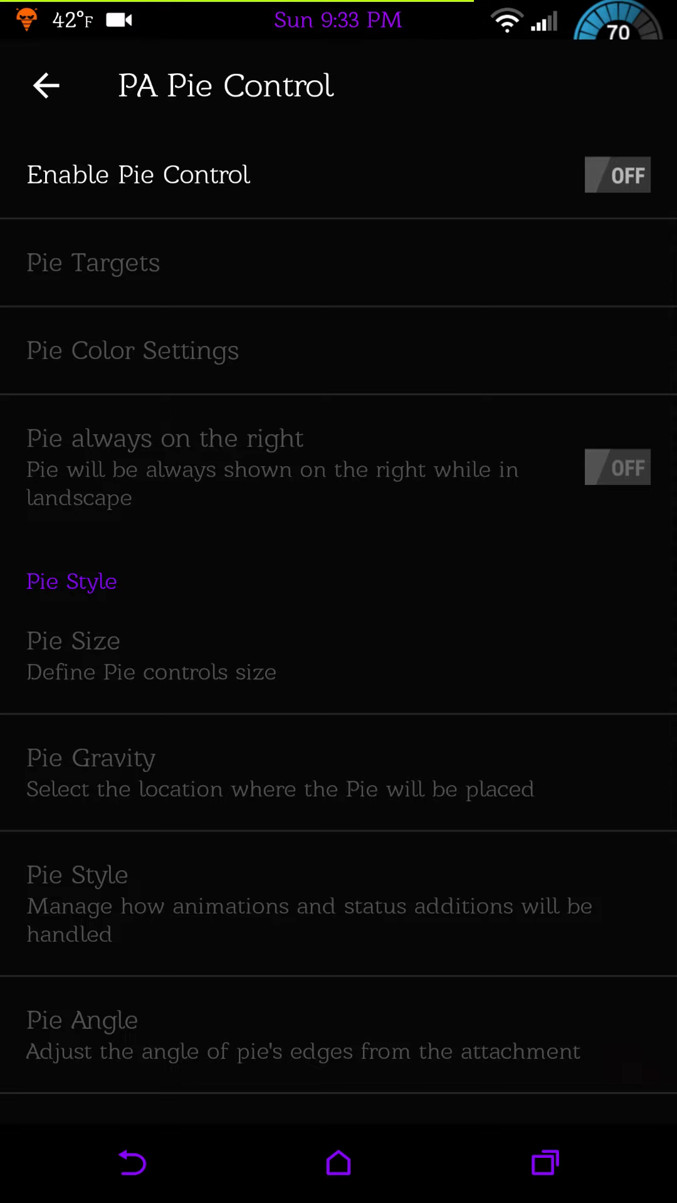
{"action": "left_click", "coordinate": [617, 176]}
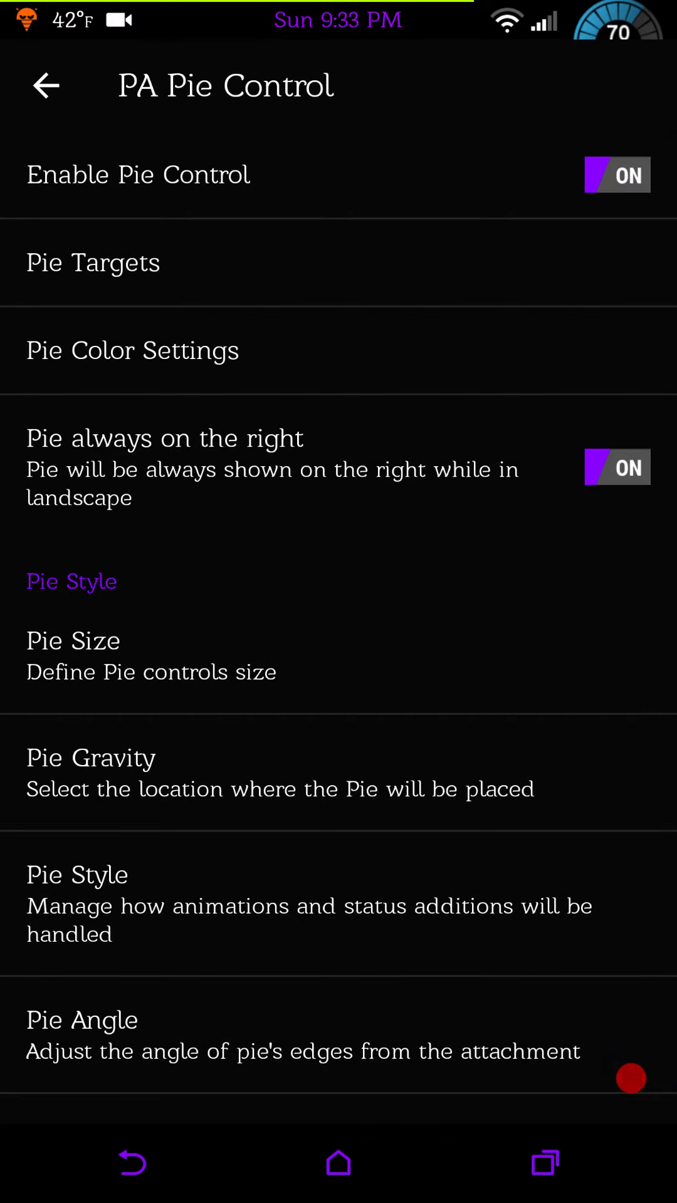
{"action": "left_click", "coordinate": [616, 175]}
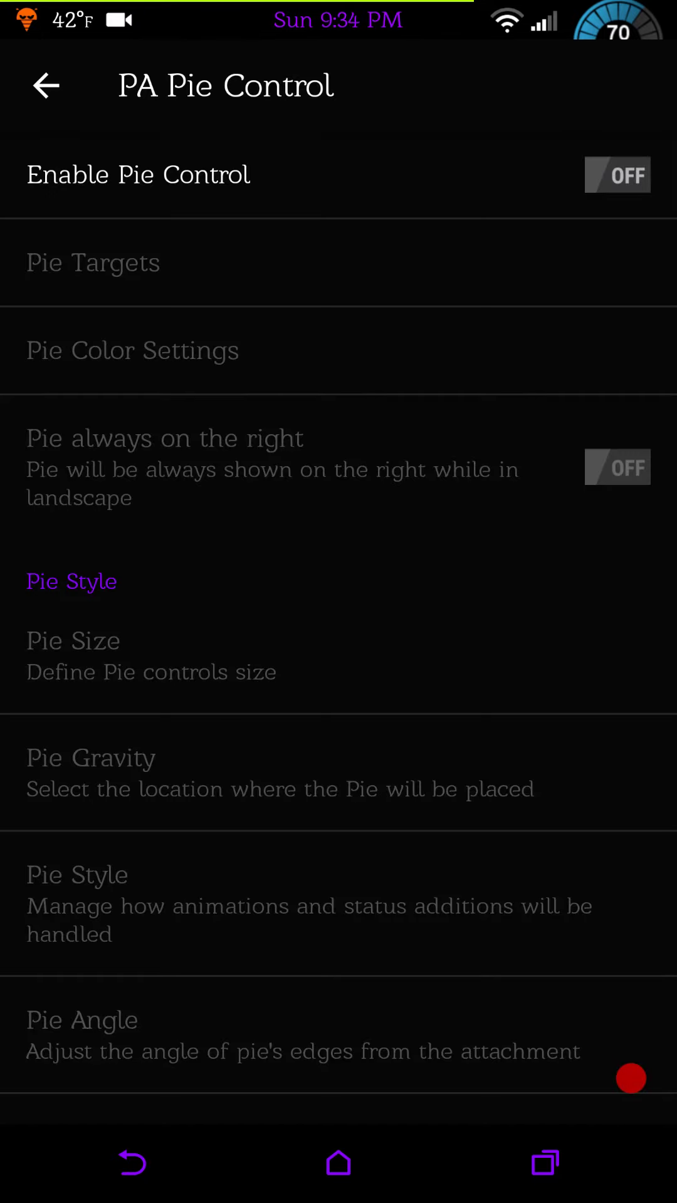
{"action": "left_click", "coordinate": [47, 85]}
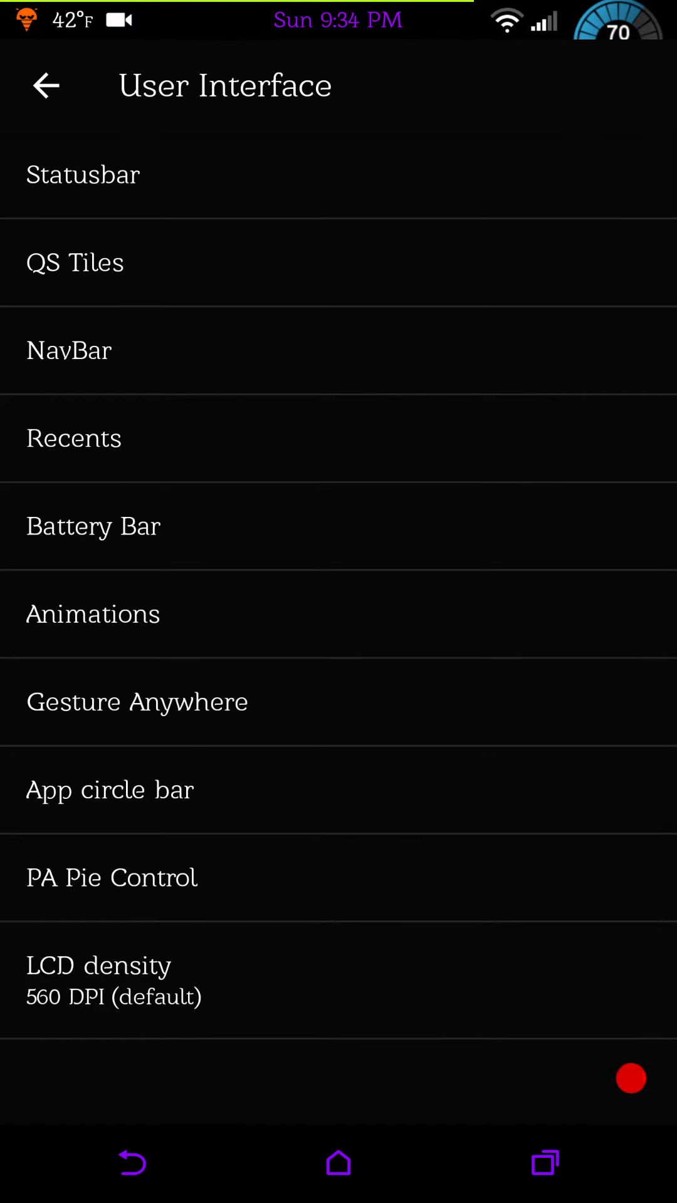
{"action": "left_click", "coordinate": [99, 979]}
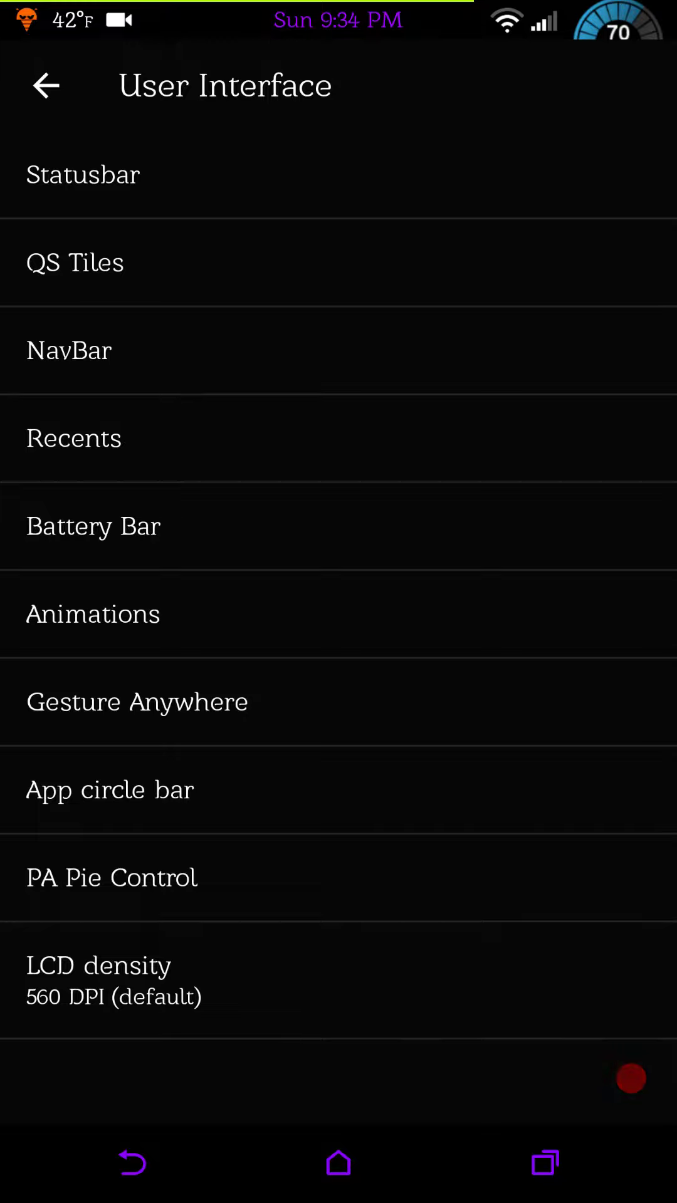
Review the System > Power Menu options and return to the Screw'd Settings list.
{"action": "left_click", "coordinate": [46, 86]}
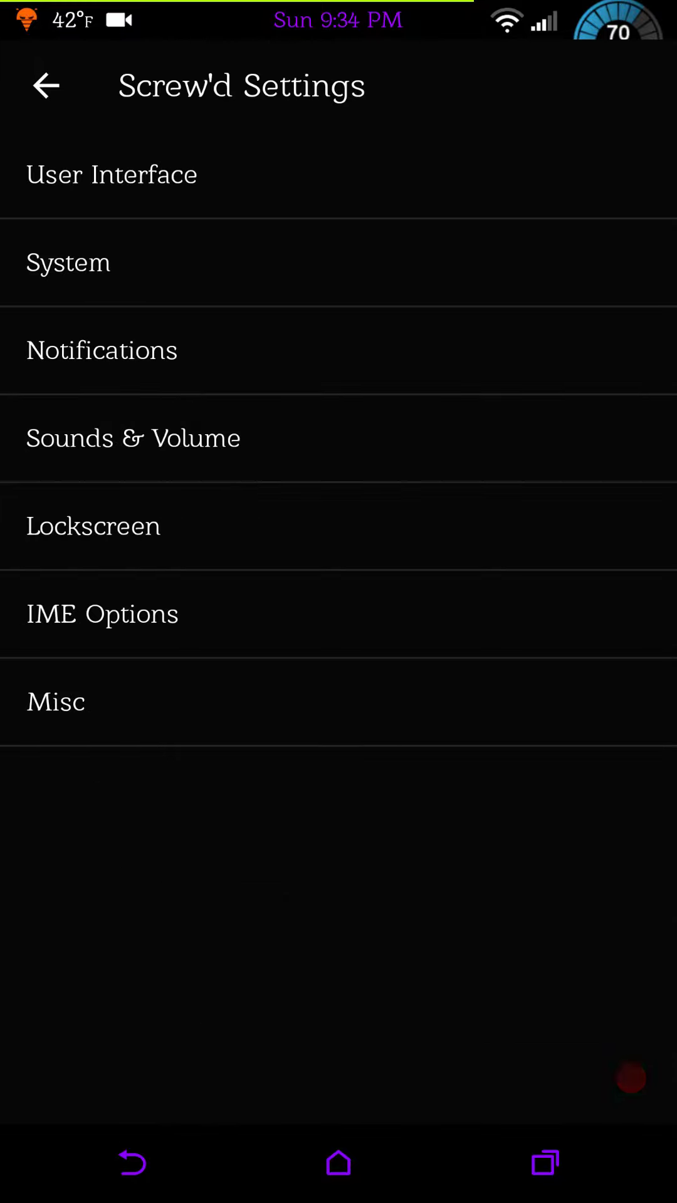
{"action": "left_click", "coordinate": [68, 263]}
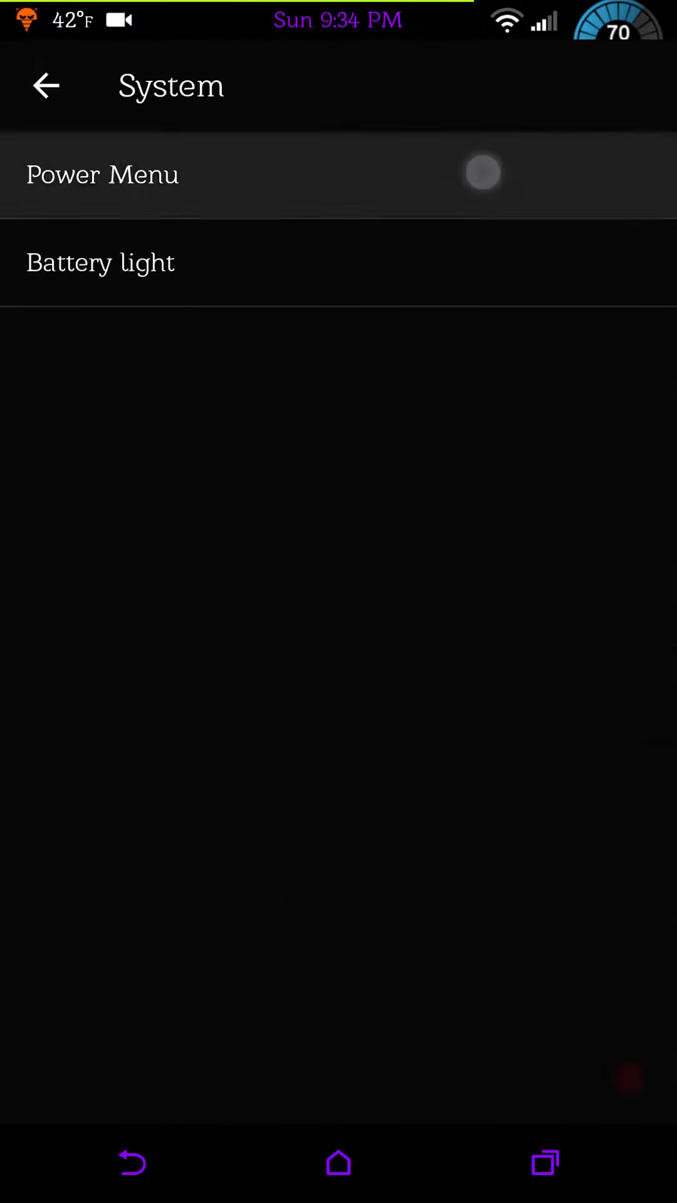
{"action": "left_click", "coordinate": [100, 174]}
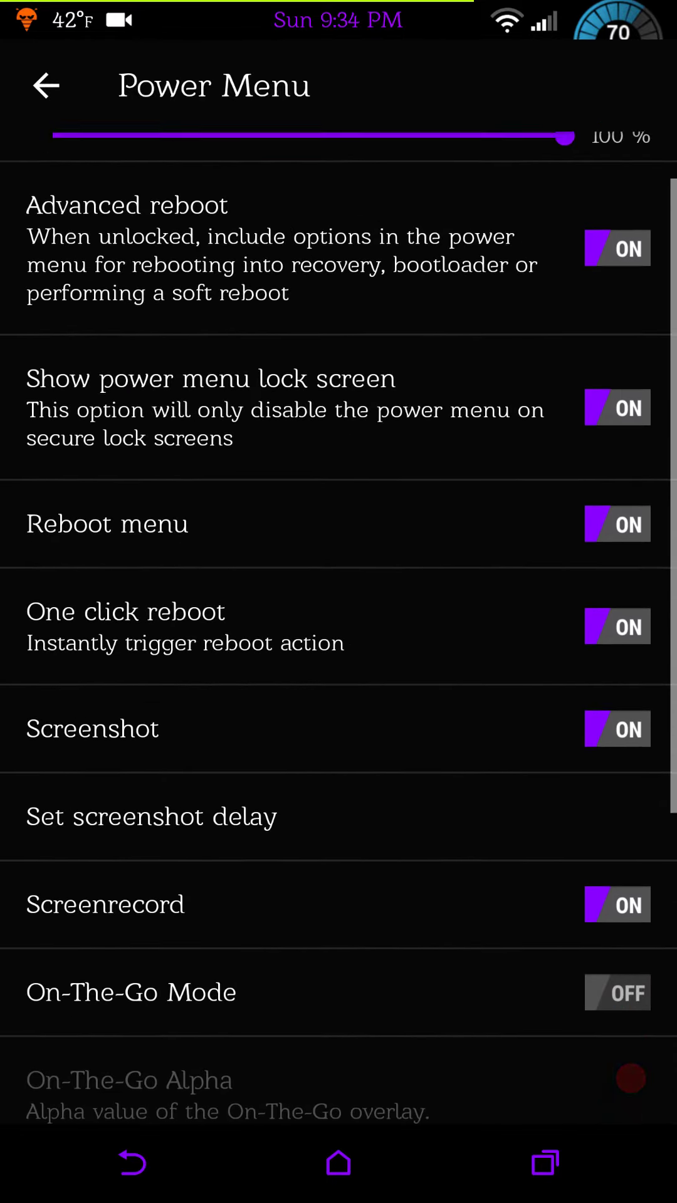
{"action": "scroll", "scroll_direction": "down", "scroll_amount": 3}
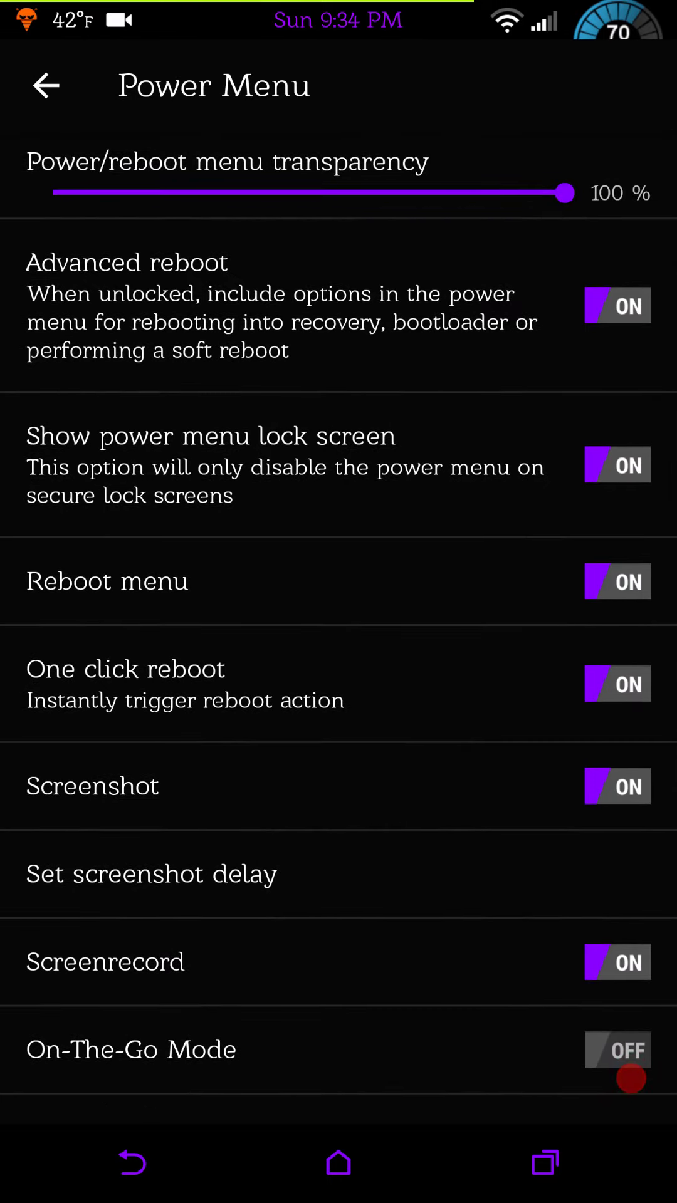
{"action": "scroll", "scroll_direction": "down", "scroll_amount": 3}
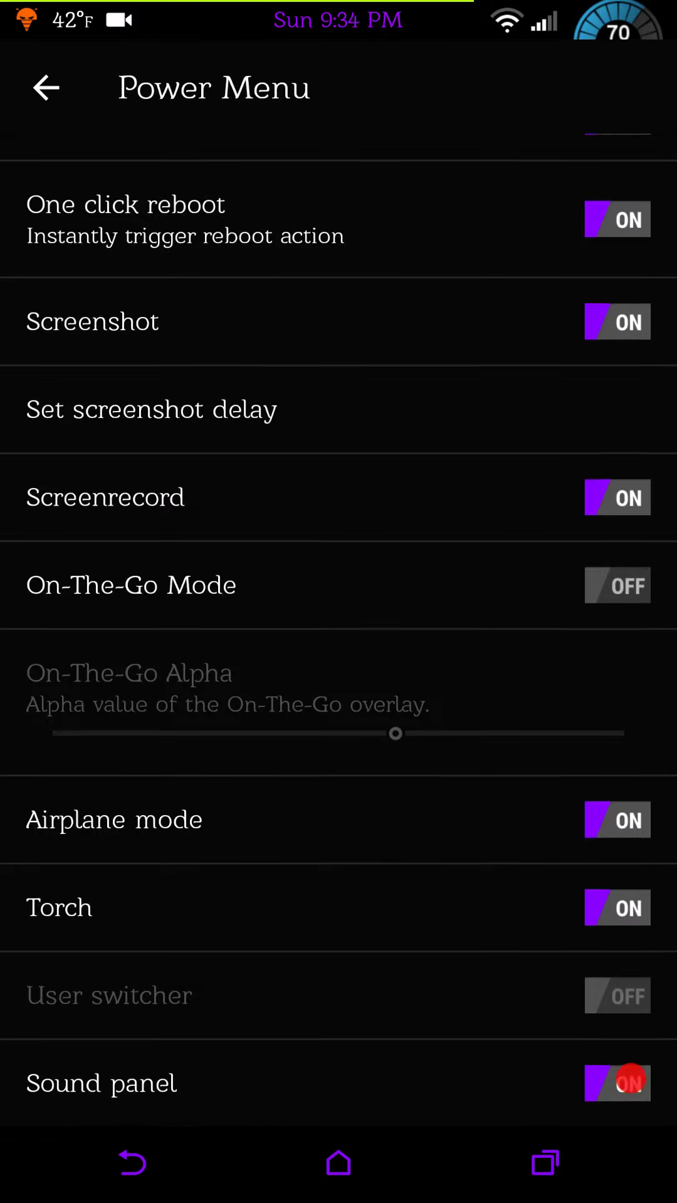
{"action": "left_click", "coordinate": [45, 88]}
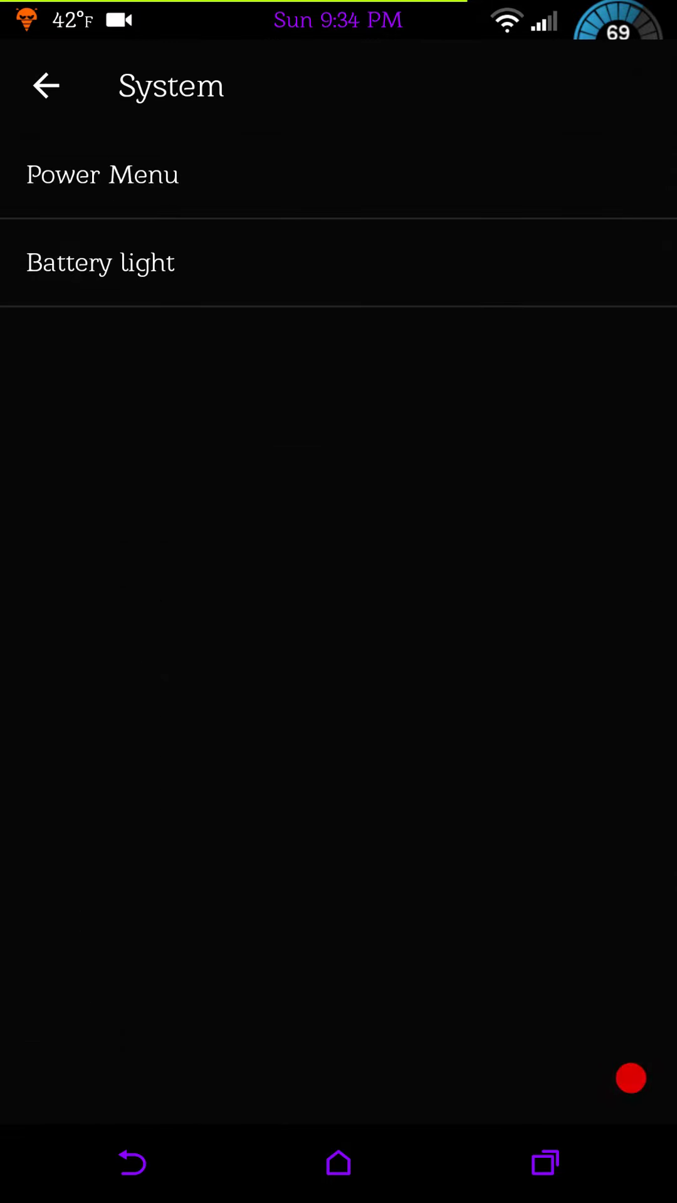
{"action": "left_click", "coordinate": [101, 262]}
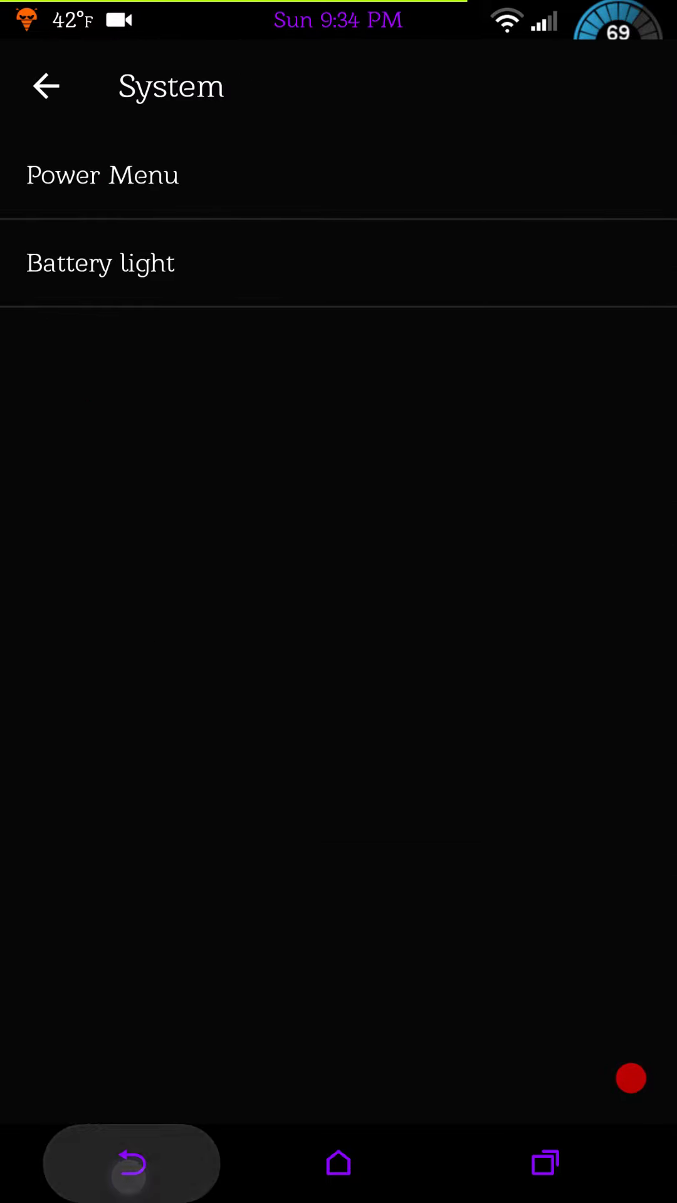
{"action": "left_click", "coordinate": [45, 86]}
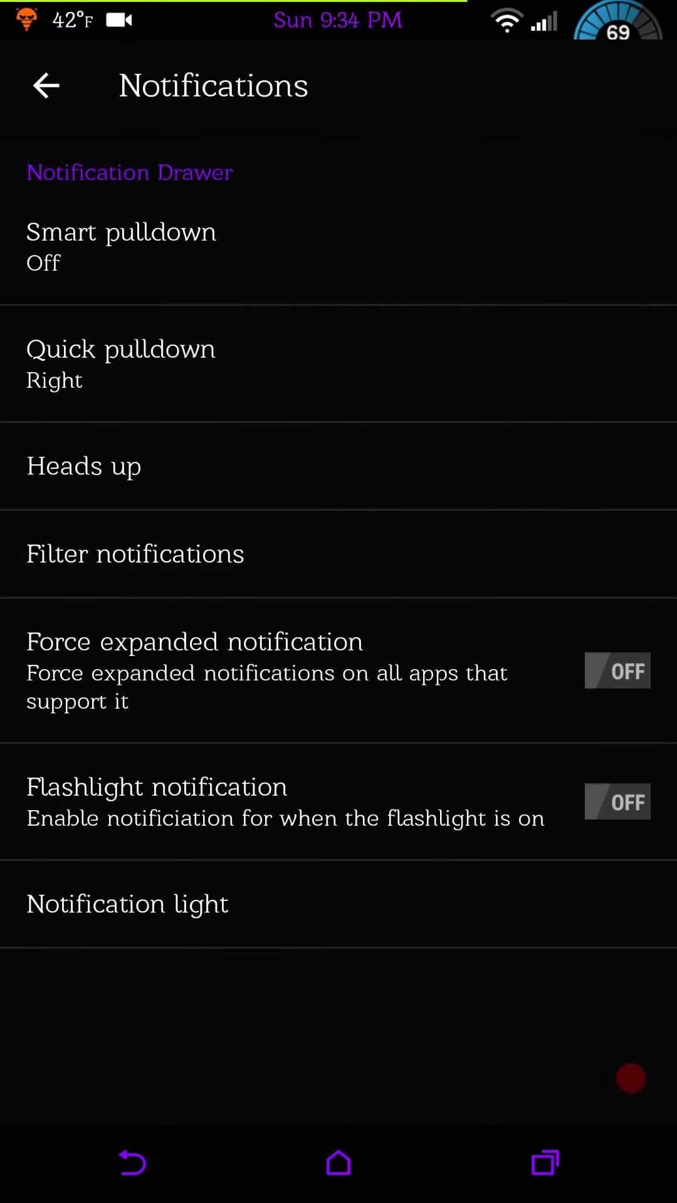
Review the Heads up and Notification light settings, leaving the default green light unchanged.
{"action": "left_click", "coordinate": [84, 465]}
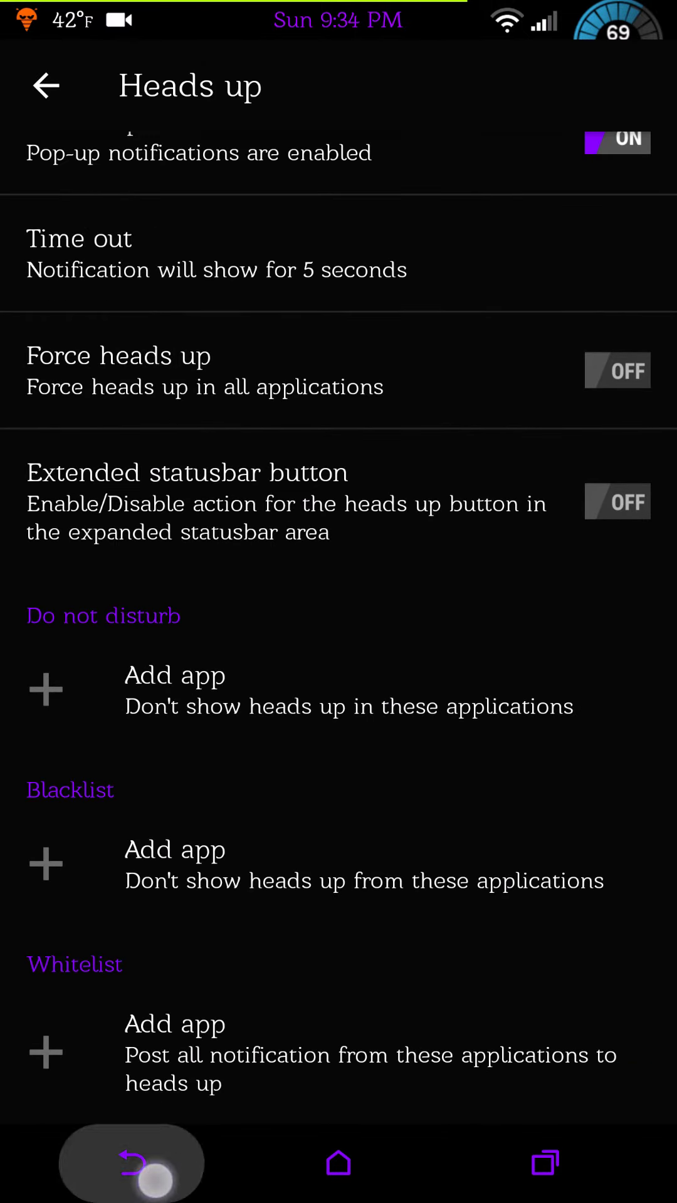
{"action": "left_click", "coordinate": [45, 86]}
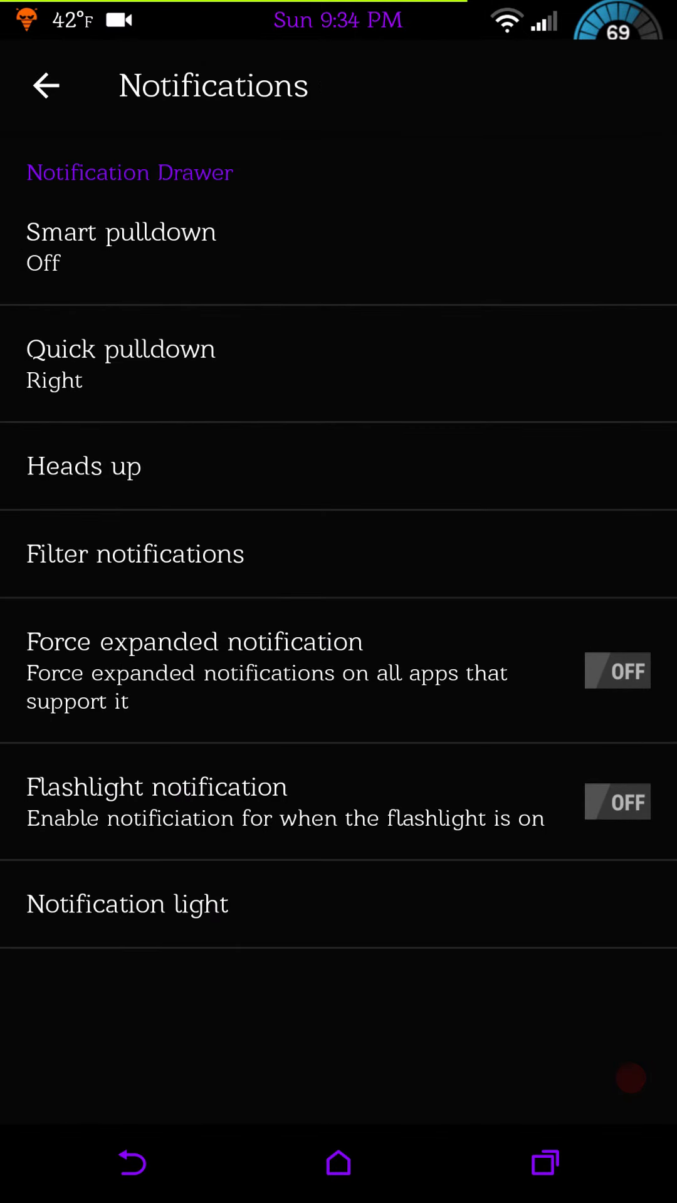
{"action": "left_click", "coordinate": [46, 86]}
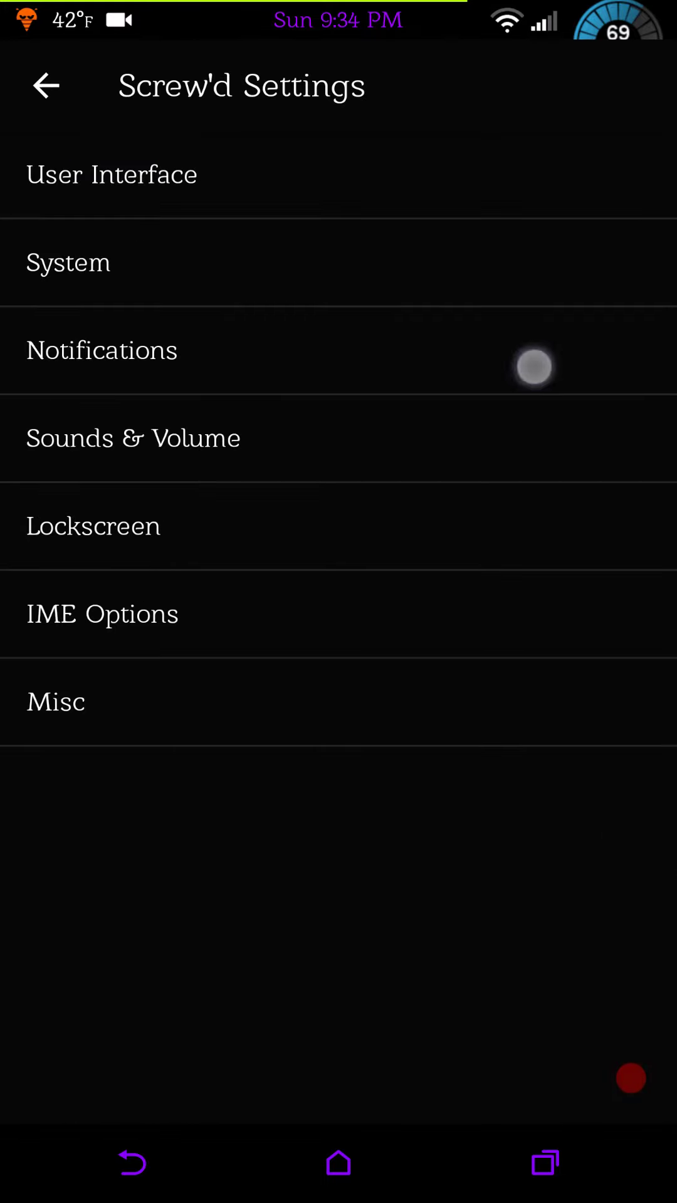
{"action": "left_click", "coordinate": [101, 350]}
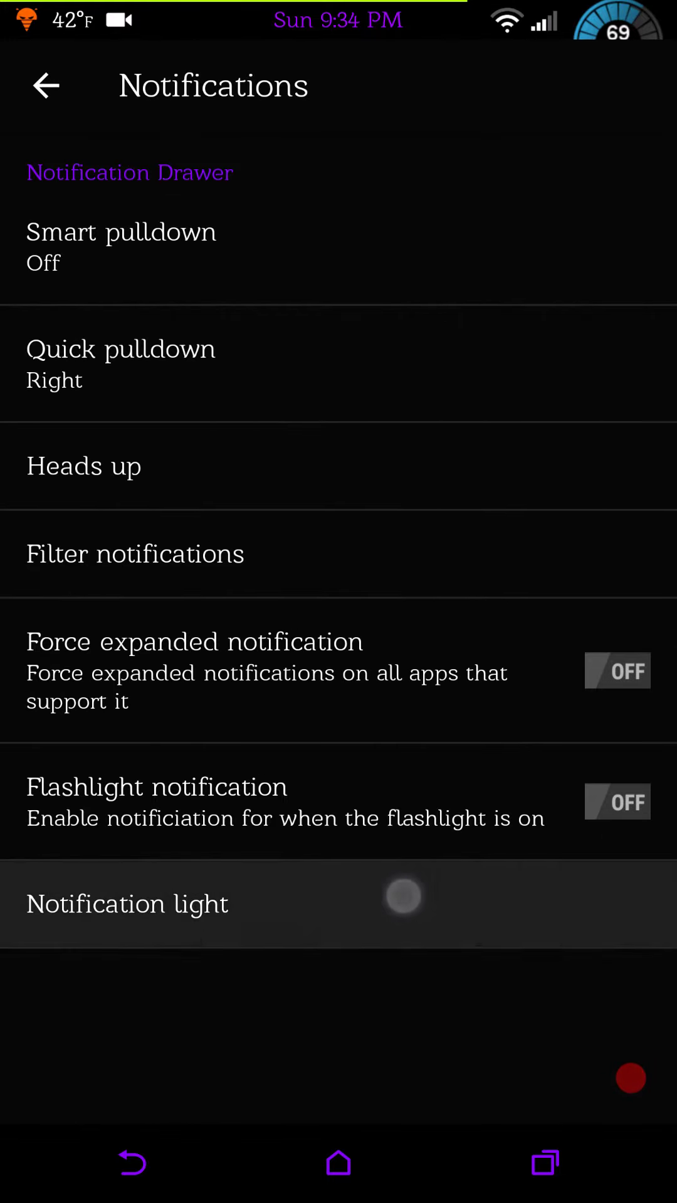
{"action": "left_click", "coordinate": [127, 904]}
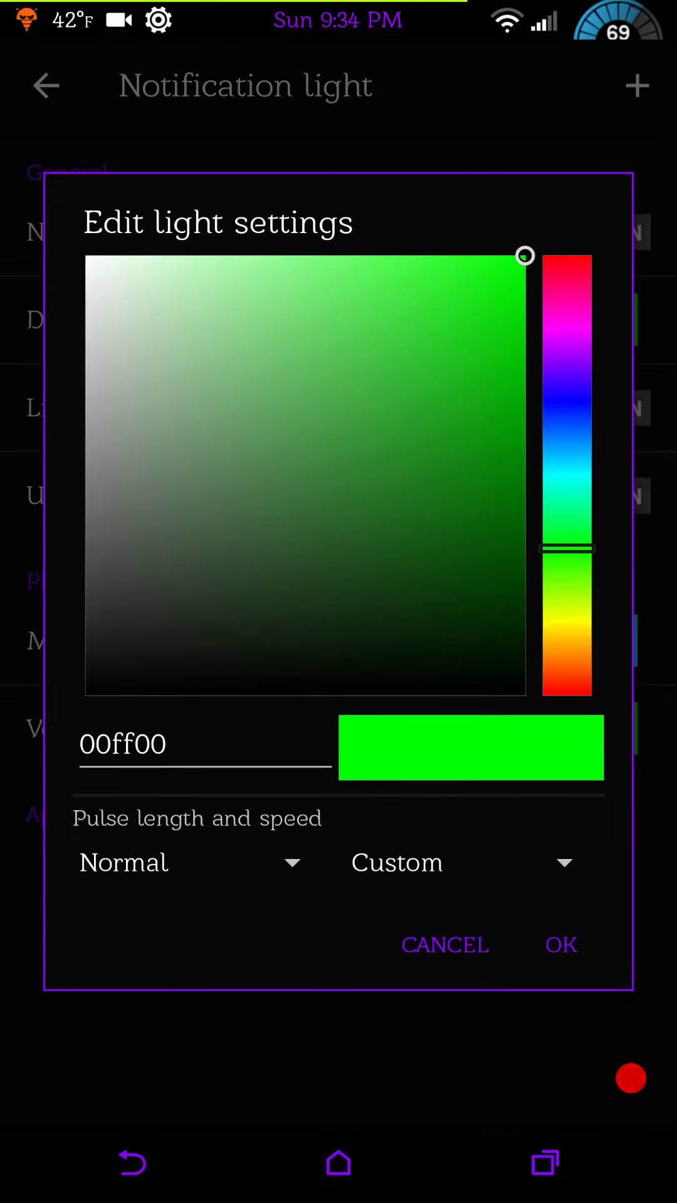
{"action": "left_click", "coordinate": [565, 695]}
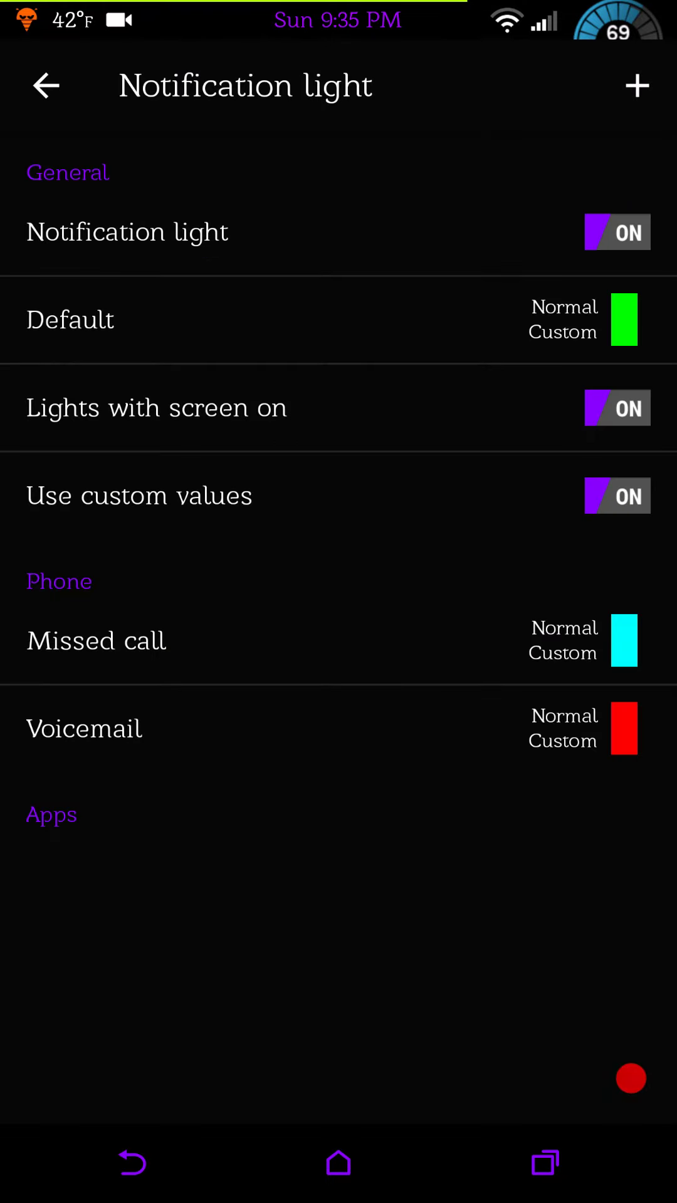
{"action": "left_click", "coordinate": [46, 85]}
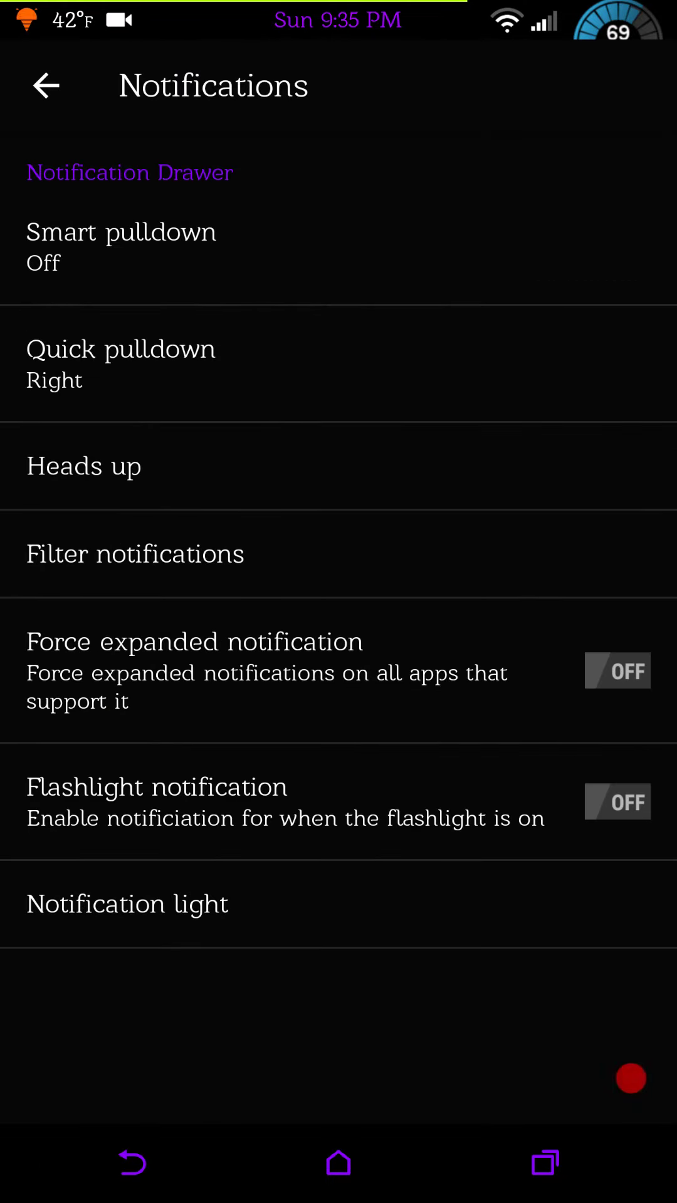
{"action": "left_click", "coordinate": [45, 85]}
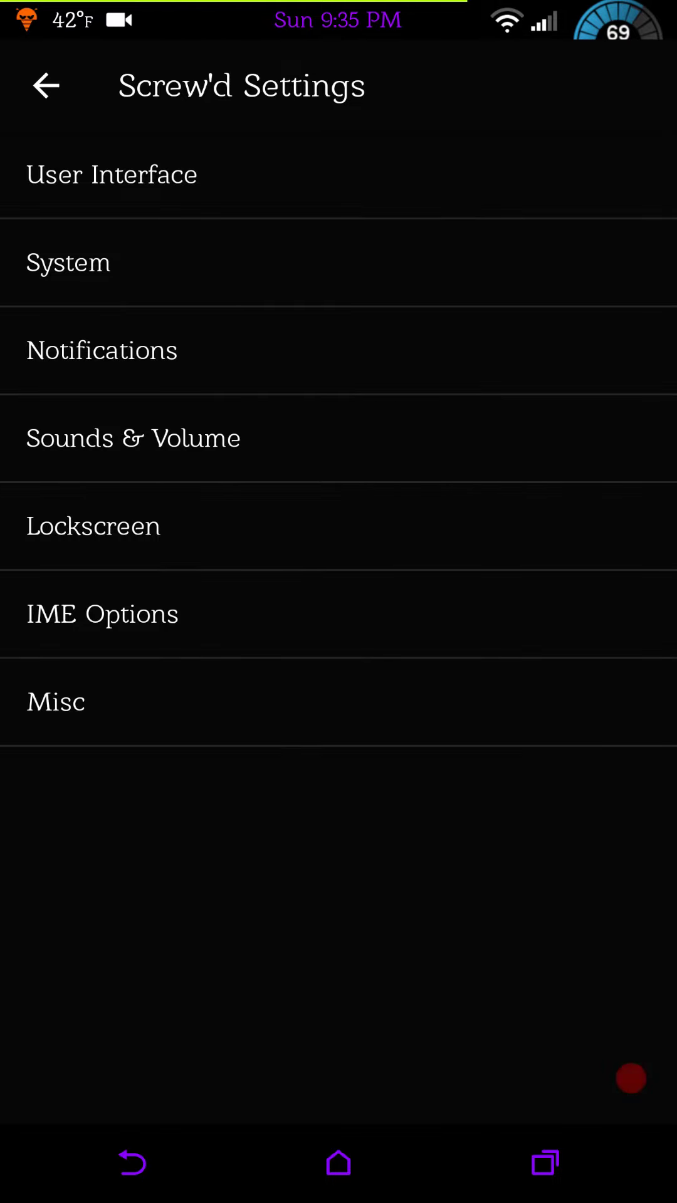
{"action": "left_click", "coordinate": [132, 438]}
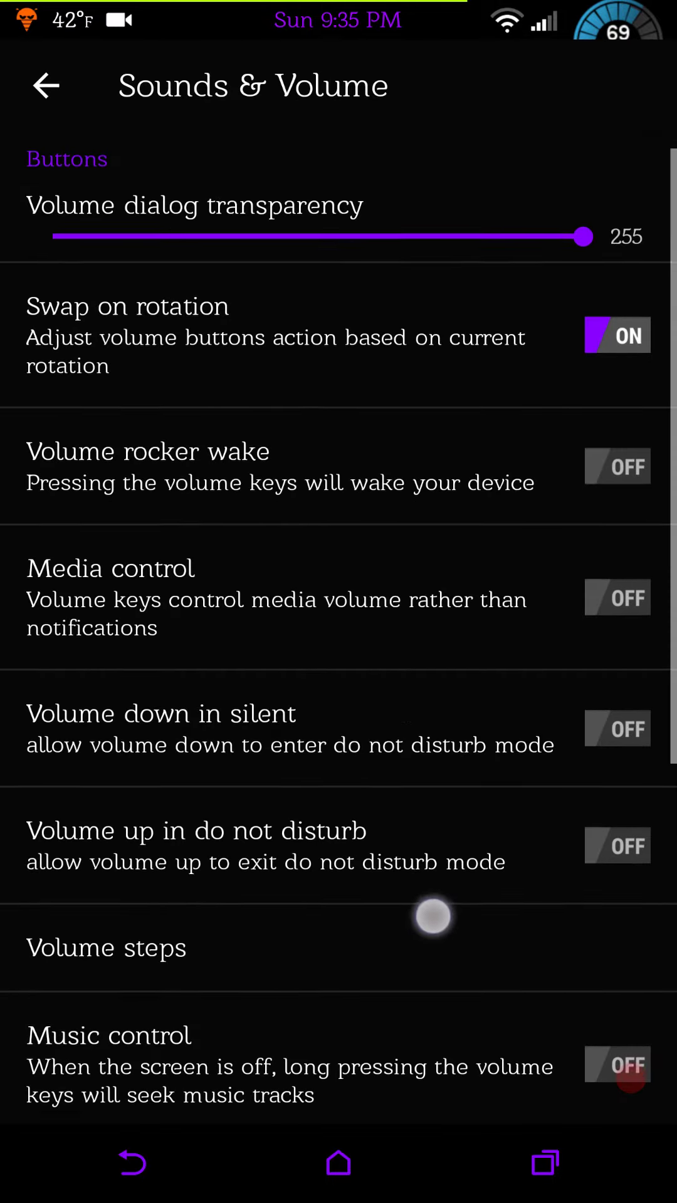
{"action": "scroll", "scroll_direction": "down", "scroll_amount": 3}
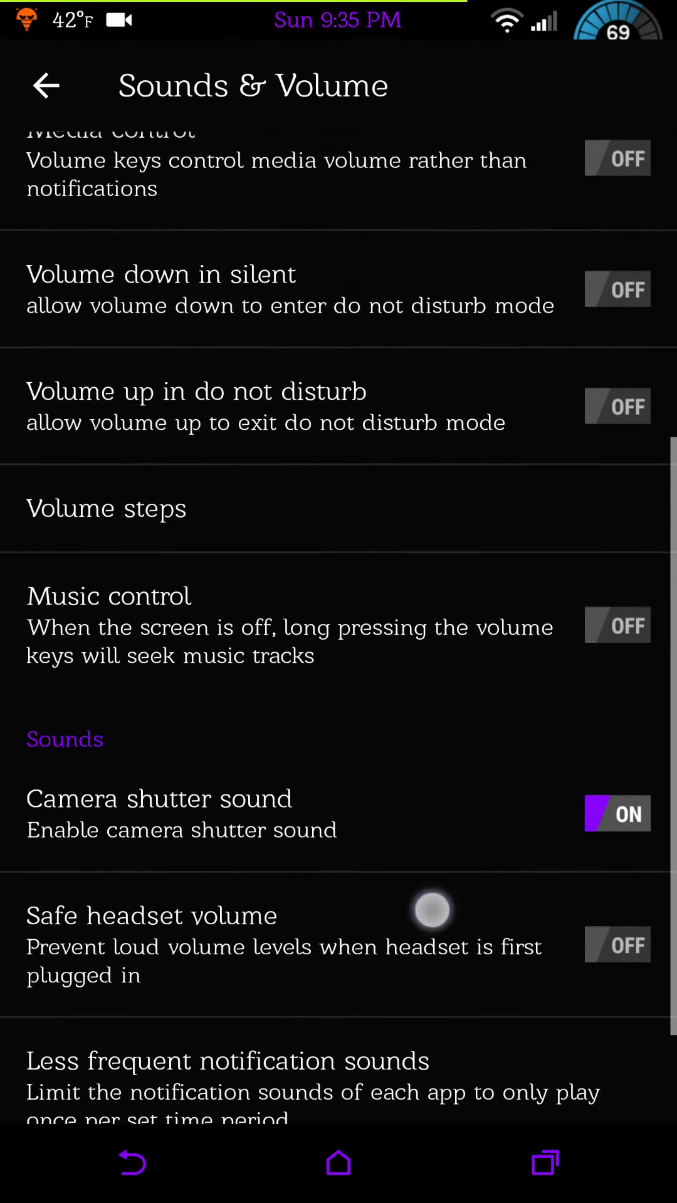
{"action": "scroll", "scroll_direction": "down", "scroll_amount": 3}
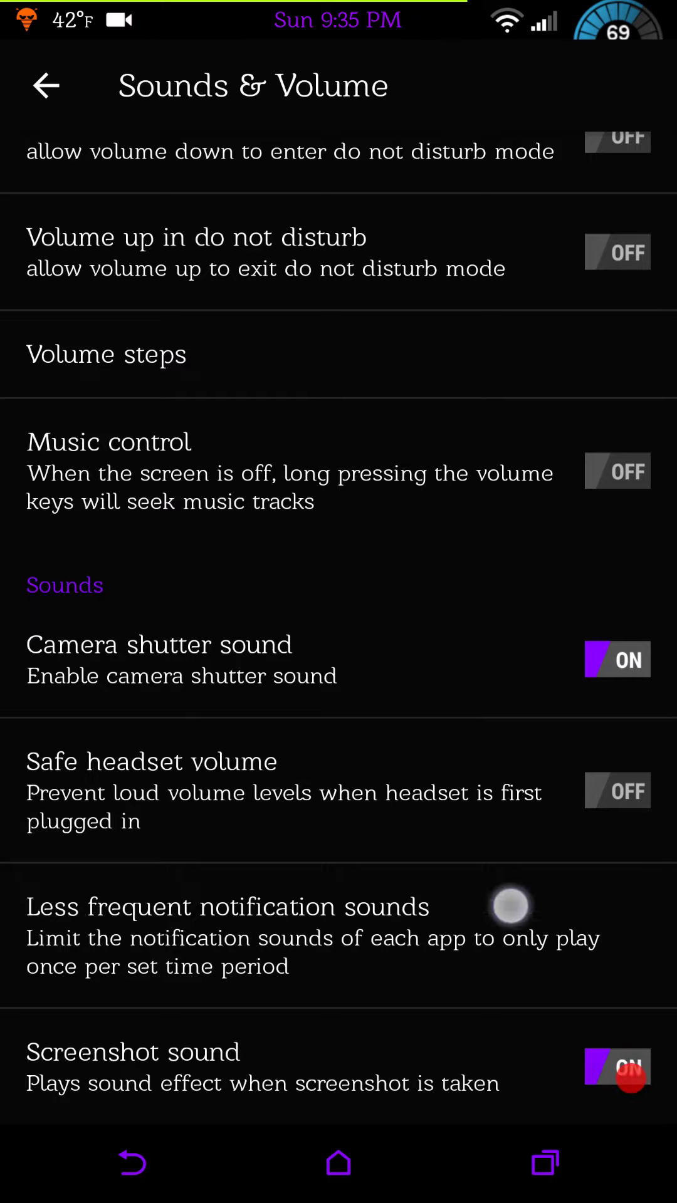
{"action": "left_click", "coordinate": [47, 86]}
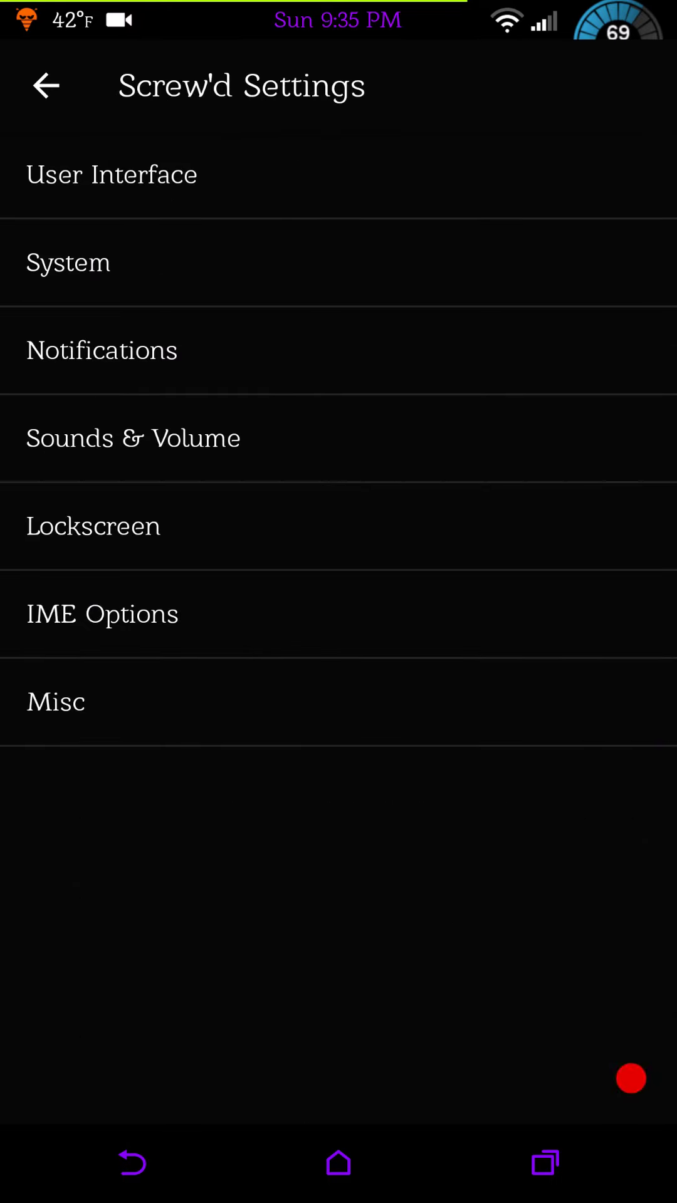
Open the Lockscreen settings and look through the lockscreen shortcuts list.
{"action": "left_click", "coordinate": [93, 526]}
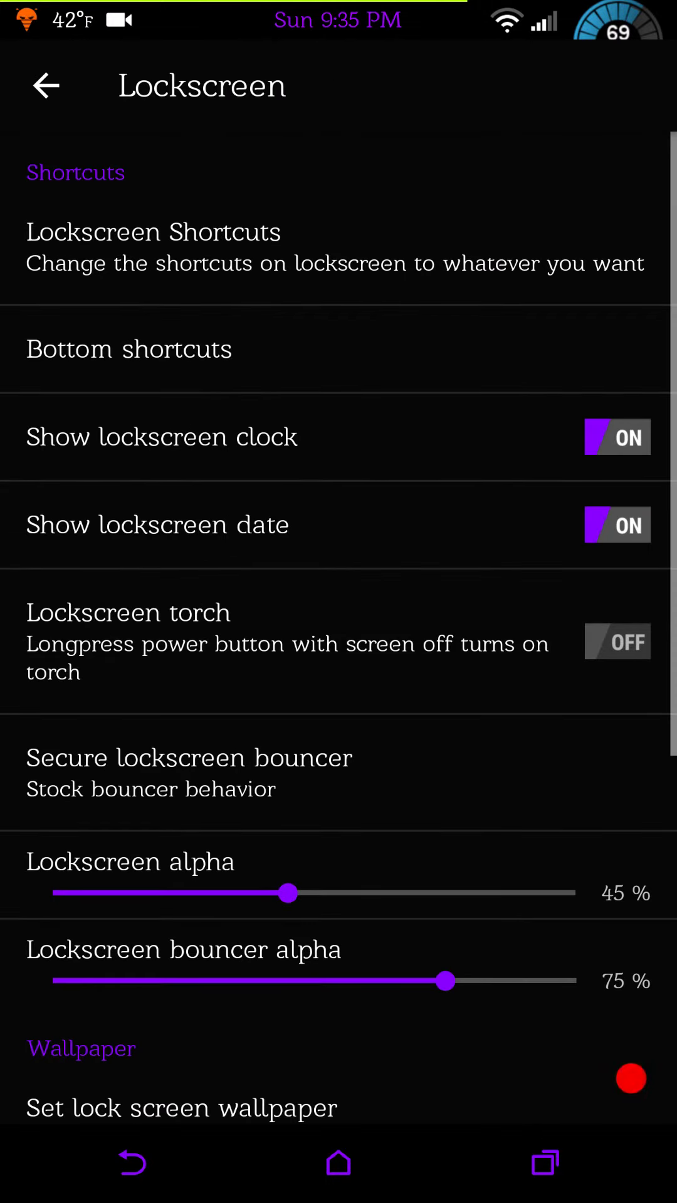
{"action": "scroll", "scroll_direction": "down", "scroll_amount": 3}
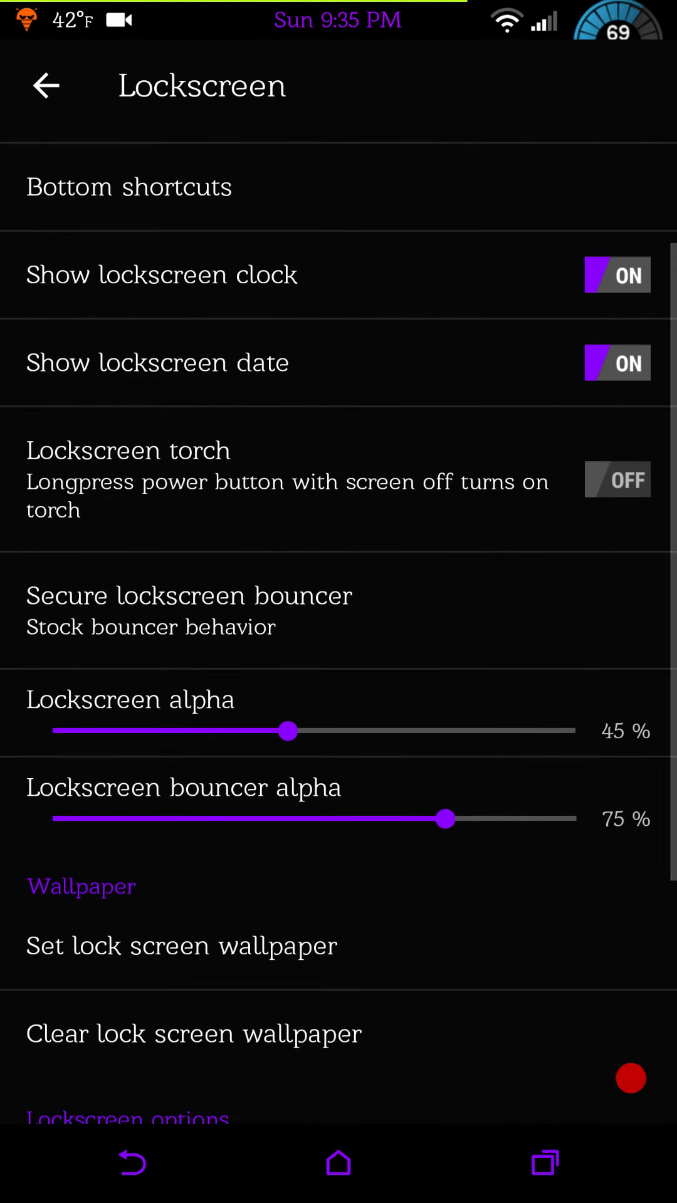
{"action": "scroll", "scroll_direction": "down", "scroll_amount": 3}
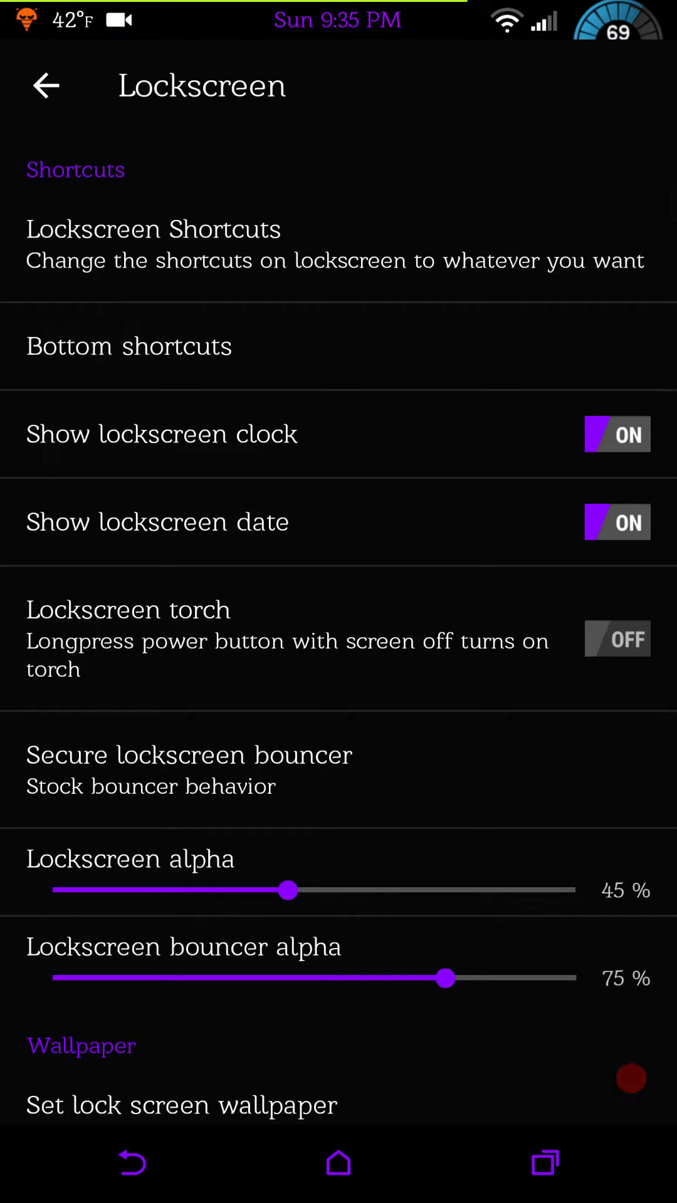
{"action": "left_click", "coordinate": [152, 229]}
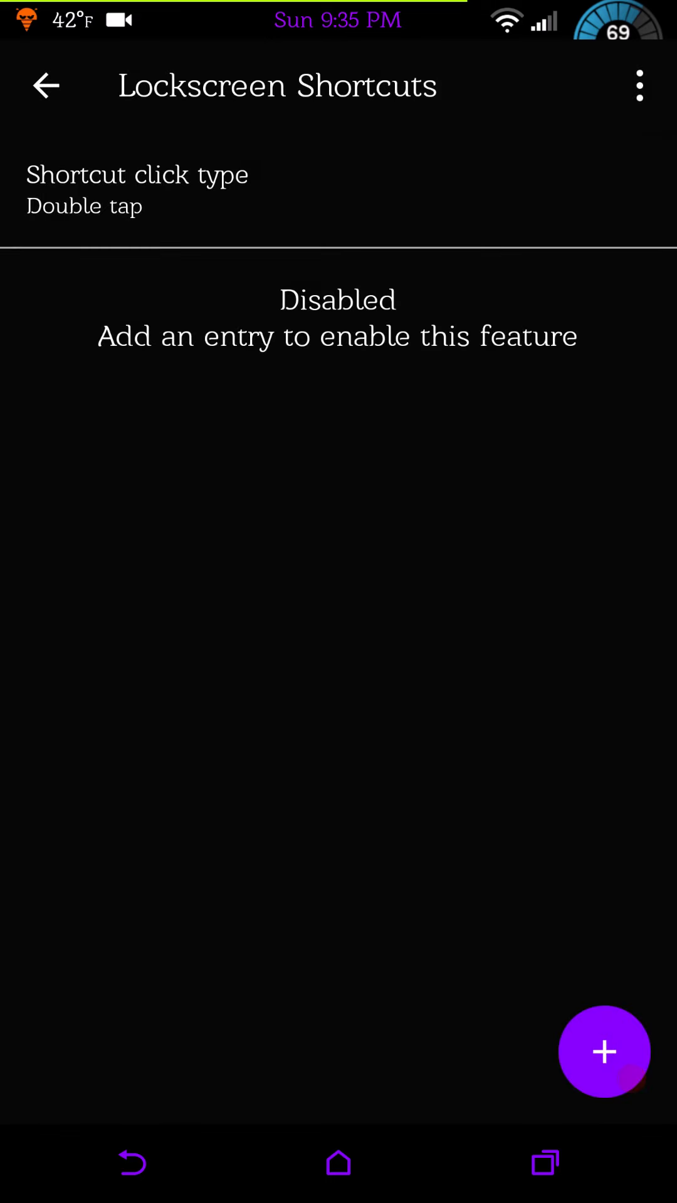
{"action": "left_click", "coordinate": [45, 85]}
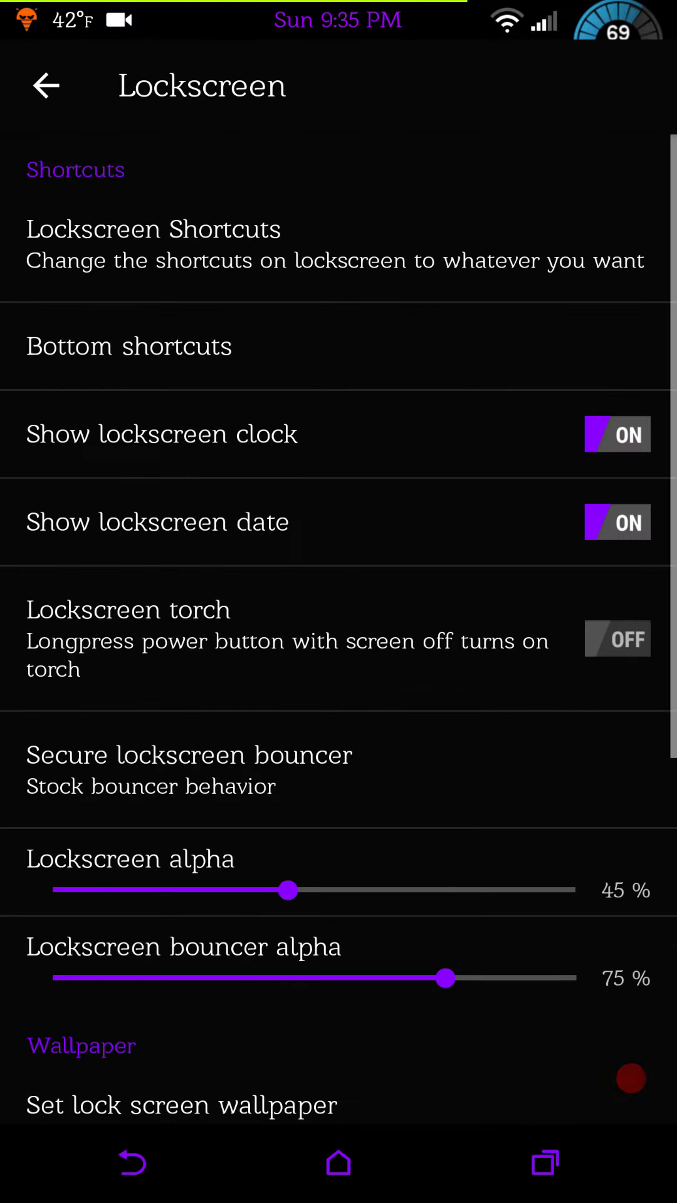
Check the lockscreen weather options and return to the Screw'd Settings categories.
{"action": "scroll", "scroll_direction": "down", "scroll_amount": 3}
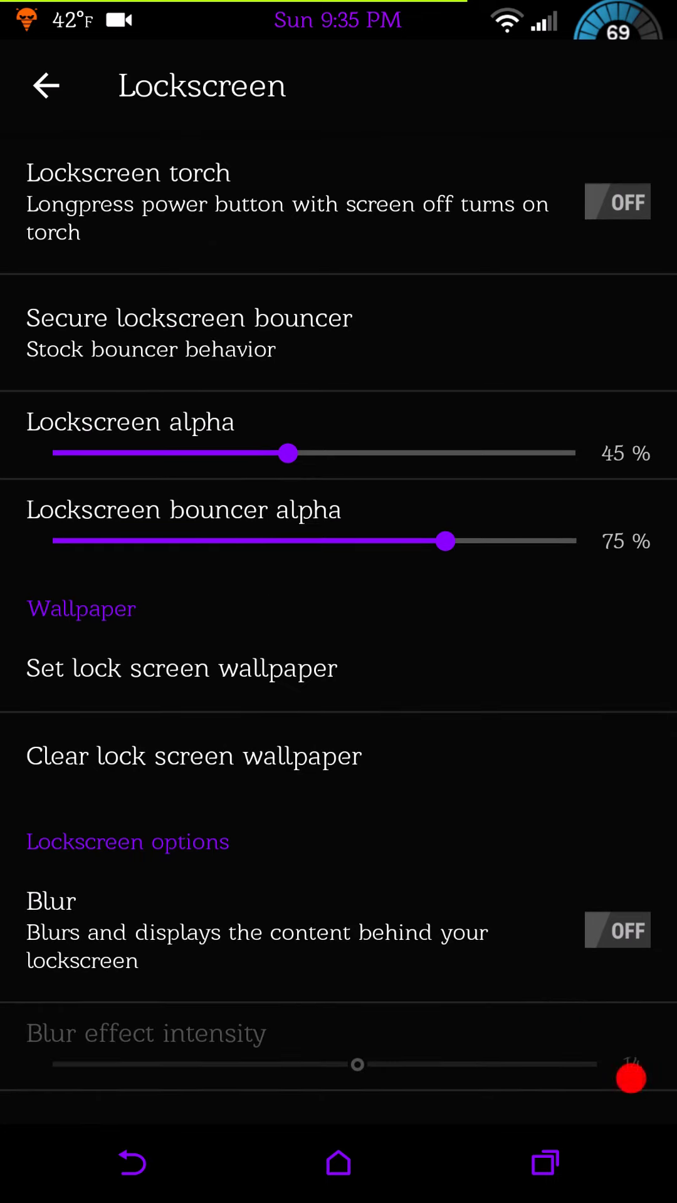
{"action": "scroll", "scroll_direction": "down", "scroll_amount": 3}
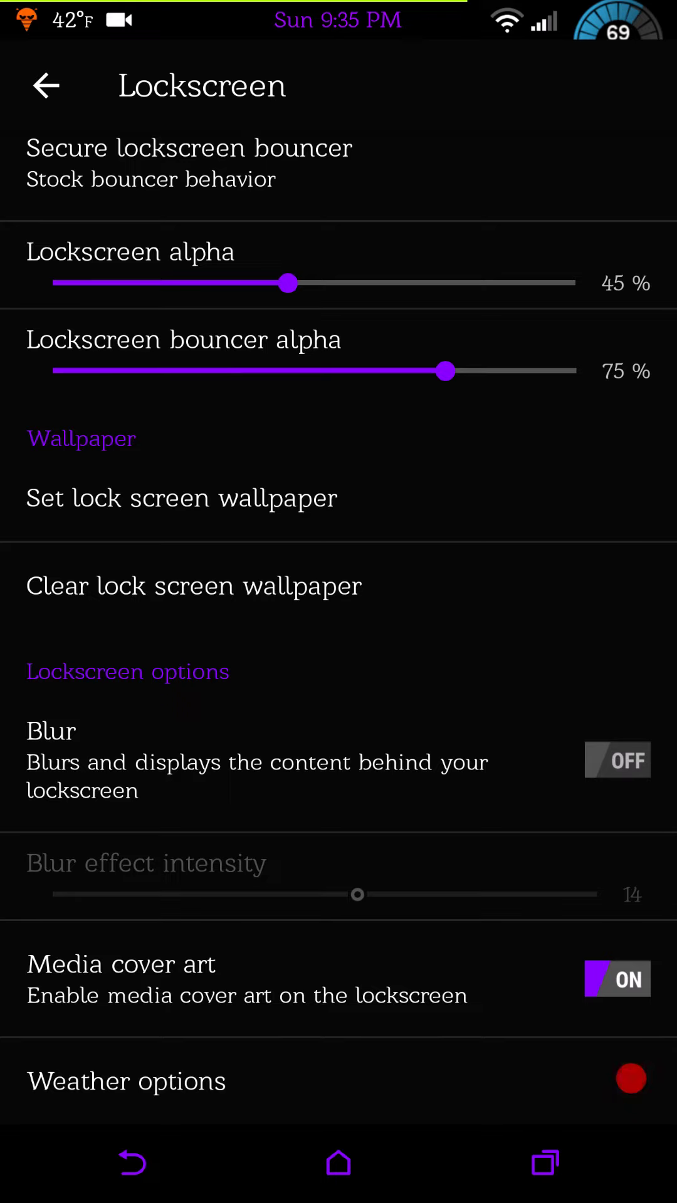
{"action": "left_click", "coordinate": [126, 1080]}
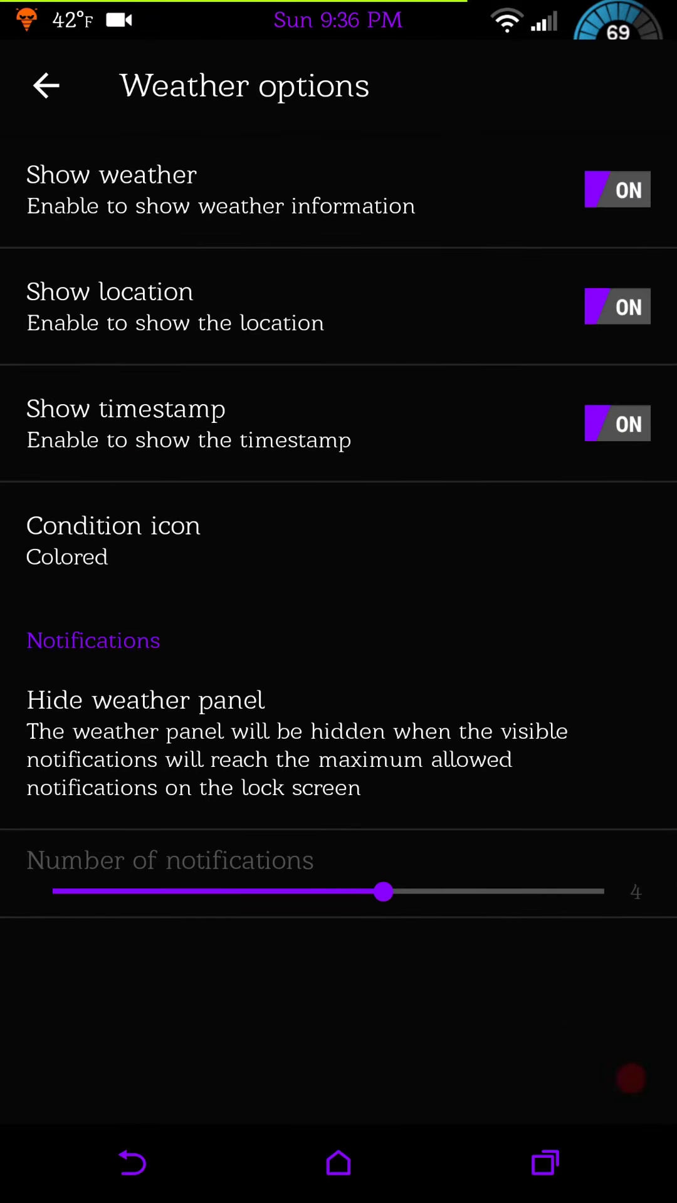
{"action": "left_click", "coordinate": [46, 86]}
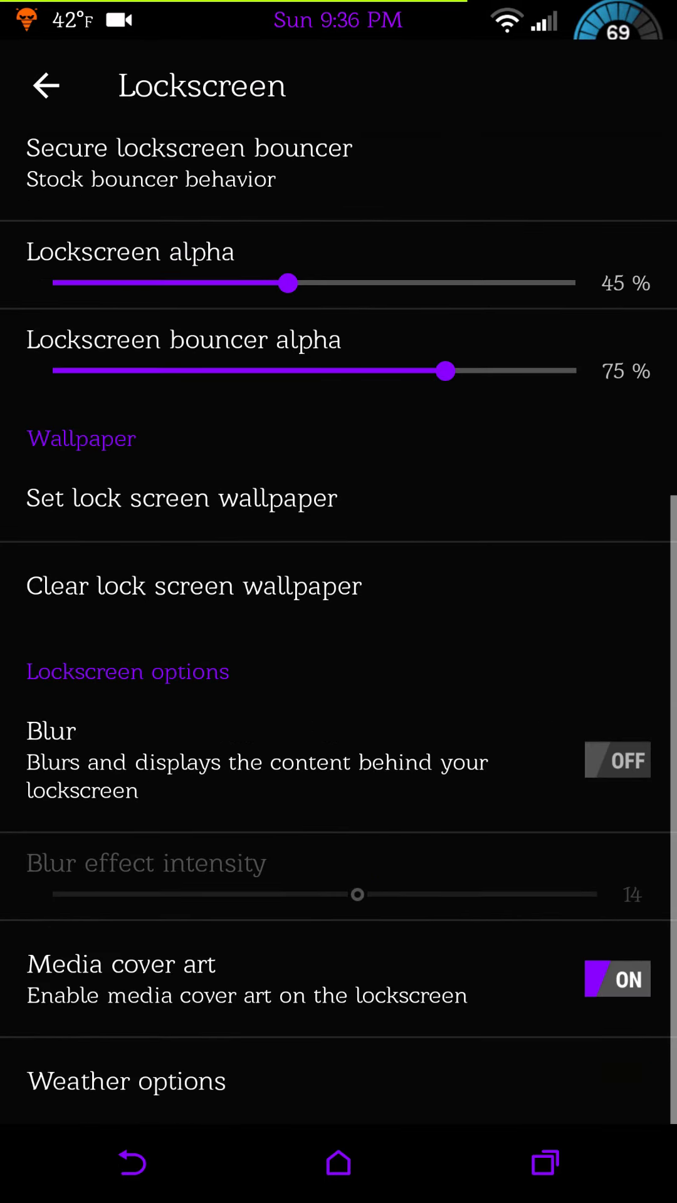
{"action": "left_click", "coordinate": [45, 86]}
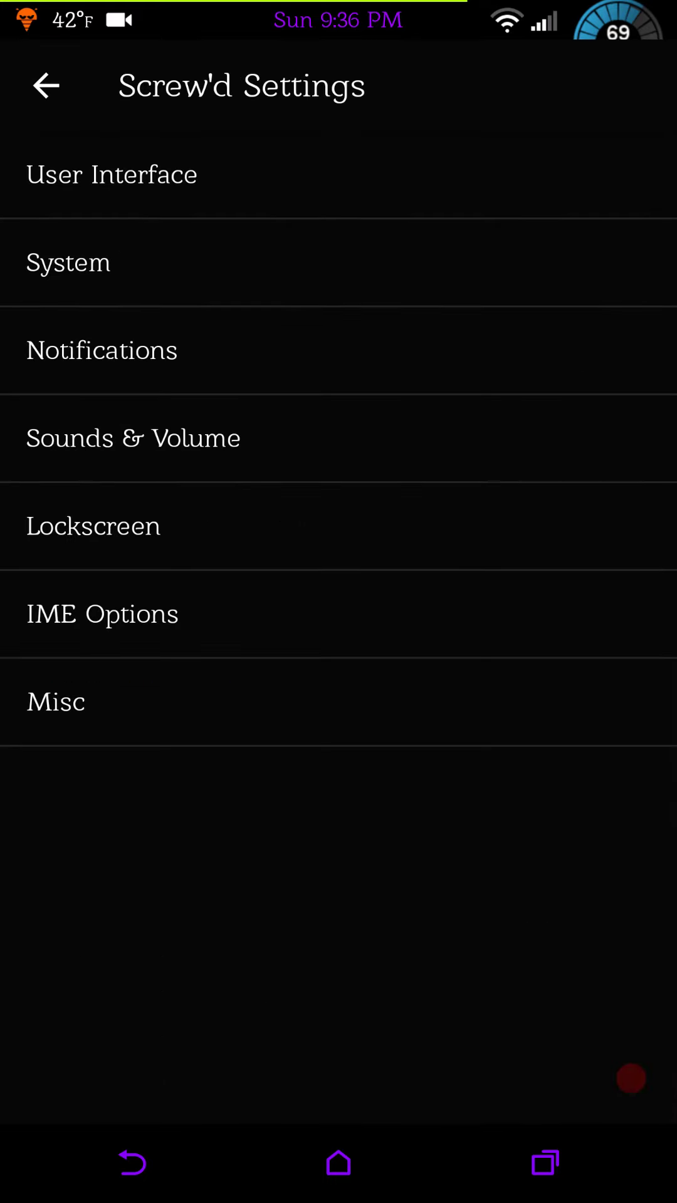
Review the IME options and the Misc > Multi-window settings, which are on.
{"action": "left_click", "coordinate": [102, 613]}
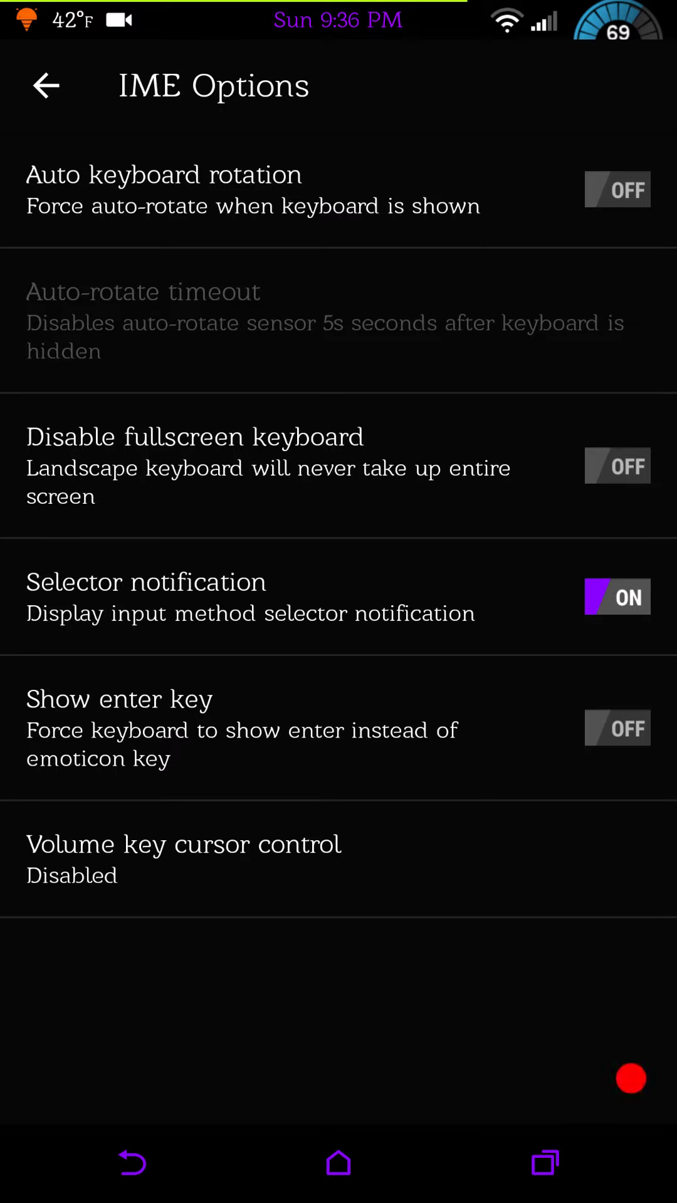
{"action": "left_click", "coordinate": [47, 86]}
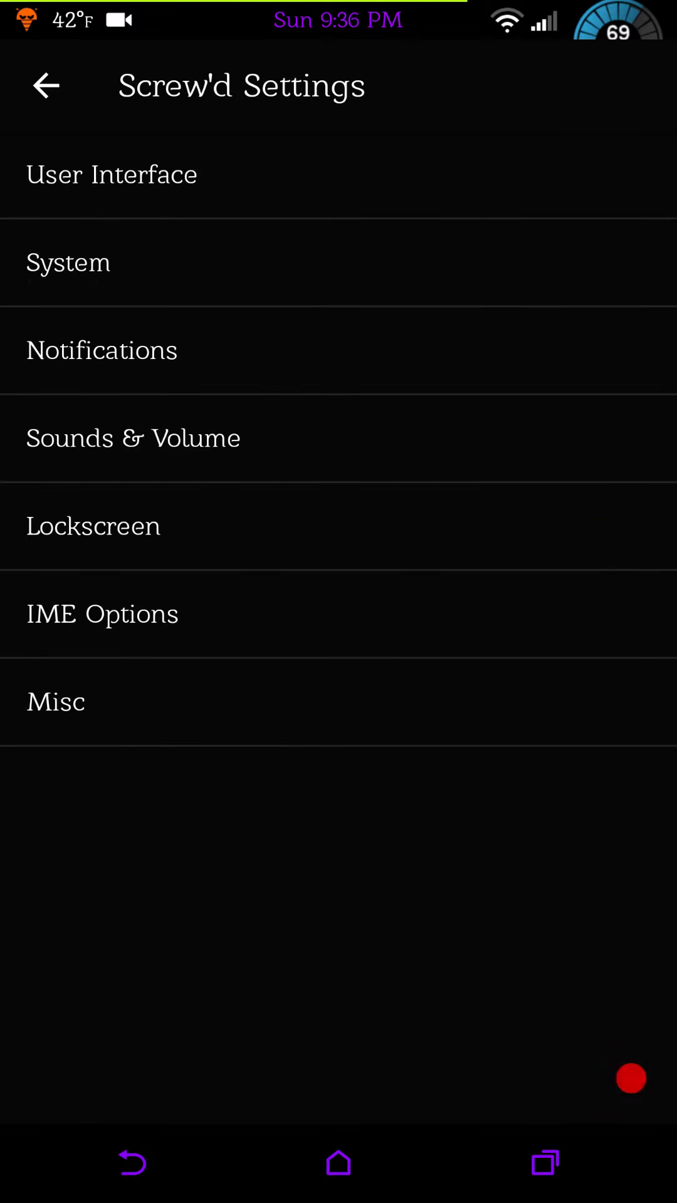
{"action": "left_click", "coordinate": [56, 701]}
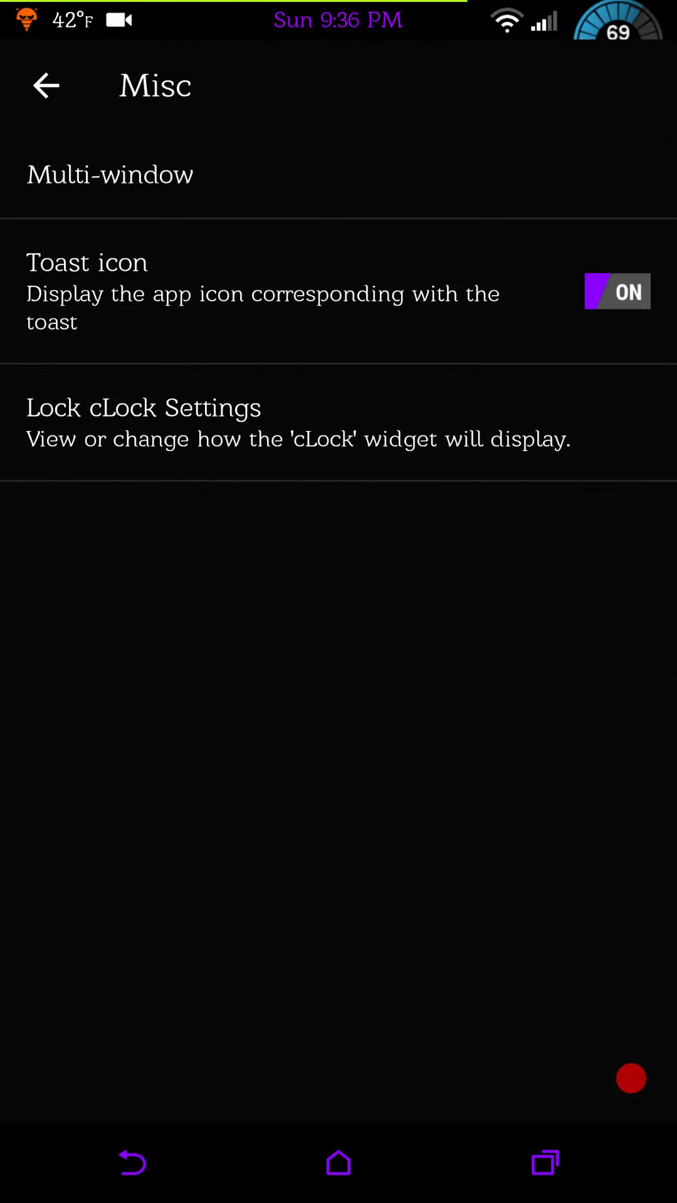
{"action": "left_click", "coordinate": [110, 174]}
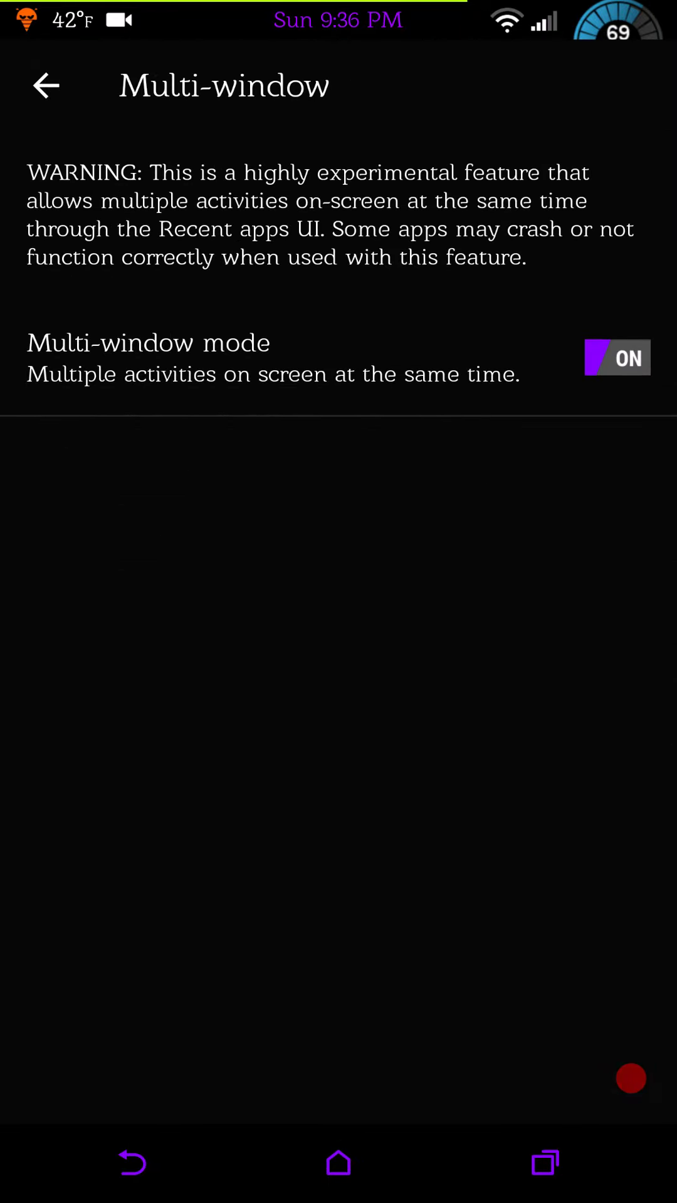
{"action": "left_click", "coordinate": [45, 85]}
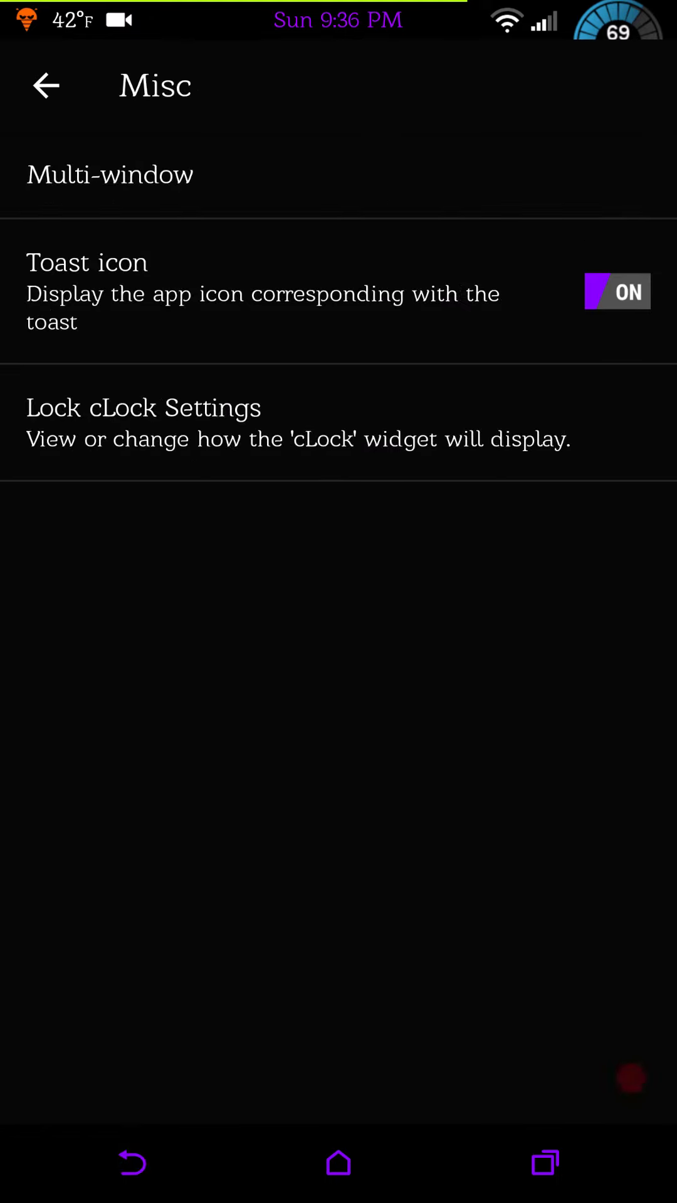
View the Lock cLock weather panel settings, then head back toward the main Settings list.
{"action": "left_click", "coordinate": [143, 421]}
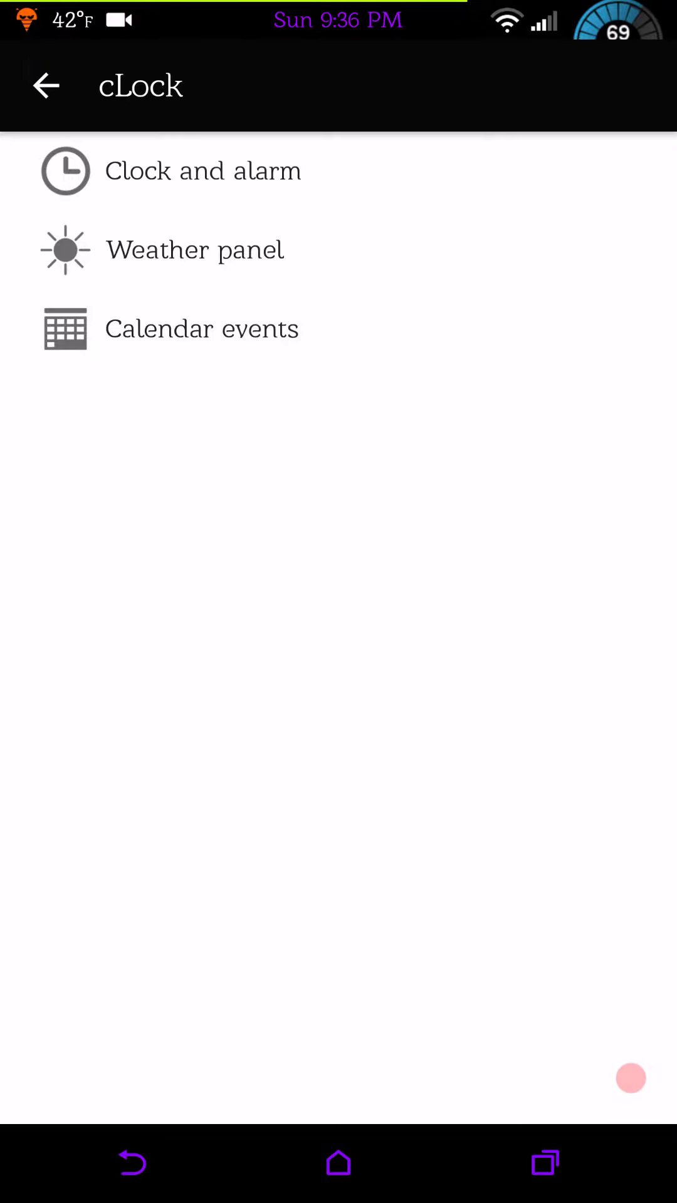
{"action": "left_click", "coordinate": [195, 250]}
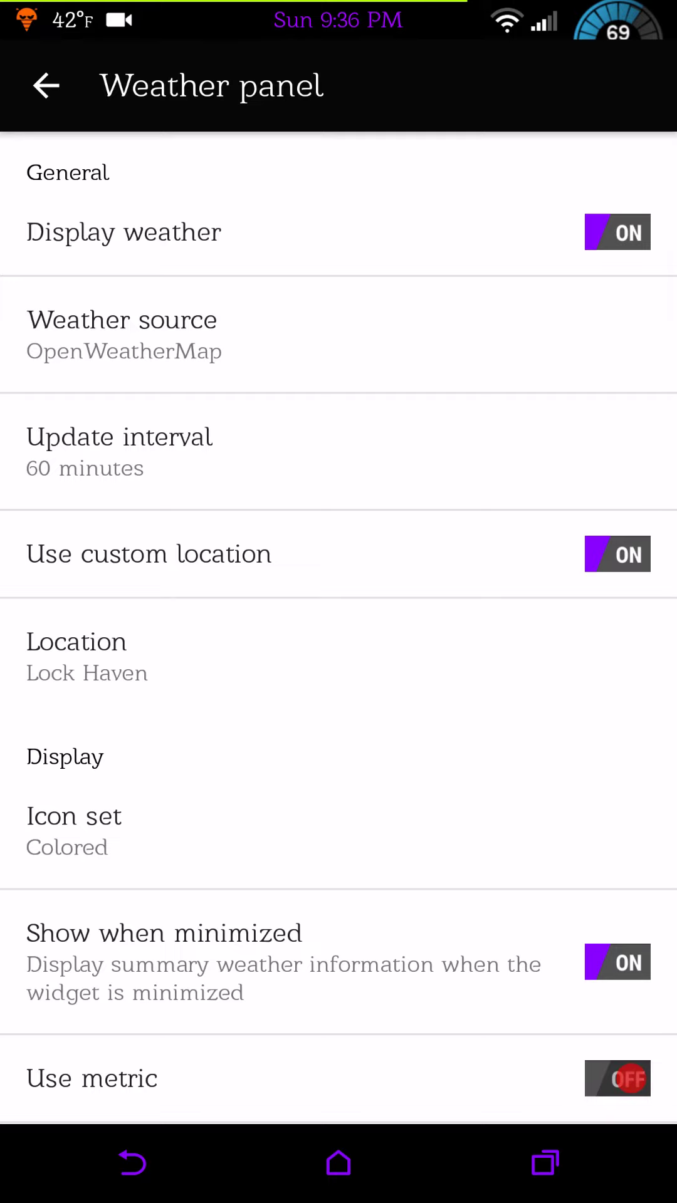
{"action": "left_click", "coordinate": [617, 1078]}
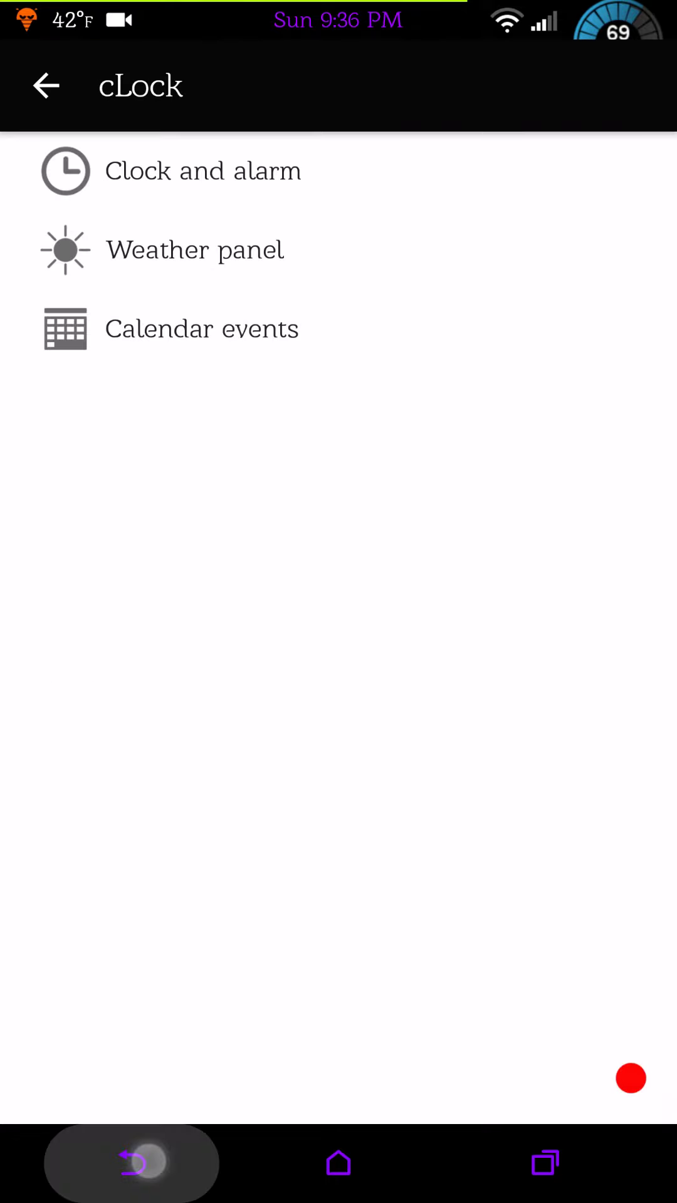
{"action": "left_click", "coordinate": [45, 85]}
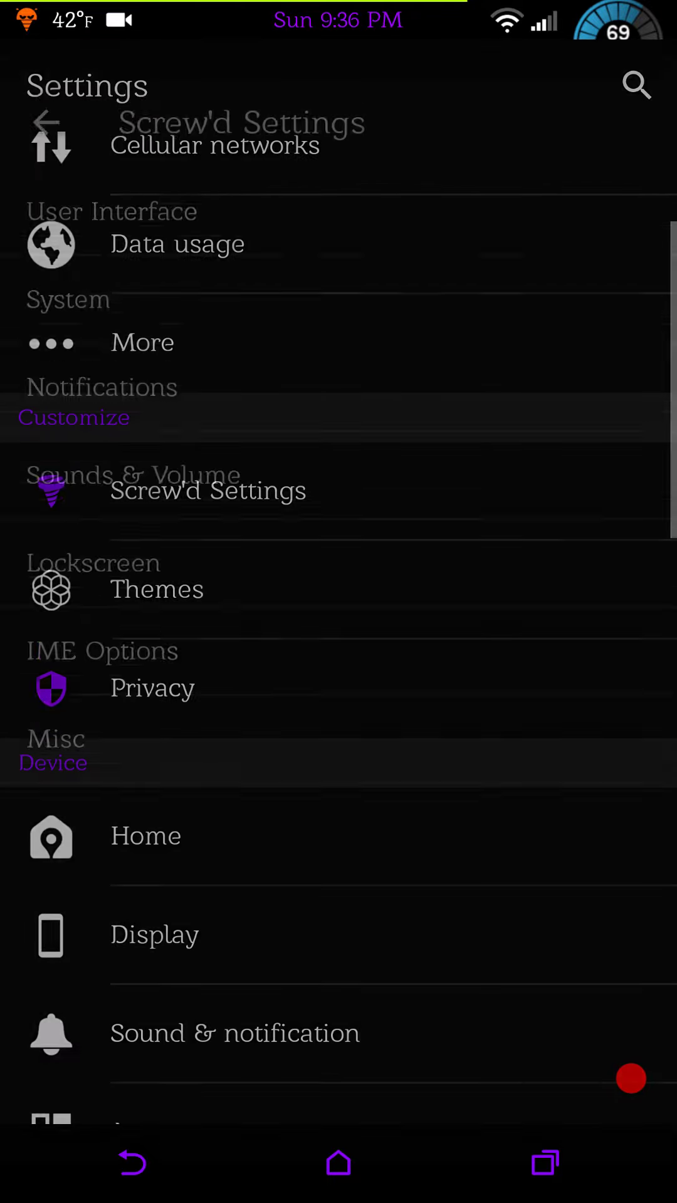
{"action": "scroll", "scroll_direction": "down", "scroll_amount": 3}
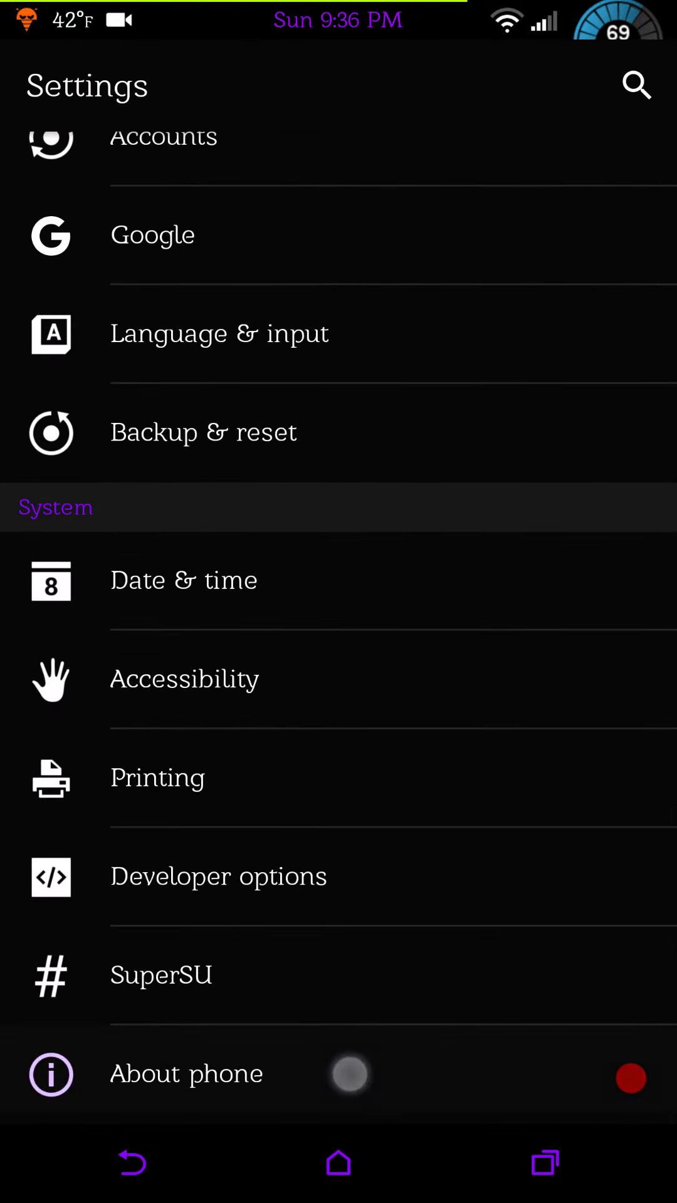
{"action": "left_click", "coordinate": [186, 1073]}
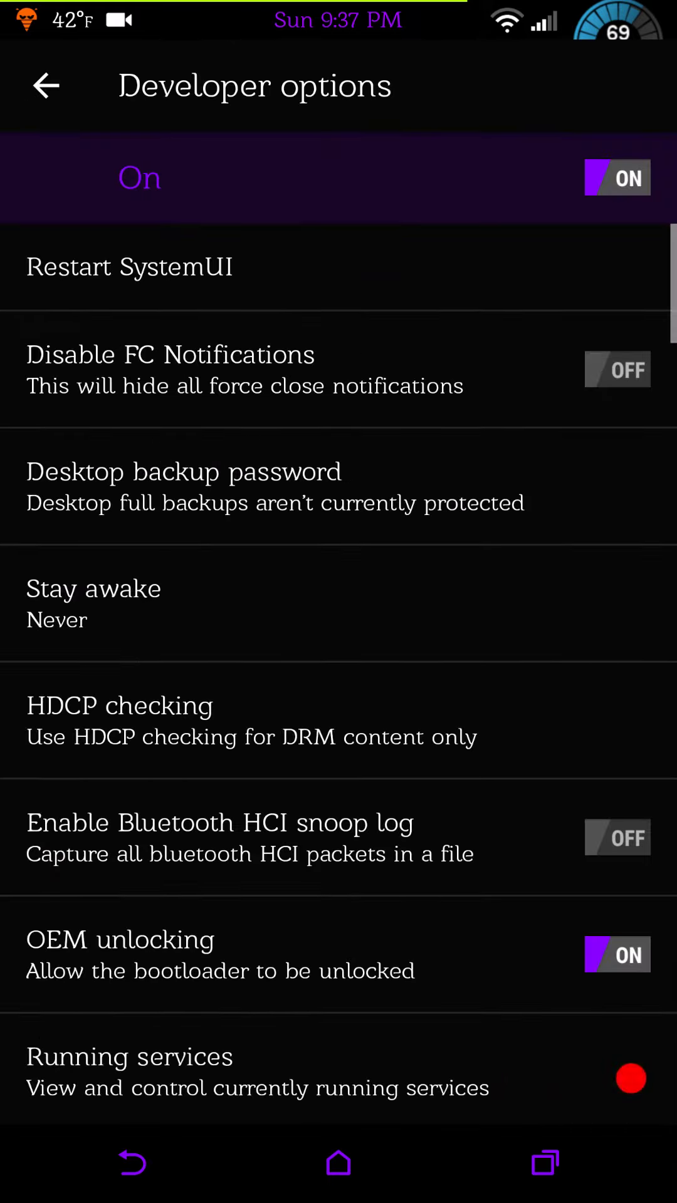
{"action": "scroll", "scroll_direction": "down", "scroll_amount": 3}
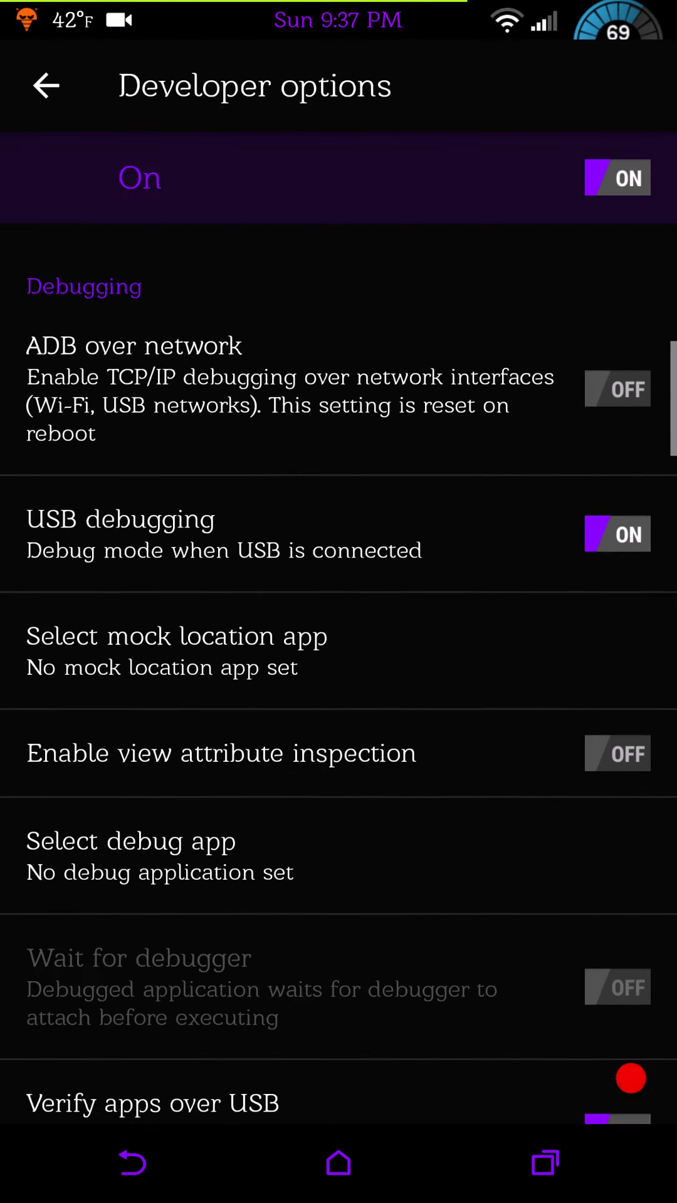
{"action": "scroll", "scroll_direction": "down", "scroll_amount": 3}
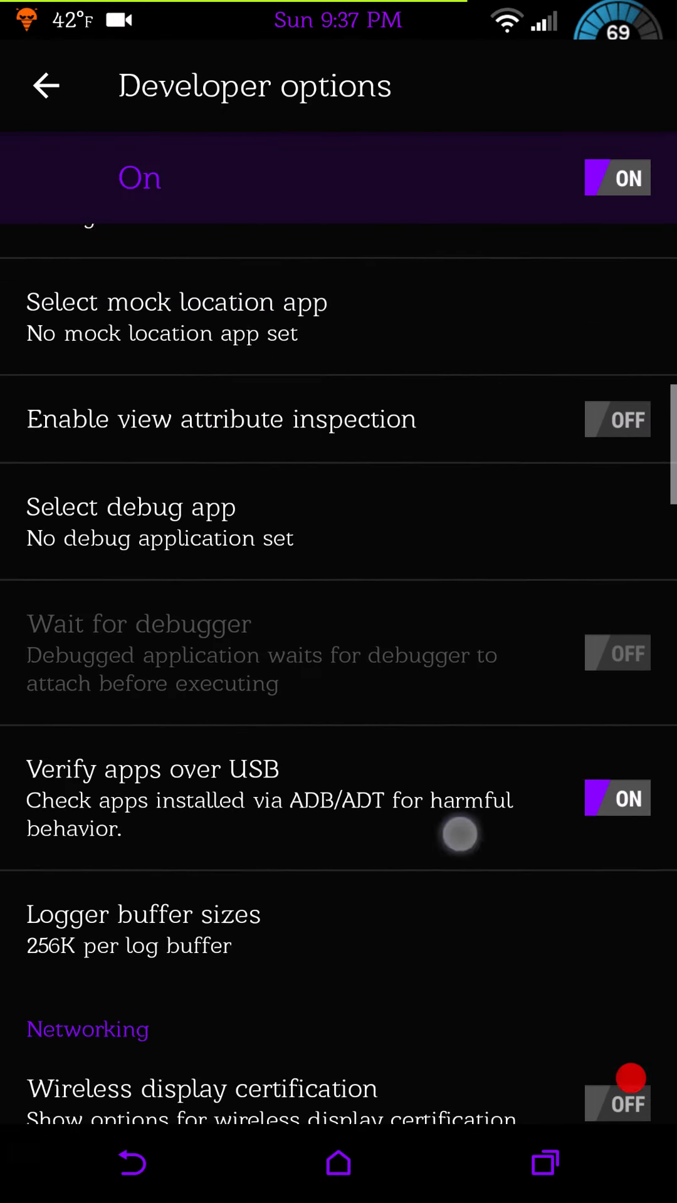
{"action": "scroll", "scroll_direction": "down", "scroll_amount": 3}
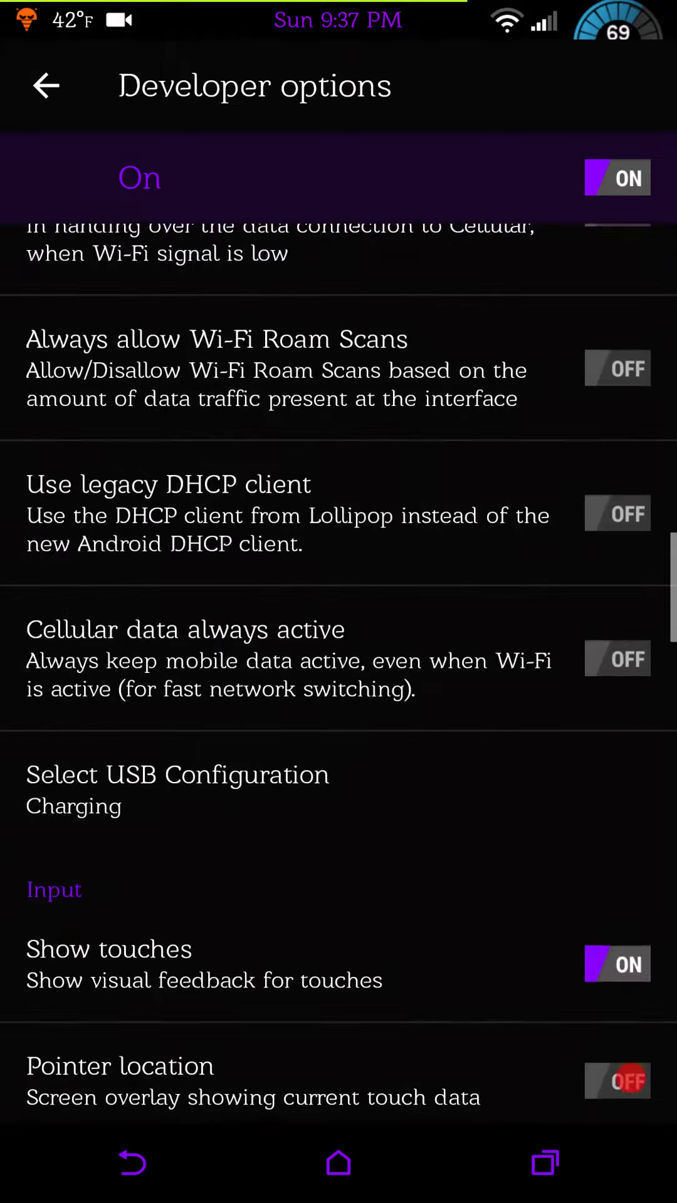
{"action": "scroll", "scroll_direction": "down", "scroll_amount": 3}
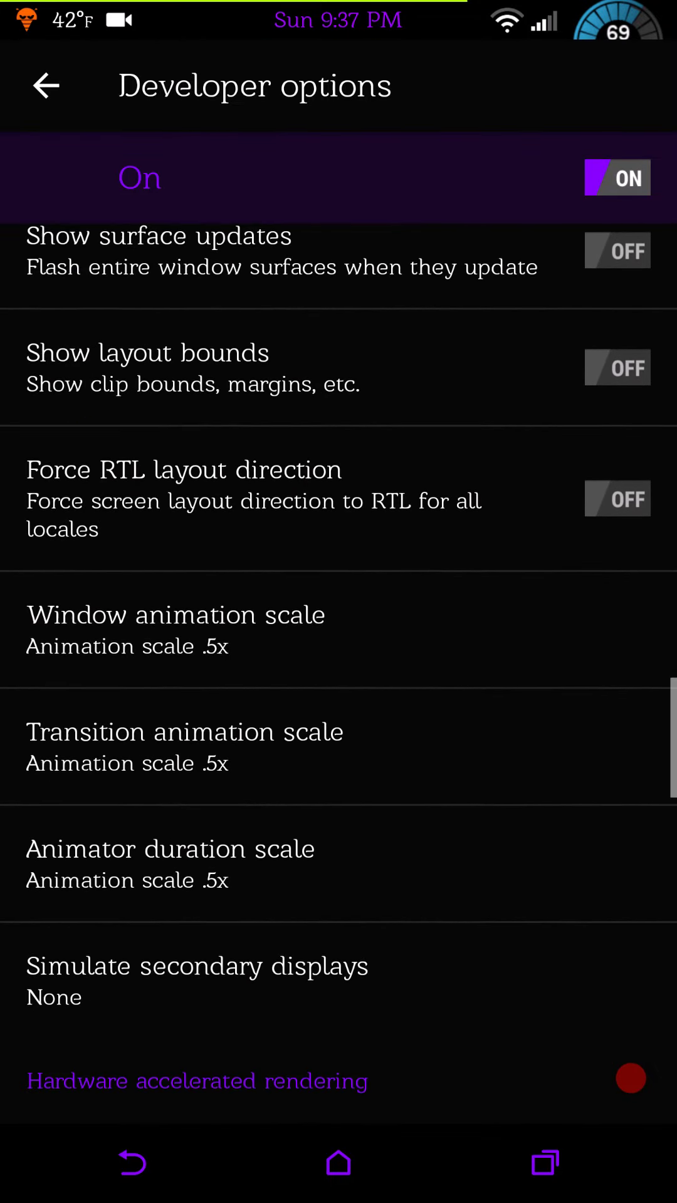
{"action": "scroll", "scroll_direction": "down", "scroll_amount": 3}
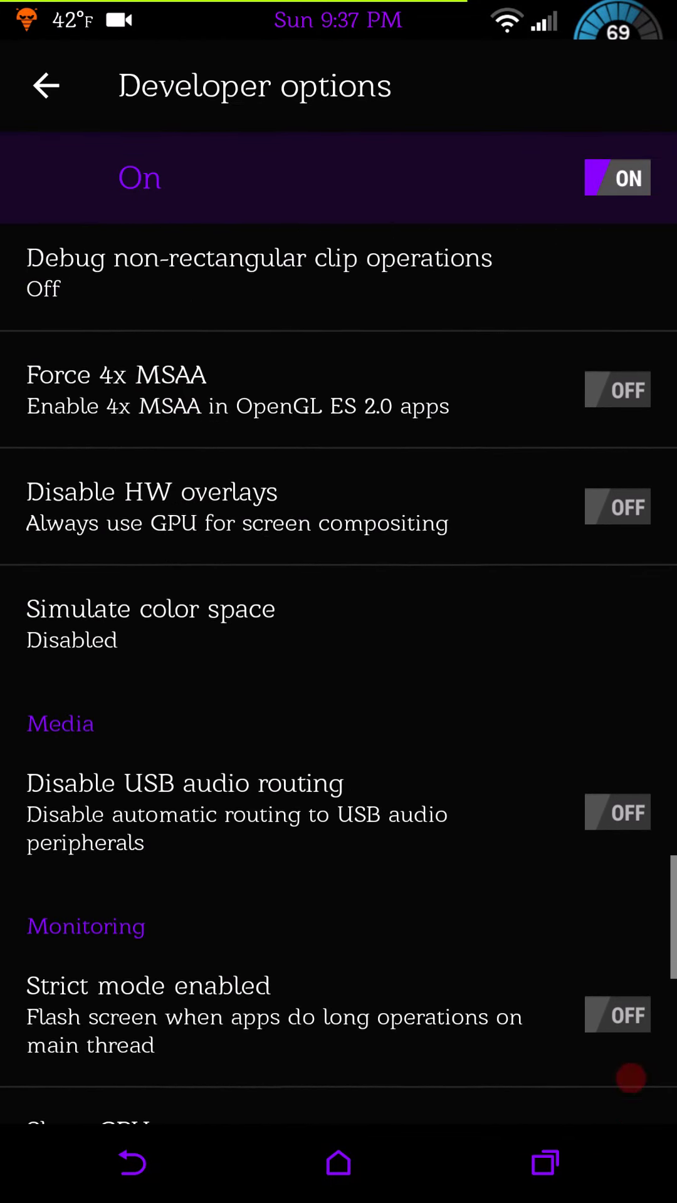
{"action": "scroll", "scroll_direction": "down", "scroll_amount": 3}
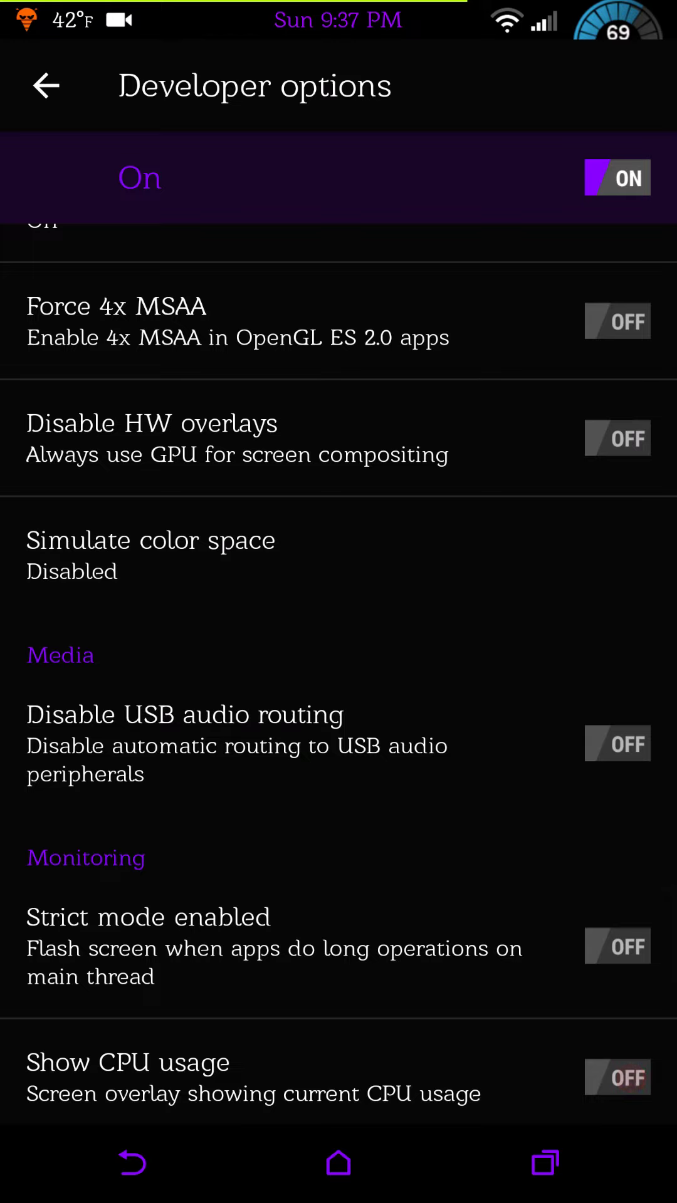
{"action": "left_click", "coordinate": [45, 85]}
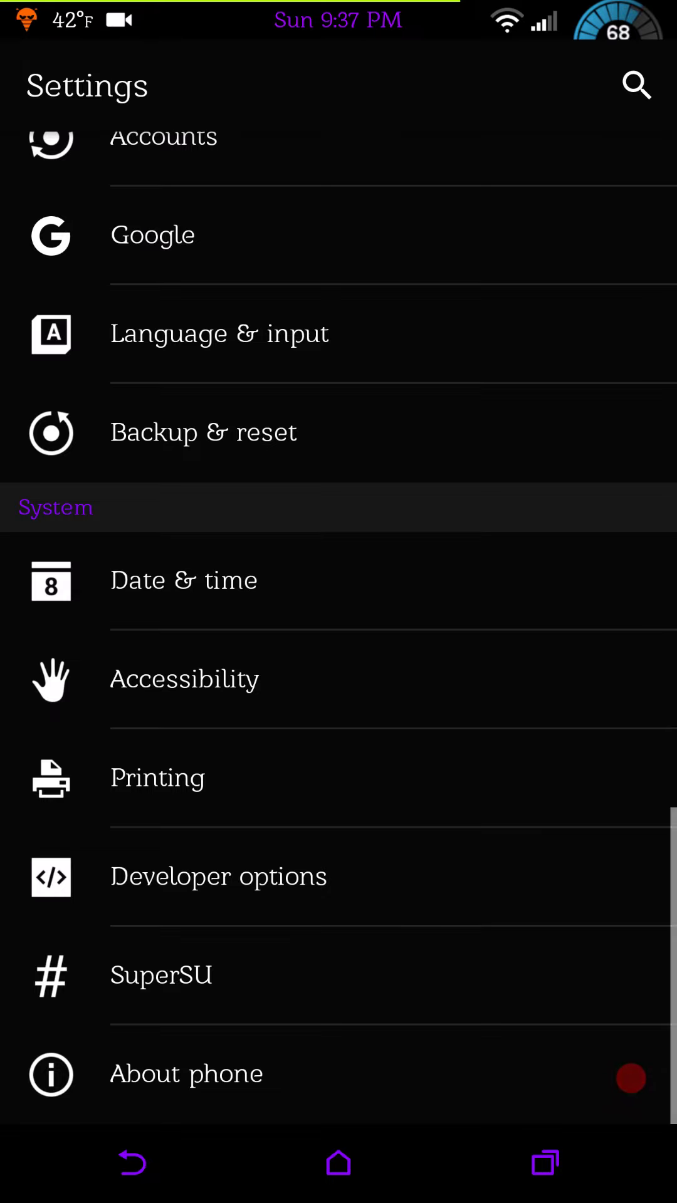
View SuperSU's root-granted apps, then pass through the app drawer to the Screw'd home screen.
{"action": "left_click", "coordinate": [382, 975]}
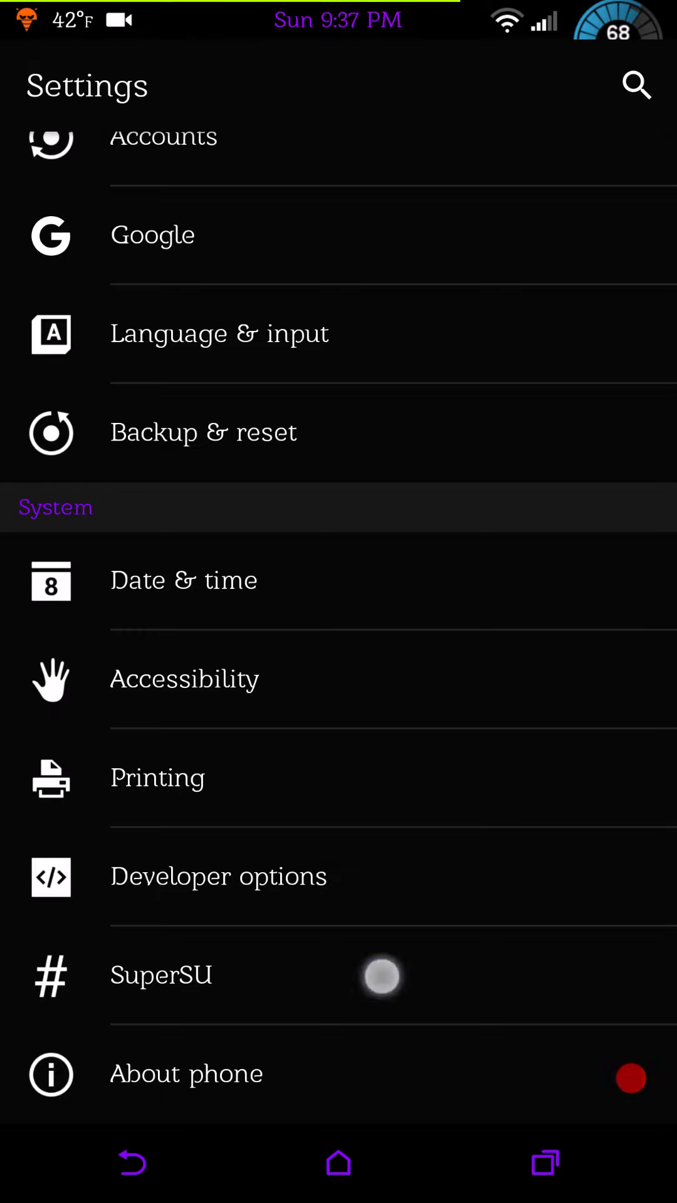
{"action": "left_click", "coordinate": [161, 974]}
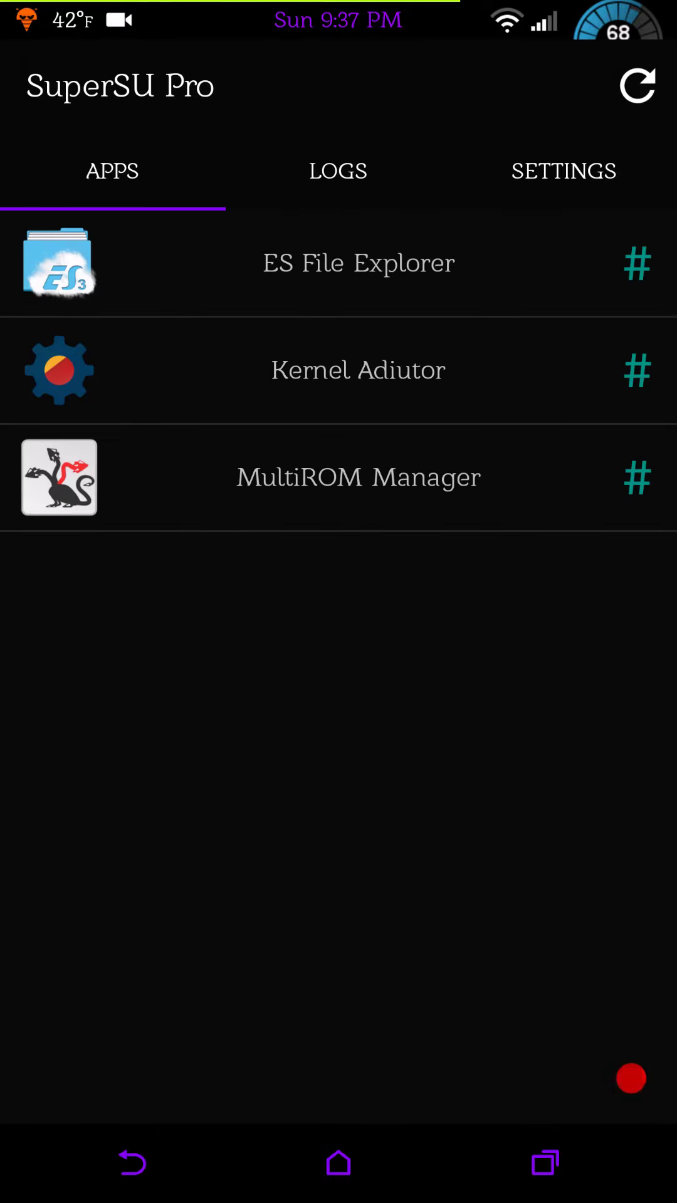
{"action": "left_click", "coordinate": [562, 171]}
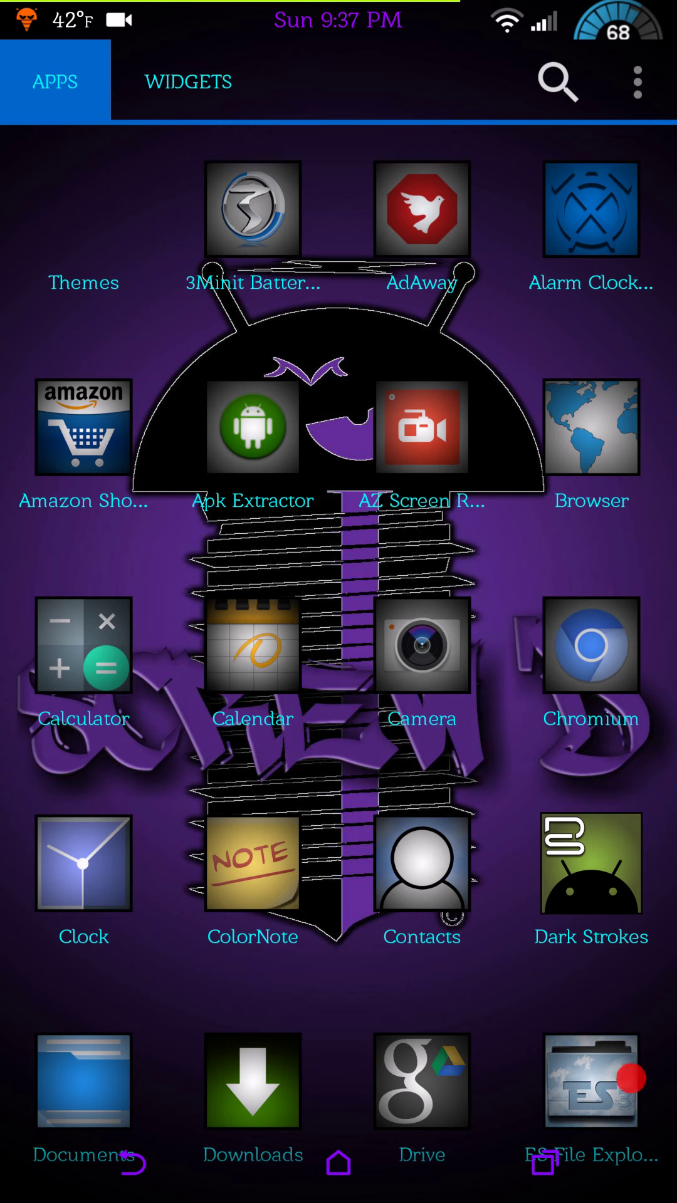
{"action": "left_click", "coordinate": [338, 1162]}
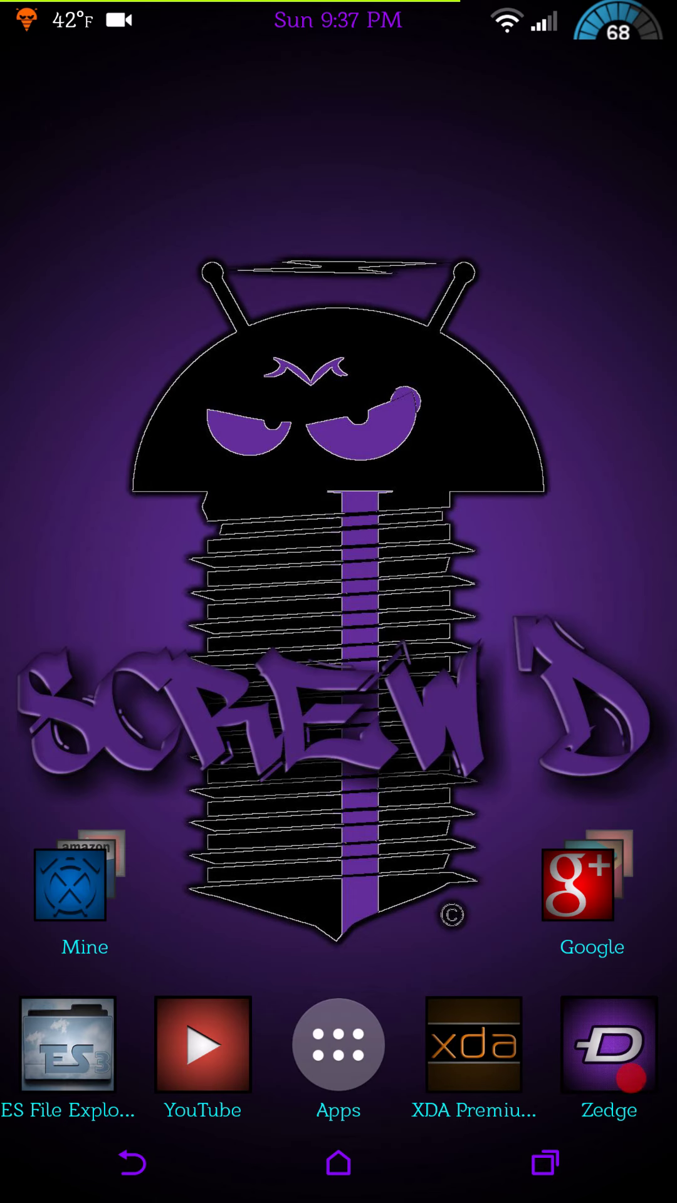